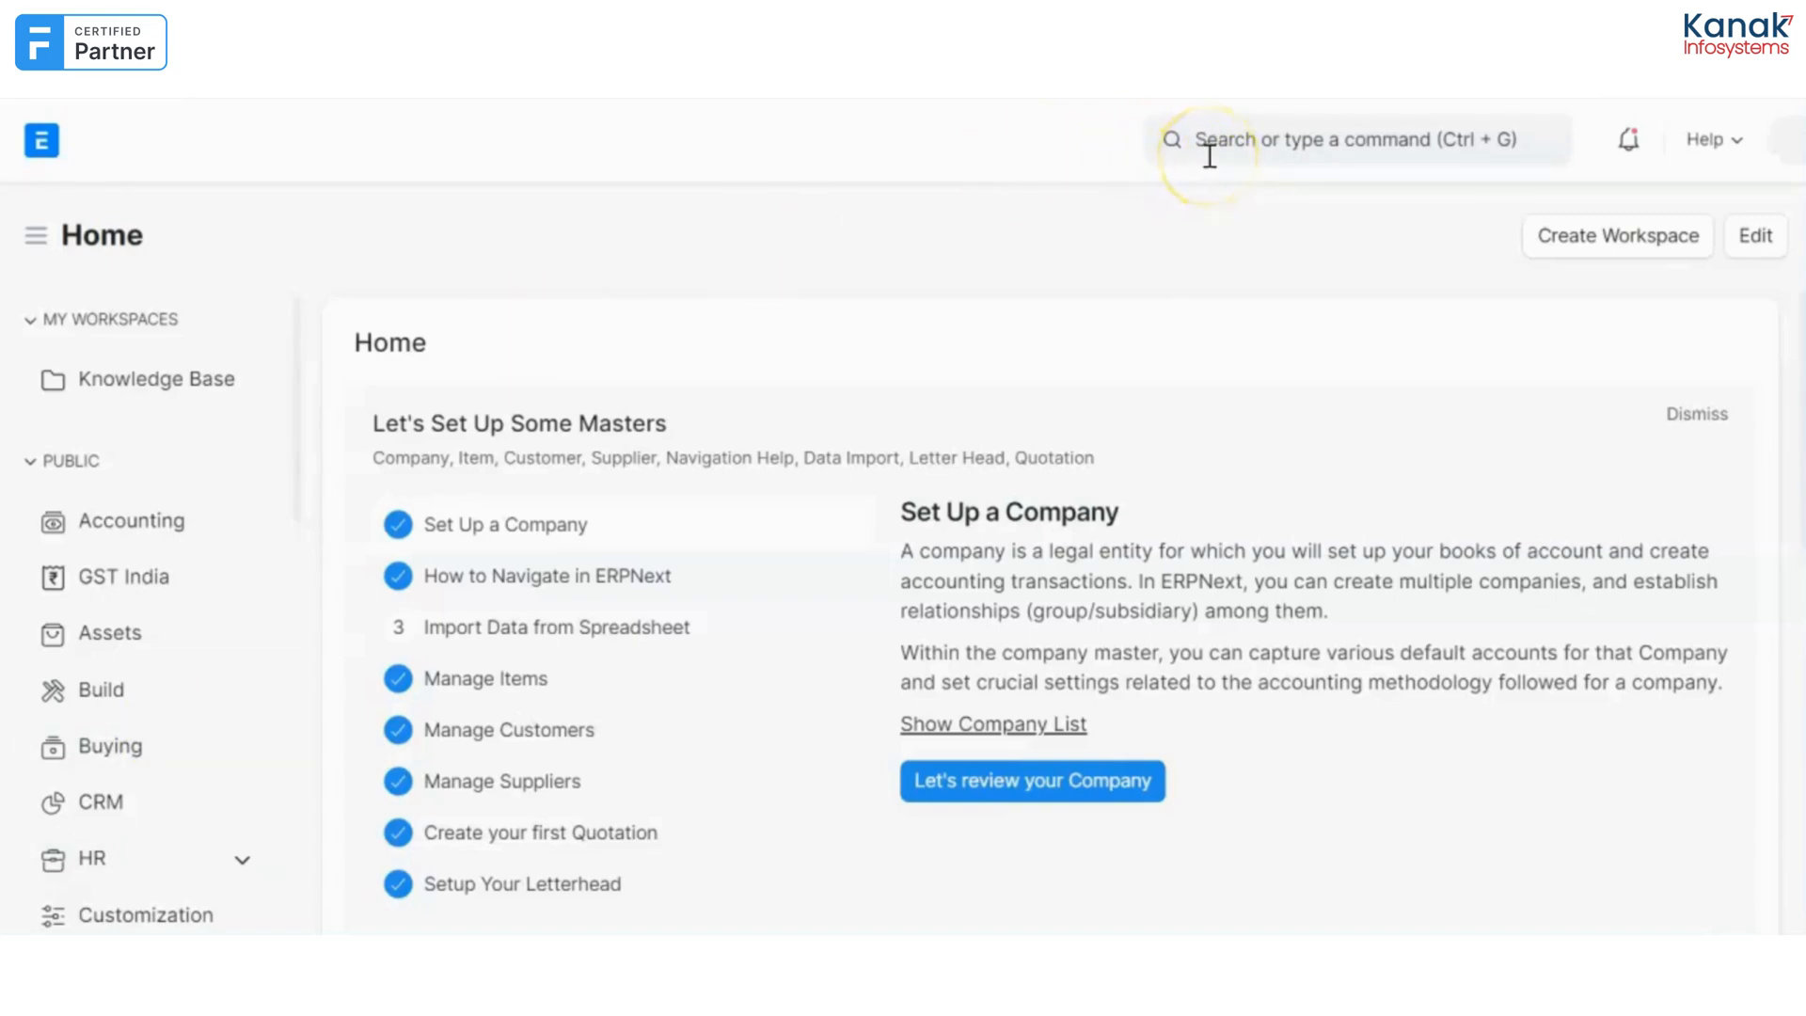
Search 'sales' from the home workspace and start a new Sales Person record.
{"action": "left_click", "coordinate": [1301, 139]}
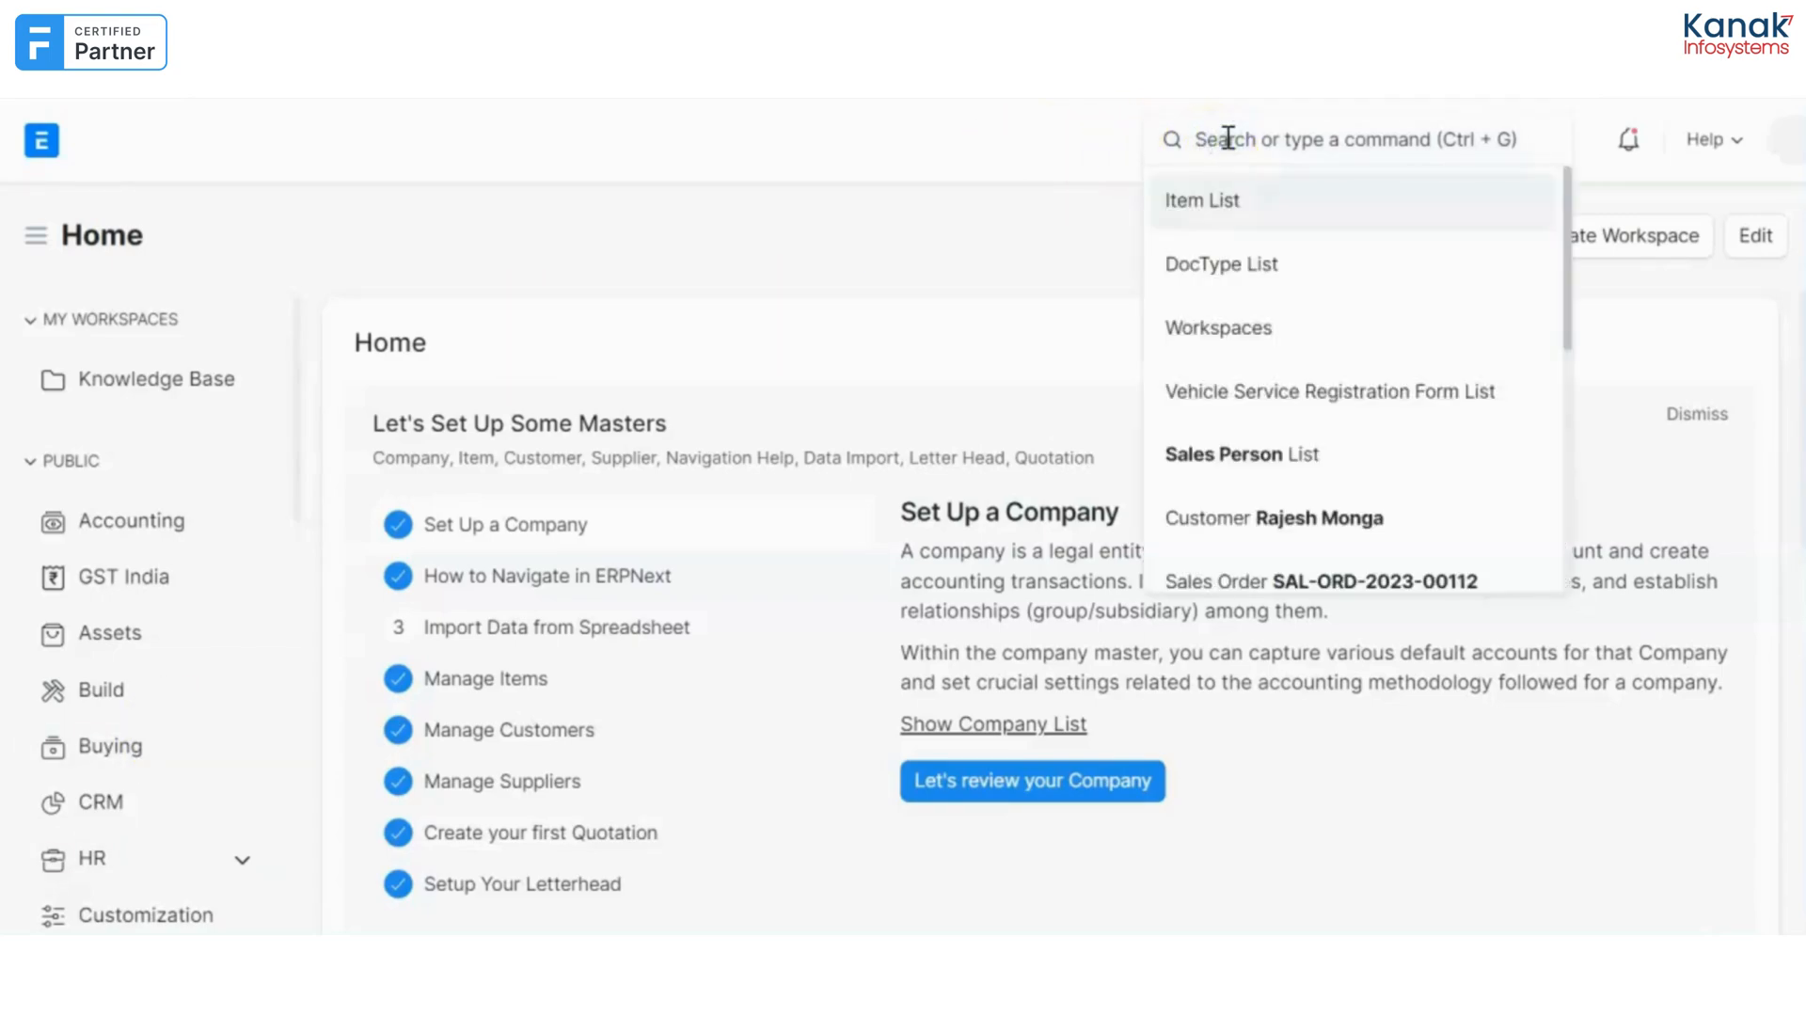
{"action": "type", "text": "sales"}
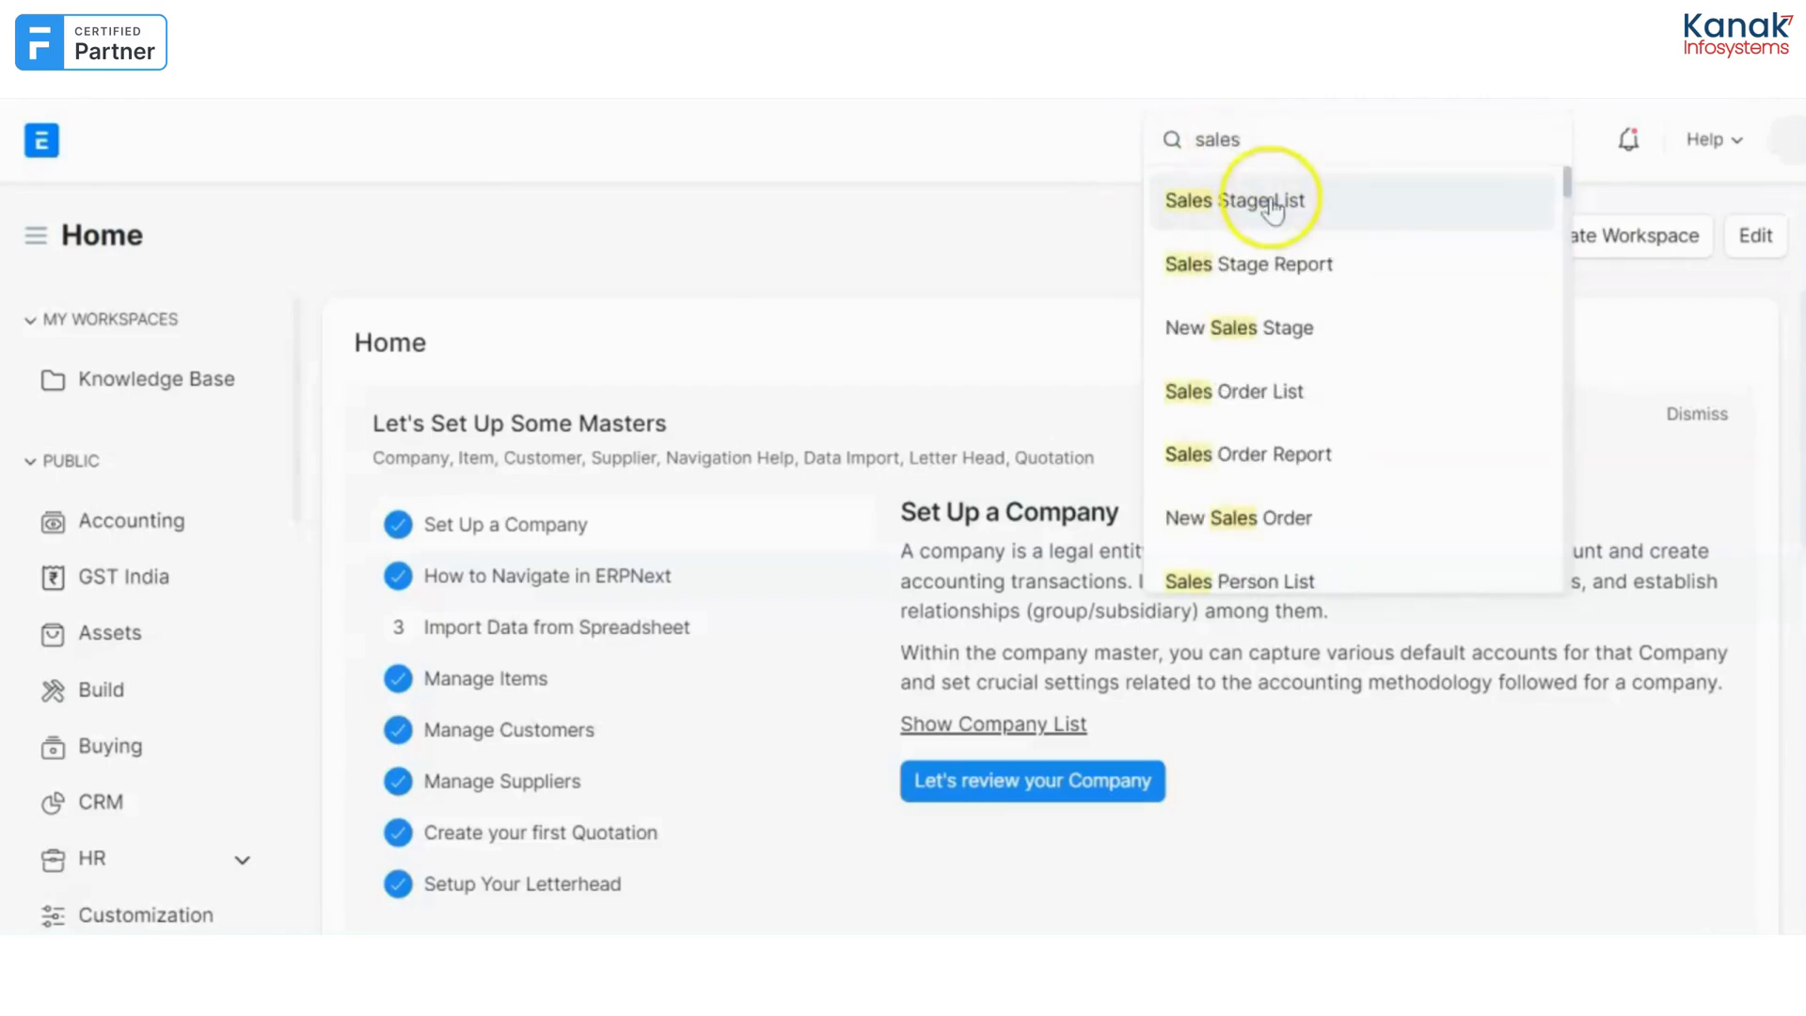
{"action": "left_click", "coordinate": [1238, 581]}
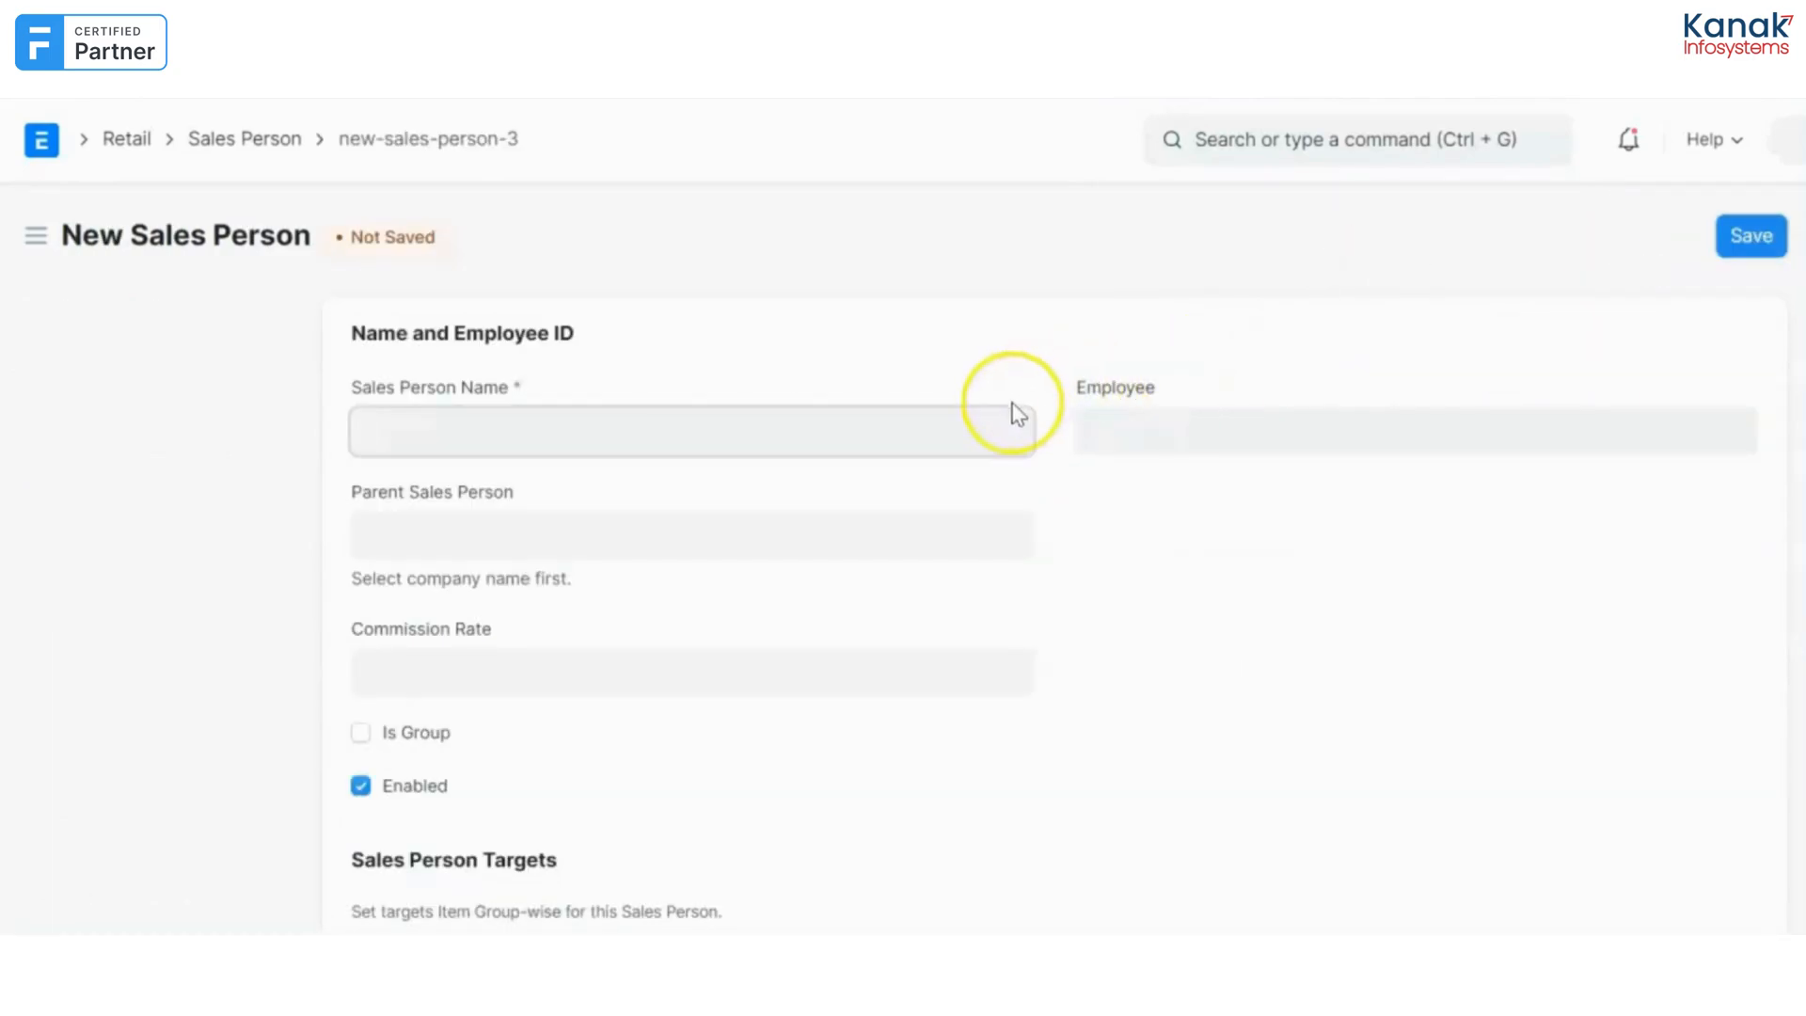
{"action": "type", "text": "Riya Grove"}
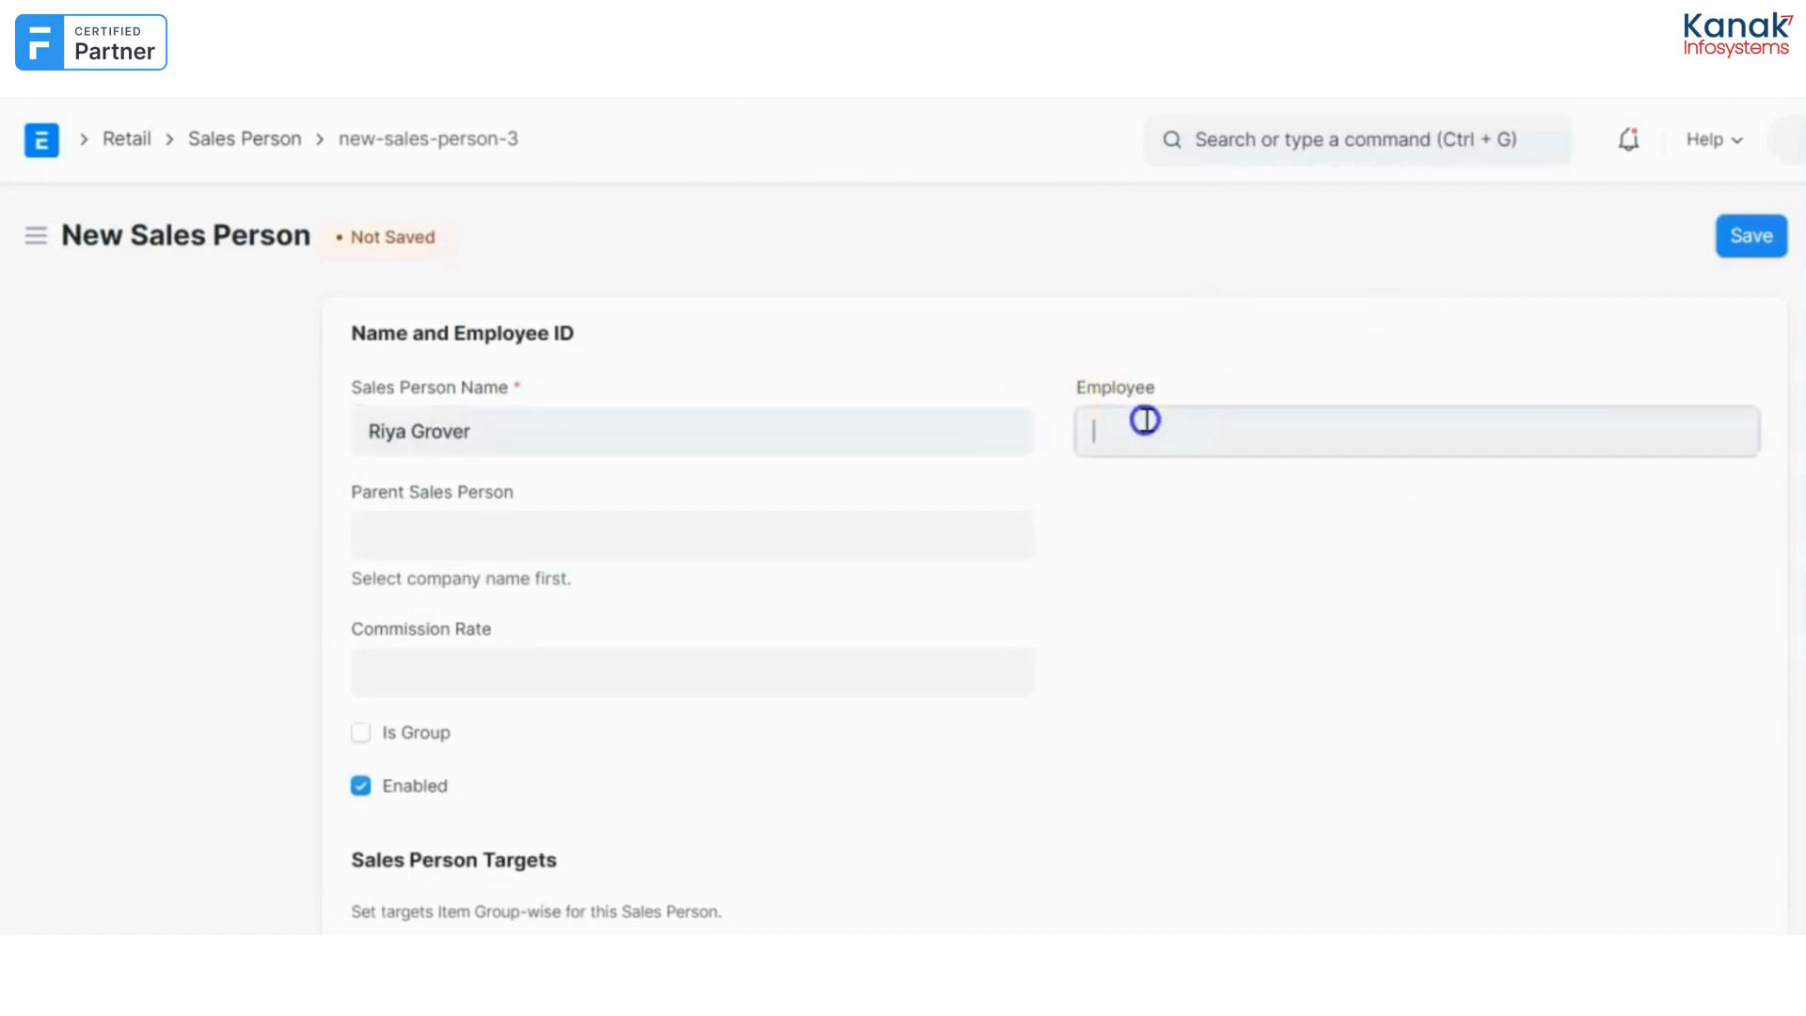
{"action": "type", "text": "riya"}
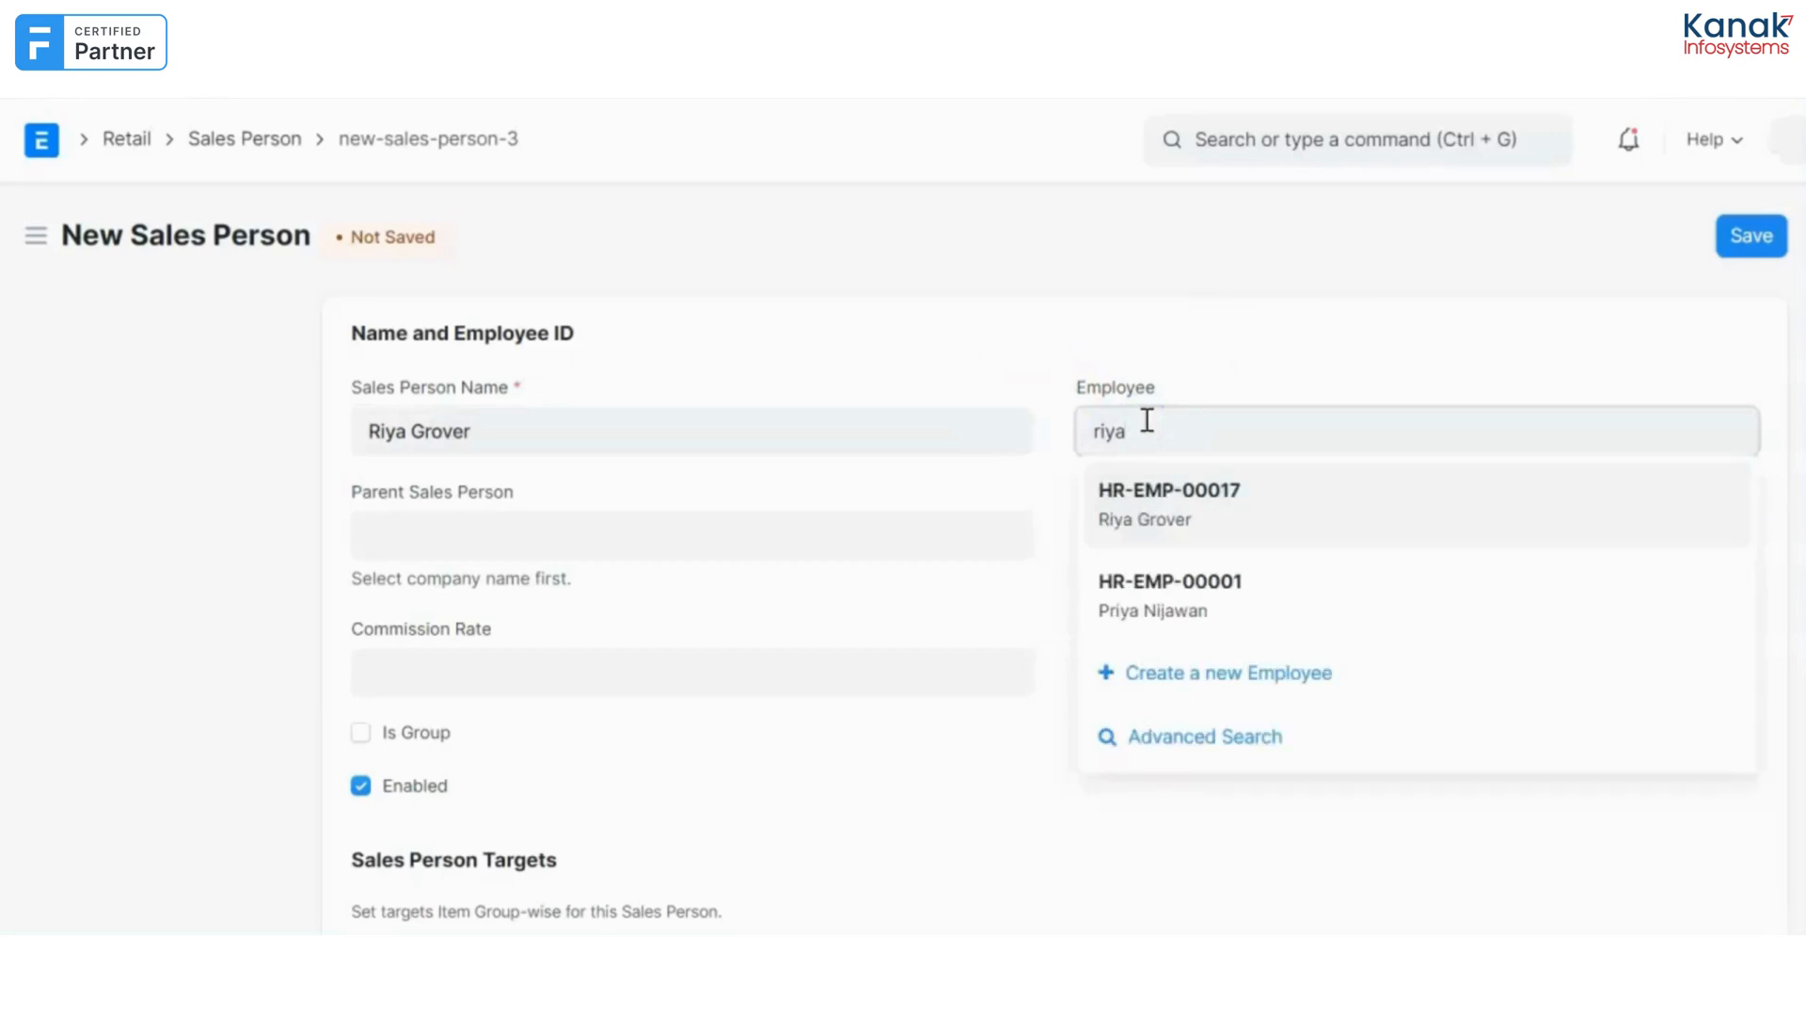
{"action": "left_click", "coordinate": [1143, 504]}
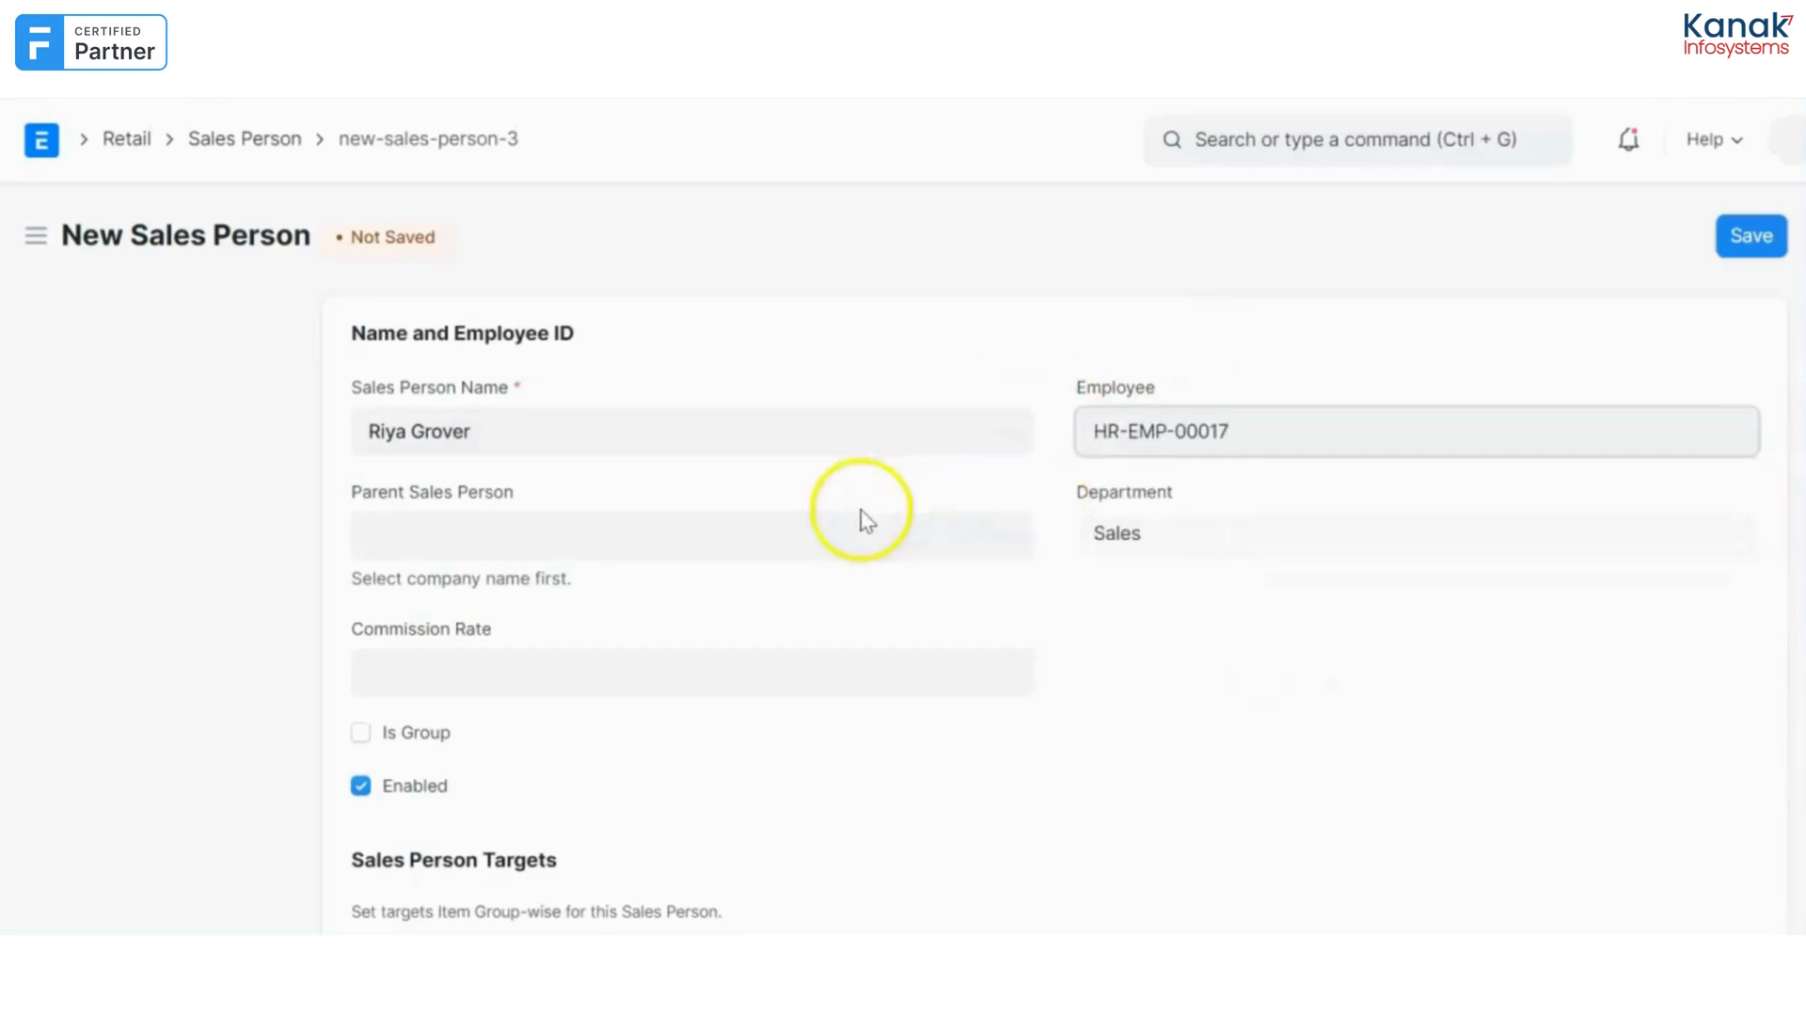
Choose a parent sales person and enter a commission rate of 10.
{"action": "left_click", "coordinate": [690, 527]}
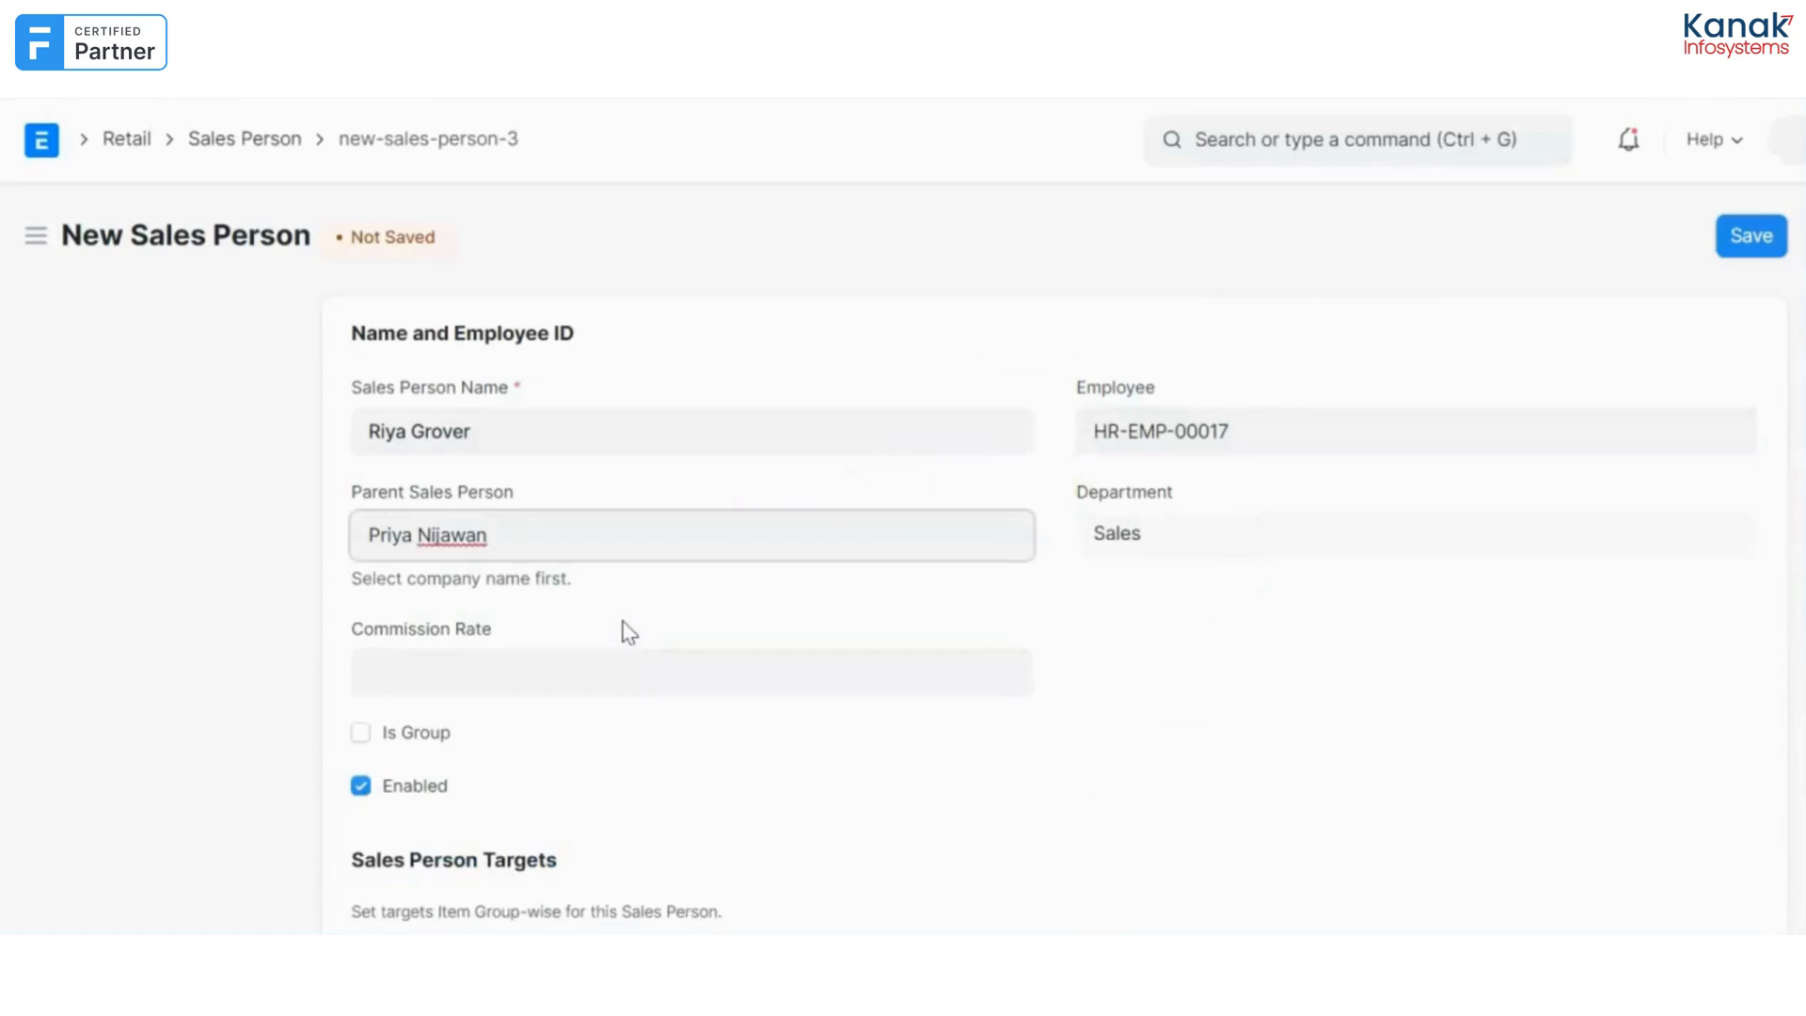
{"action": "left_click", "coordinate": [623, 671]}
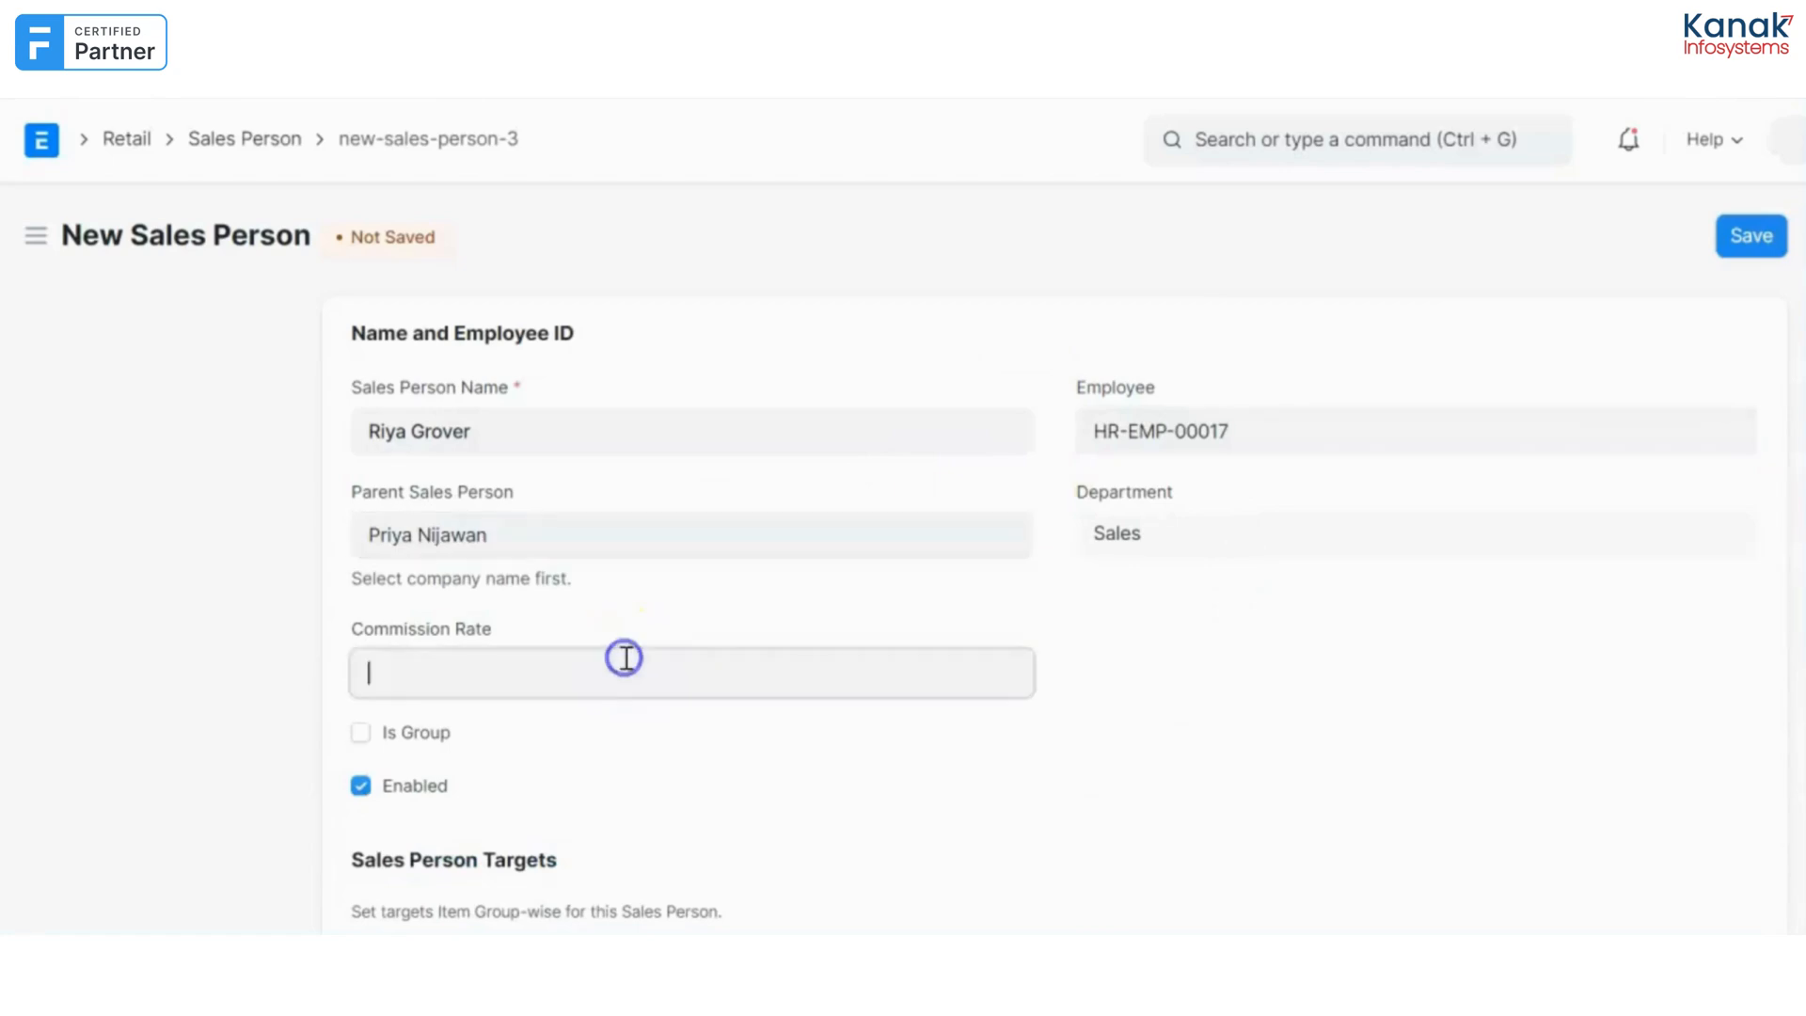
{"action": "left_click", "coordinate": [624, 671]}
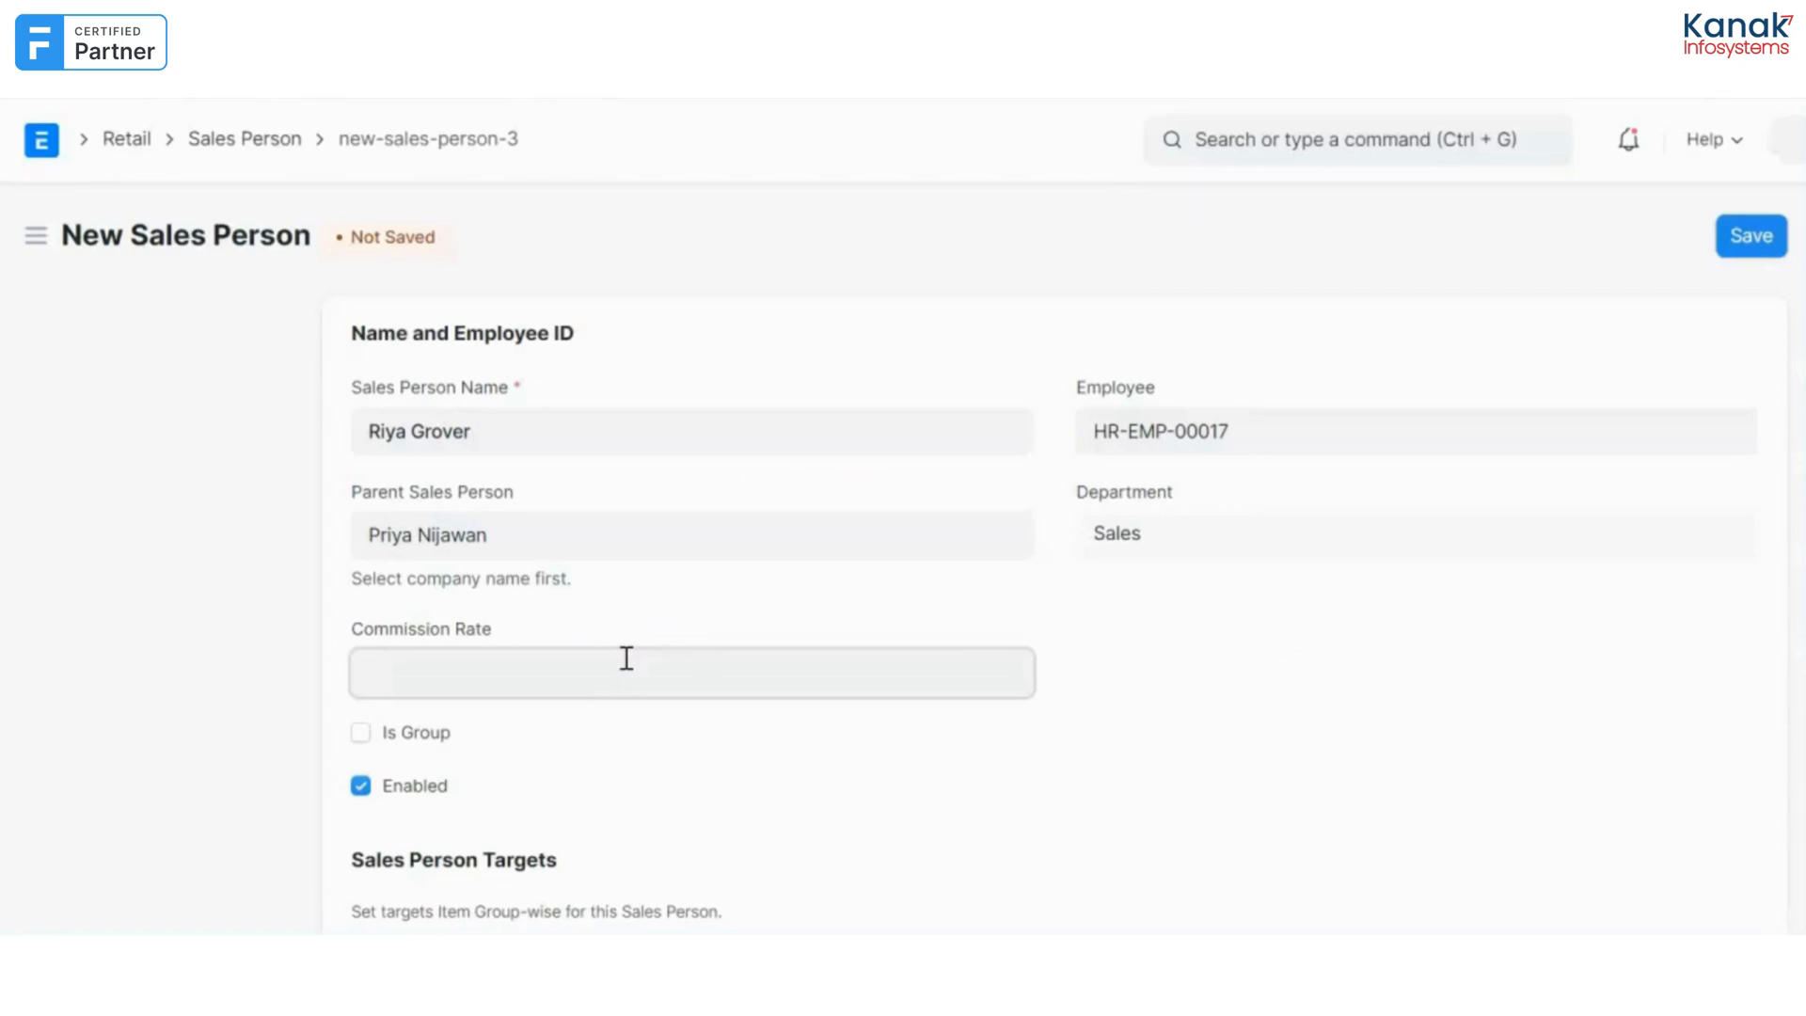
{"action": "type", "text": "10"}
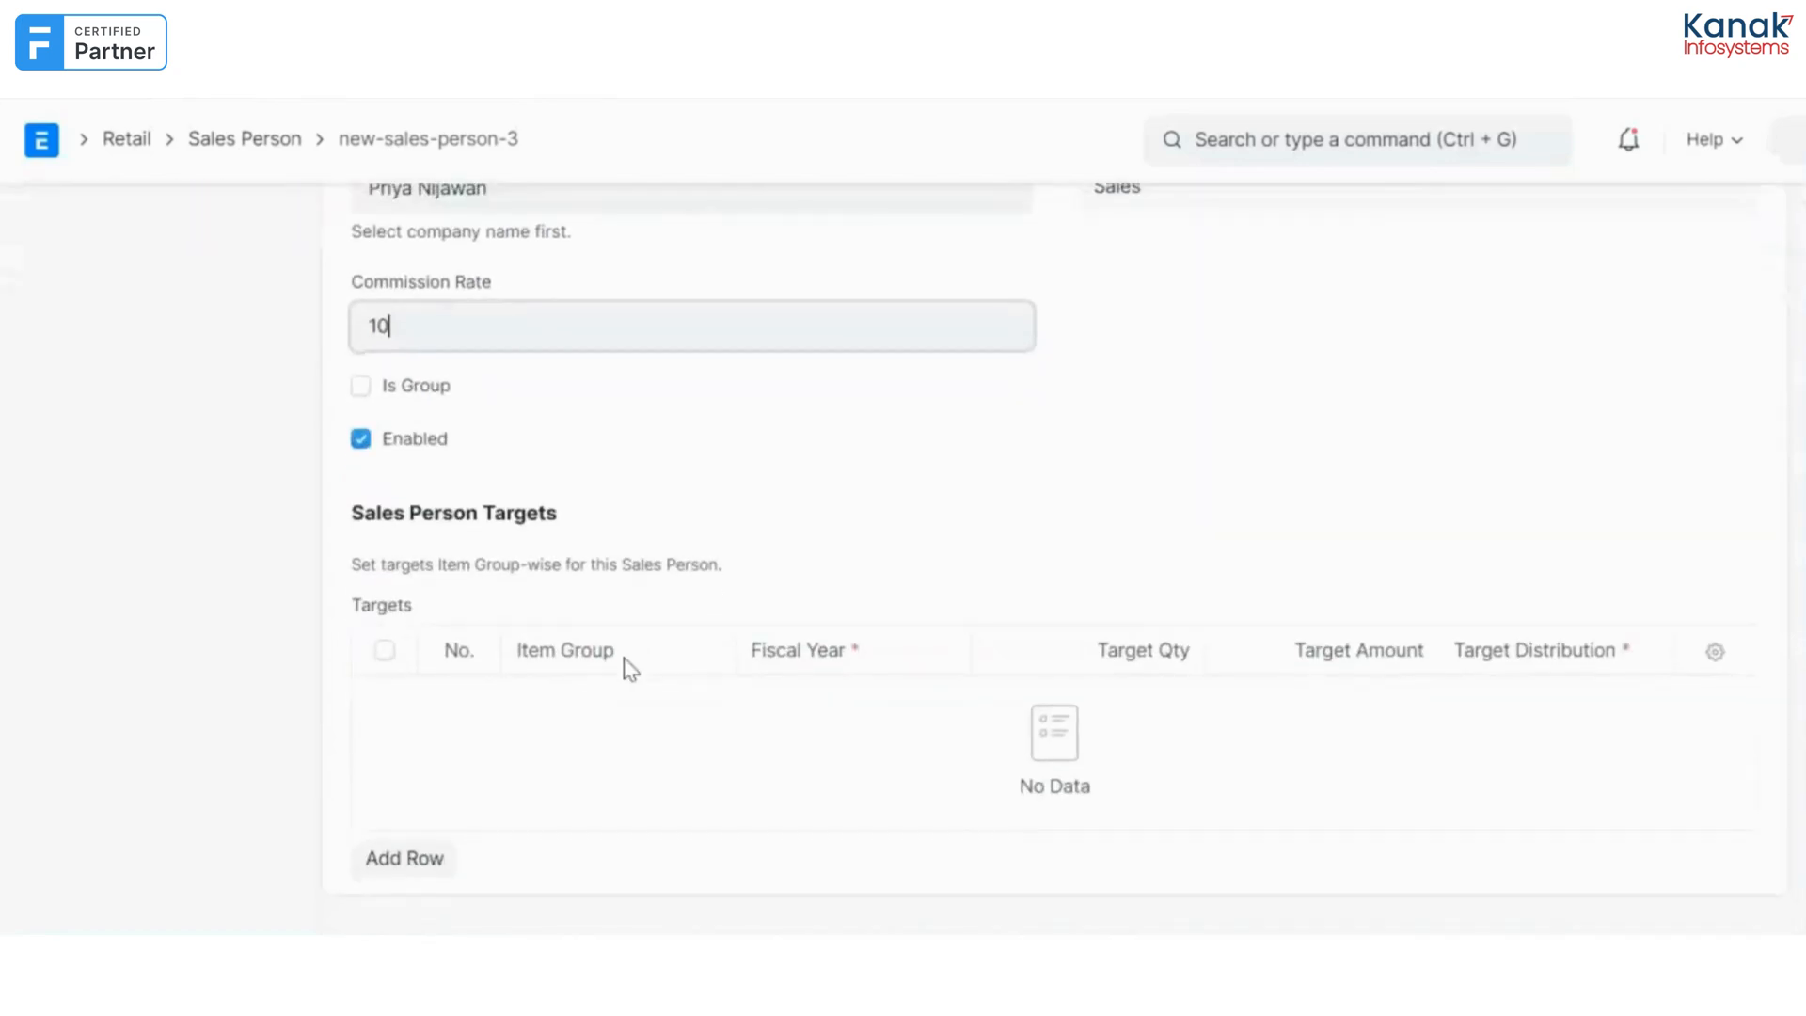
Add a target row for All Item Groups with fiscal year 2023-24.
{"action": "scroll", "scroll_direction": "down", "scroll_amount": 3}
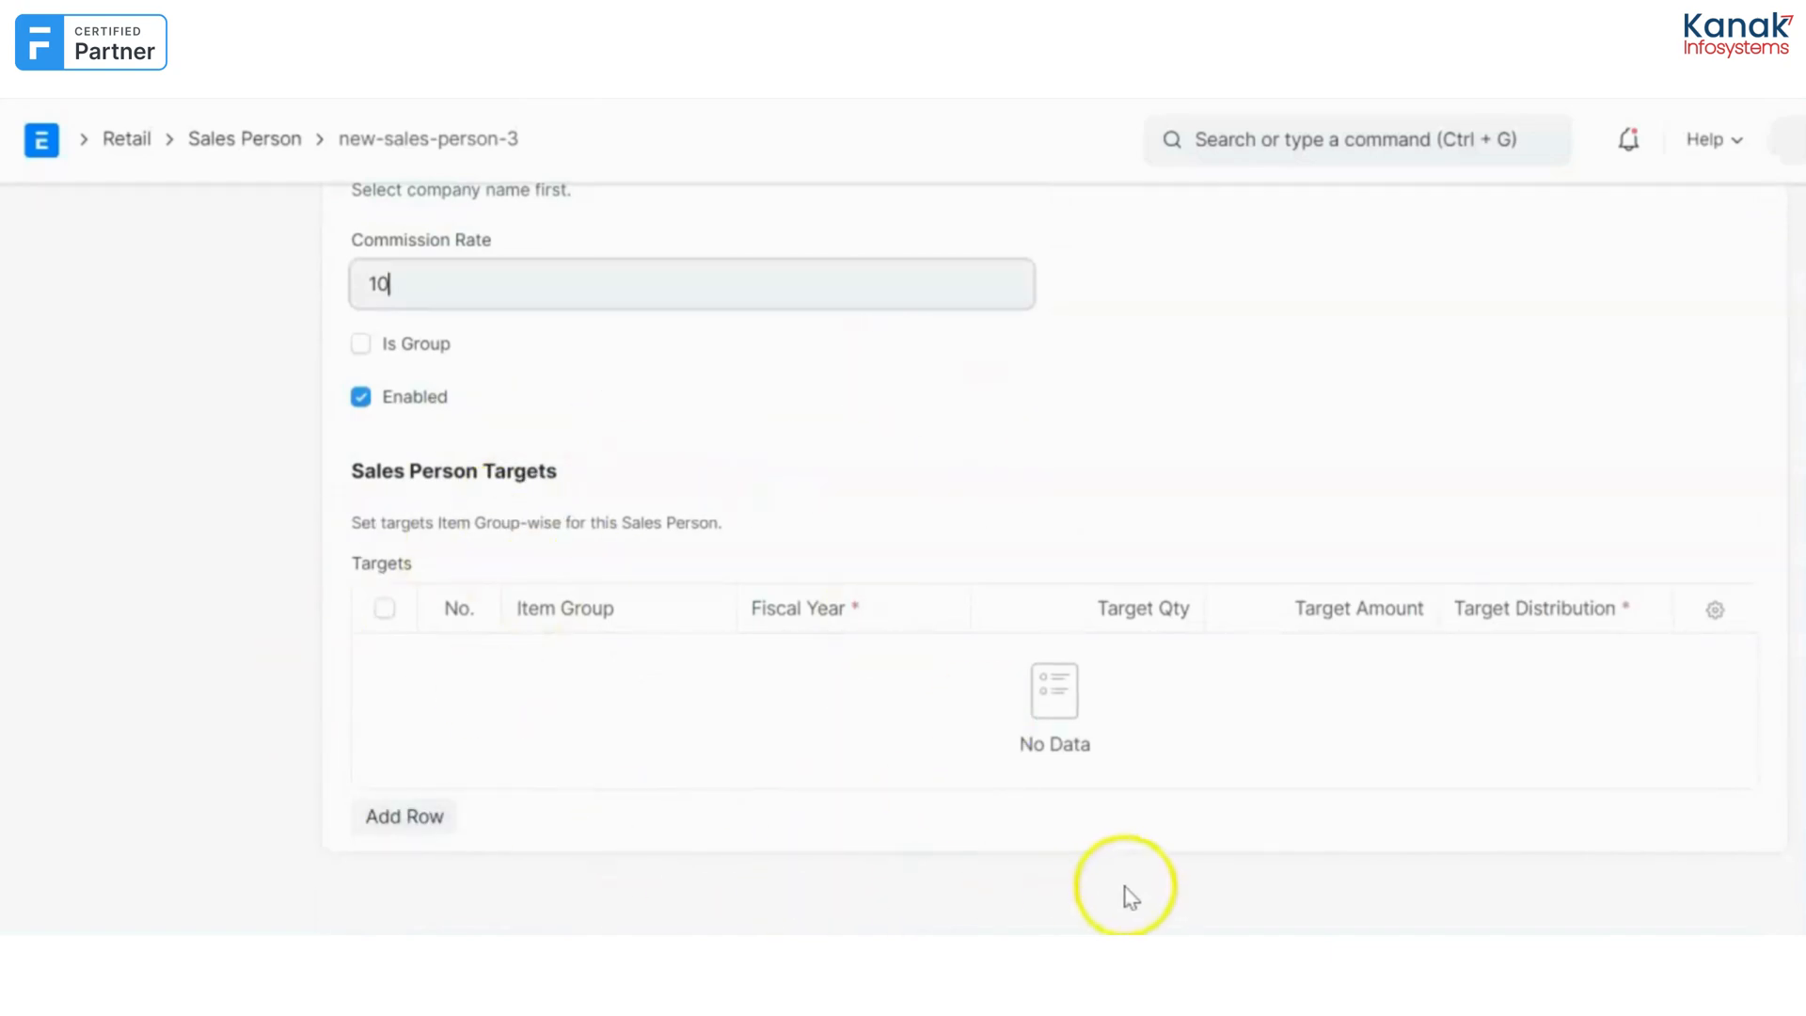
{"action": "left_click", "coordinate": [402, 816]}
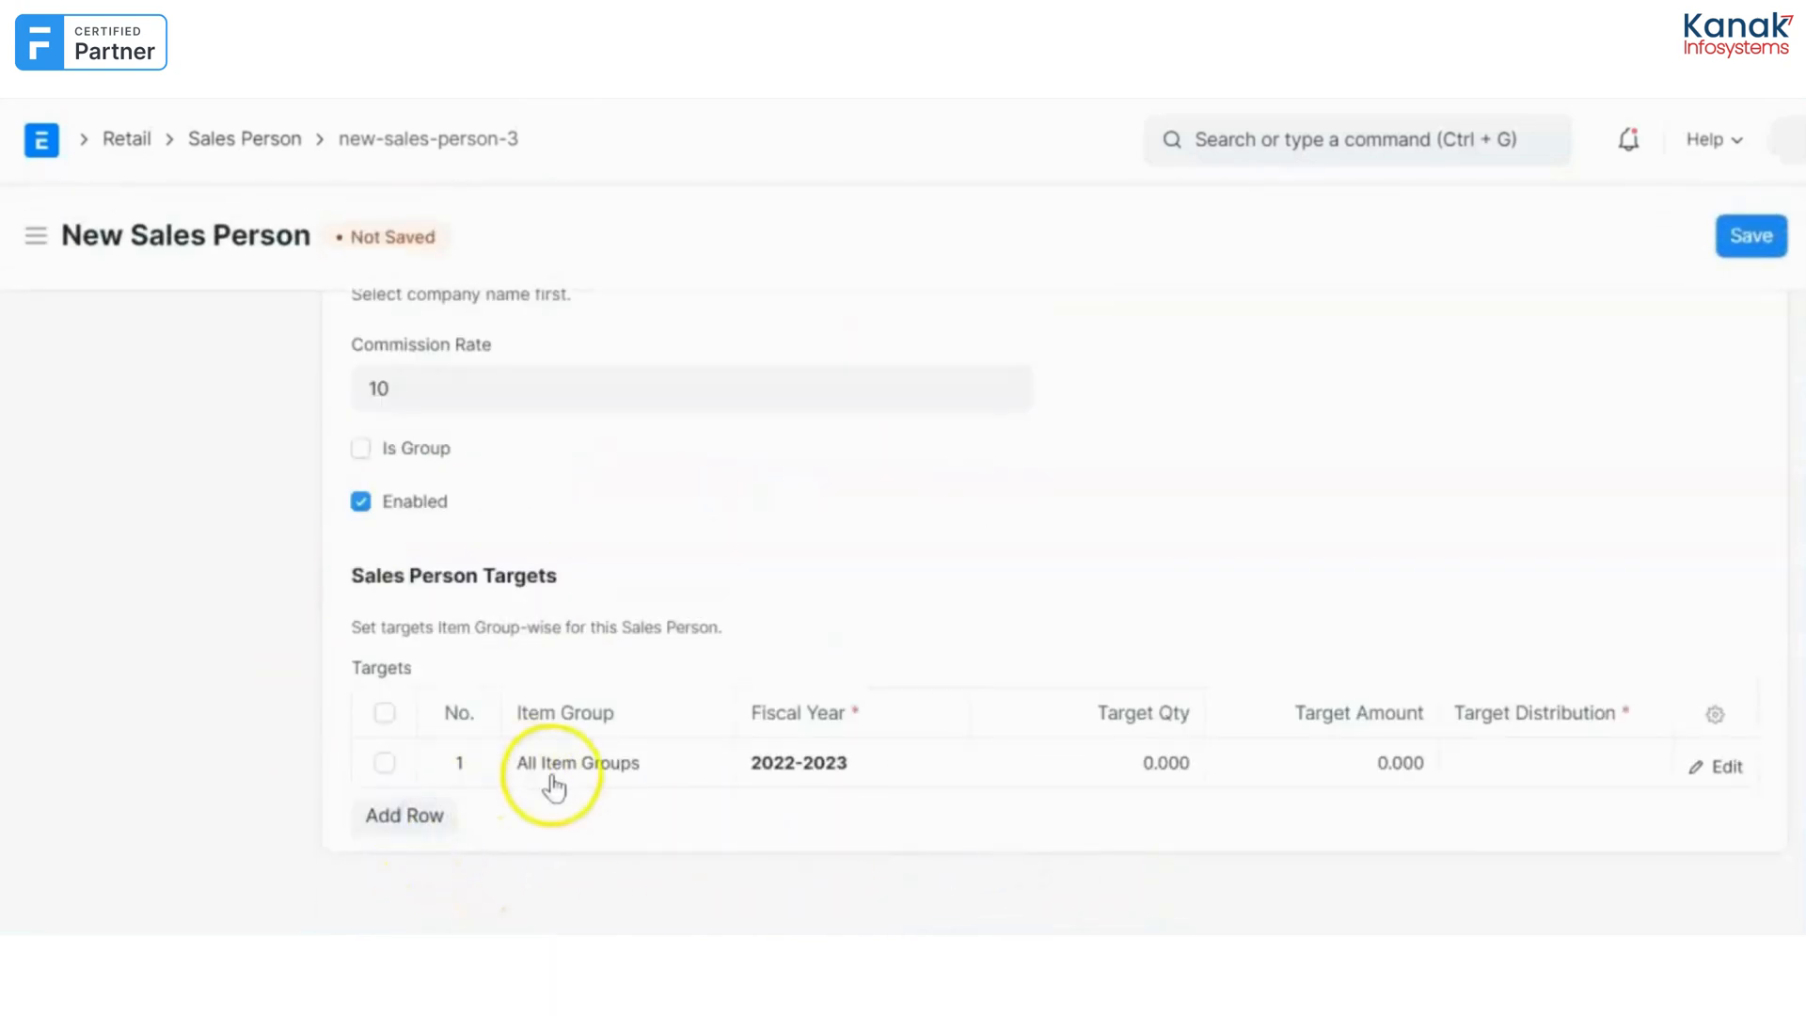
{"action": "left_click", "coordinate": [576, 763]}
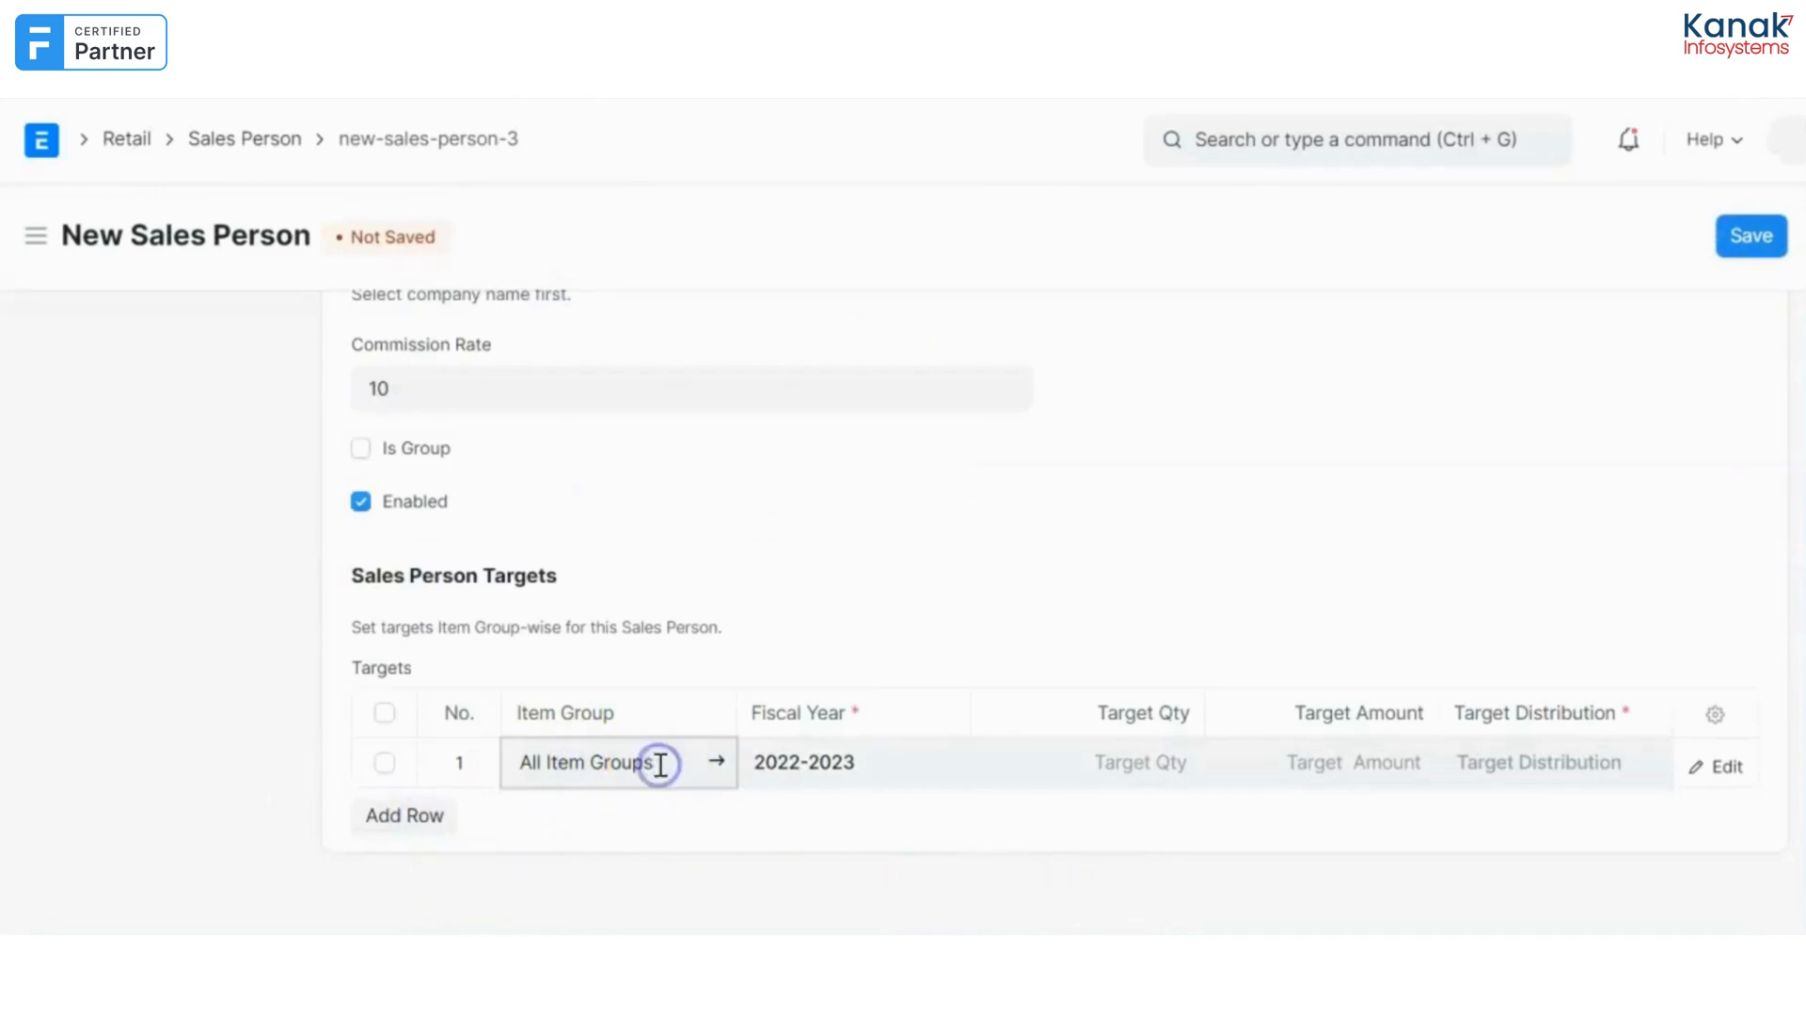
{"action": "left_click", "coordinate": [858, 767]}
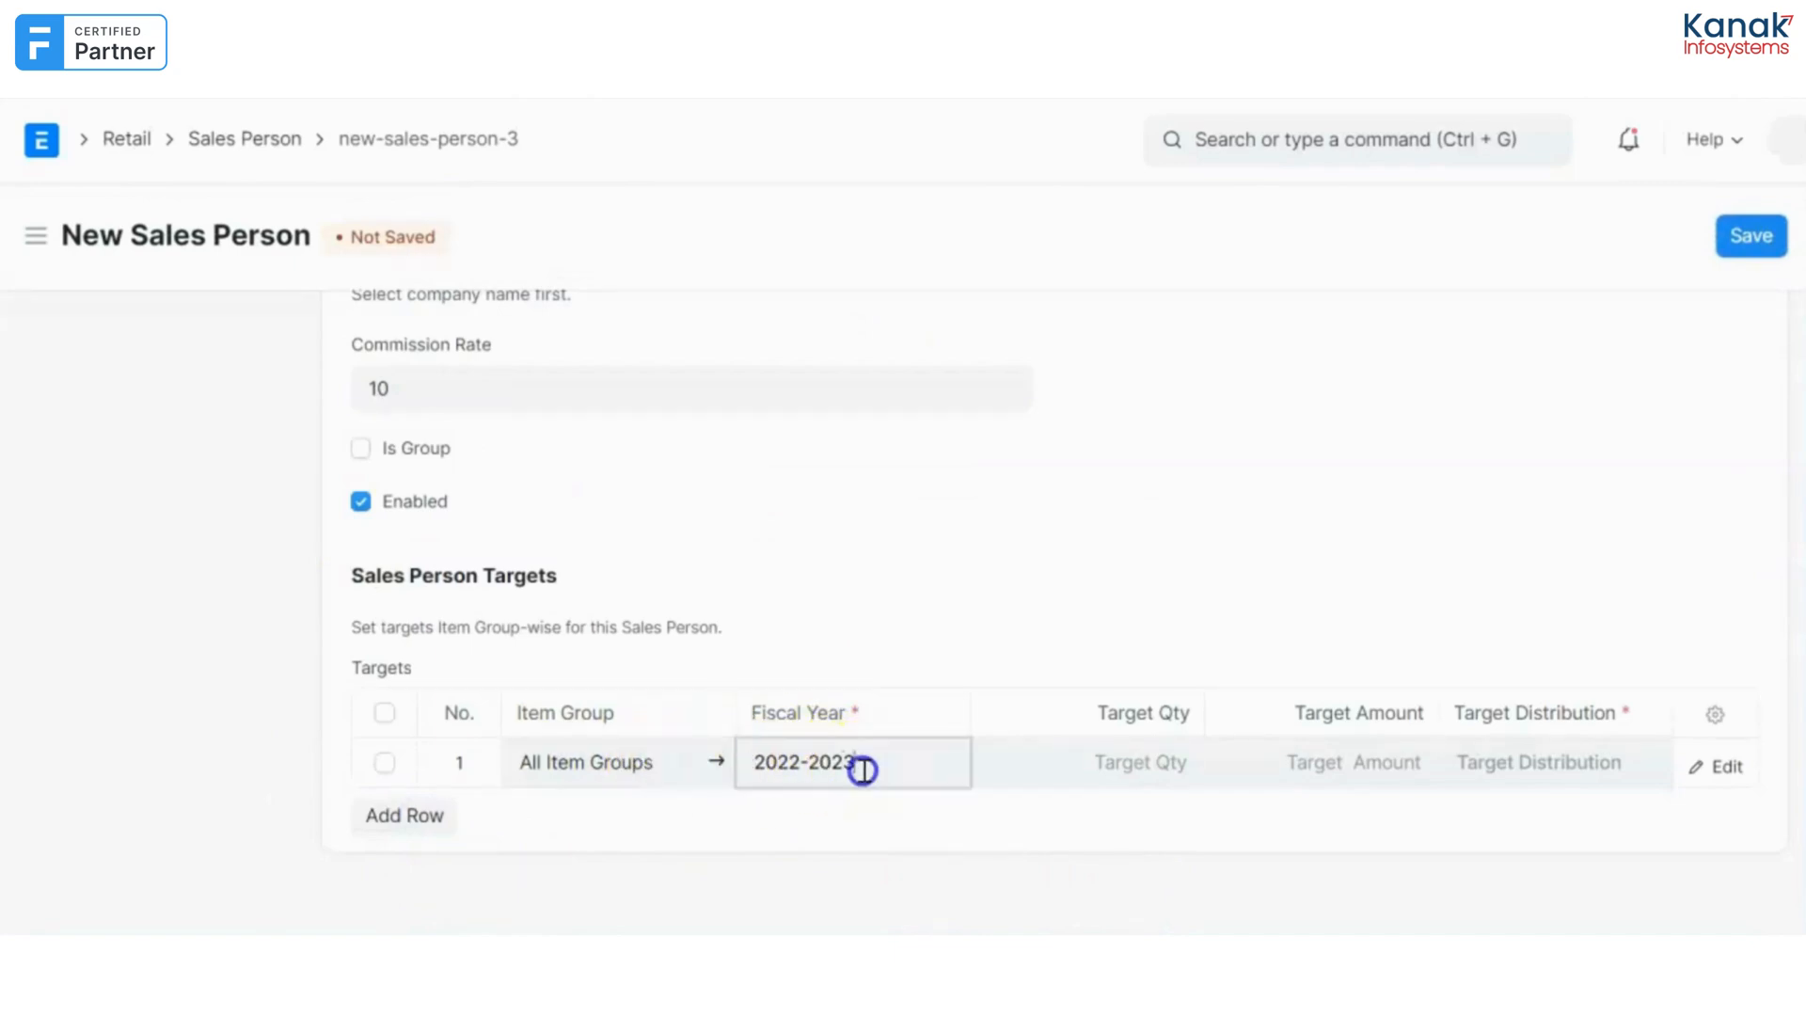
{"action": "left_click", "coordinate": [854, 764]}
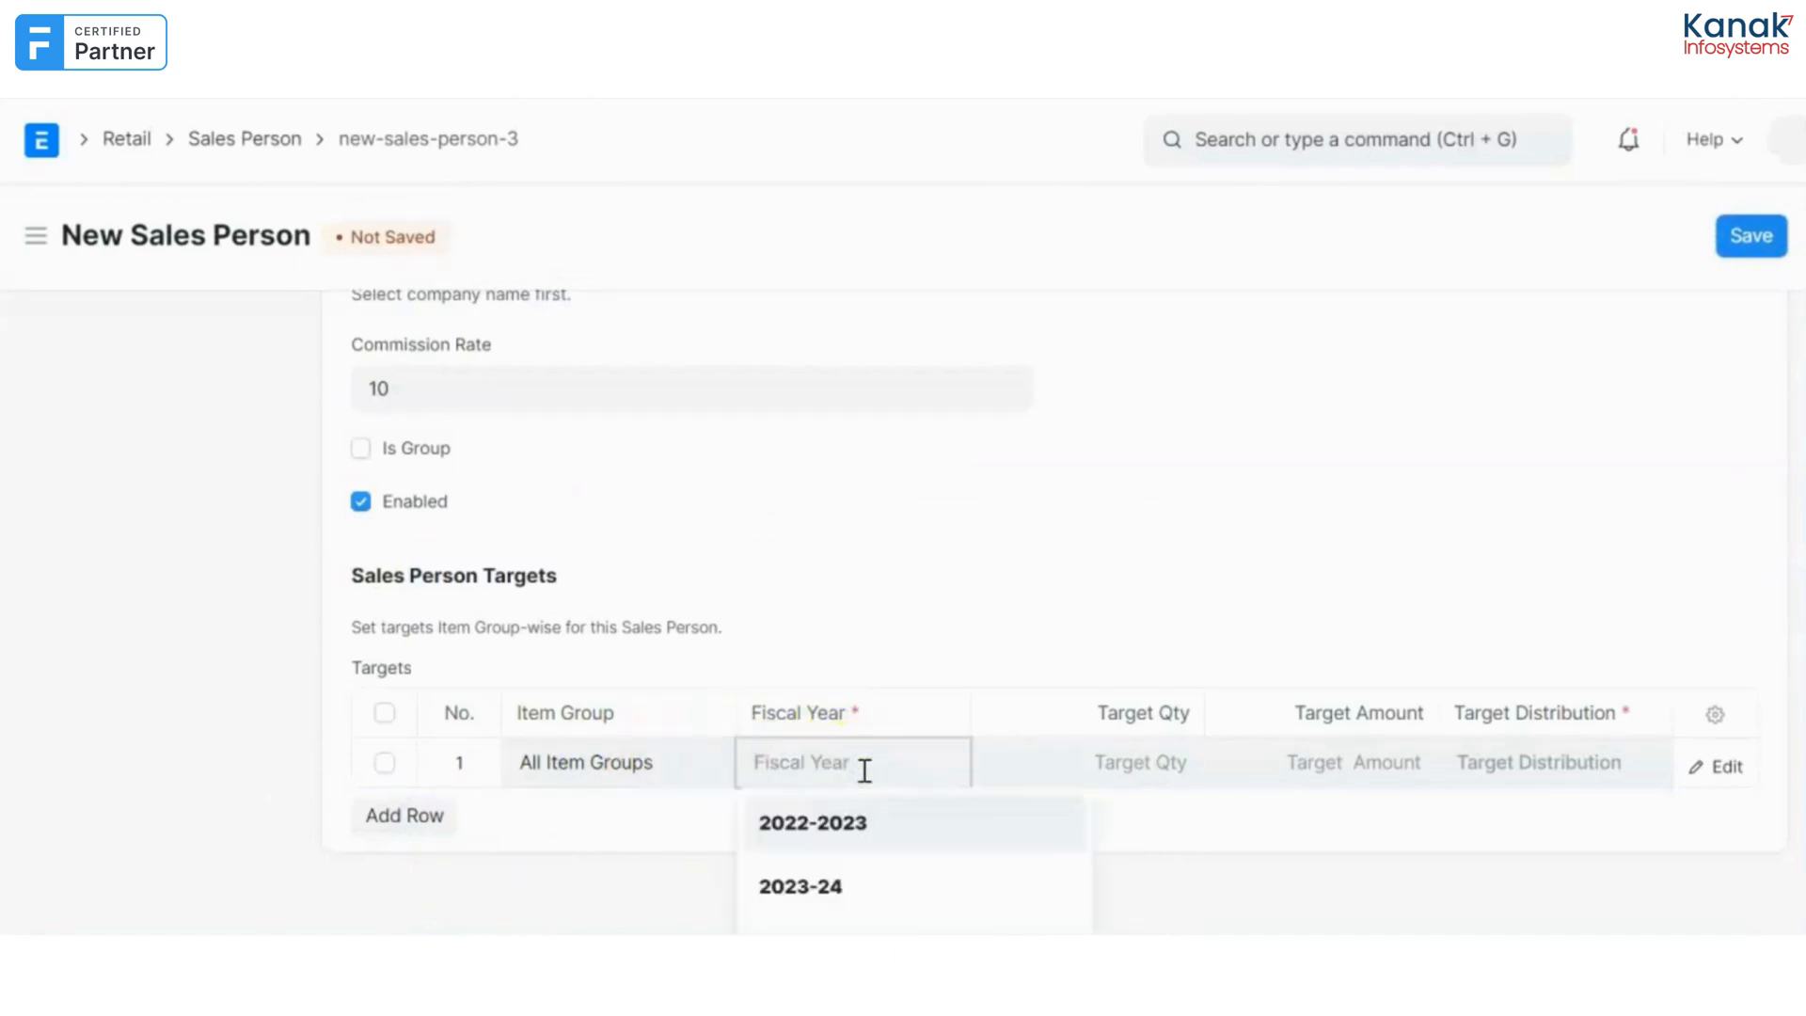
{"action": "type", "text": "3"}
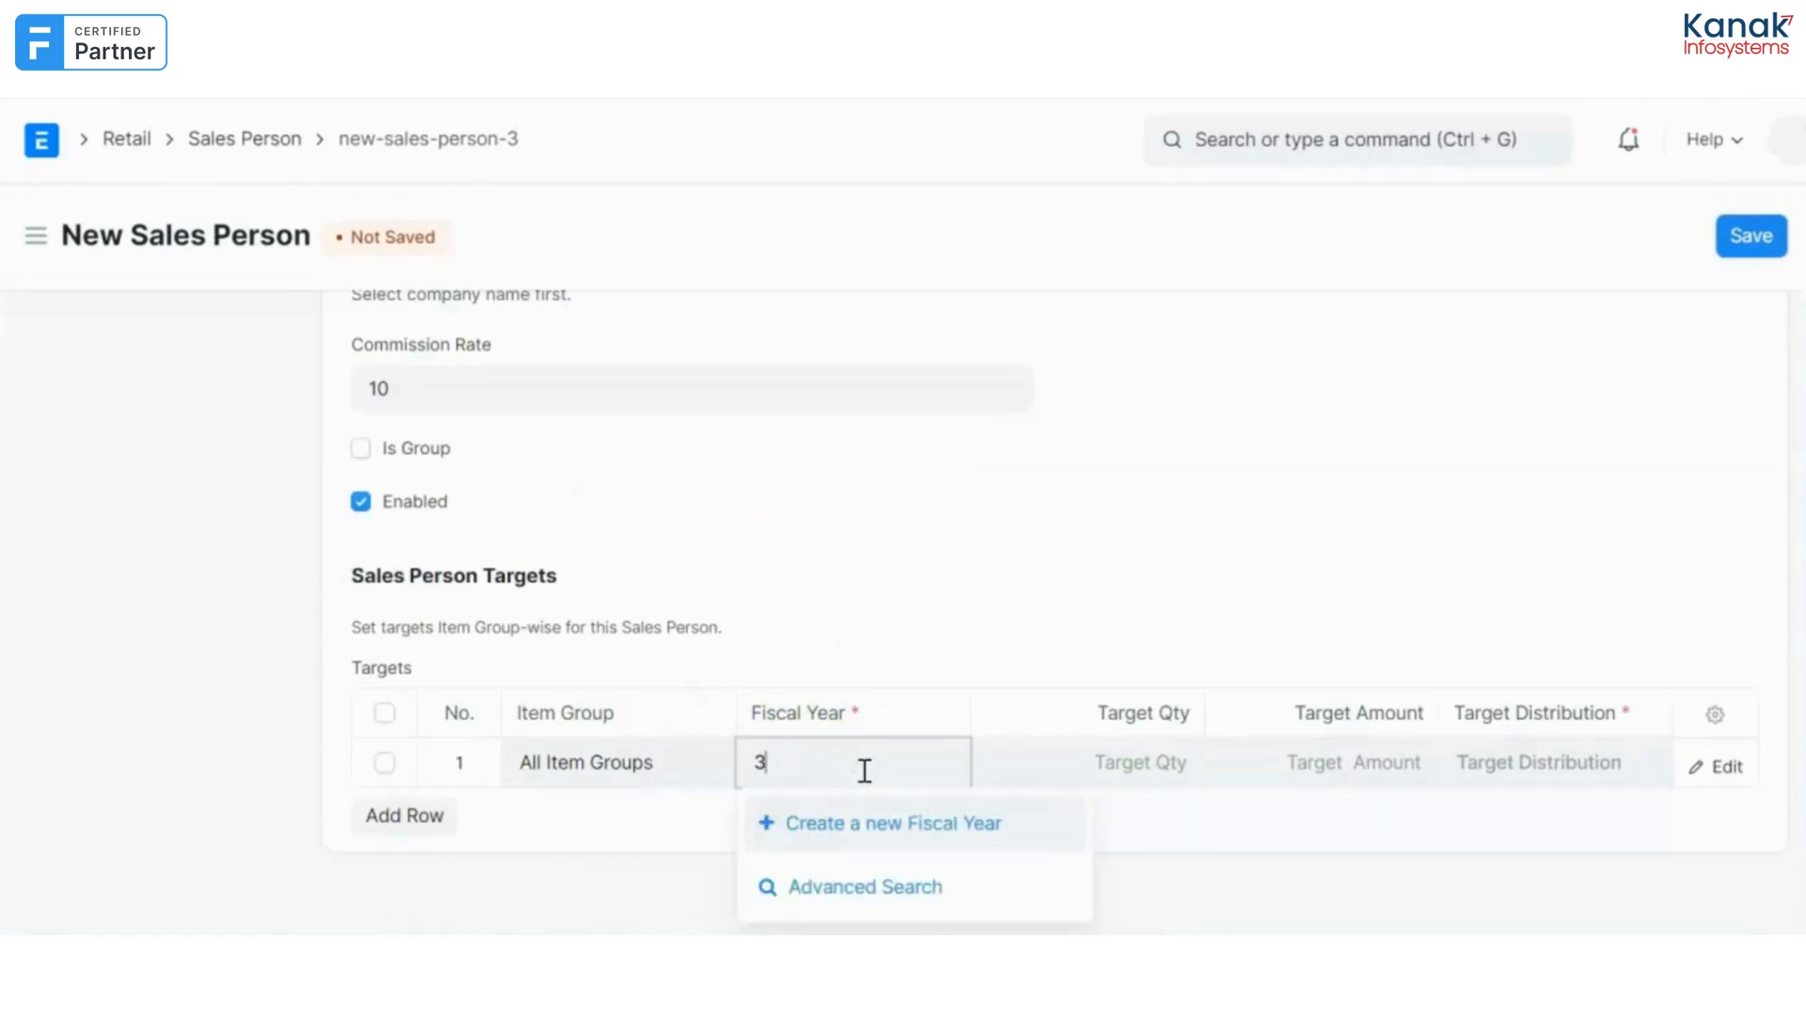
{"action": "type", "text": "20"}
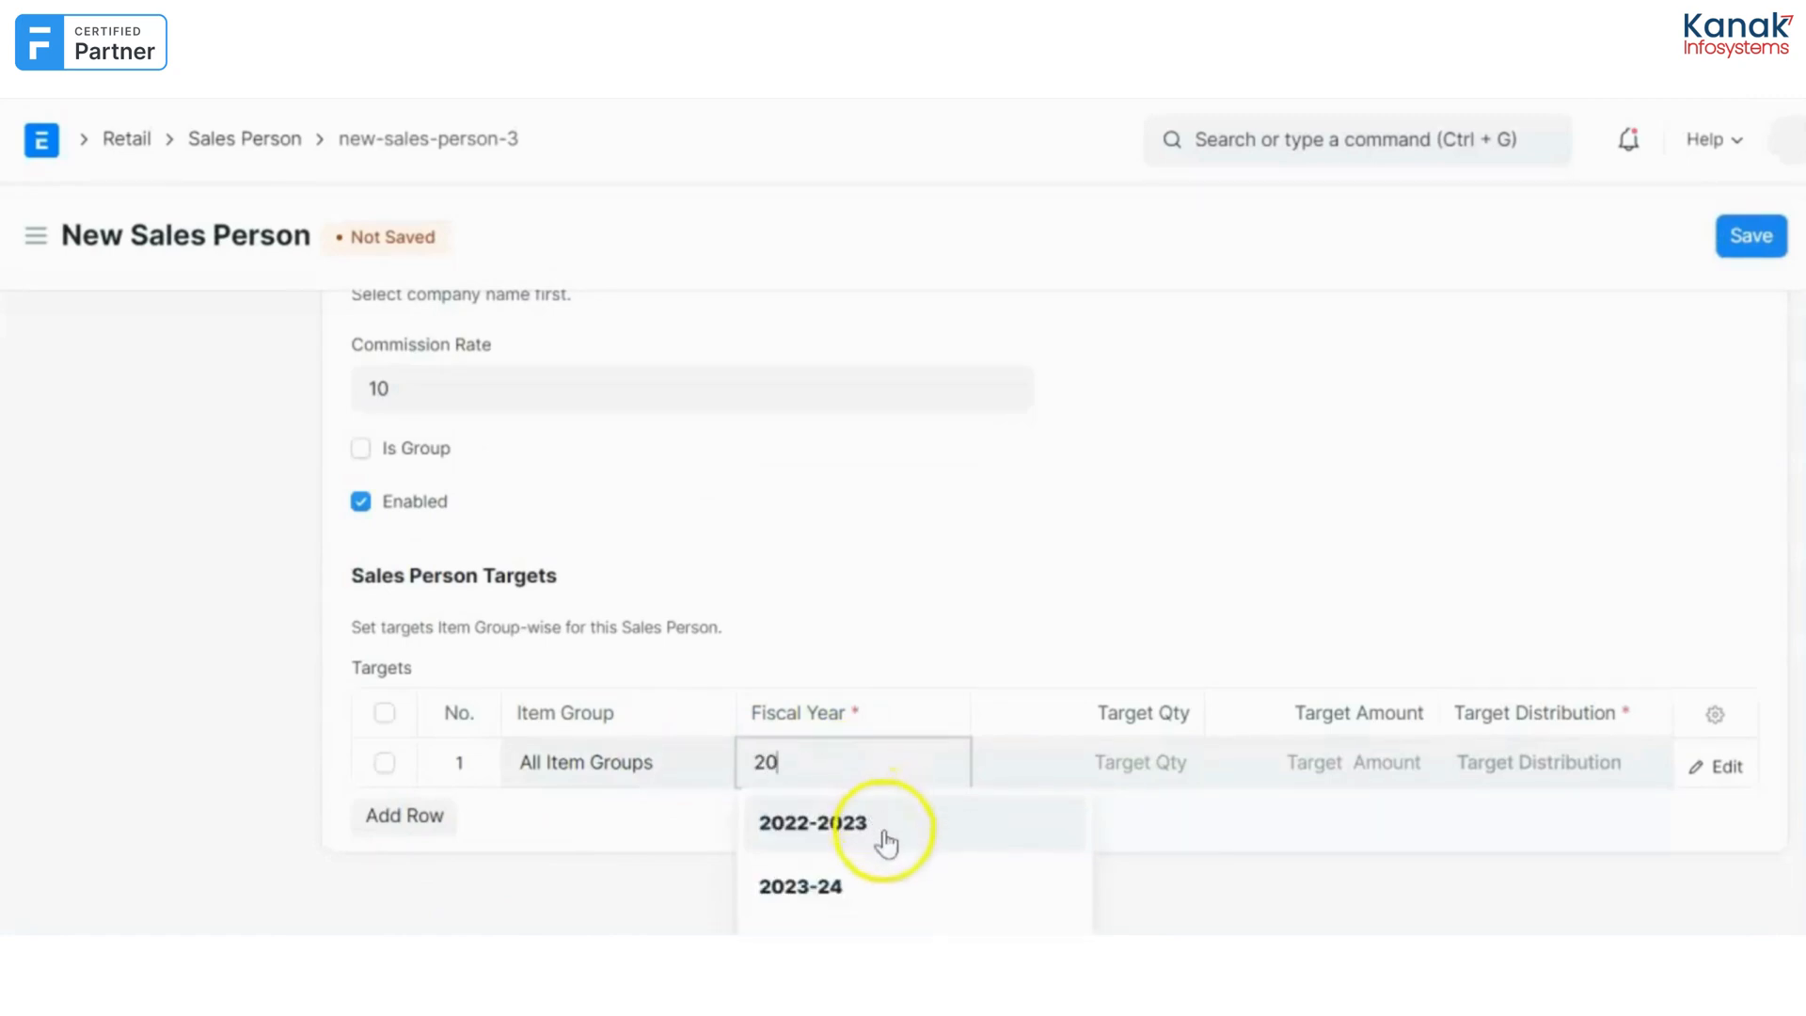
{"action": "left_click", "coordinate": [799, 886]}
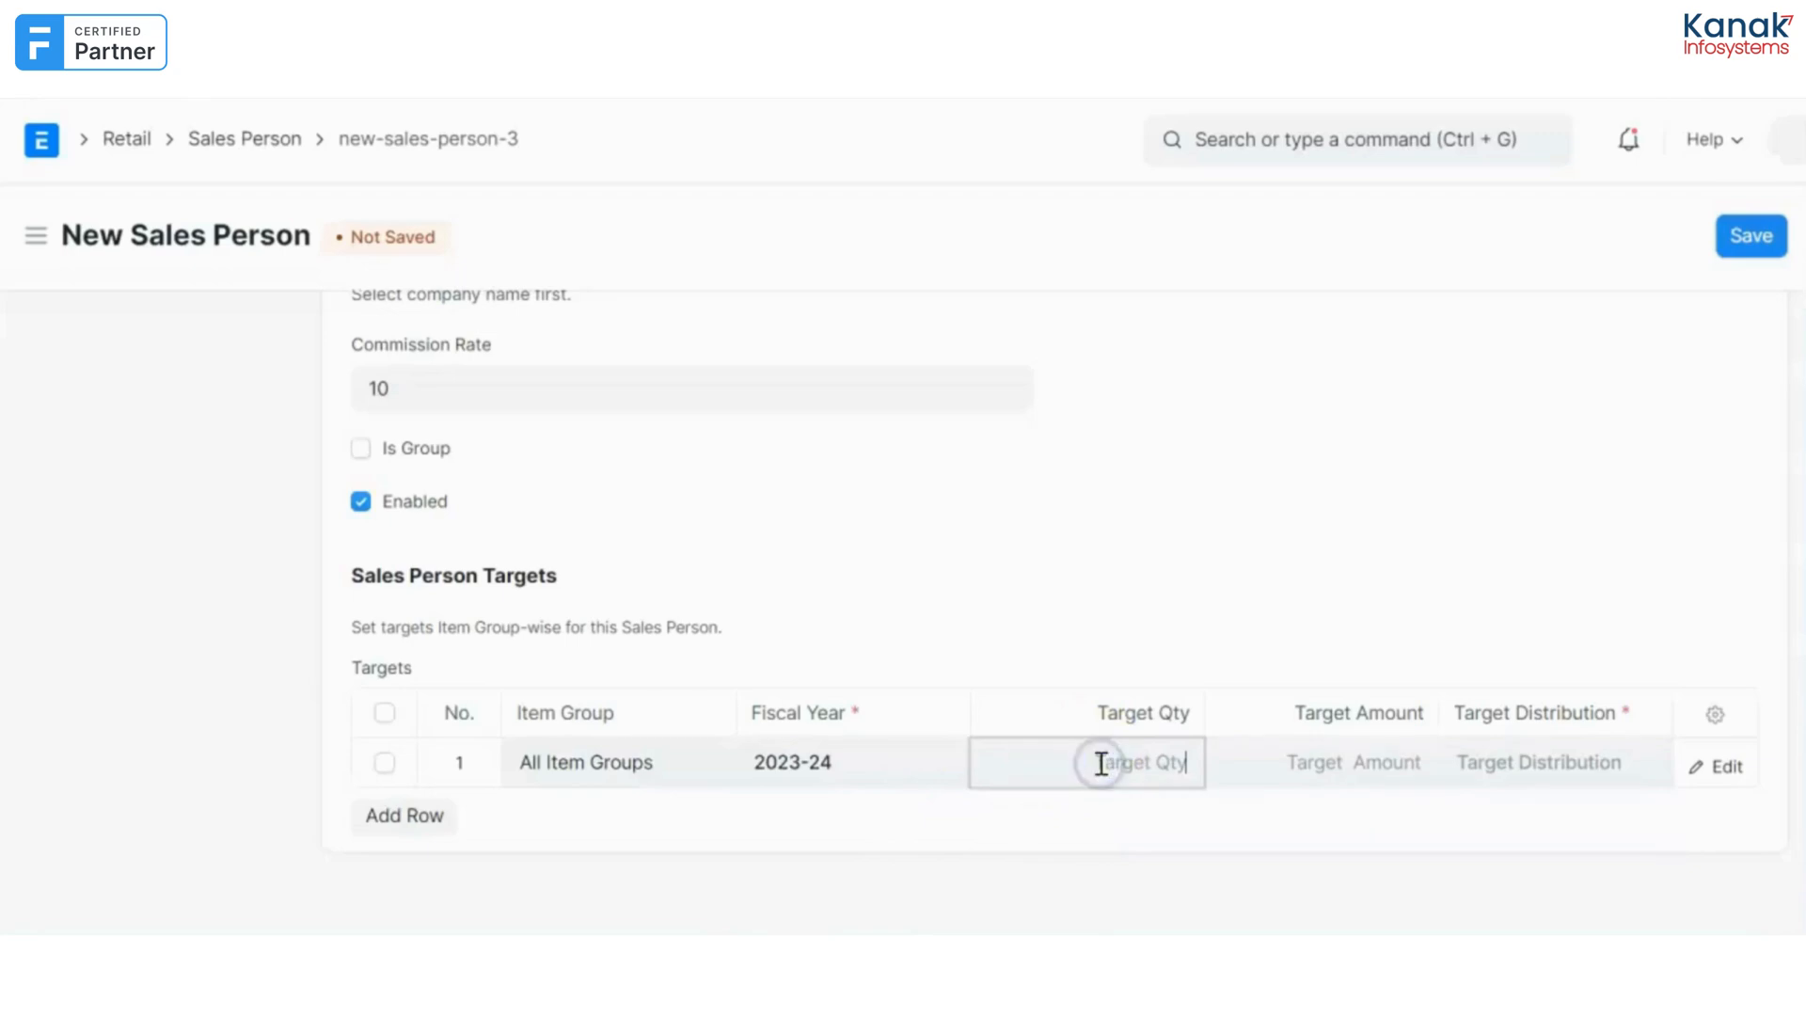
Enter target quantity 10 and target amount 10,00,000 for the row.
{"action": "type", "text": "10"}
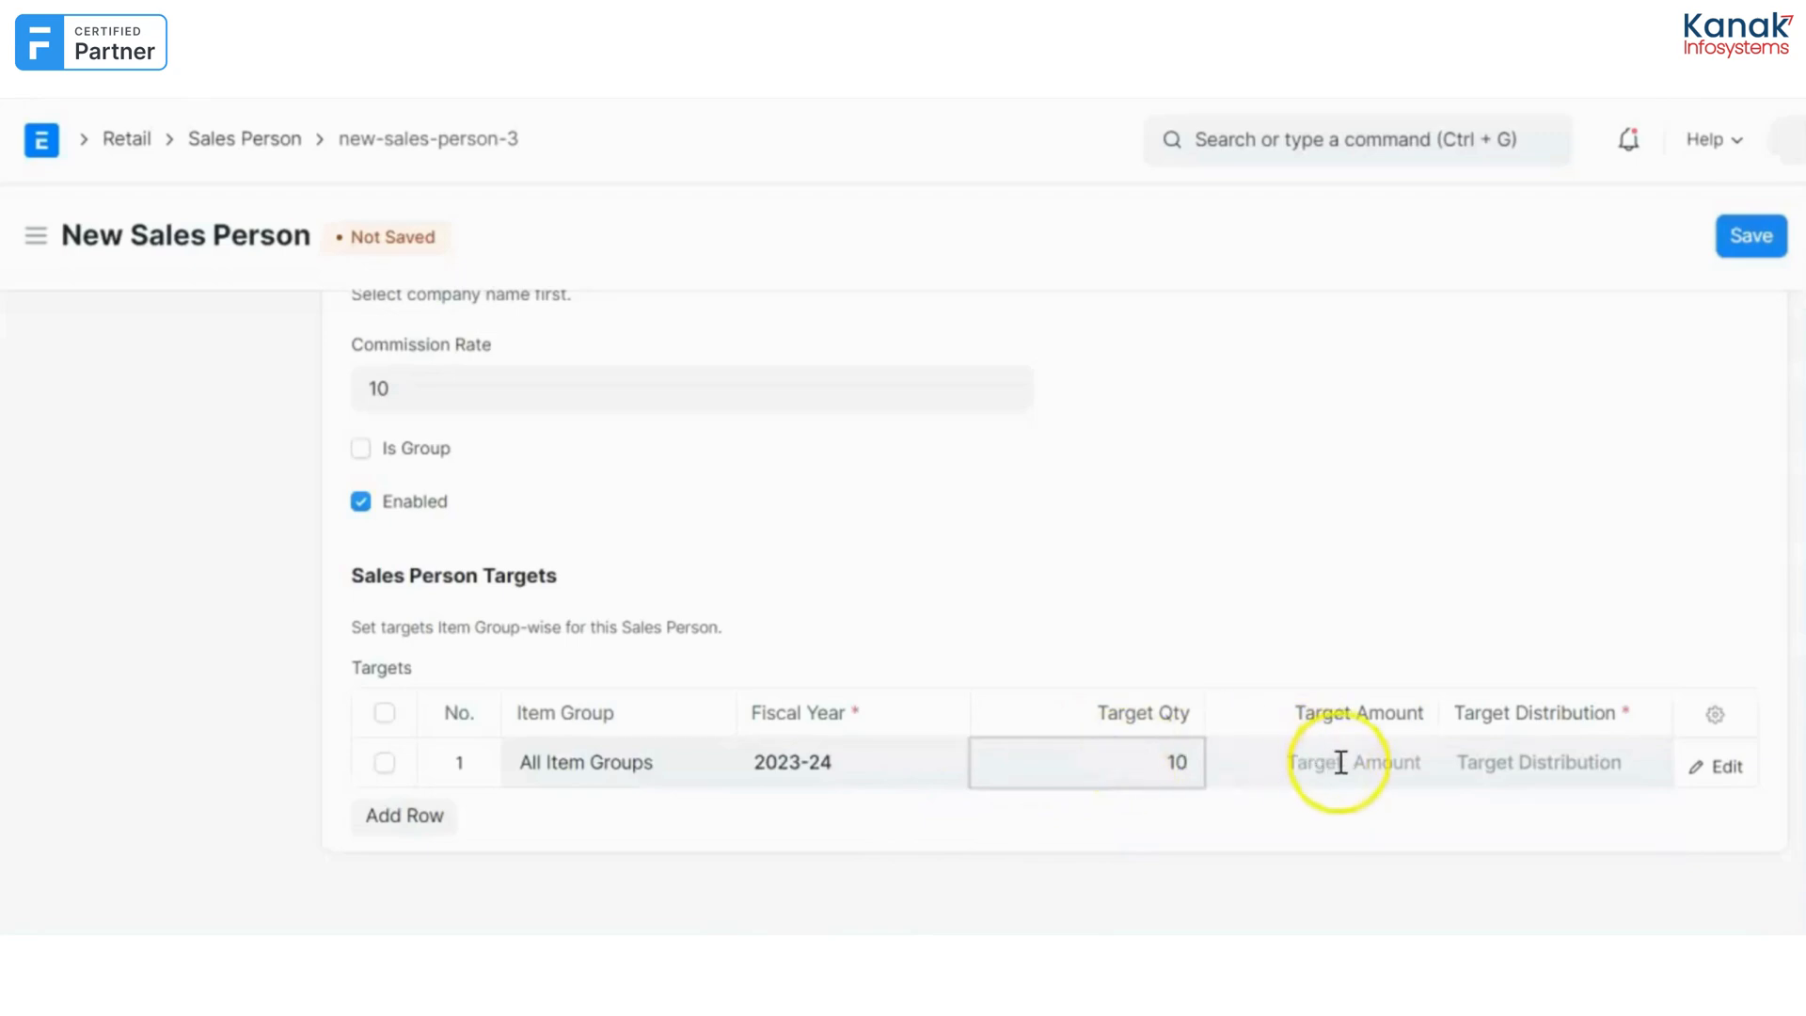
{"action": "type", "text": "1000000"}
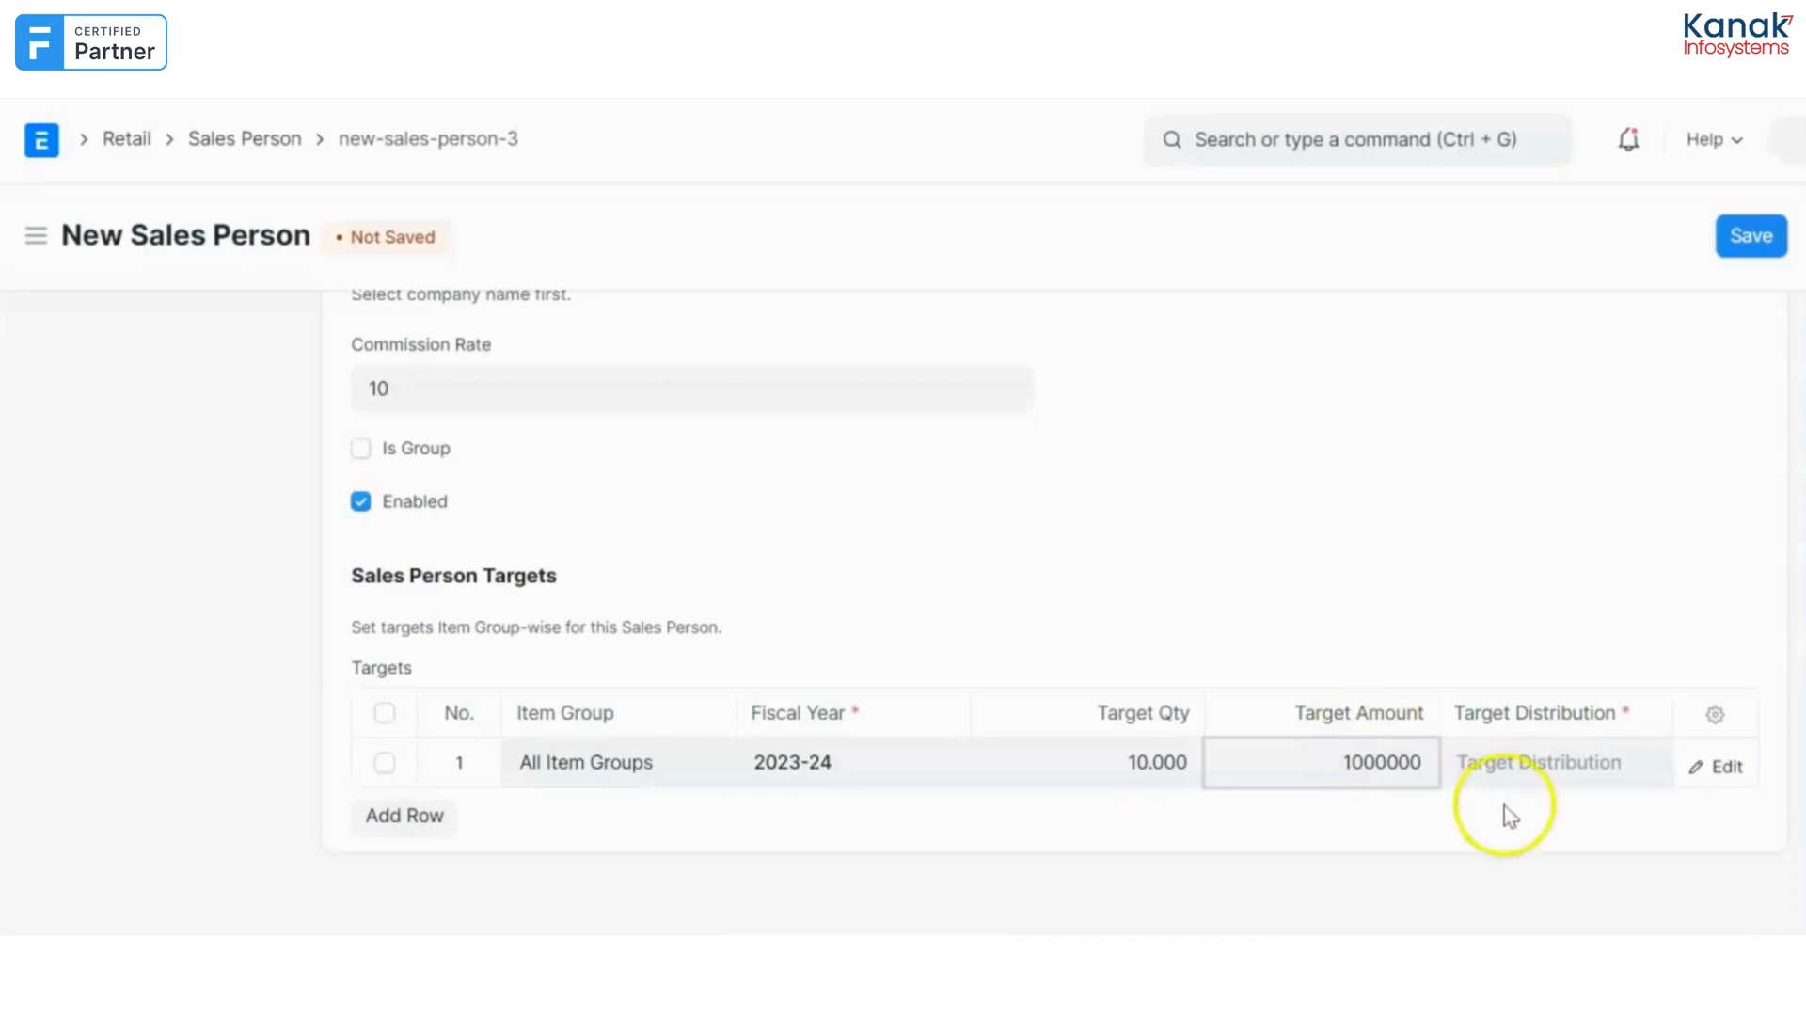
{"action": "left_click", "coordinate": [1542, 762]}
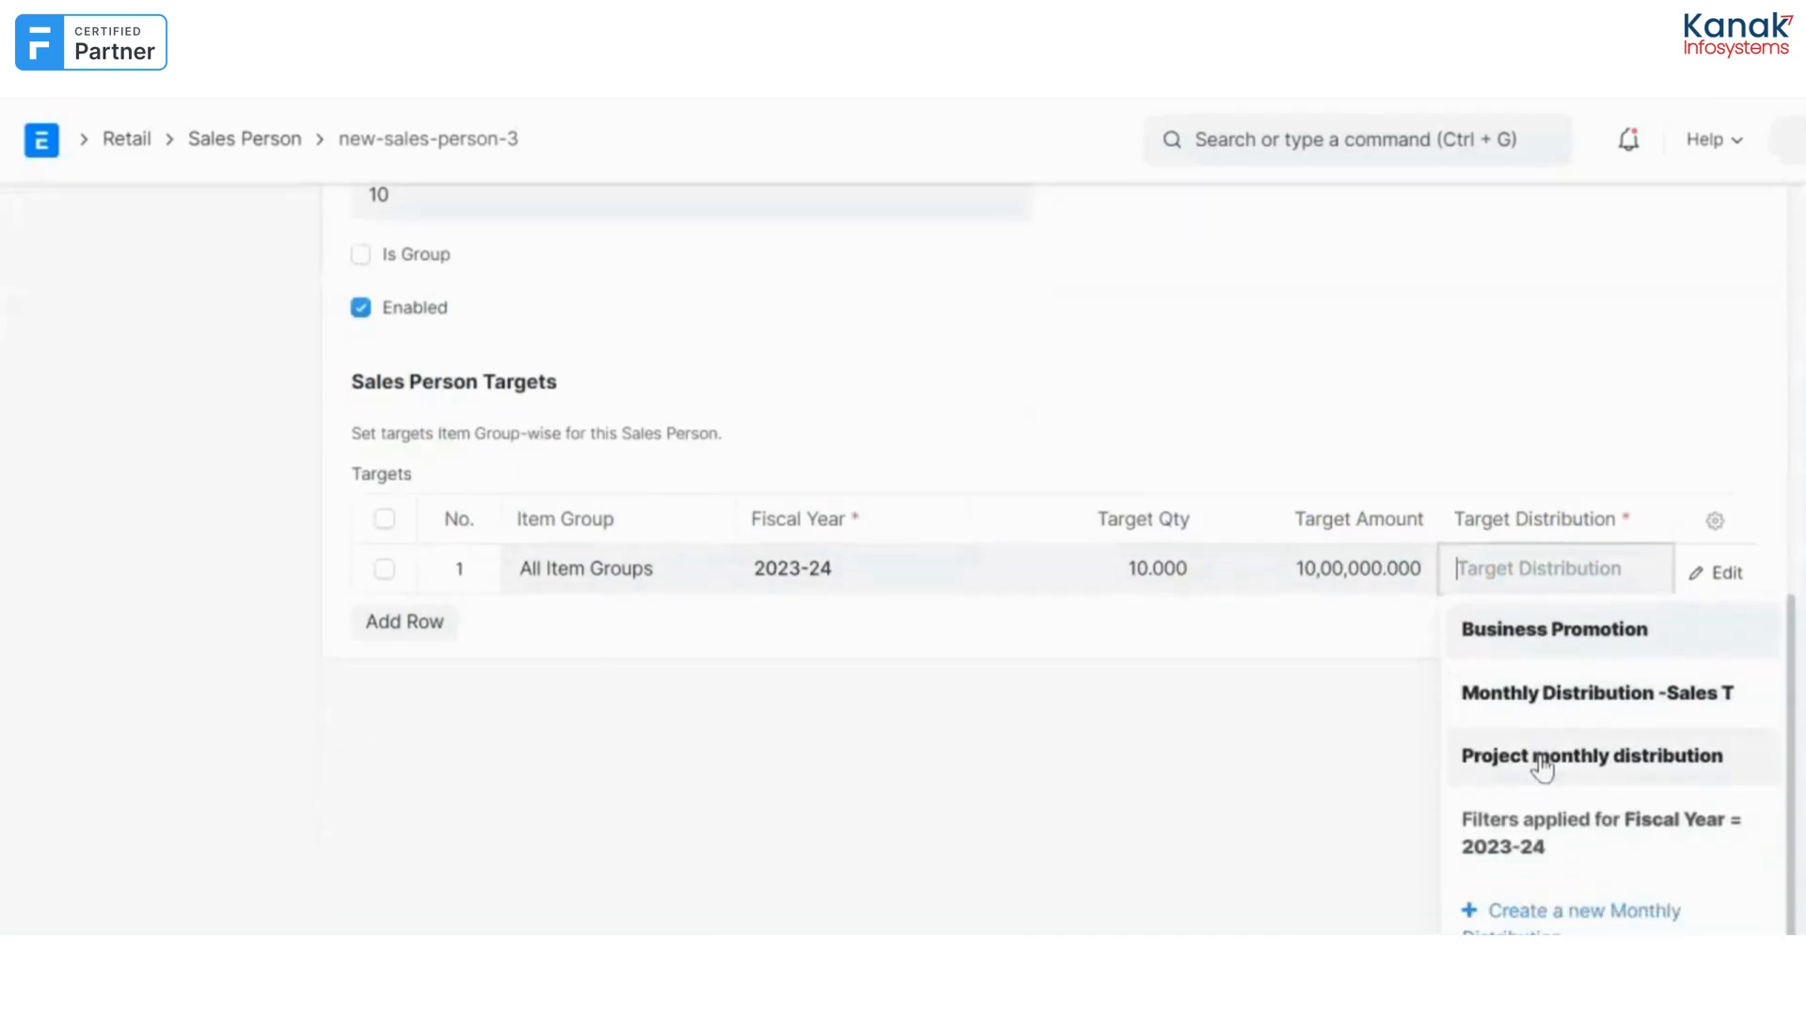
Create a new Monthly Distribution with equal 8.333% months and choose its fiscal year.
{"action": "left_click", "coordinate": [1582, 910]}
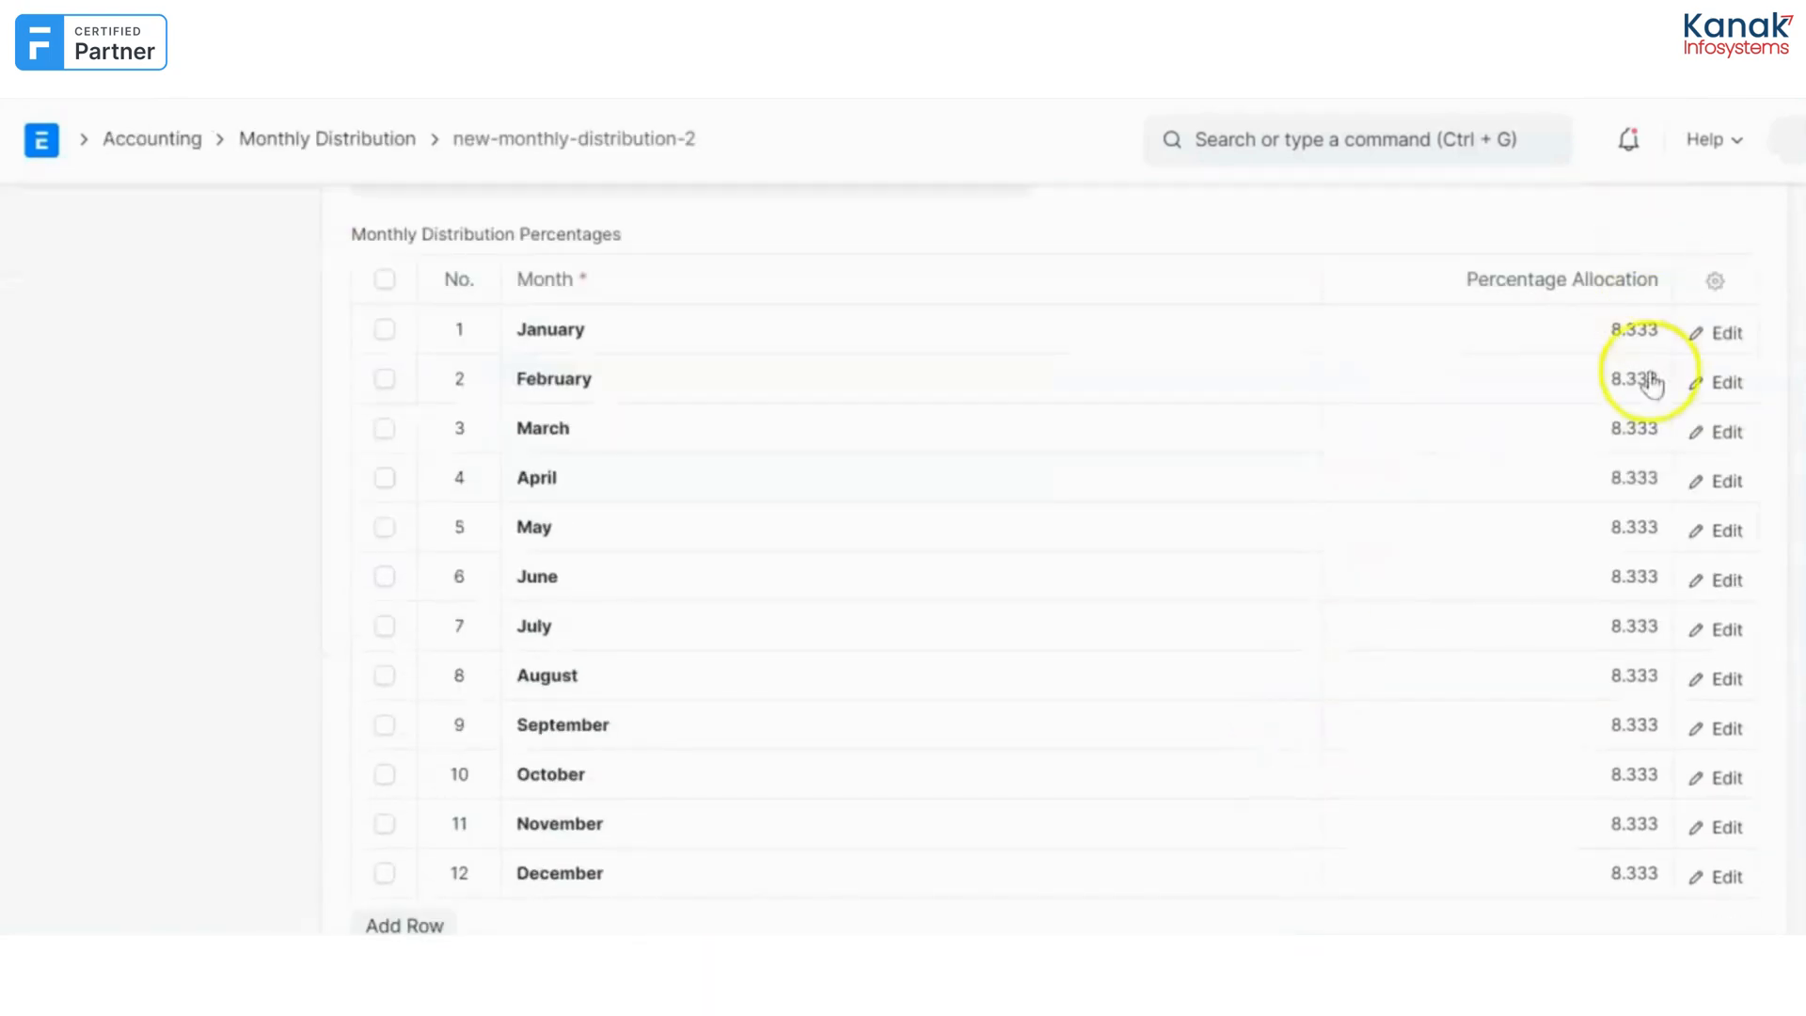
{"action": "scroll", "scroll_direction": "down", "scroll_amount": 3}
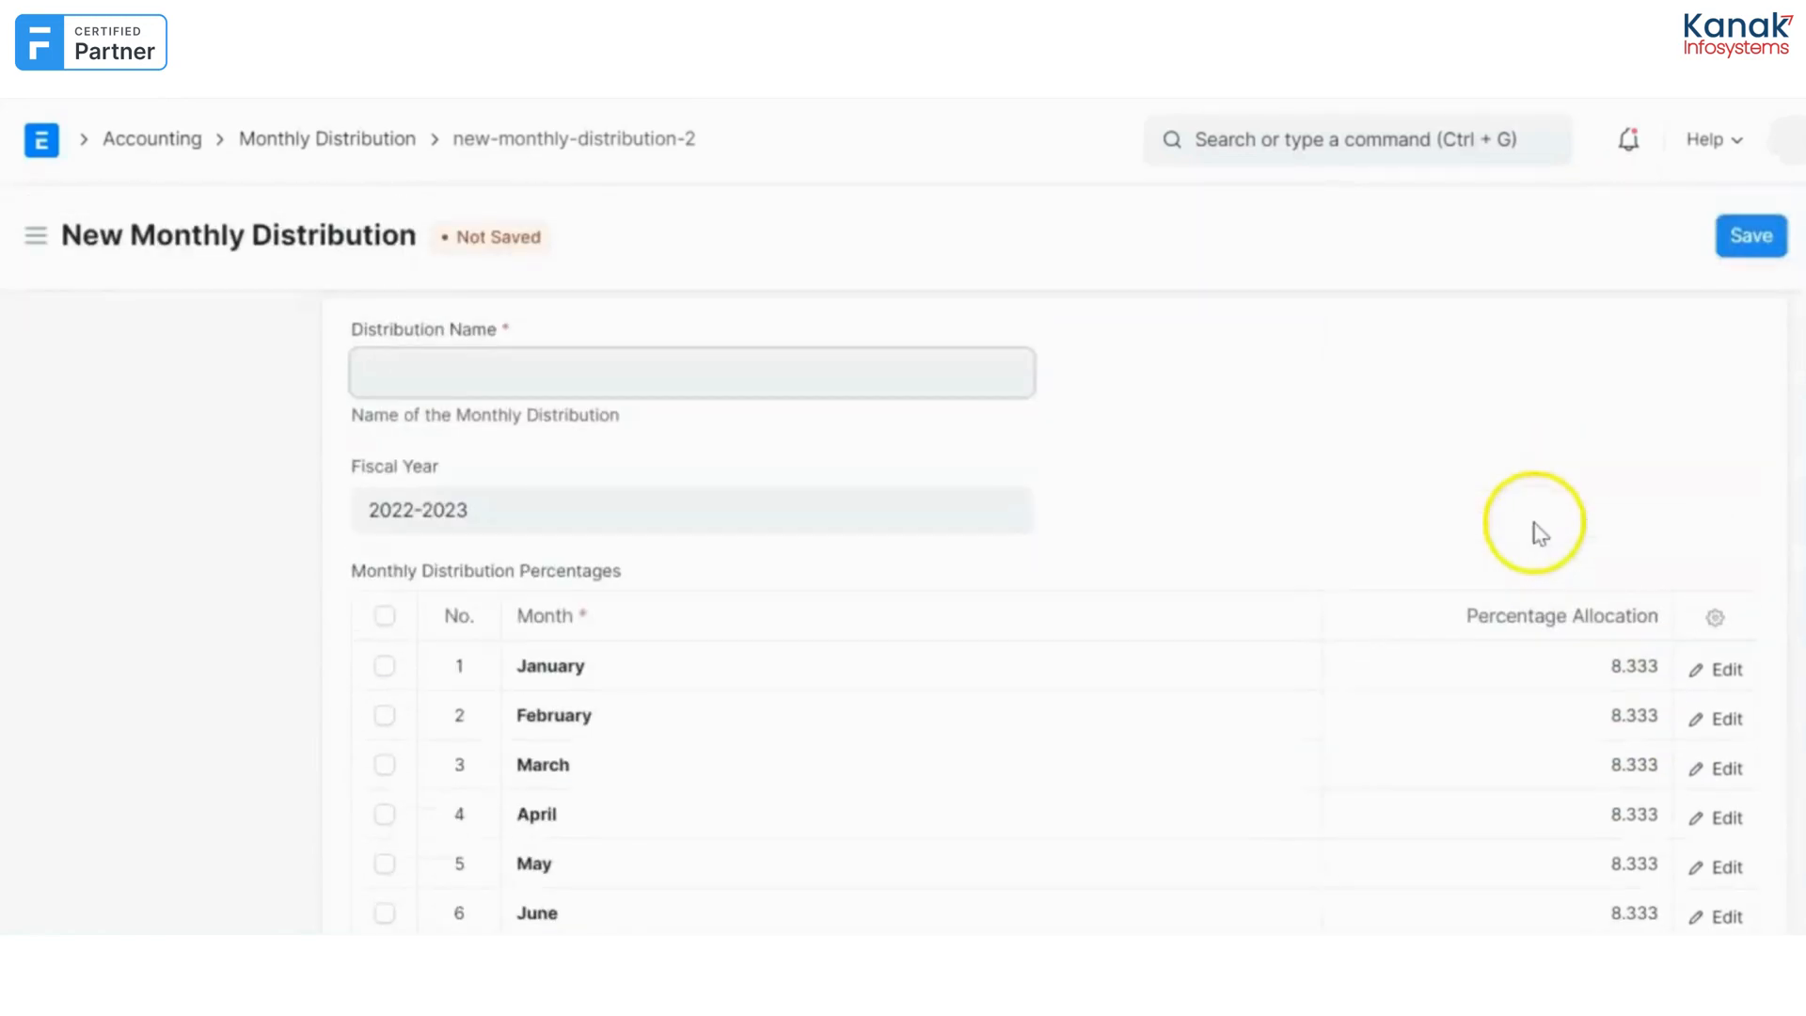
{"action": "scroll", "scroll_direction": "down", "scroll_amount": 3}
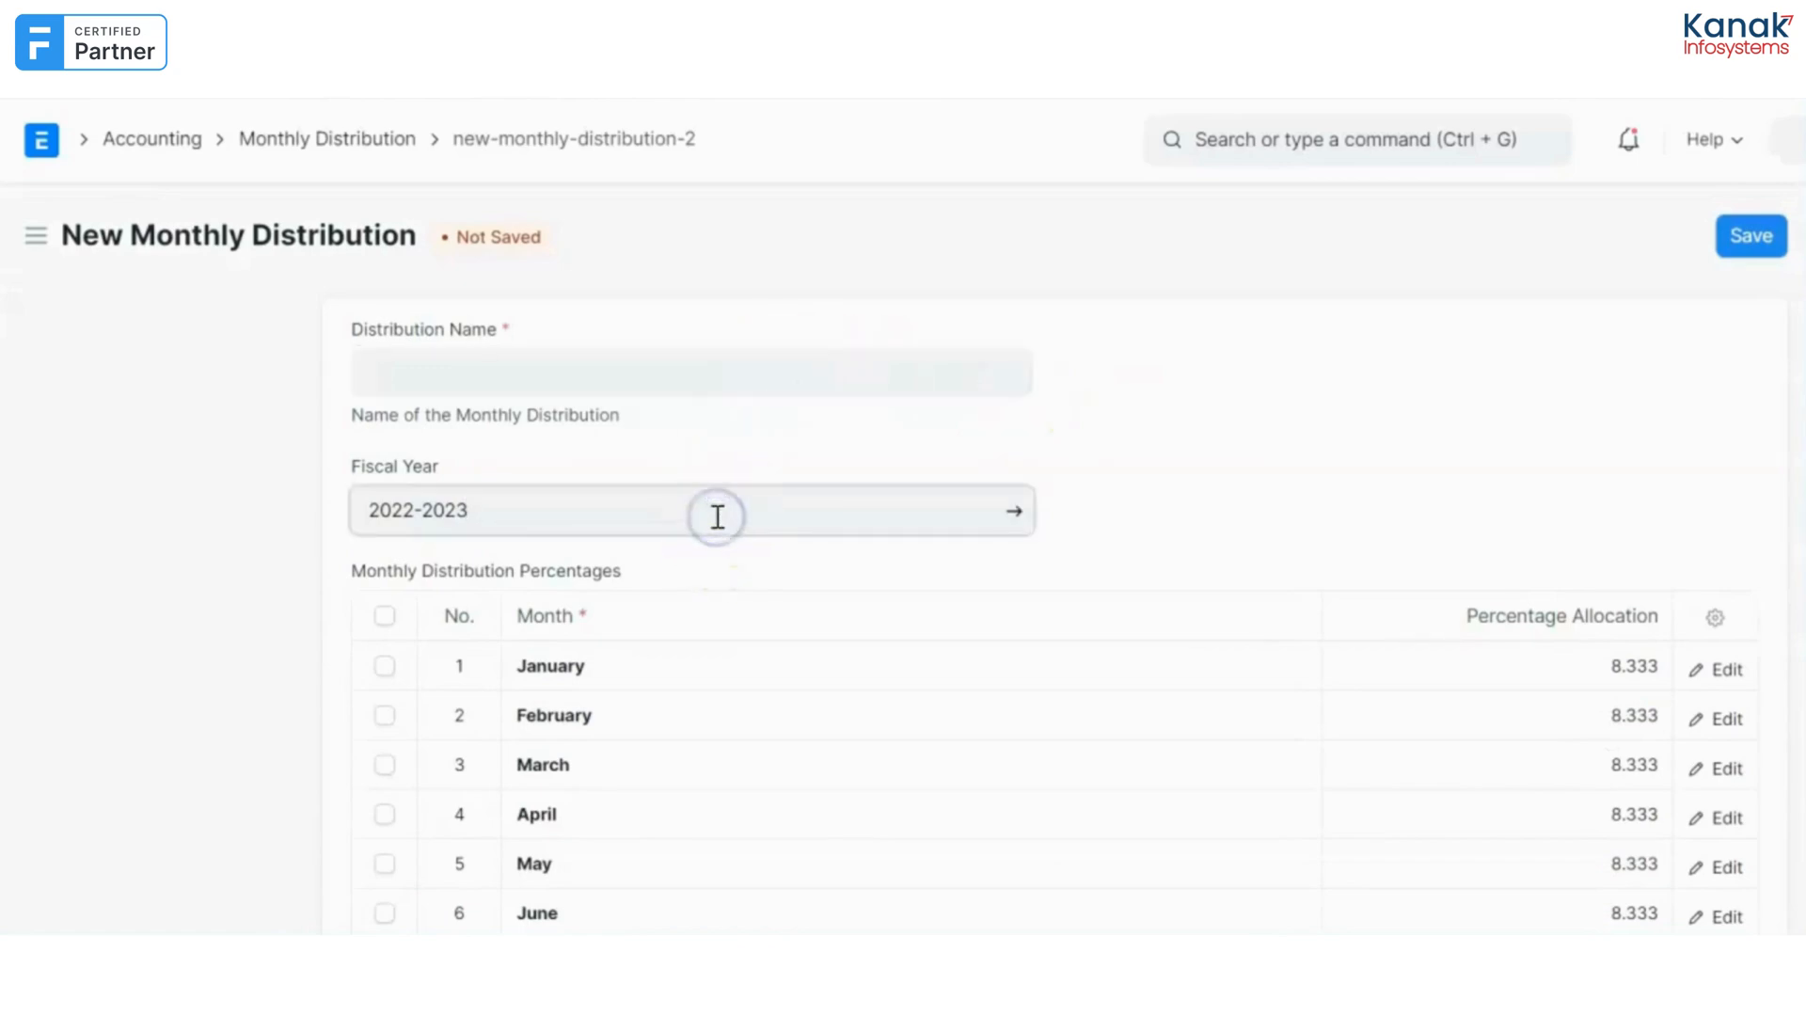
{"action": "left_click", "coordinate": [717, 512]}
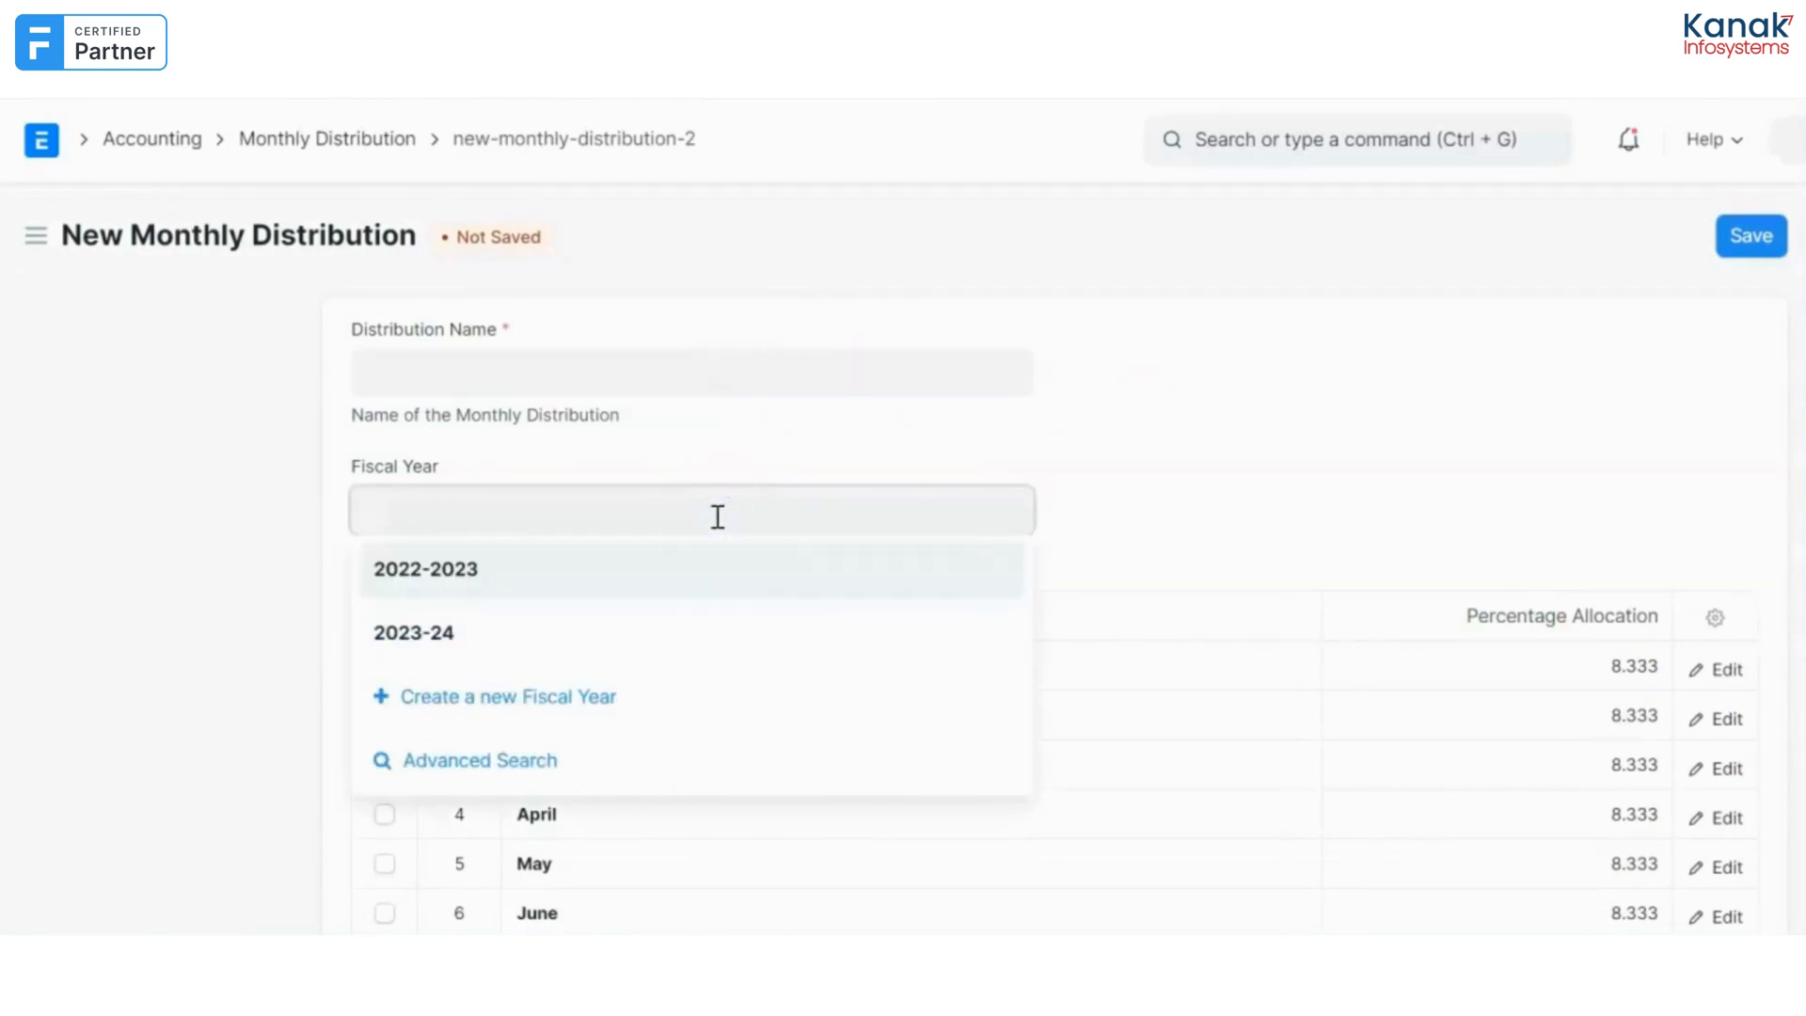
{"action": "left_click", "coordinate": [414, 632]}
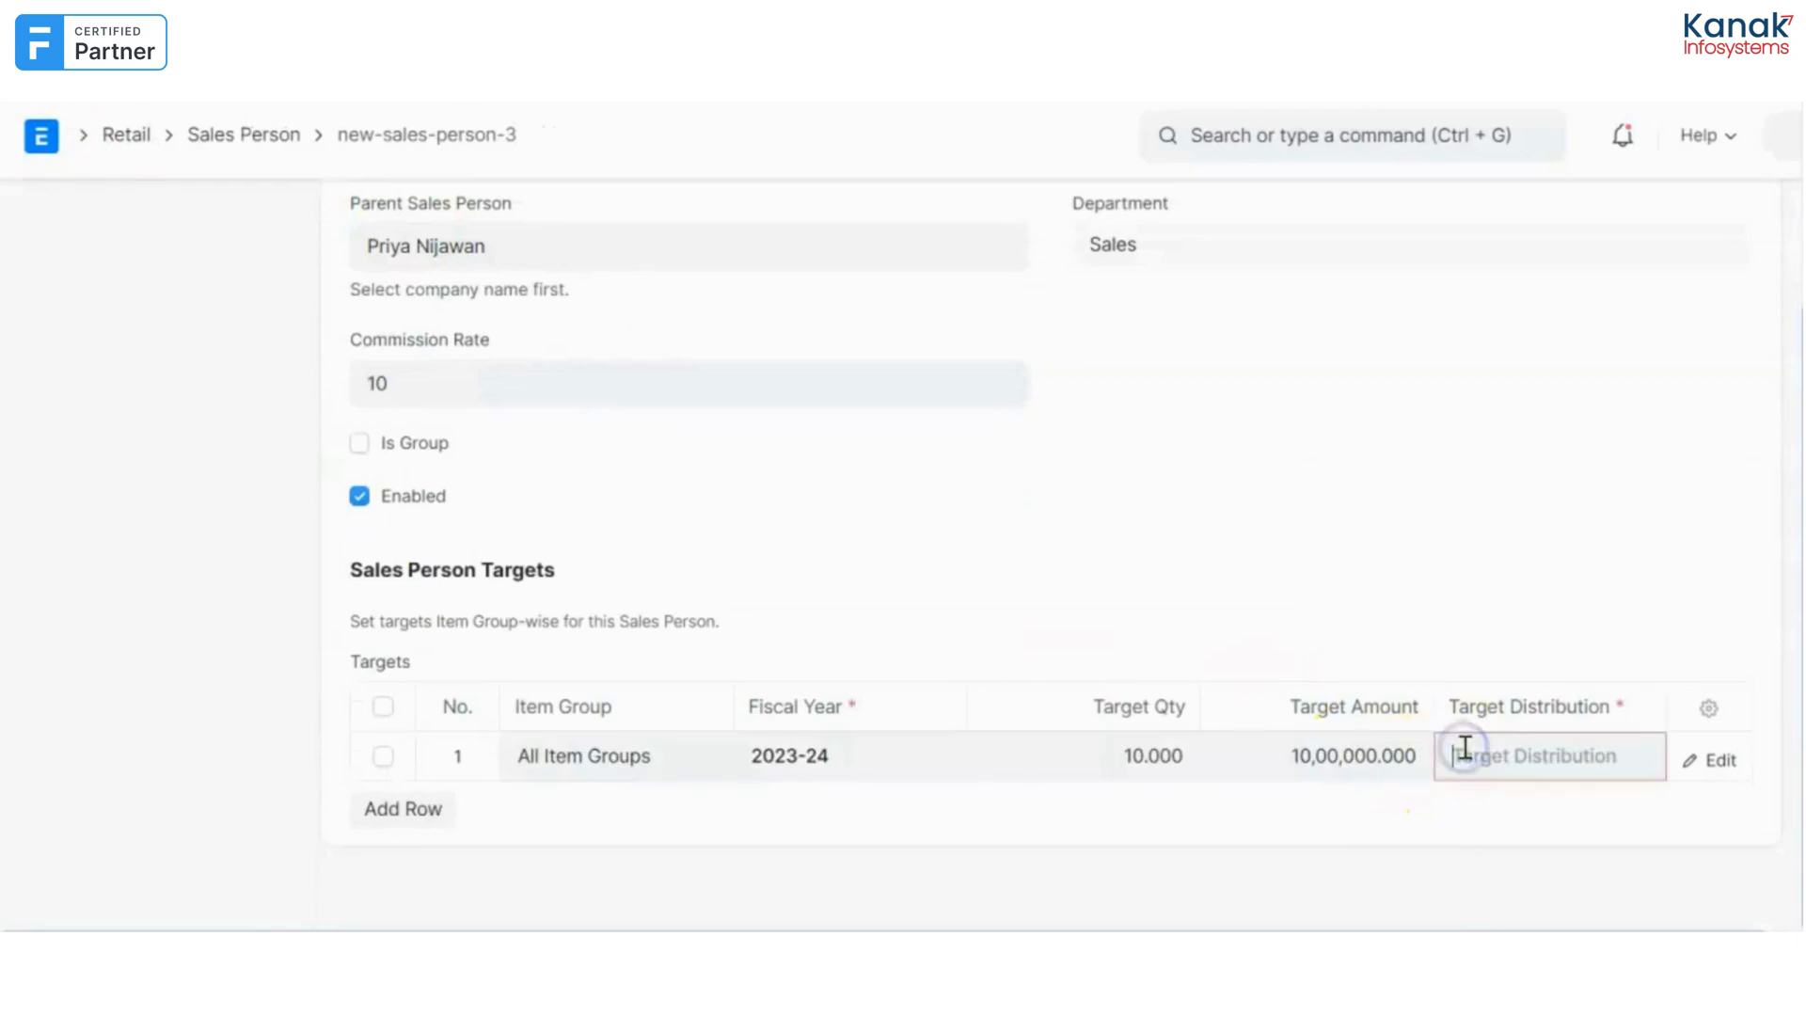
Leave the target distribution empty and save the new sales person record.
{"action": "left_click", "coordinate": [1546, 756]}
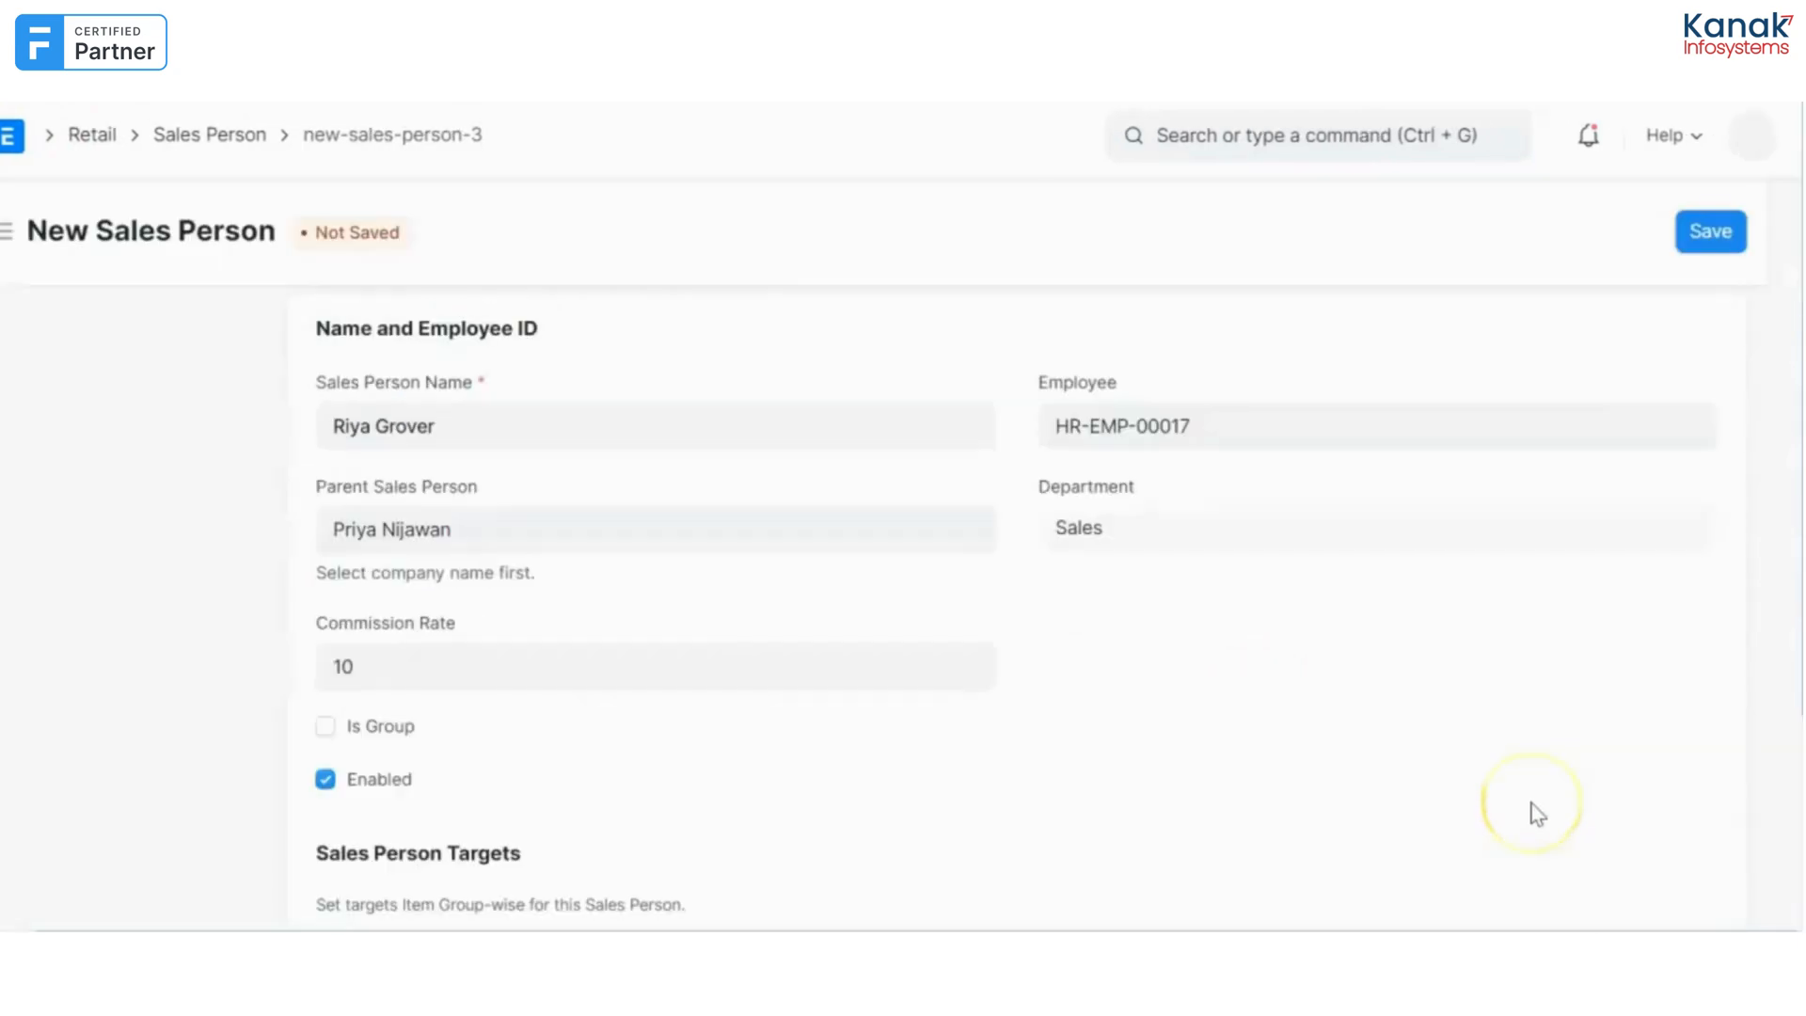
{"action": "left_click", "coordinate": [1712, 230]}
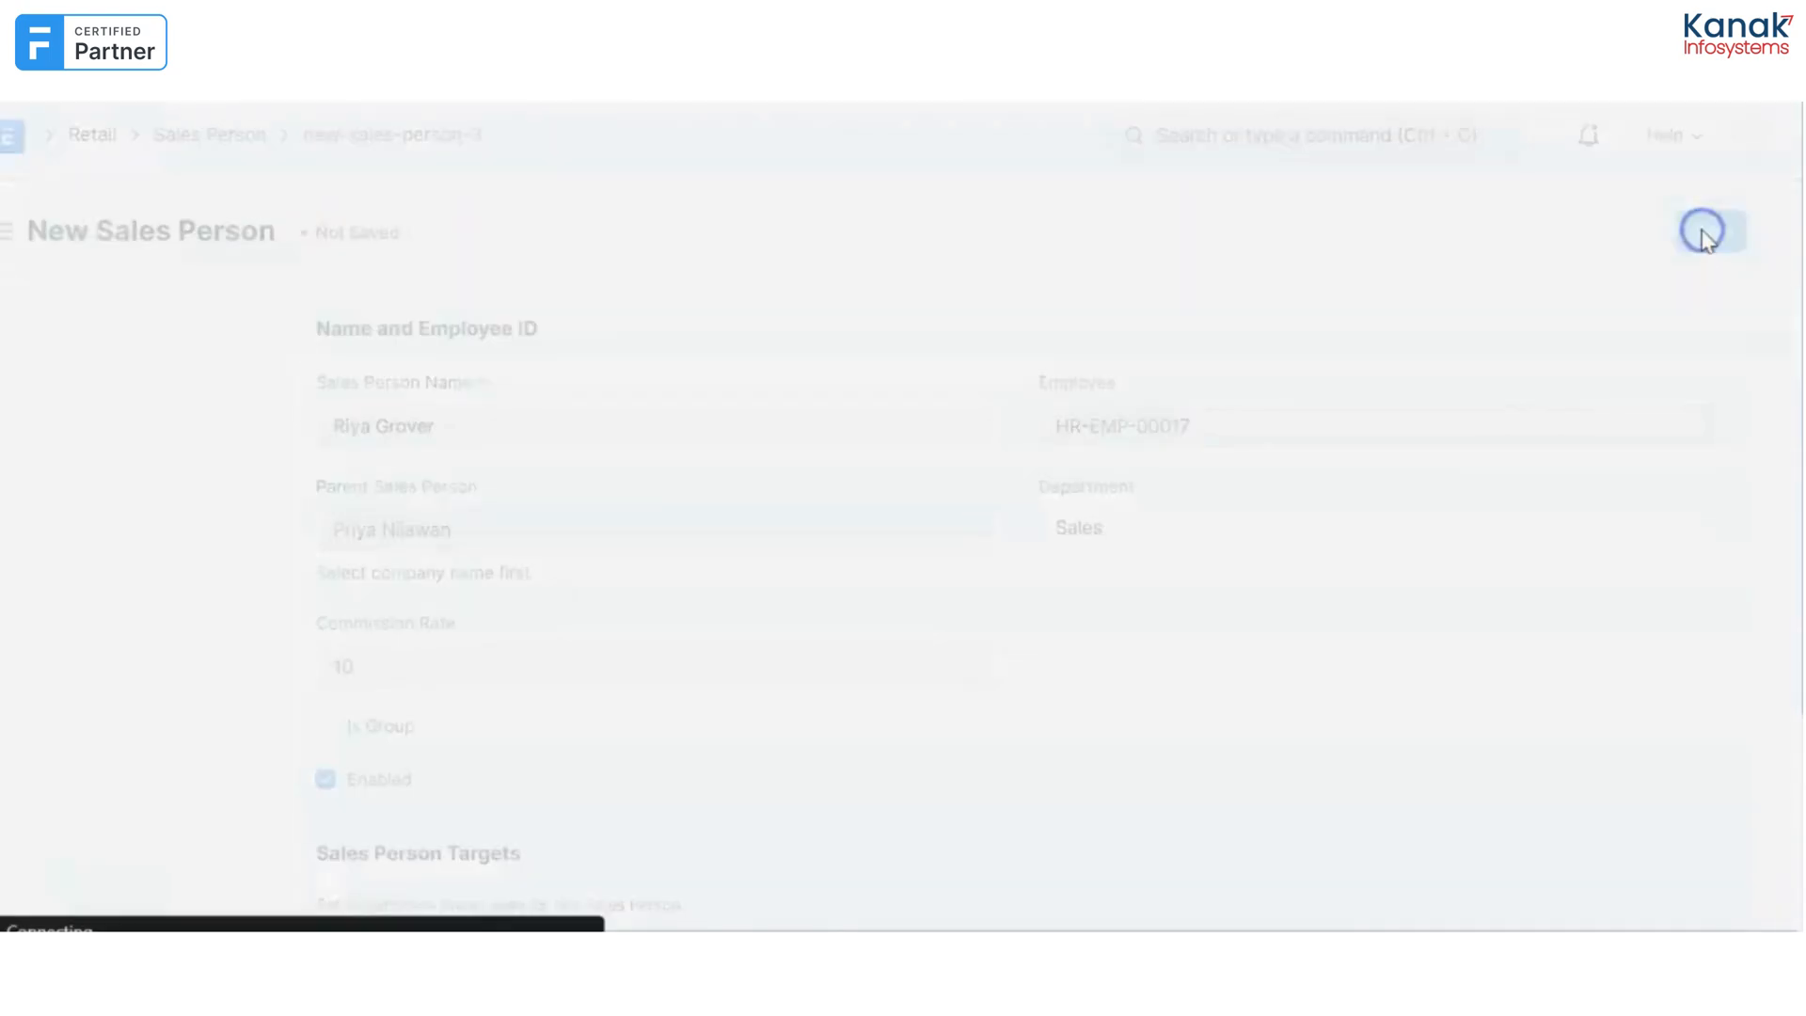
{"action": "left_click", "coordinate": [1704, 230]}
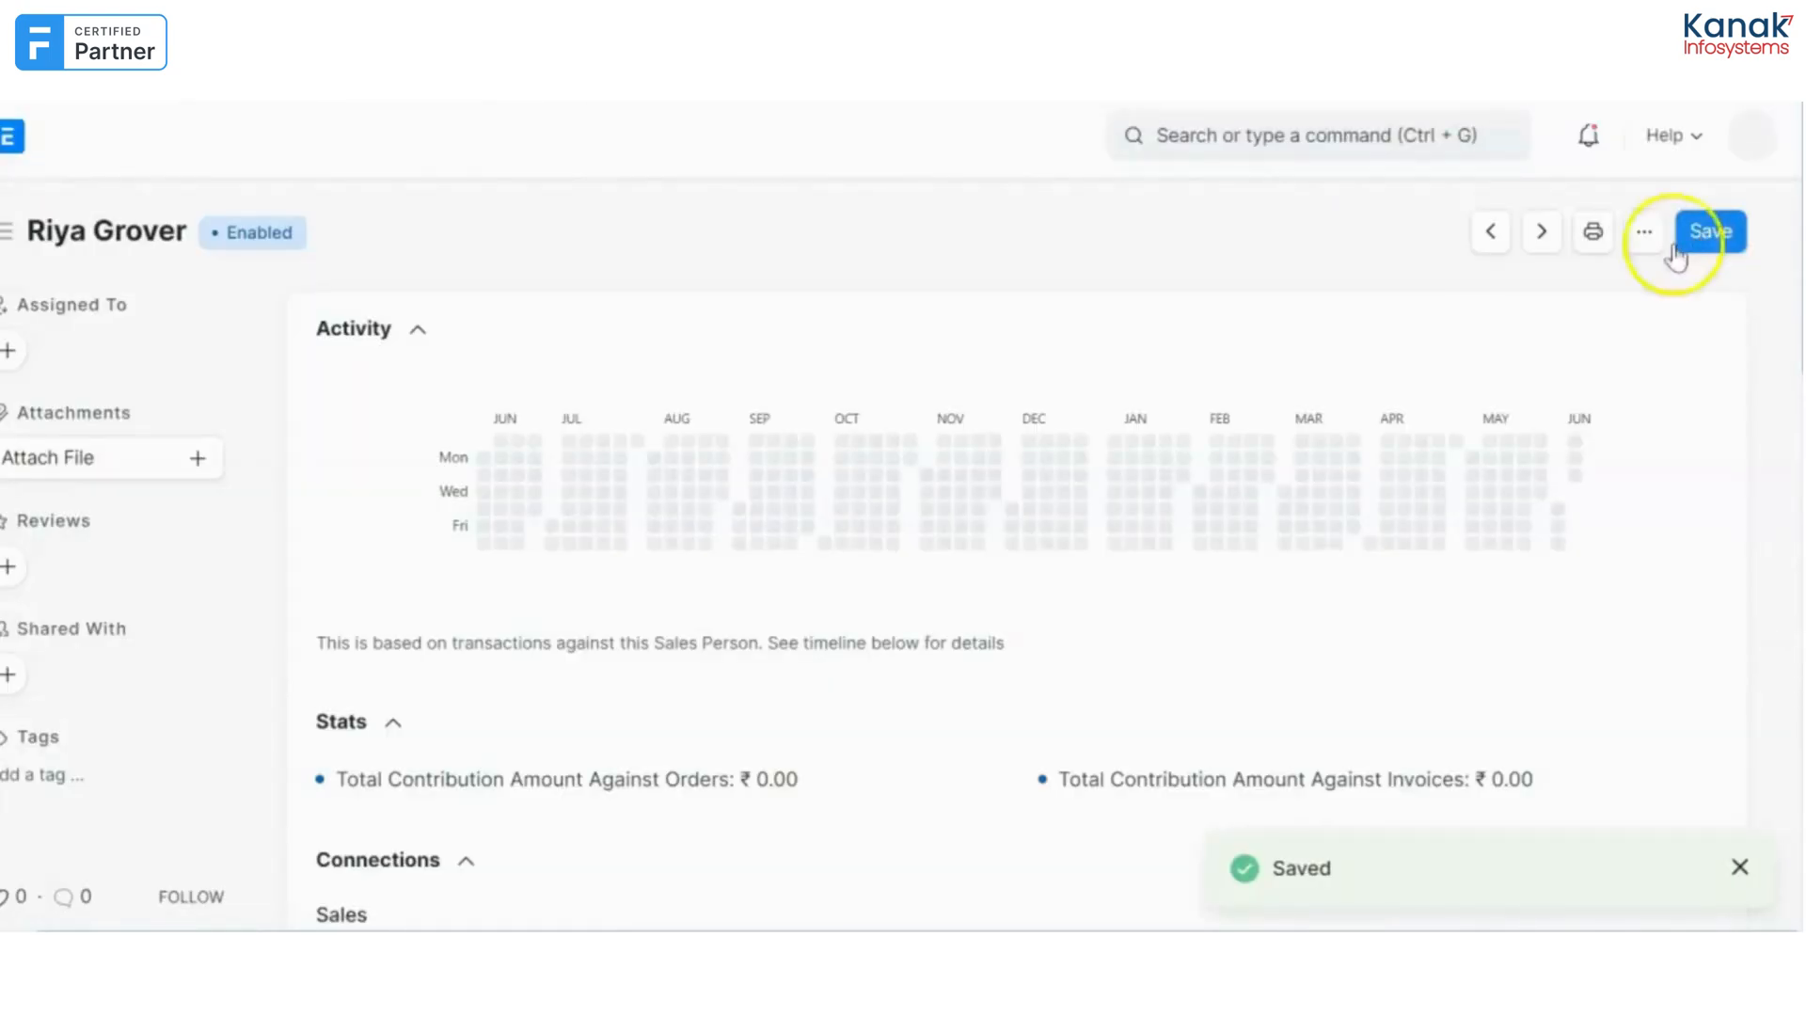
{"action": "mouse_move", "coordinate": [1494, 376]}
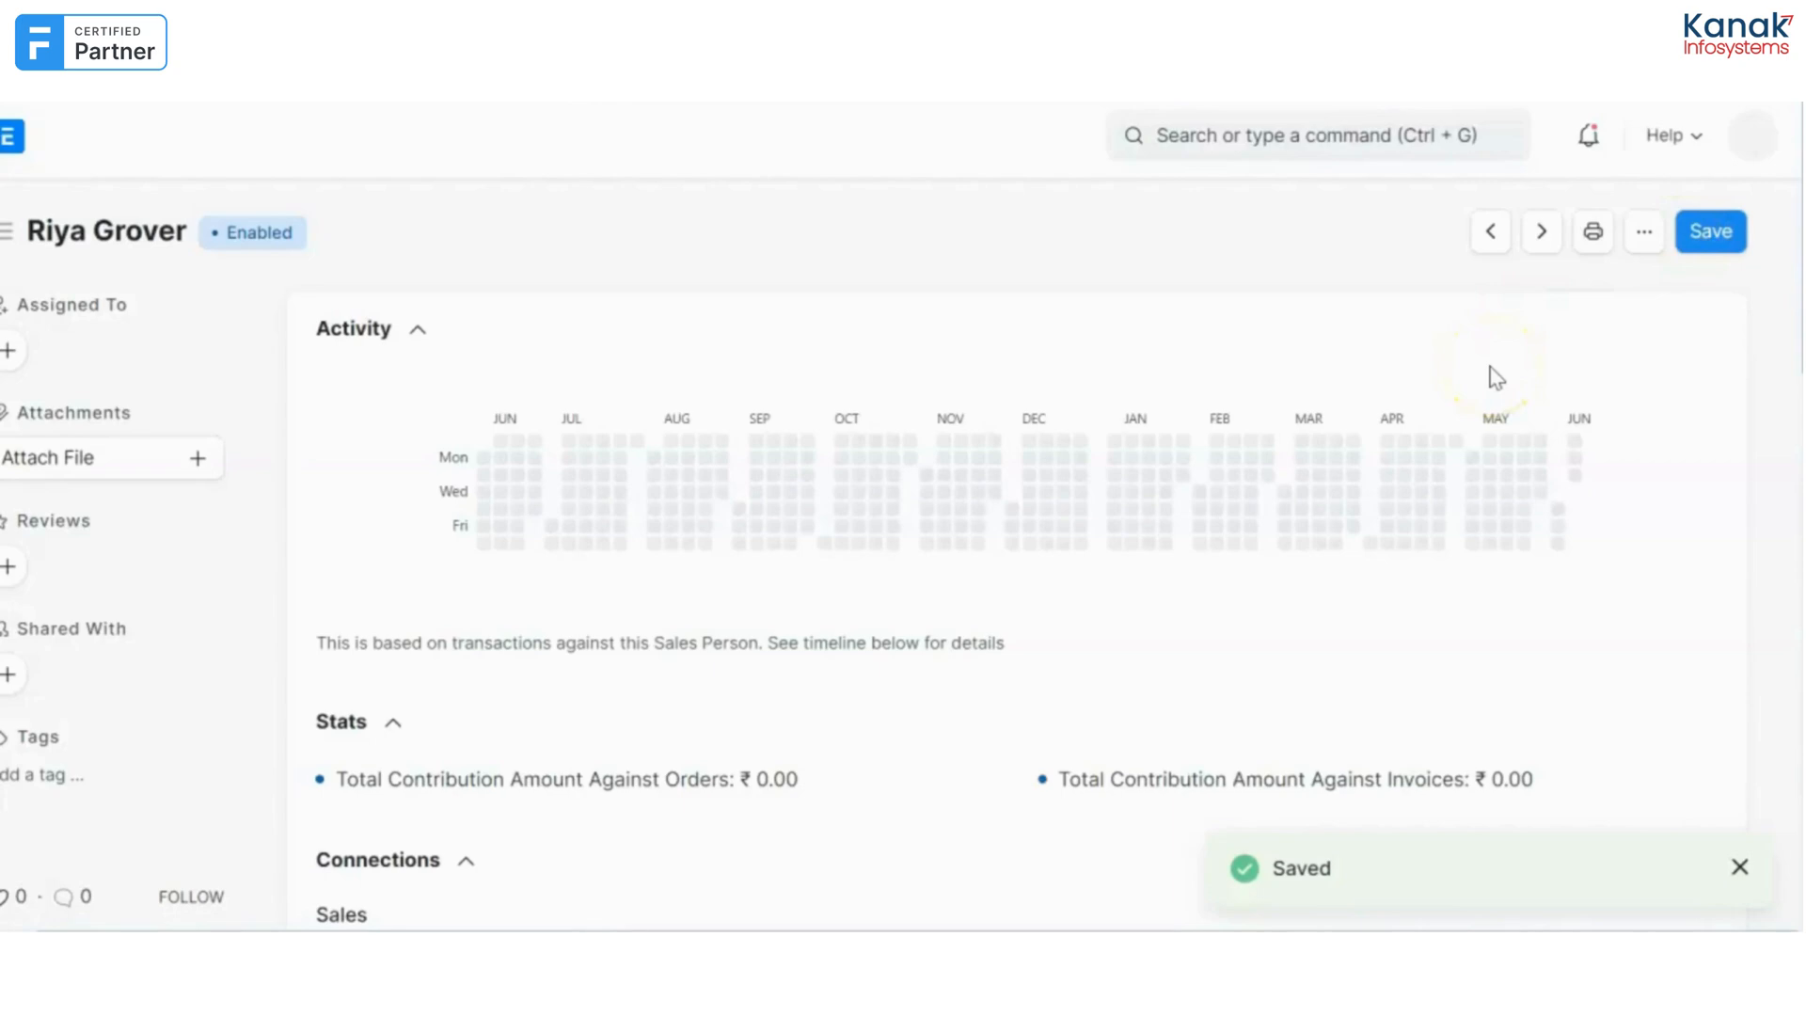
{"action": "mouse_move", "coordinate": [973, 555]}
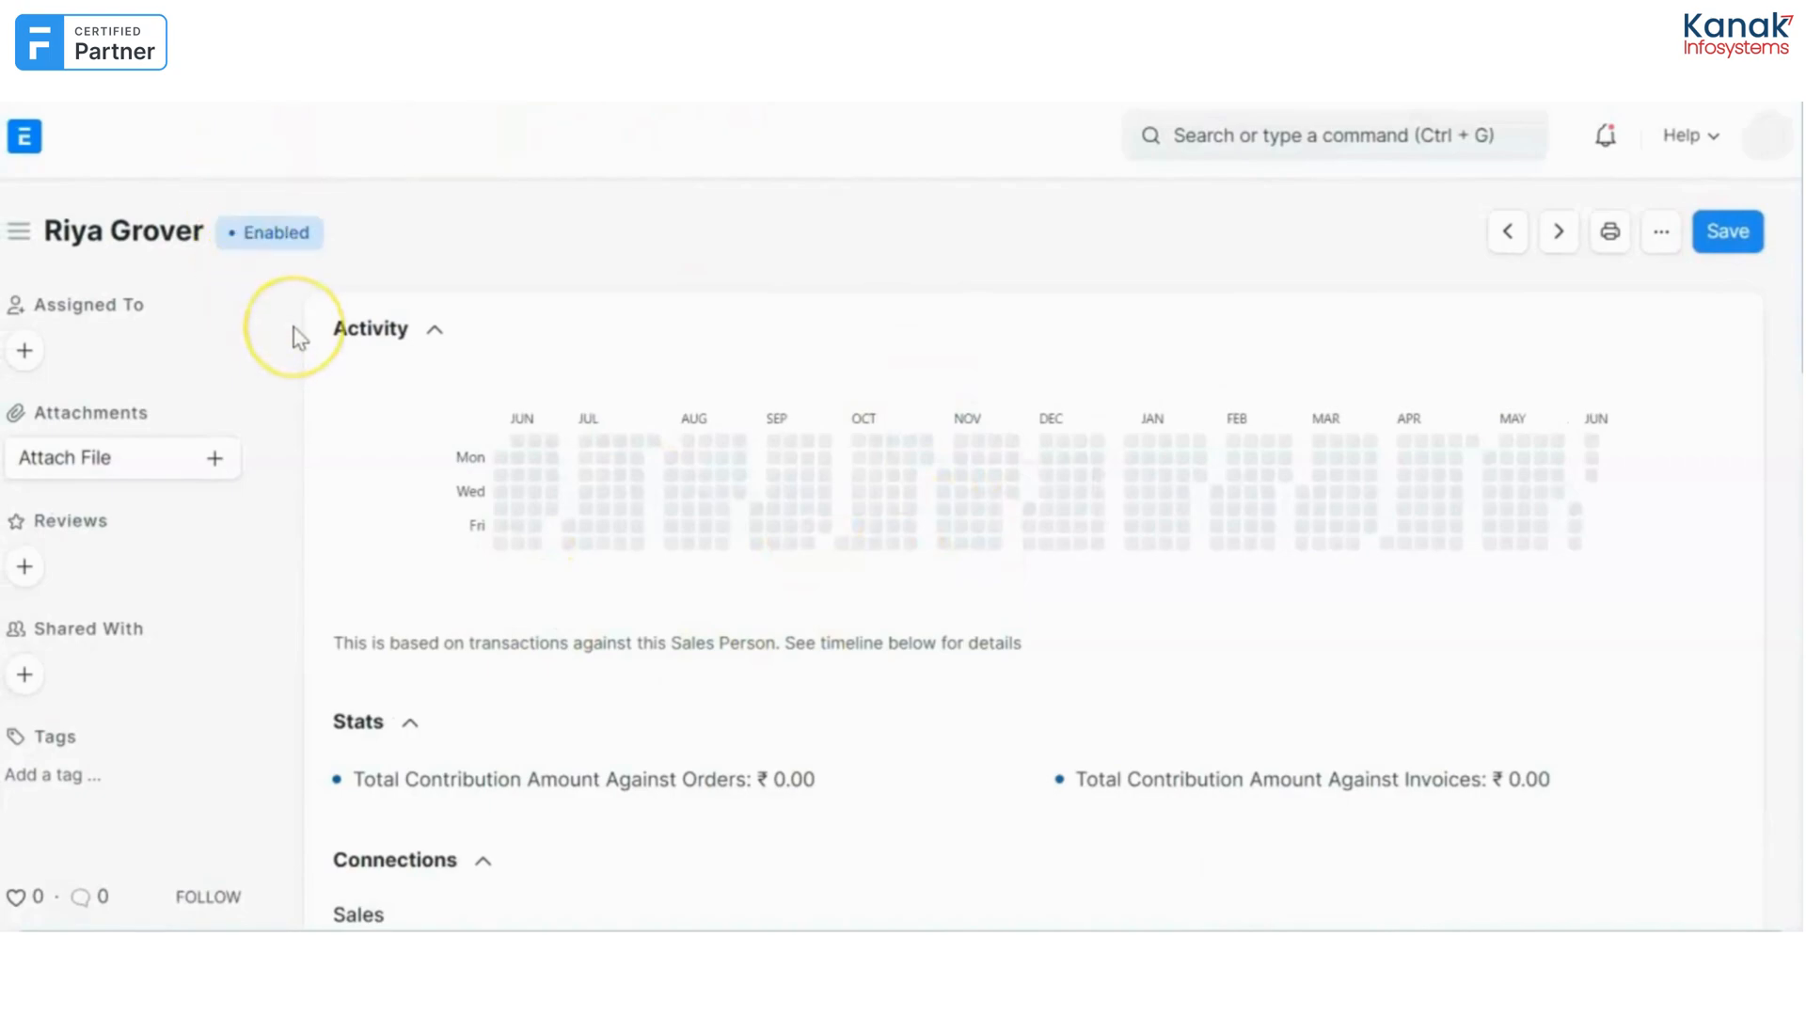
{"action": "scroll", "scroll_direction": "down", "scroll_amount": 3}
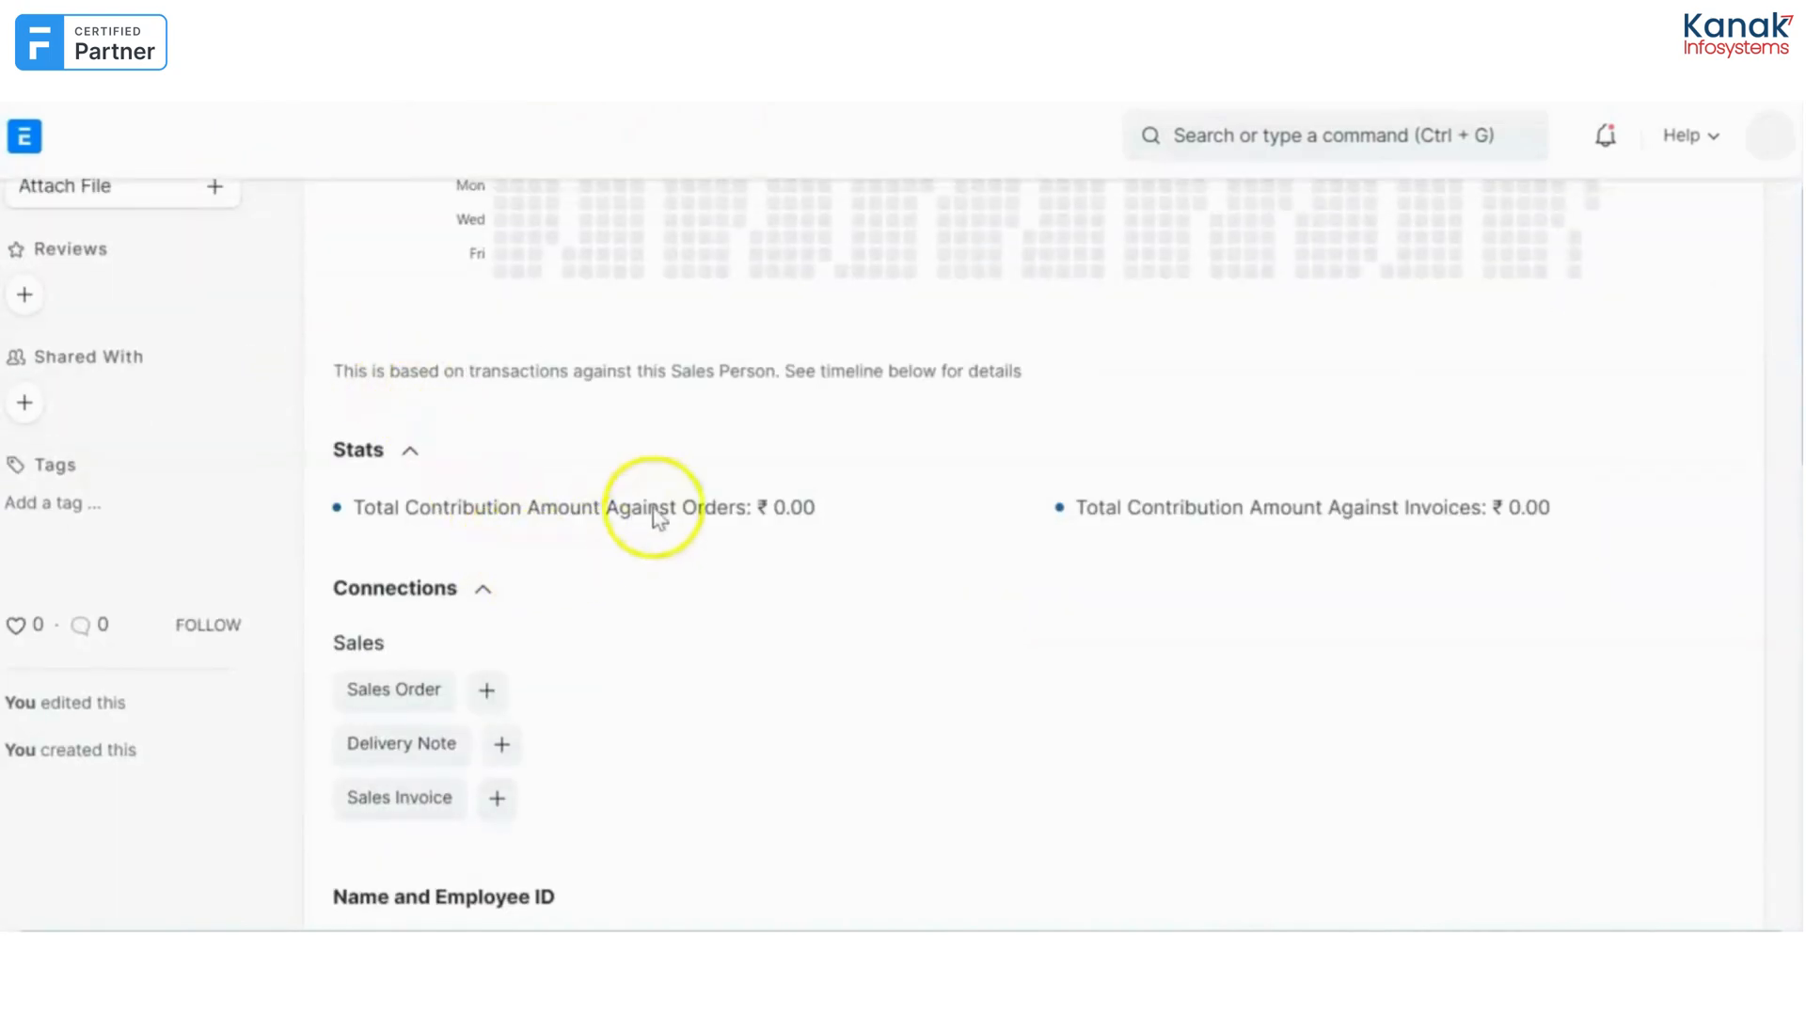
{"action": "mouse_move", "coordinate": [1076, 496]}
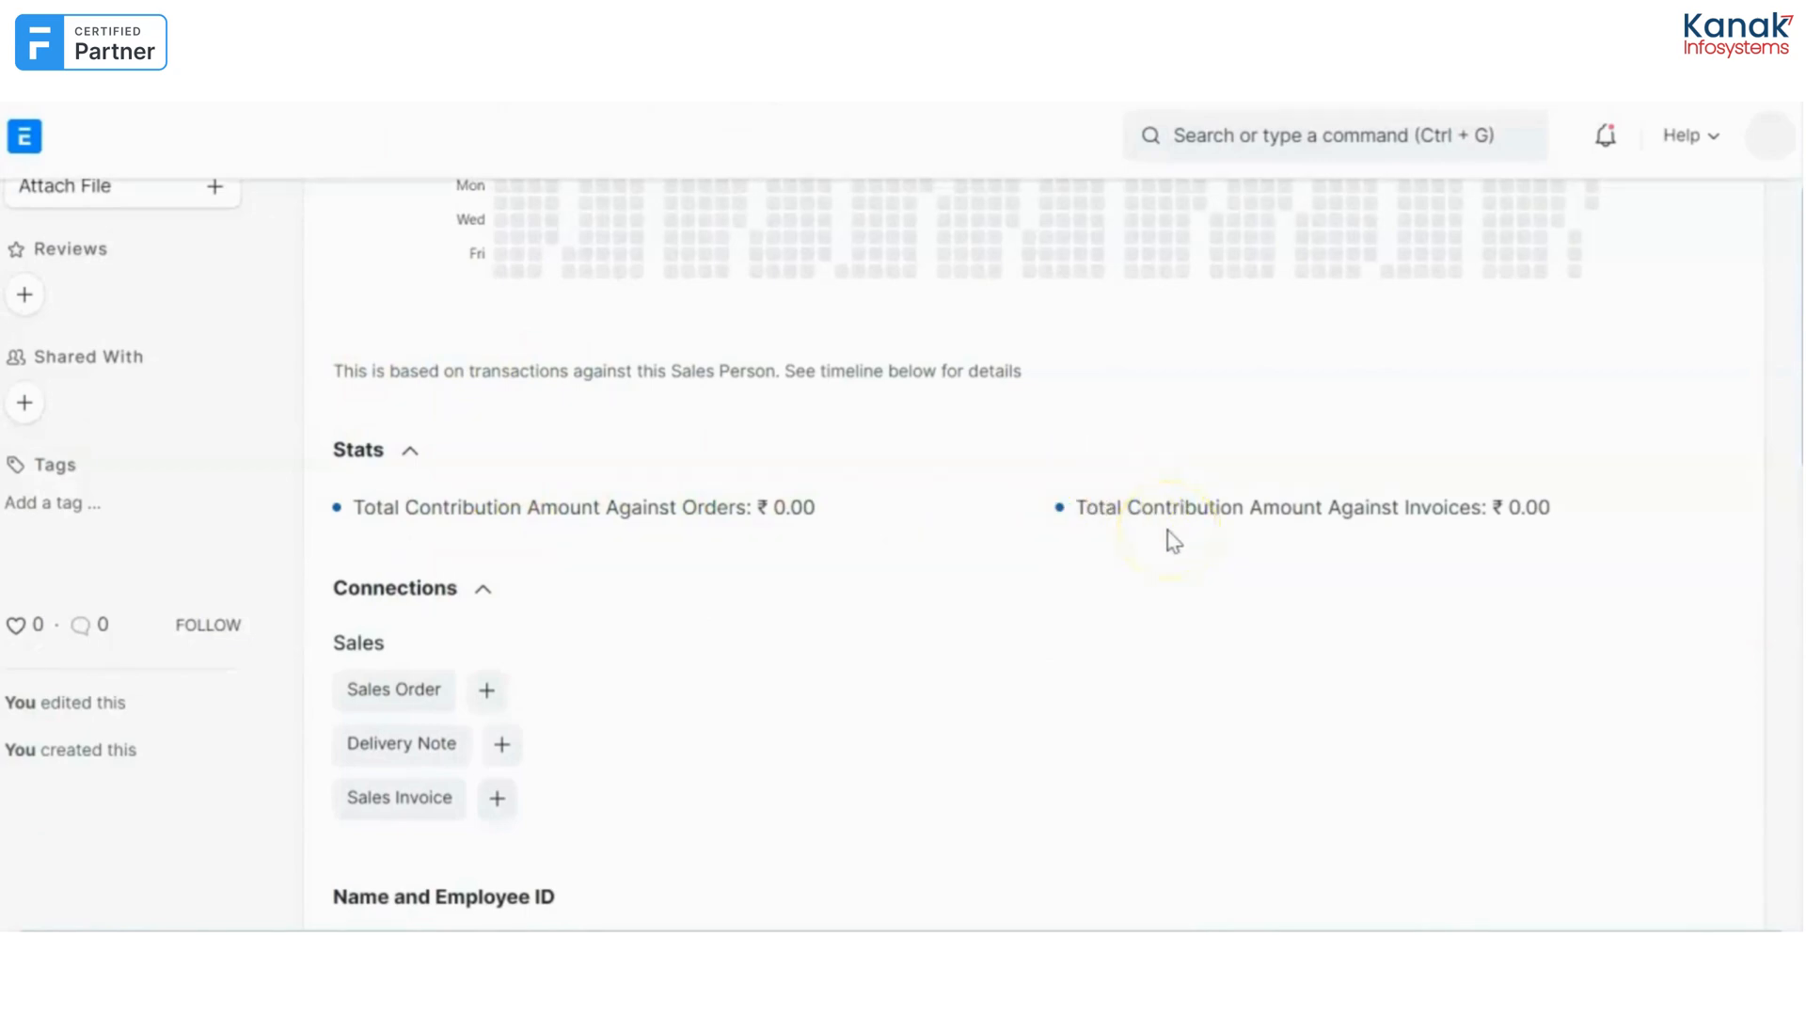
{"action": "scroll", "scroll_direction": "down", "scroll_amount": 3}
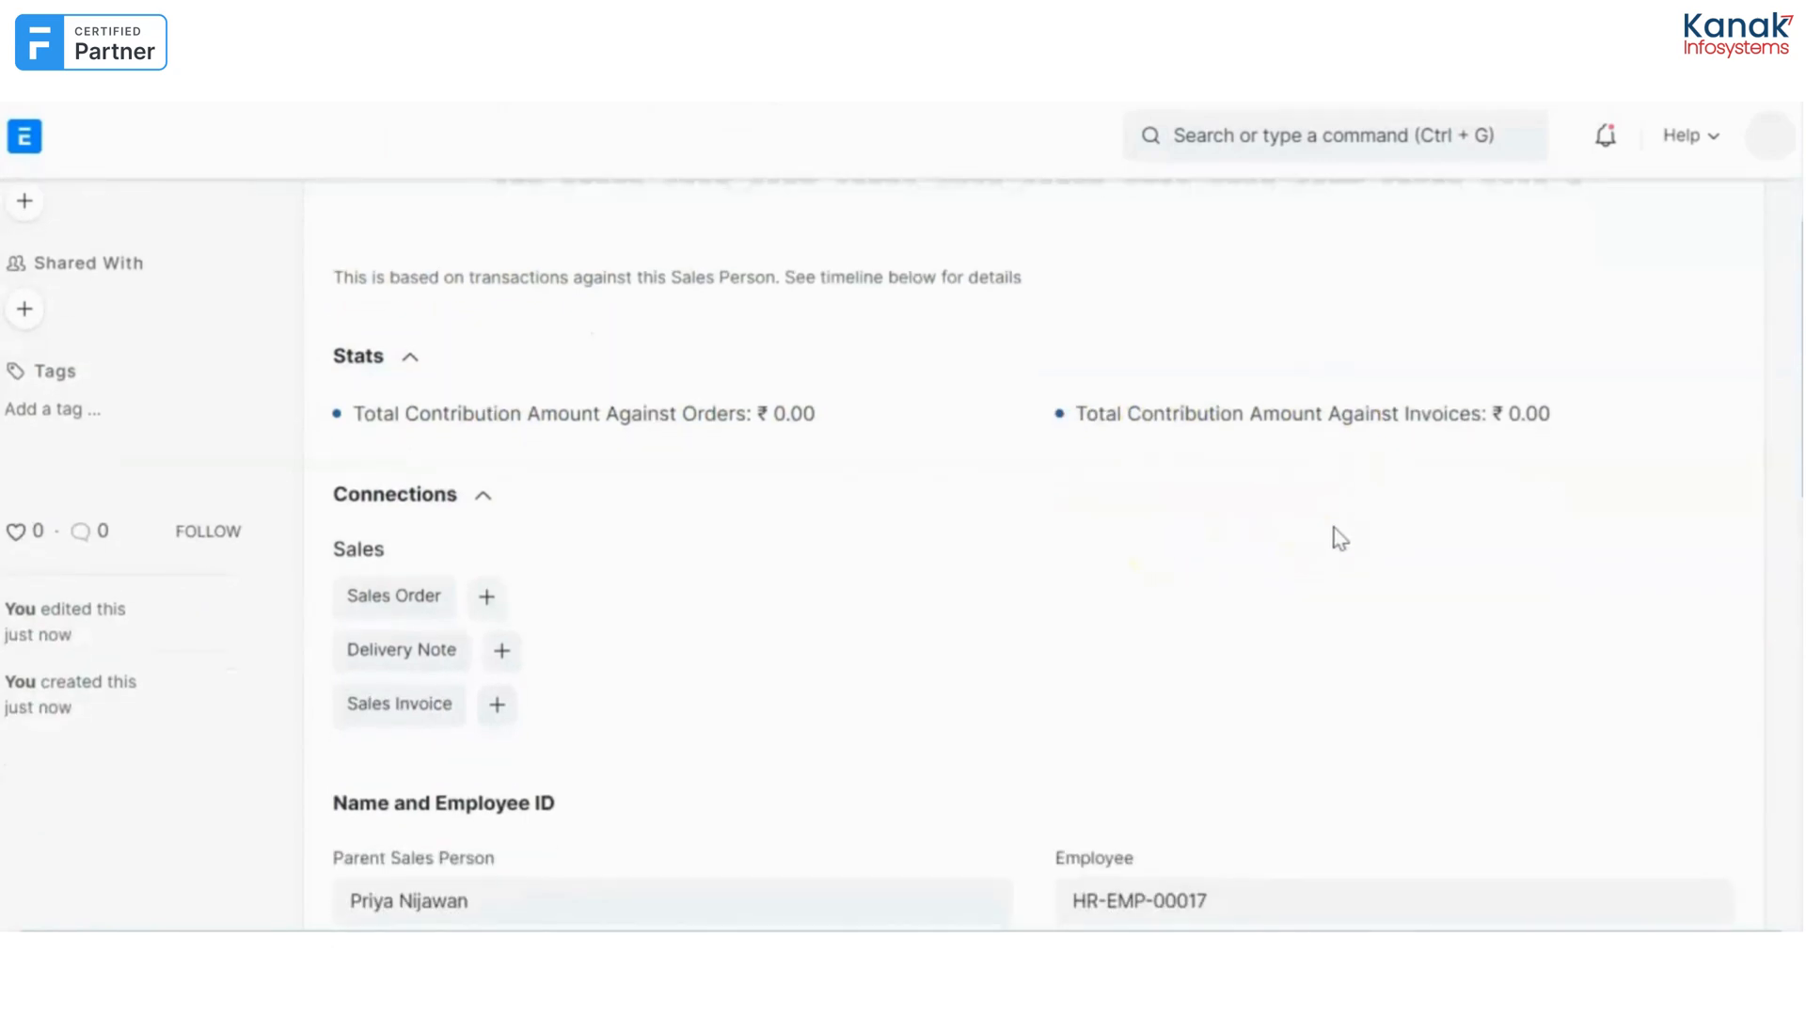
{"action": "scroll", "scroll_direction": "down", "scroll_amount": 3}
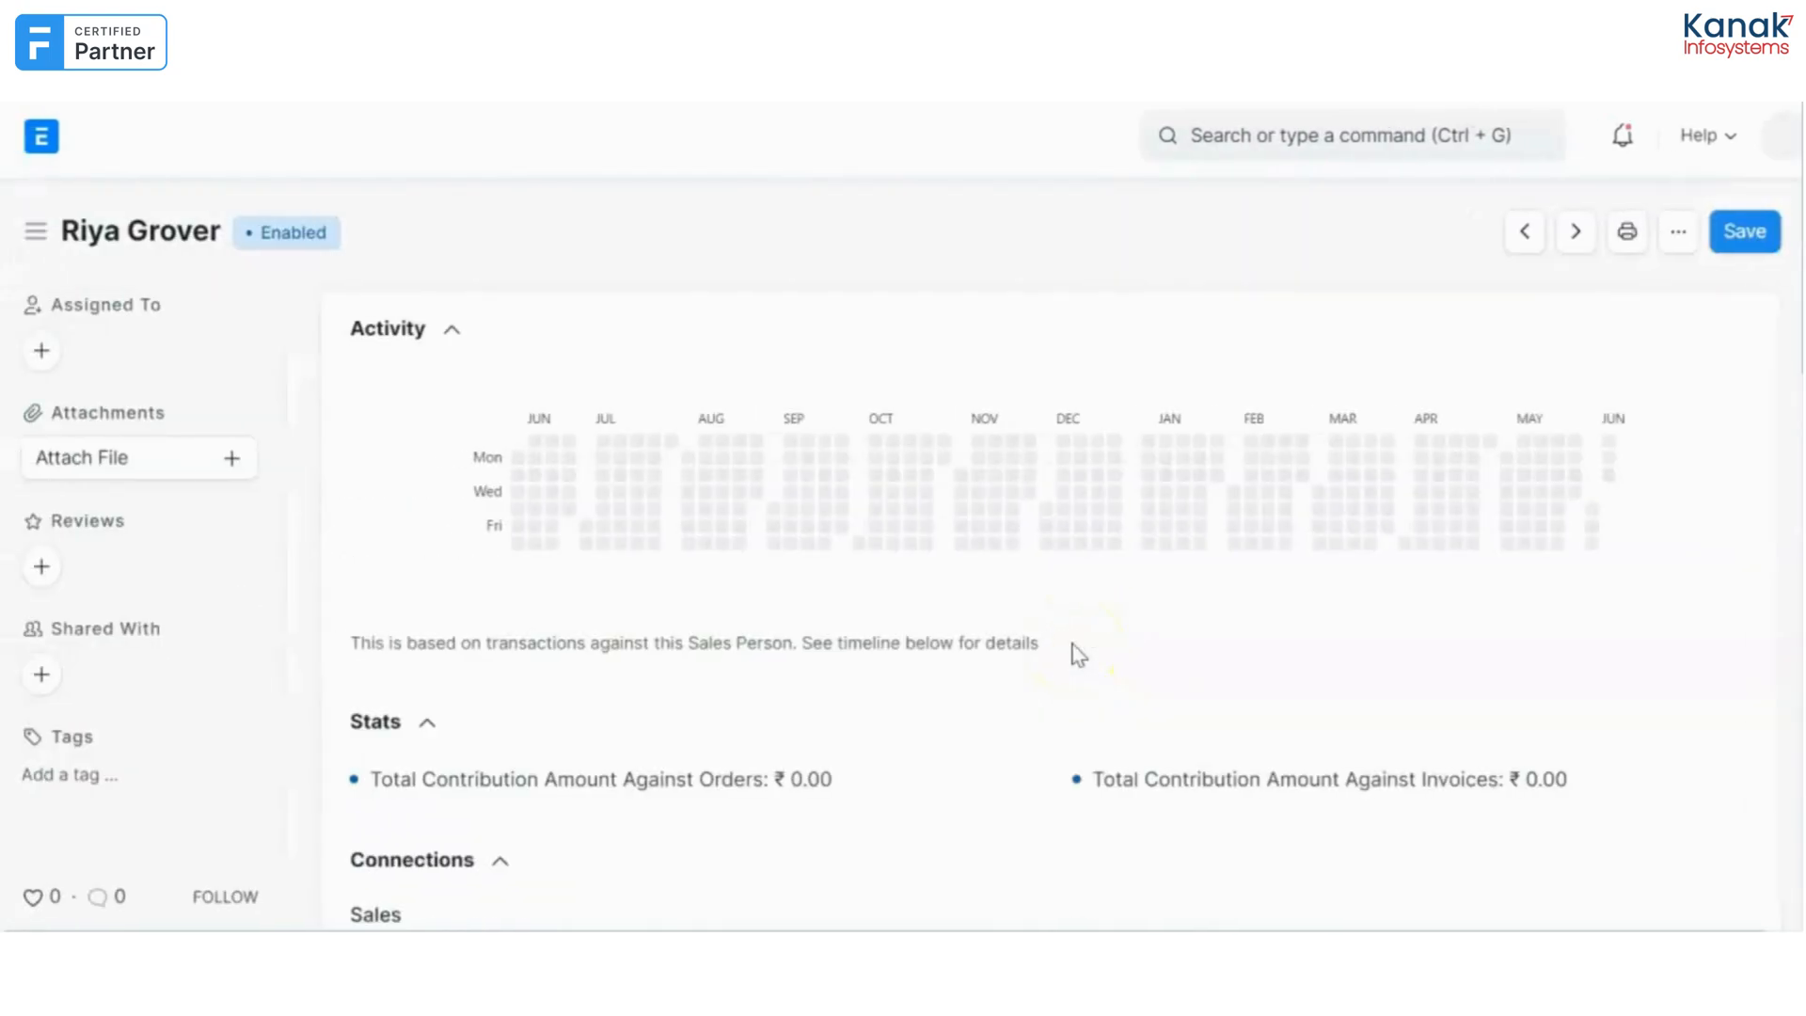
{"action": "mouse_move", "coordinate": [1076, 444]}
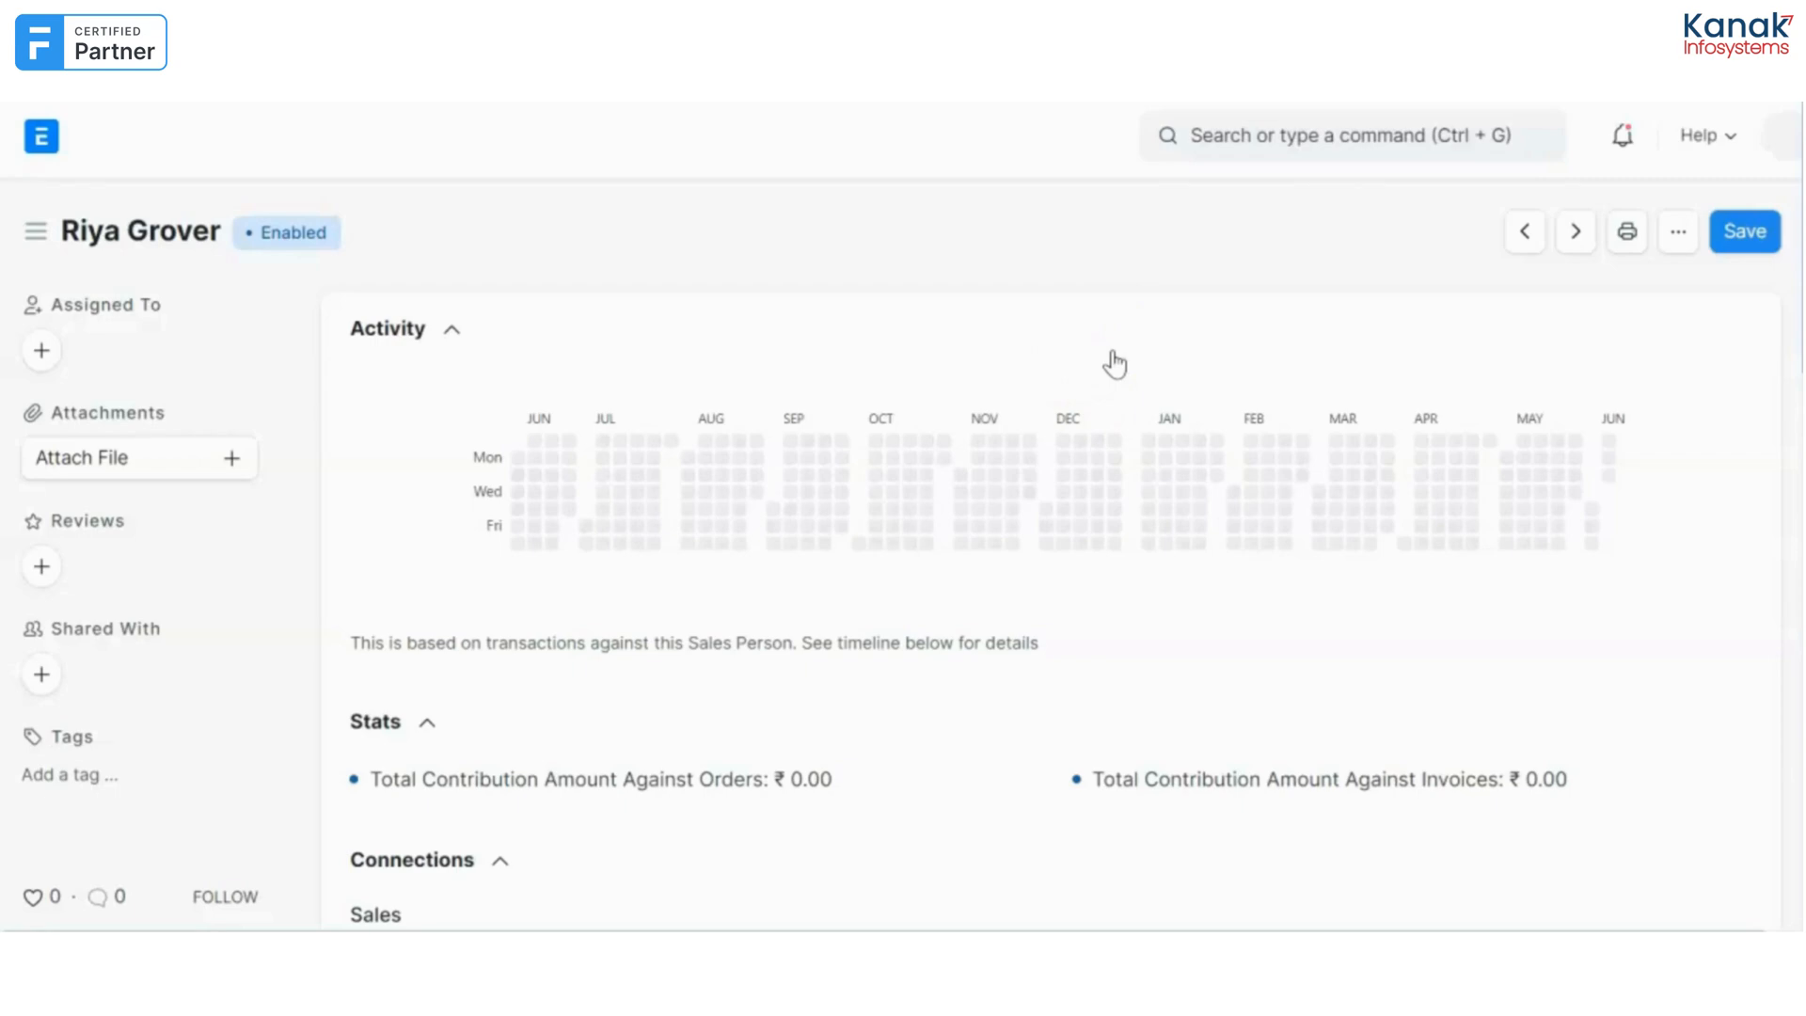
Search 'cust', reach the Customer List and start a new customer in the full form.
{"action": "left_click", "coordinate": [1352, 136]}
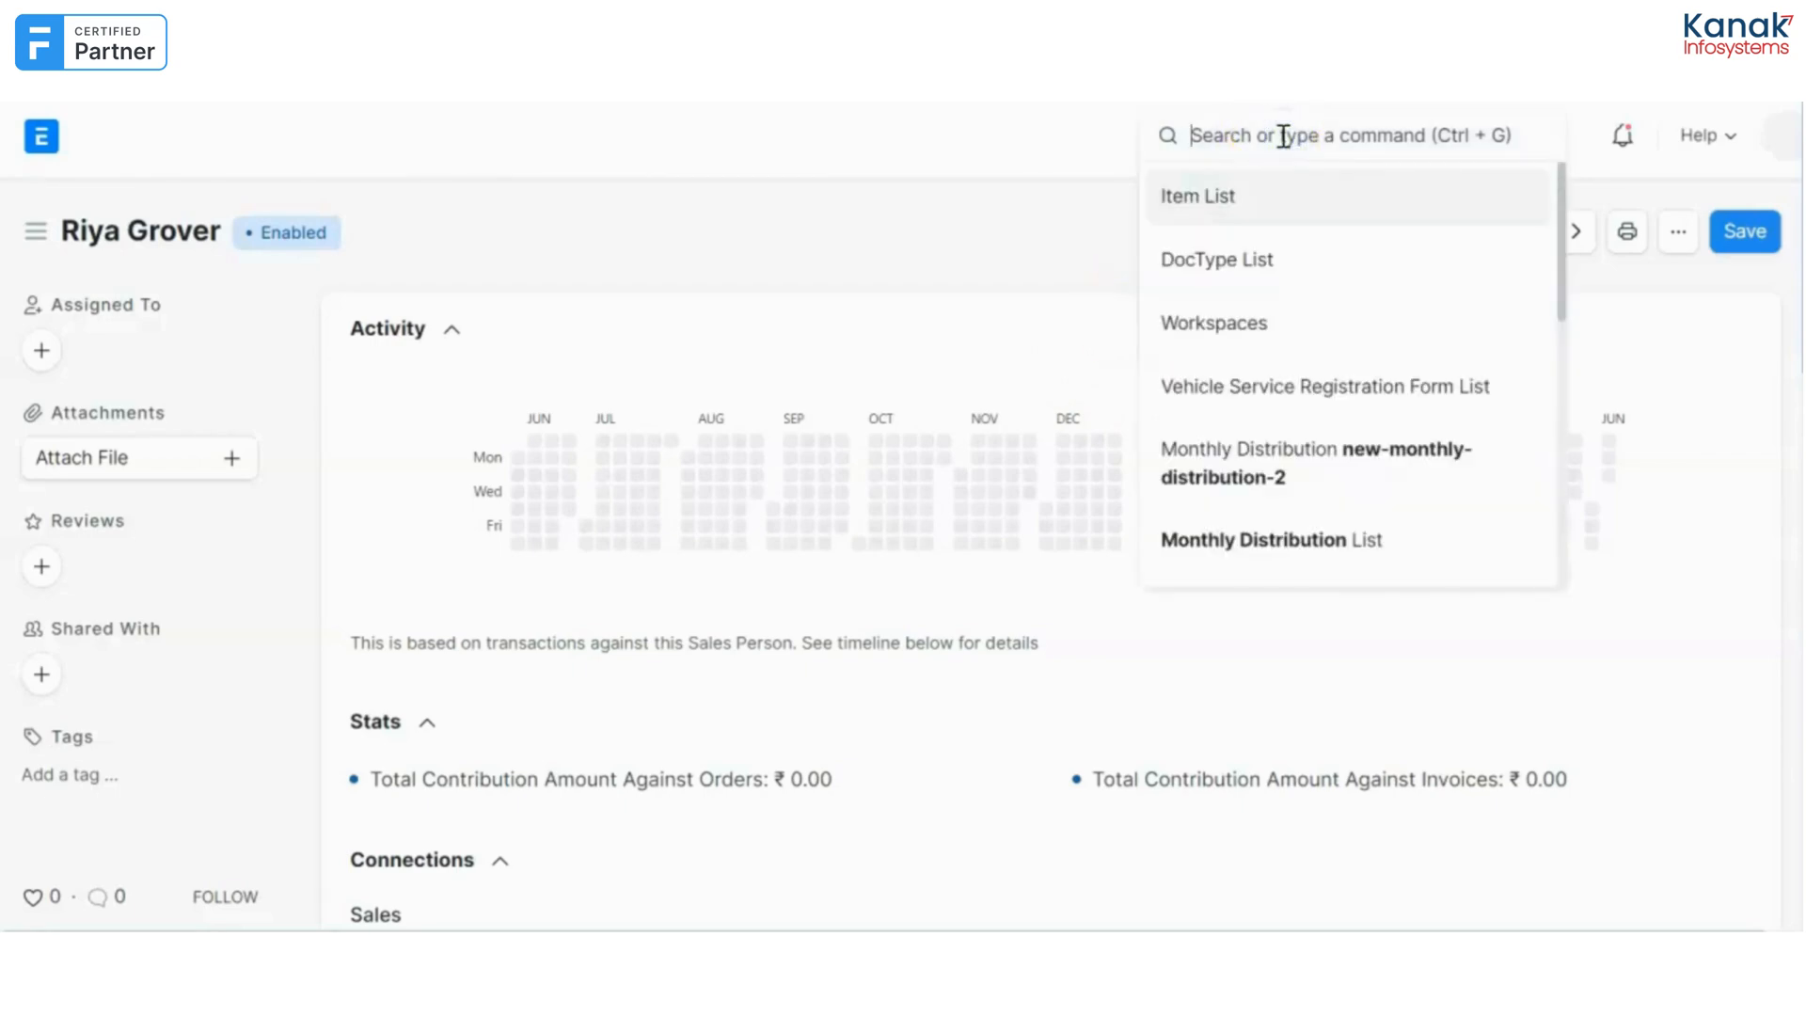
{"action": "type", "text": "cust"}
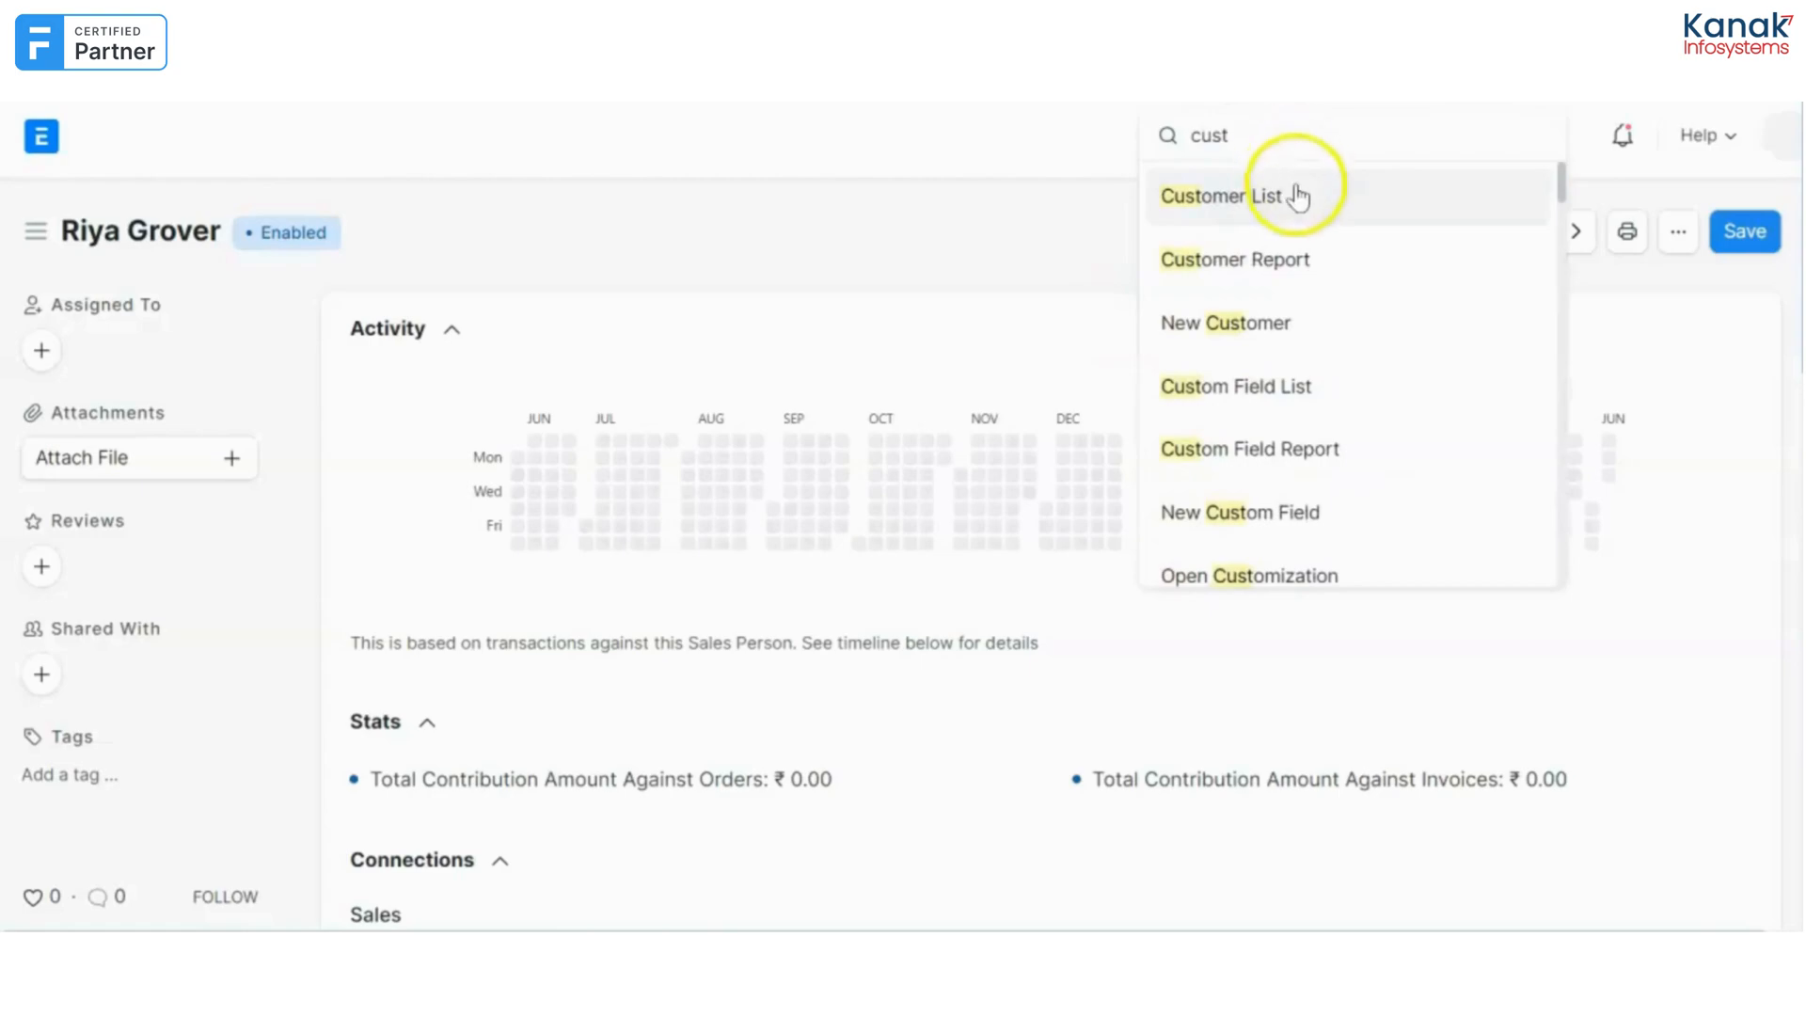
{"action": "left_click", "coordinate": [1215, 196]}
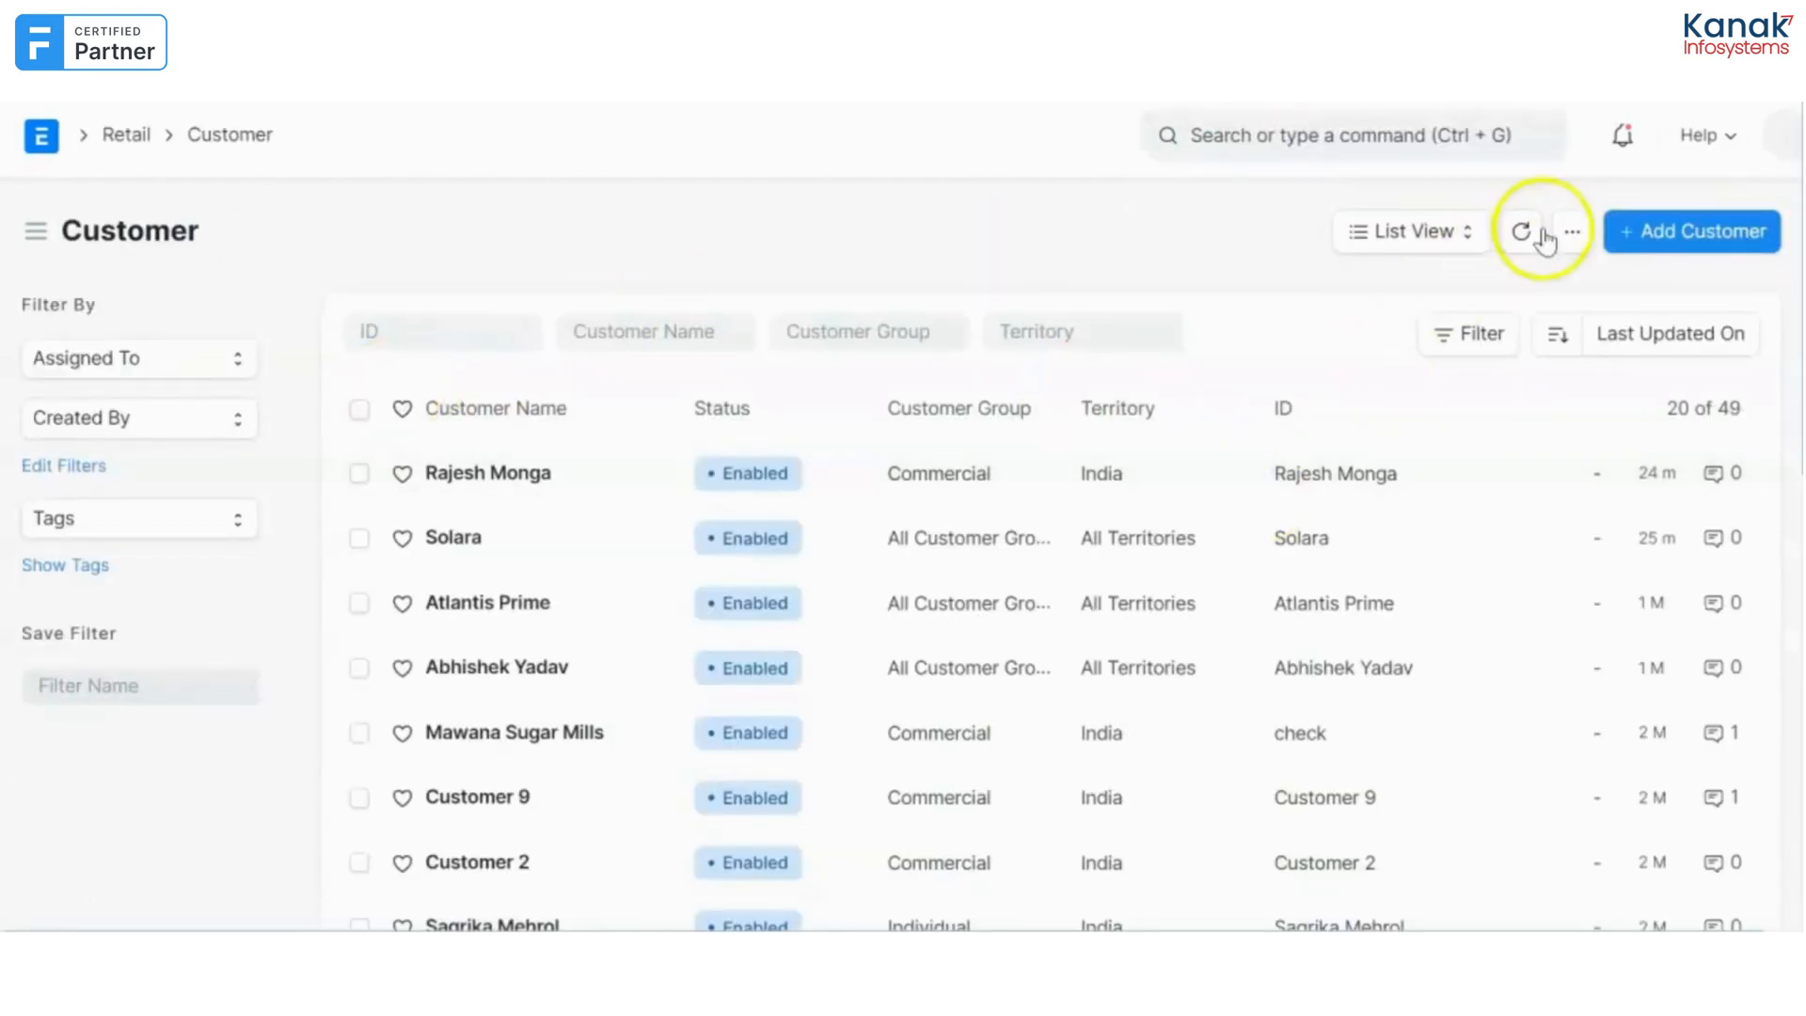
{"action": "left_click", "coordinate": [1693, 231]}
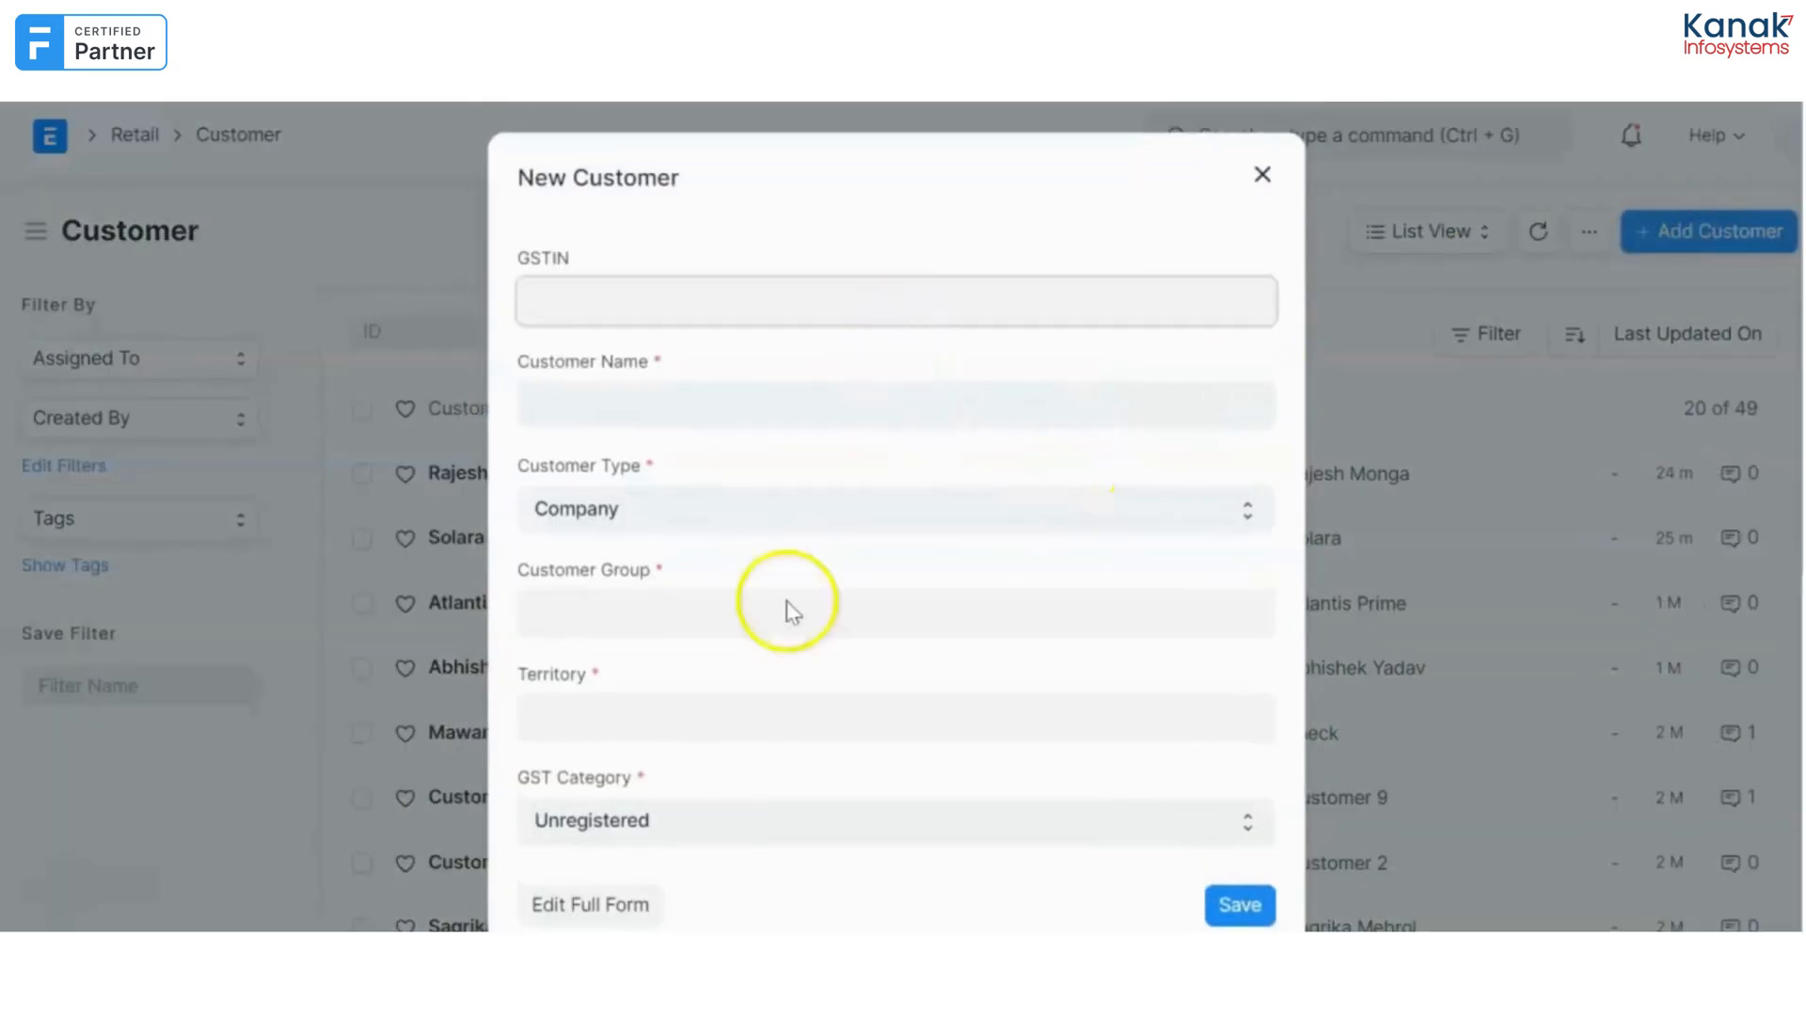
{"action": "left_click", "coordinate": [589, 904]}
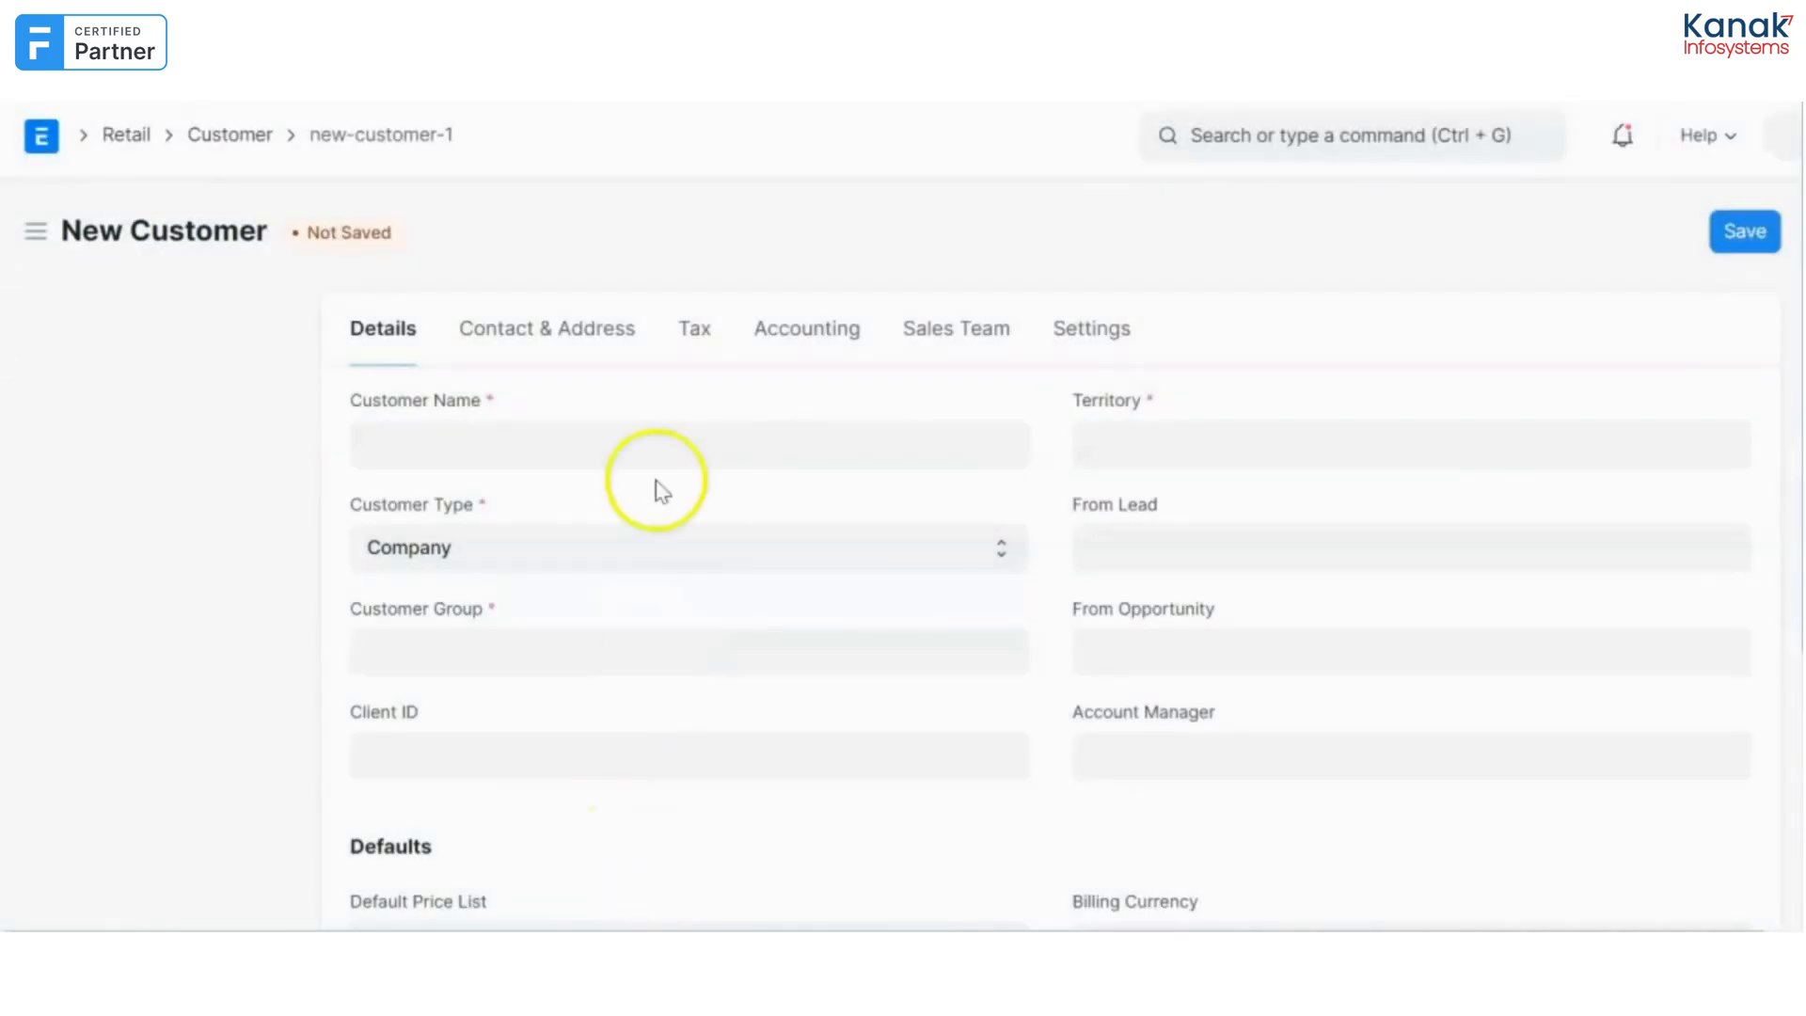
Enter customer name Pratima and customer group Commercial.
{"action": "type", "text": "Pr"}
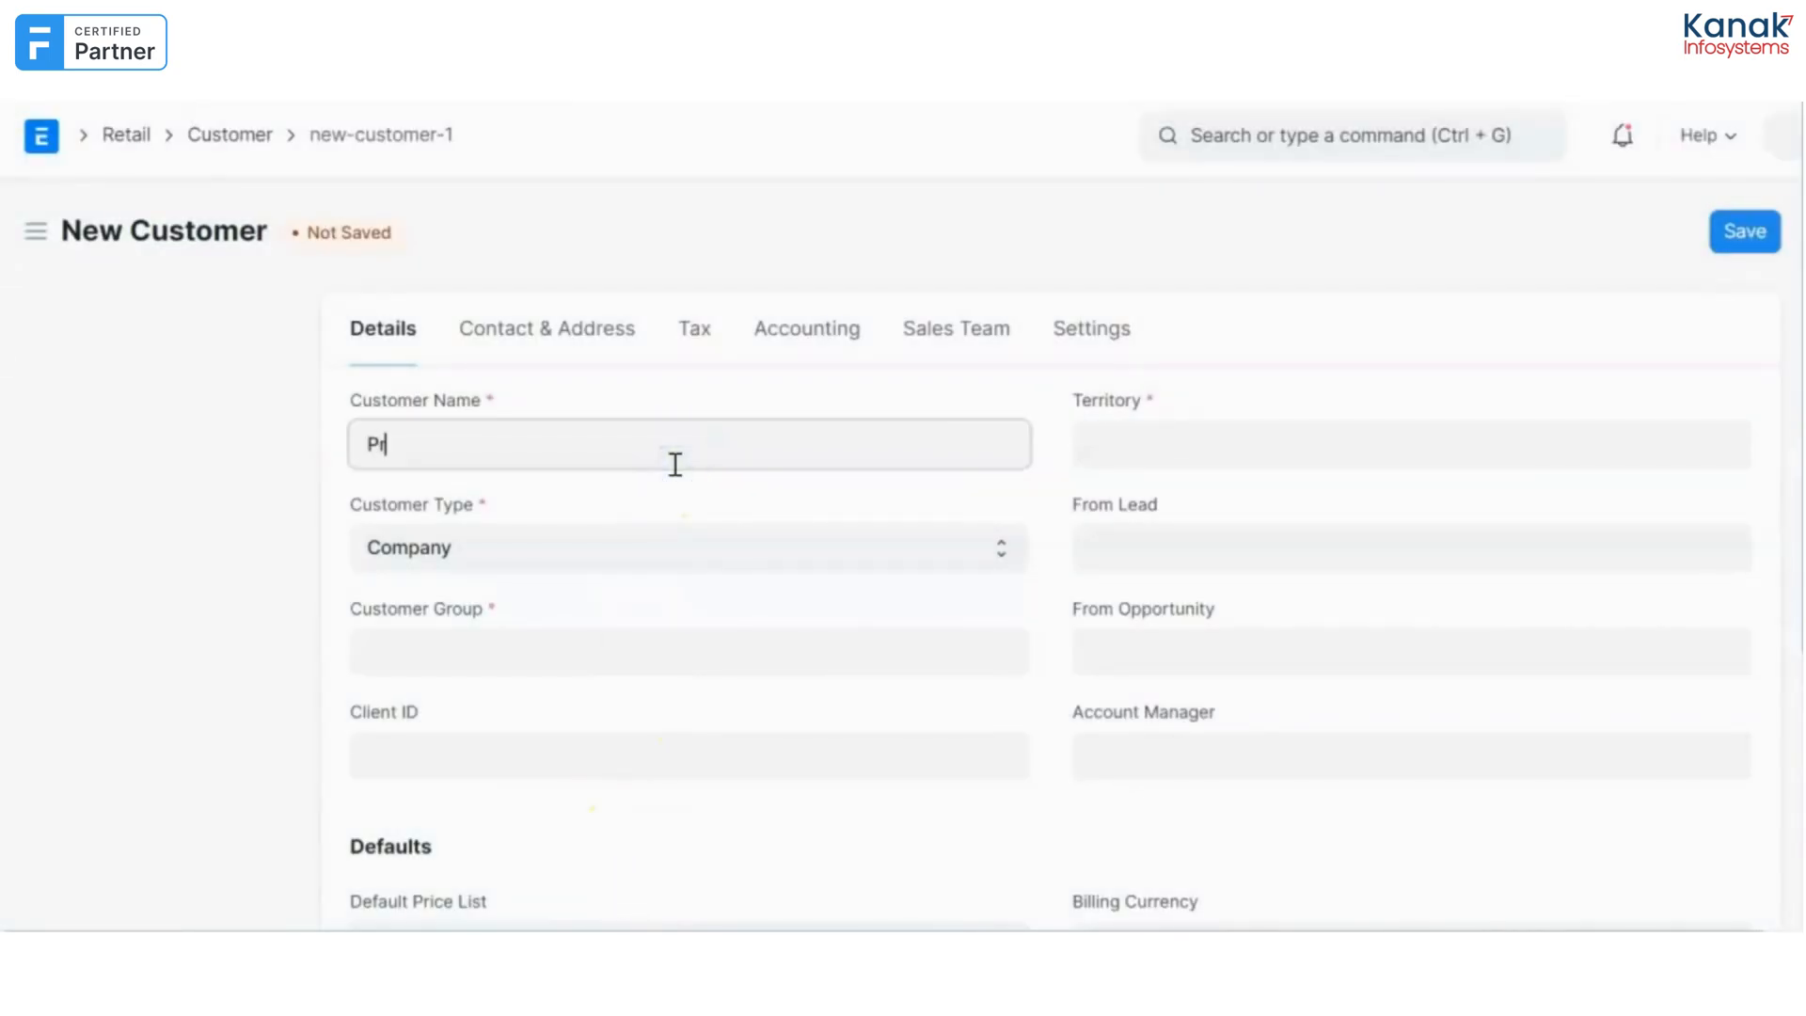
{"action": "type", "text": "atima"}
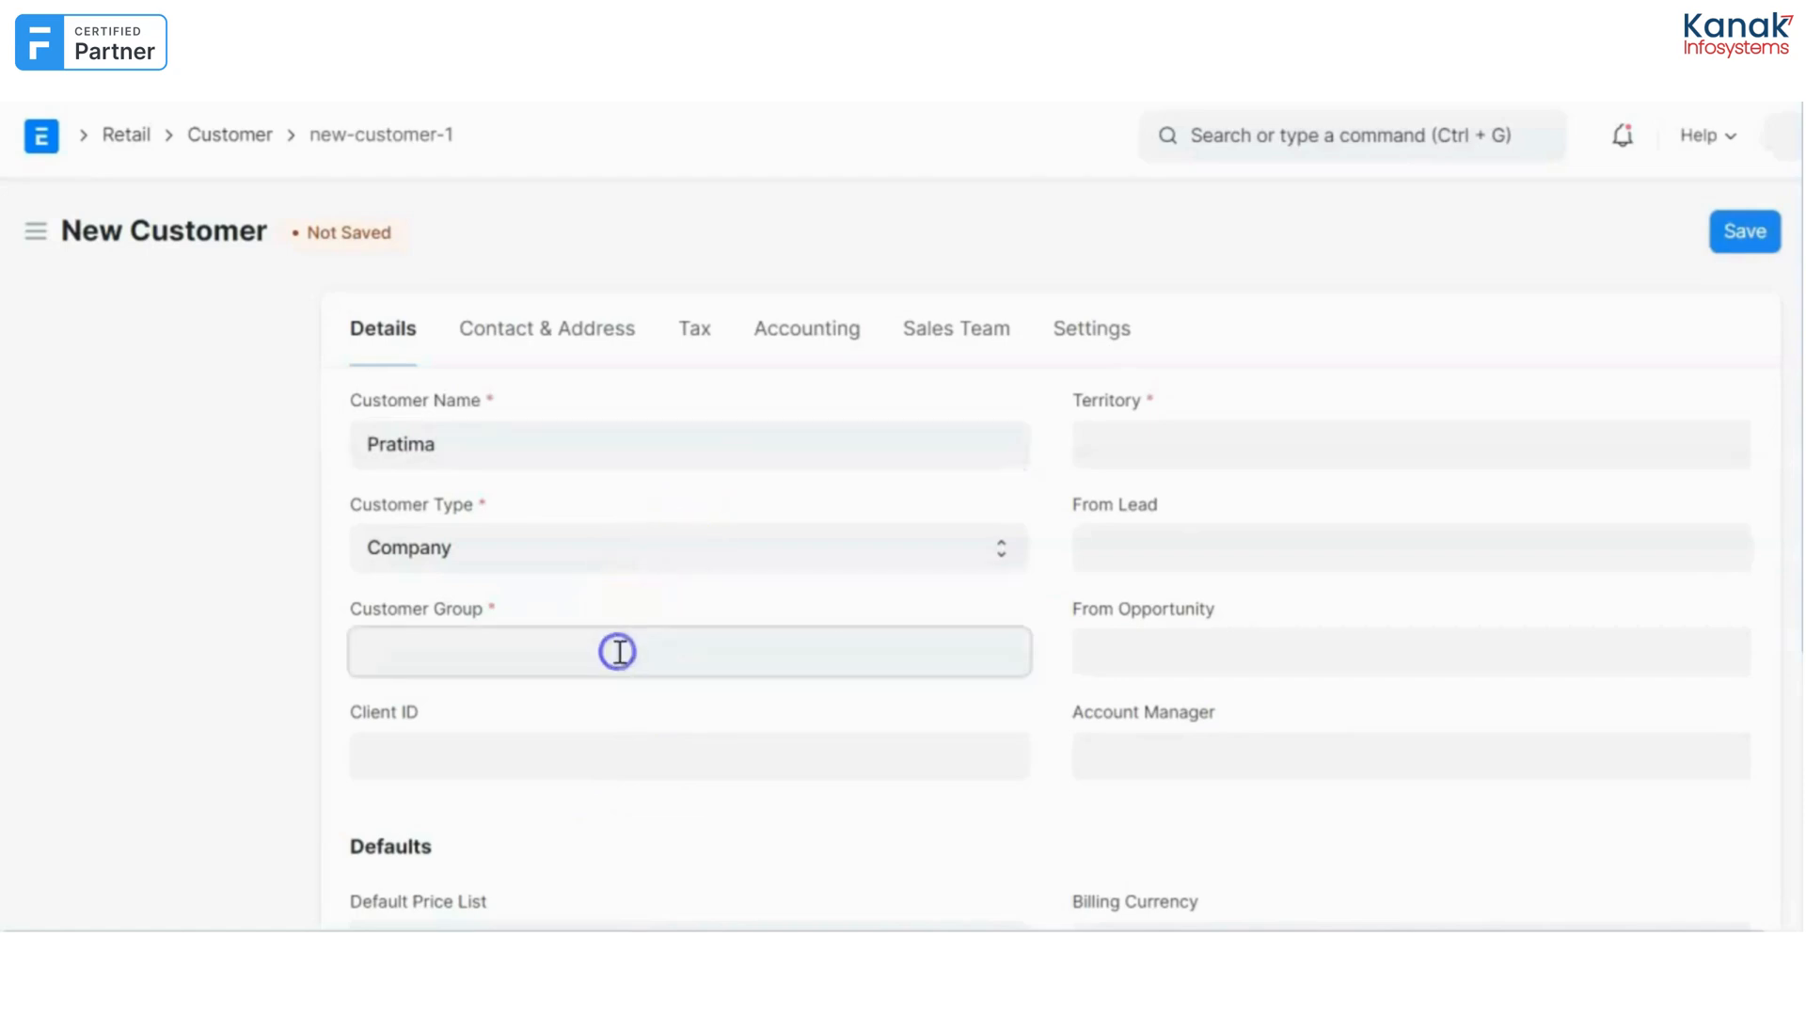
{"action": "type", "text": "Commercial"}
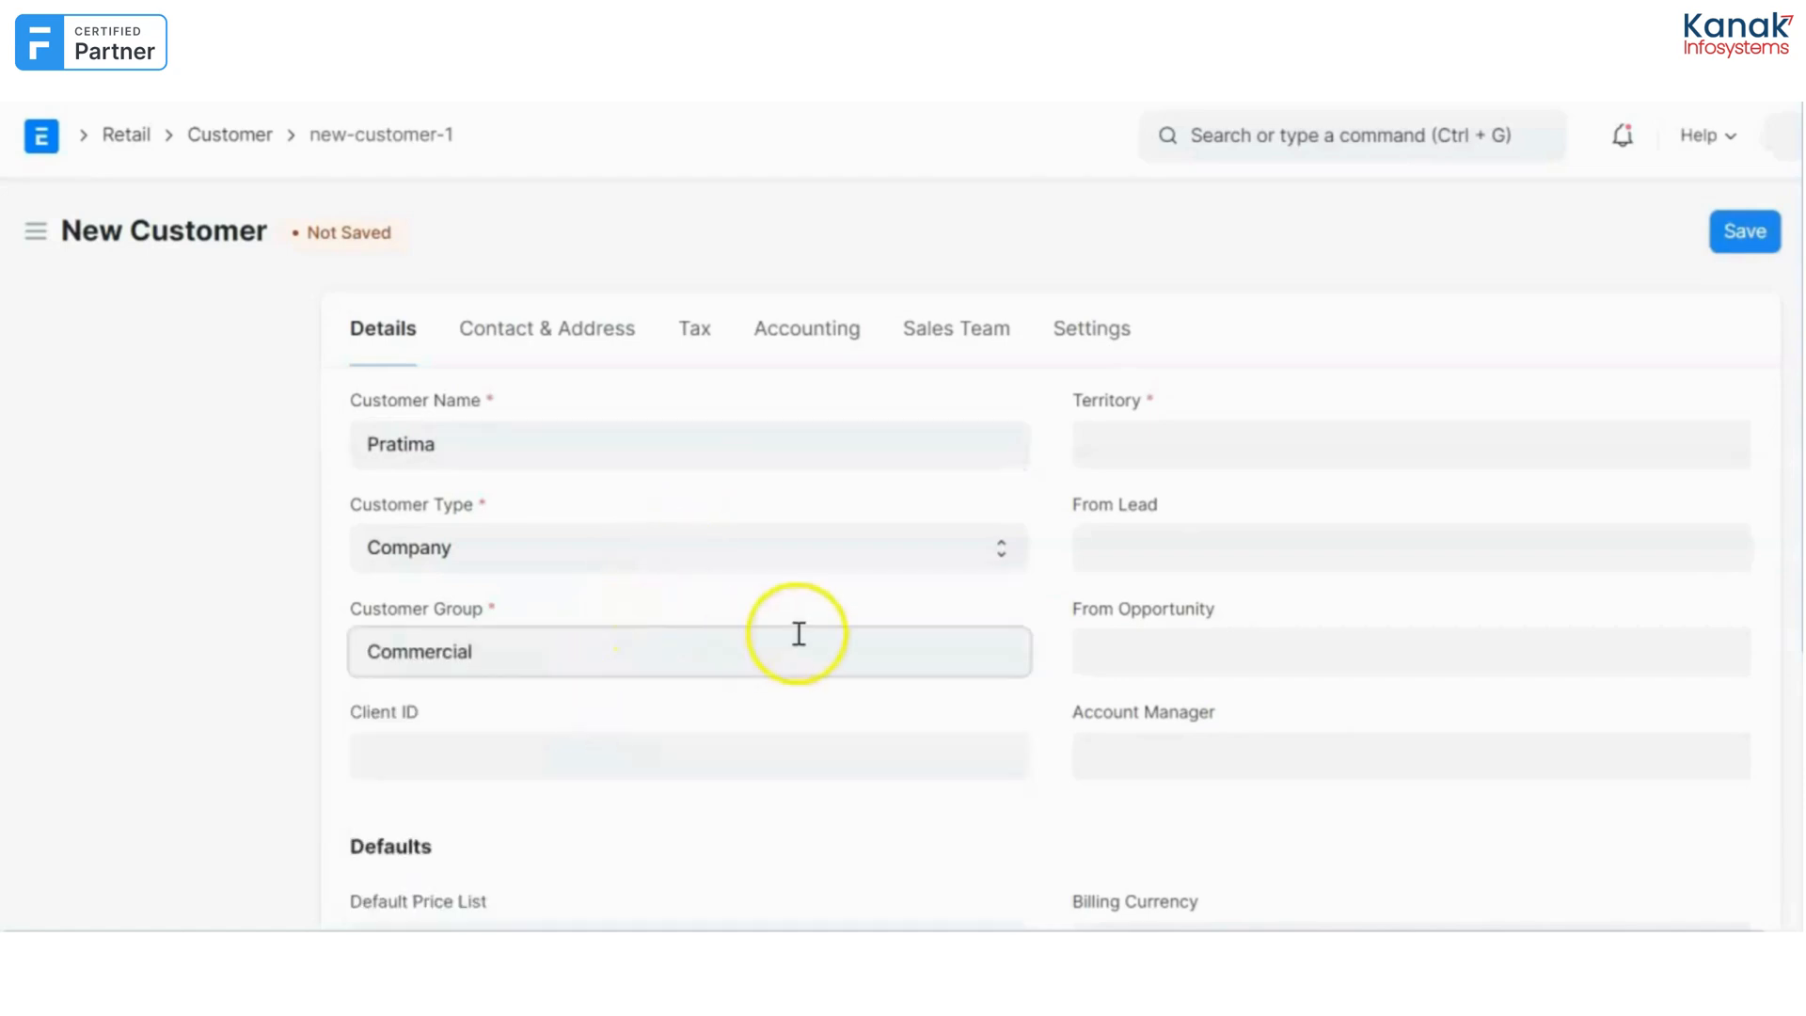
{"action": "scroll", "scroll_direction": "down", "scroll_amount": 3}
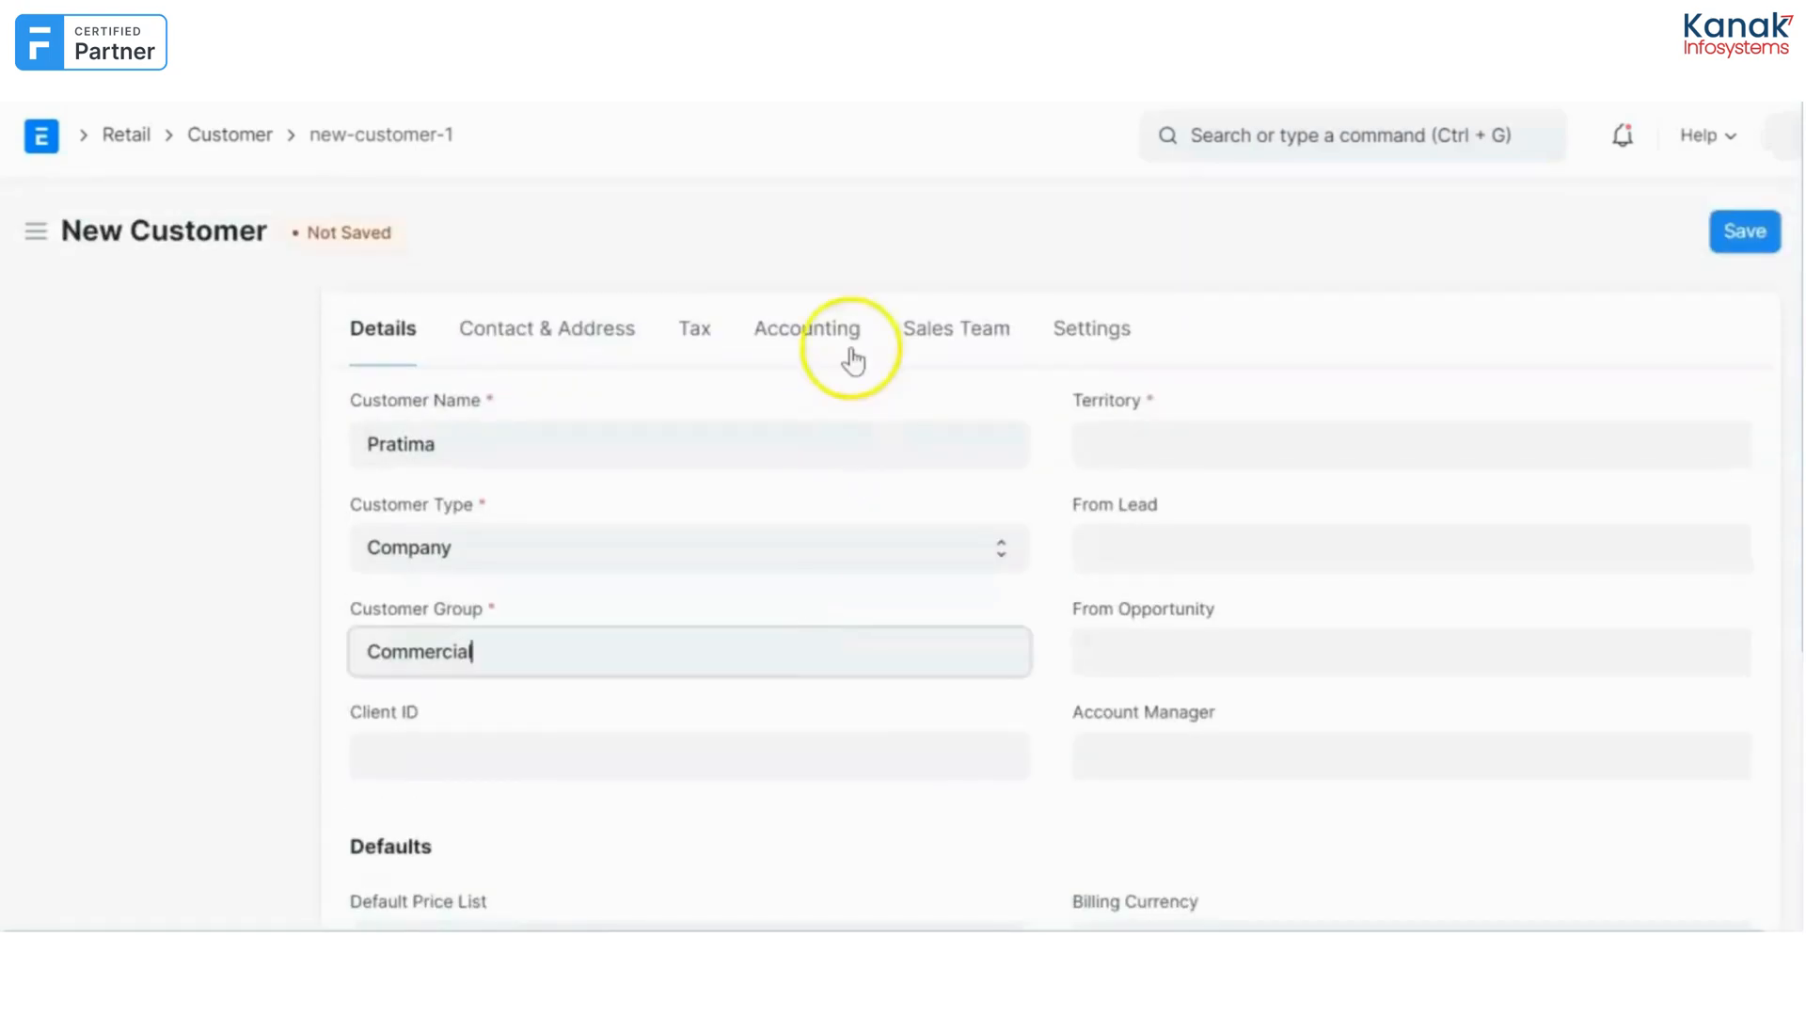
On the Sales Team section, set the first sales person's contribution to 50 percent.
{"action": "left_click", "coordinate": [957, 327]}
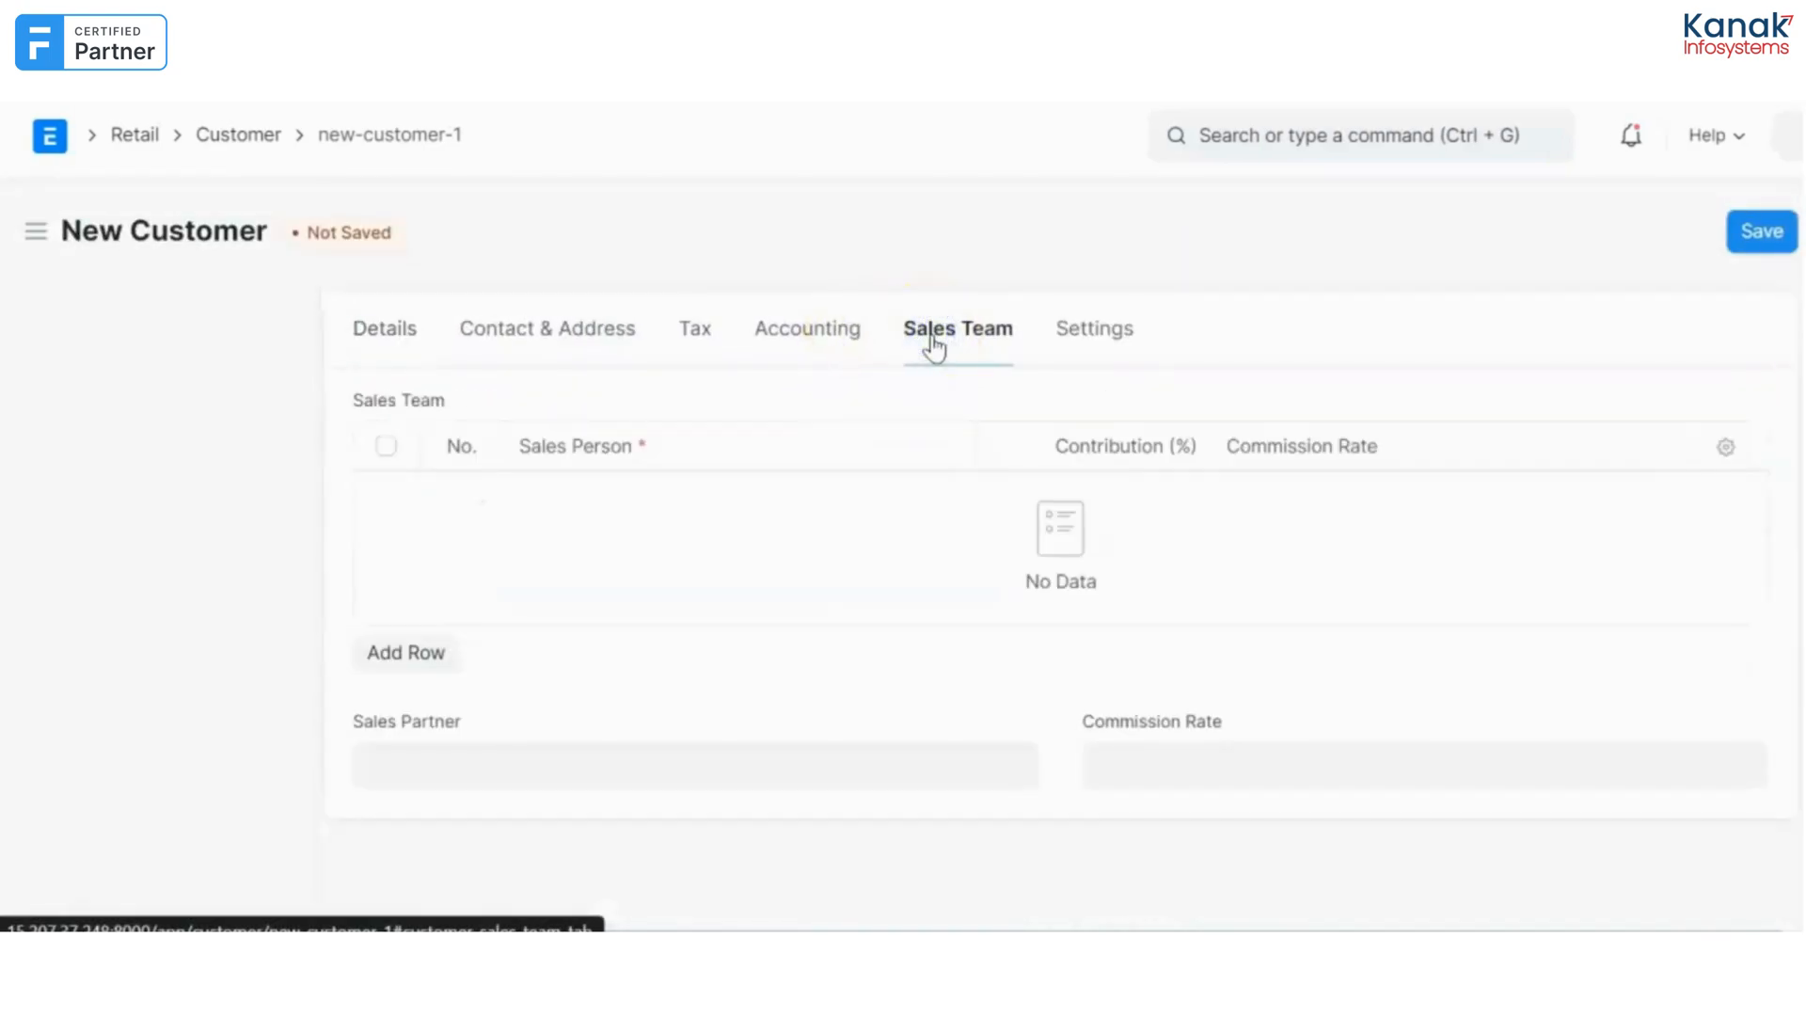
{"action": "left_click", "coordinate": [404, 653]}
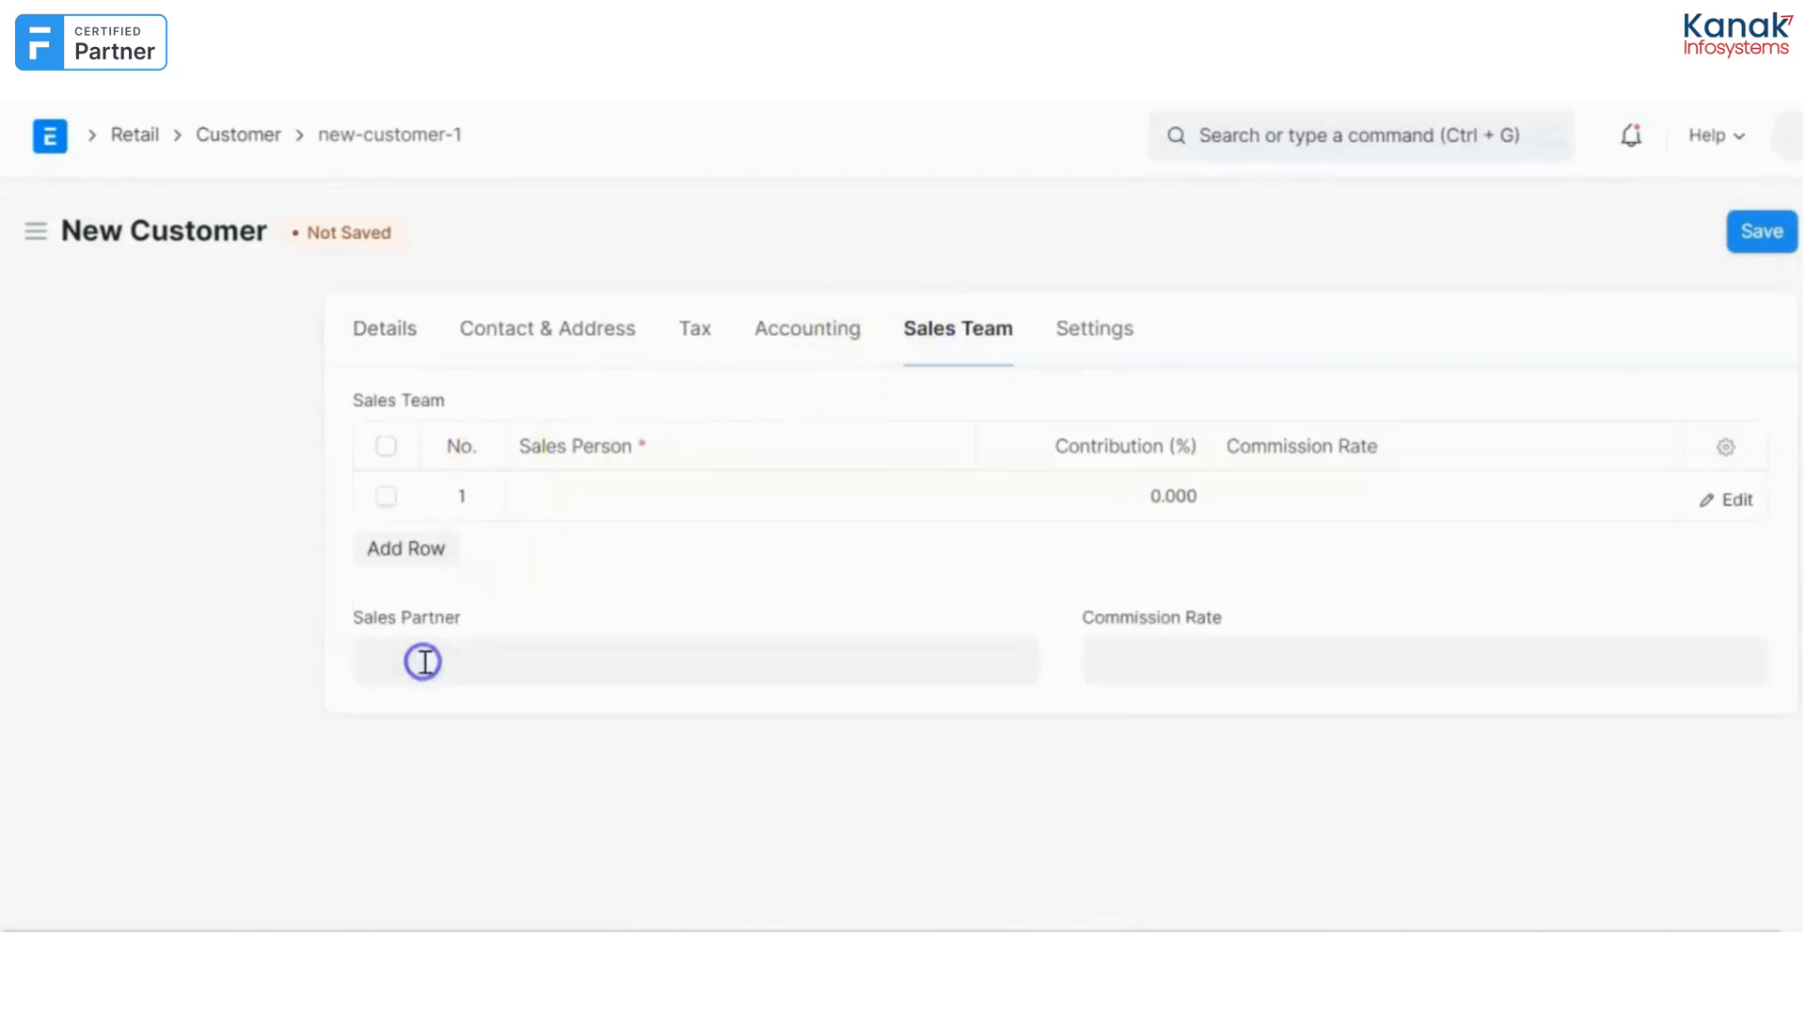
{"action": "left_click", "coordinate": [735, 496]}
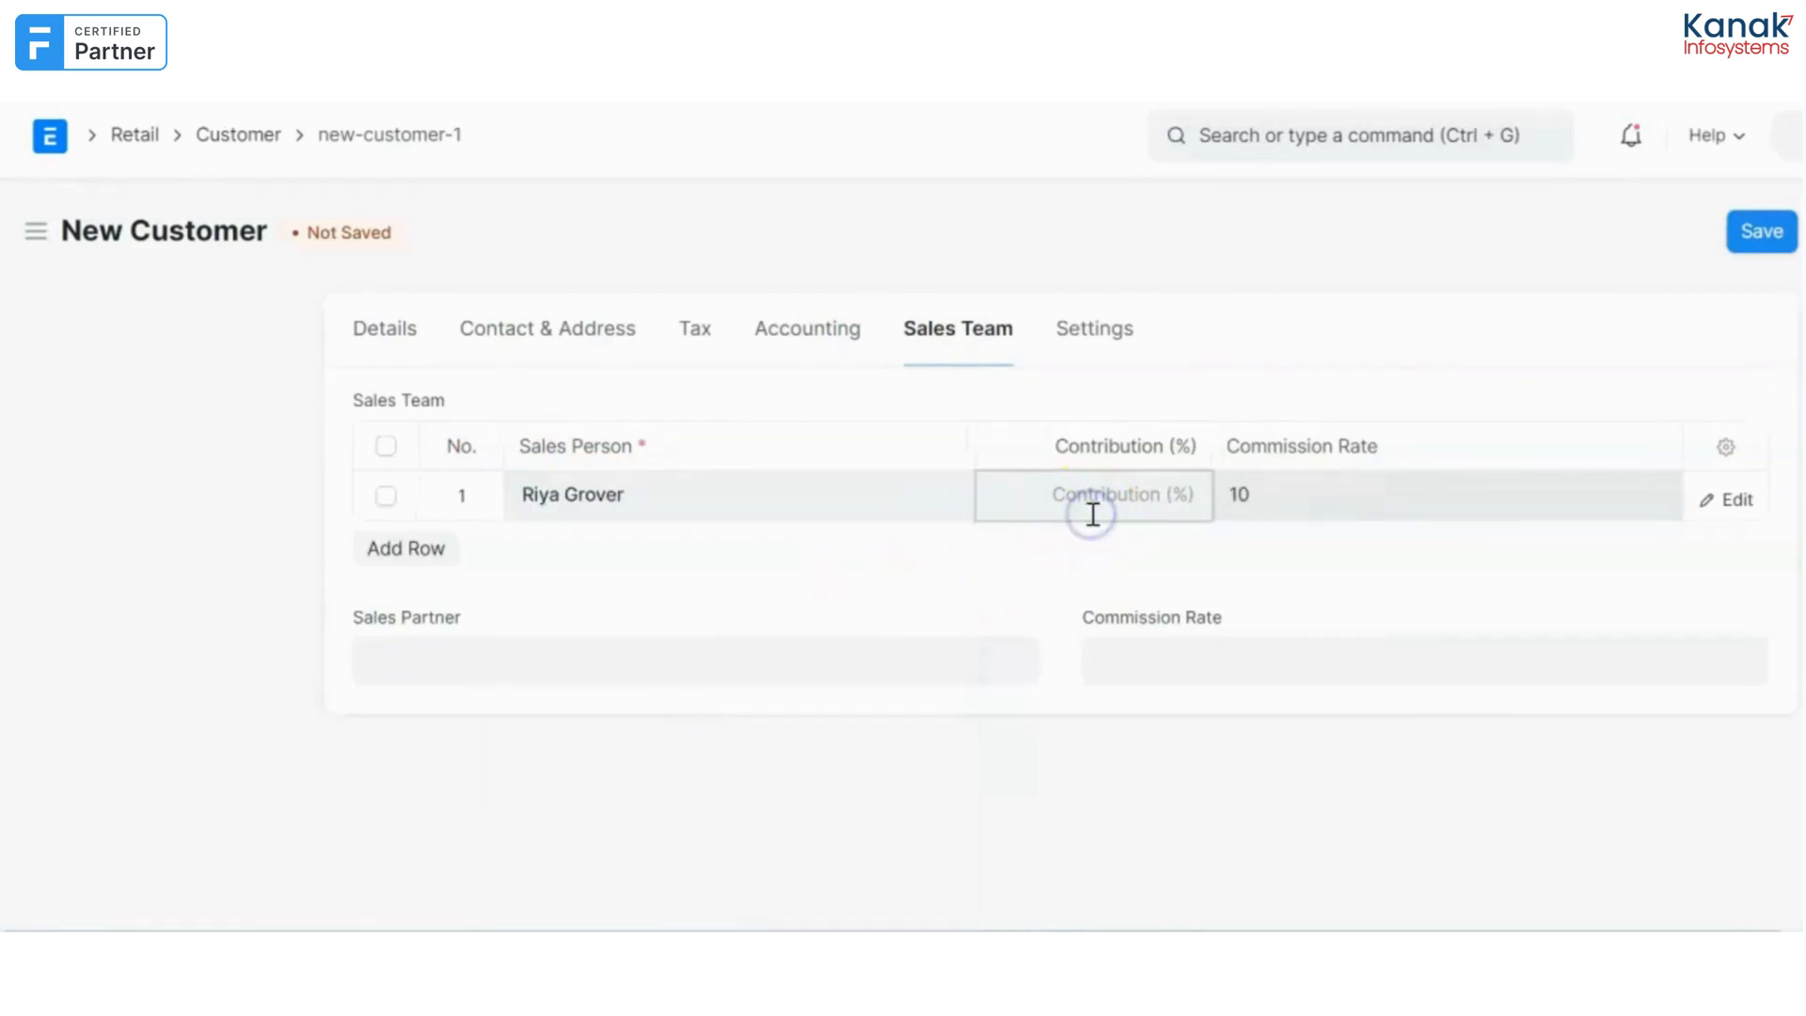
{"action": "left_click", "coordinate": [1095, 495]}
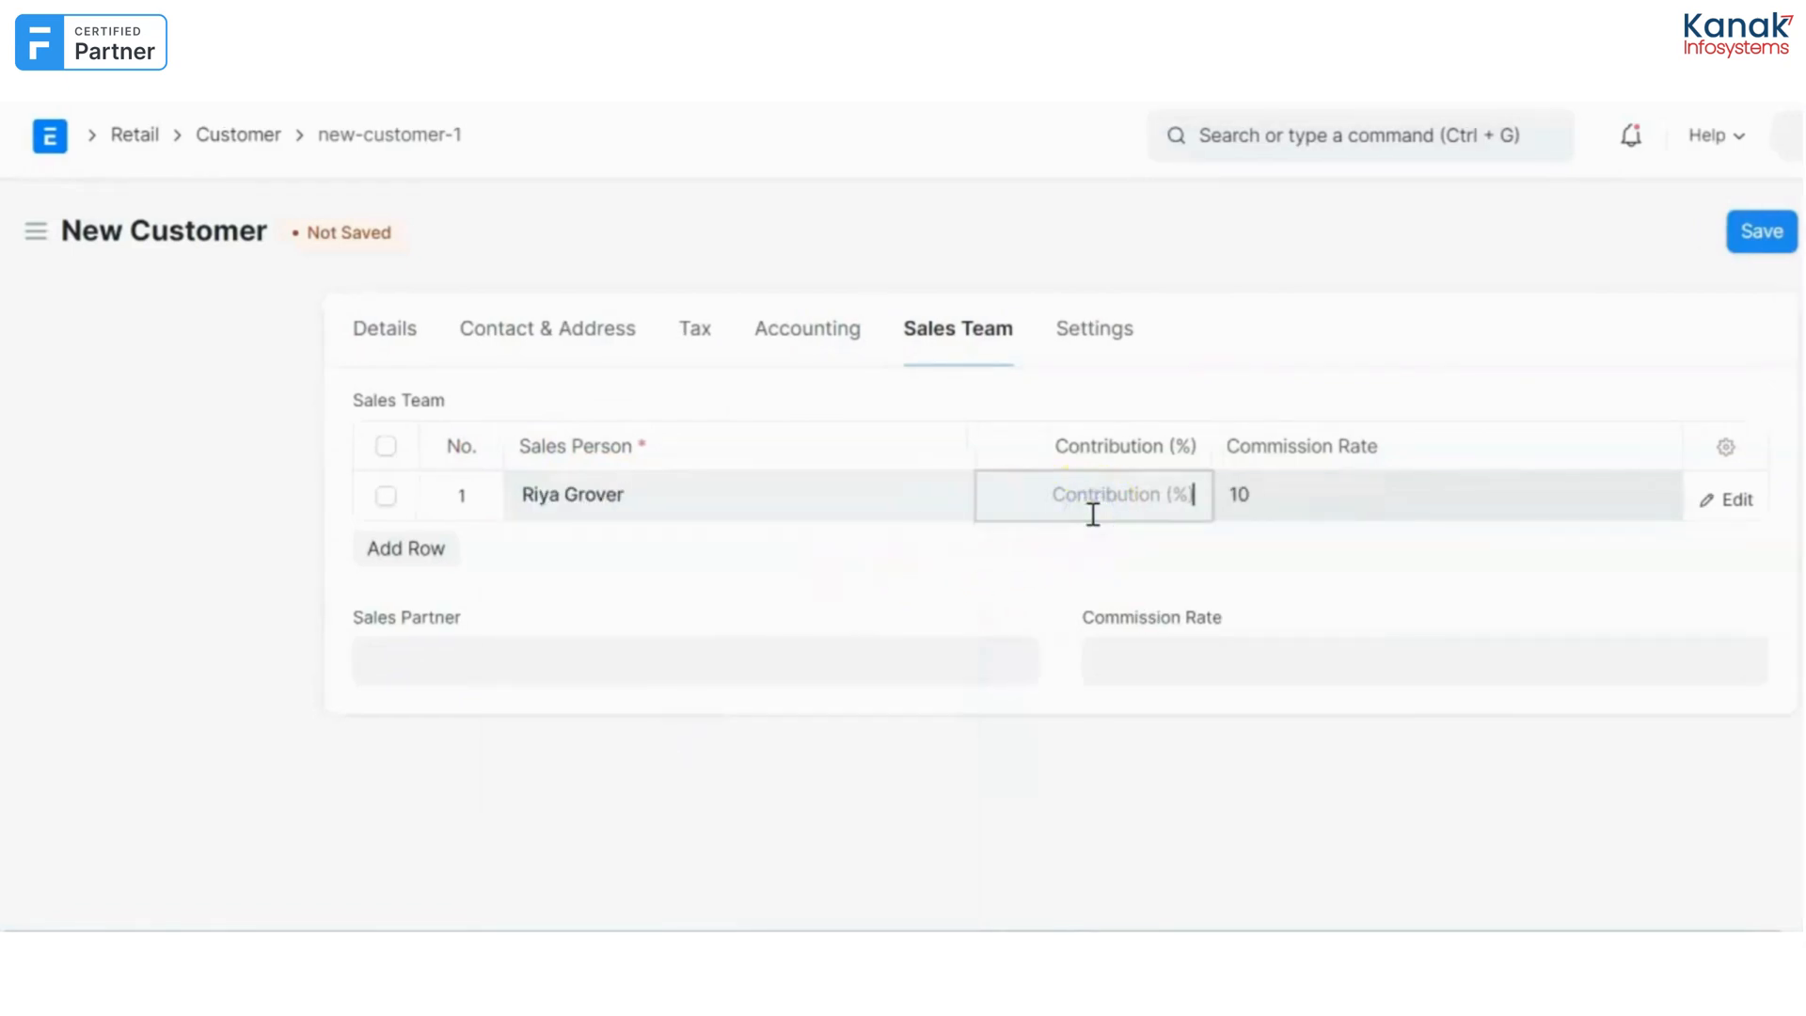
{"action": "type", "text": "50.000"}
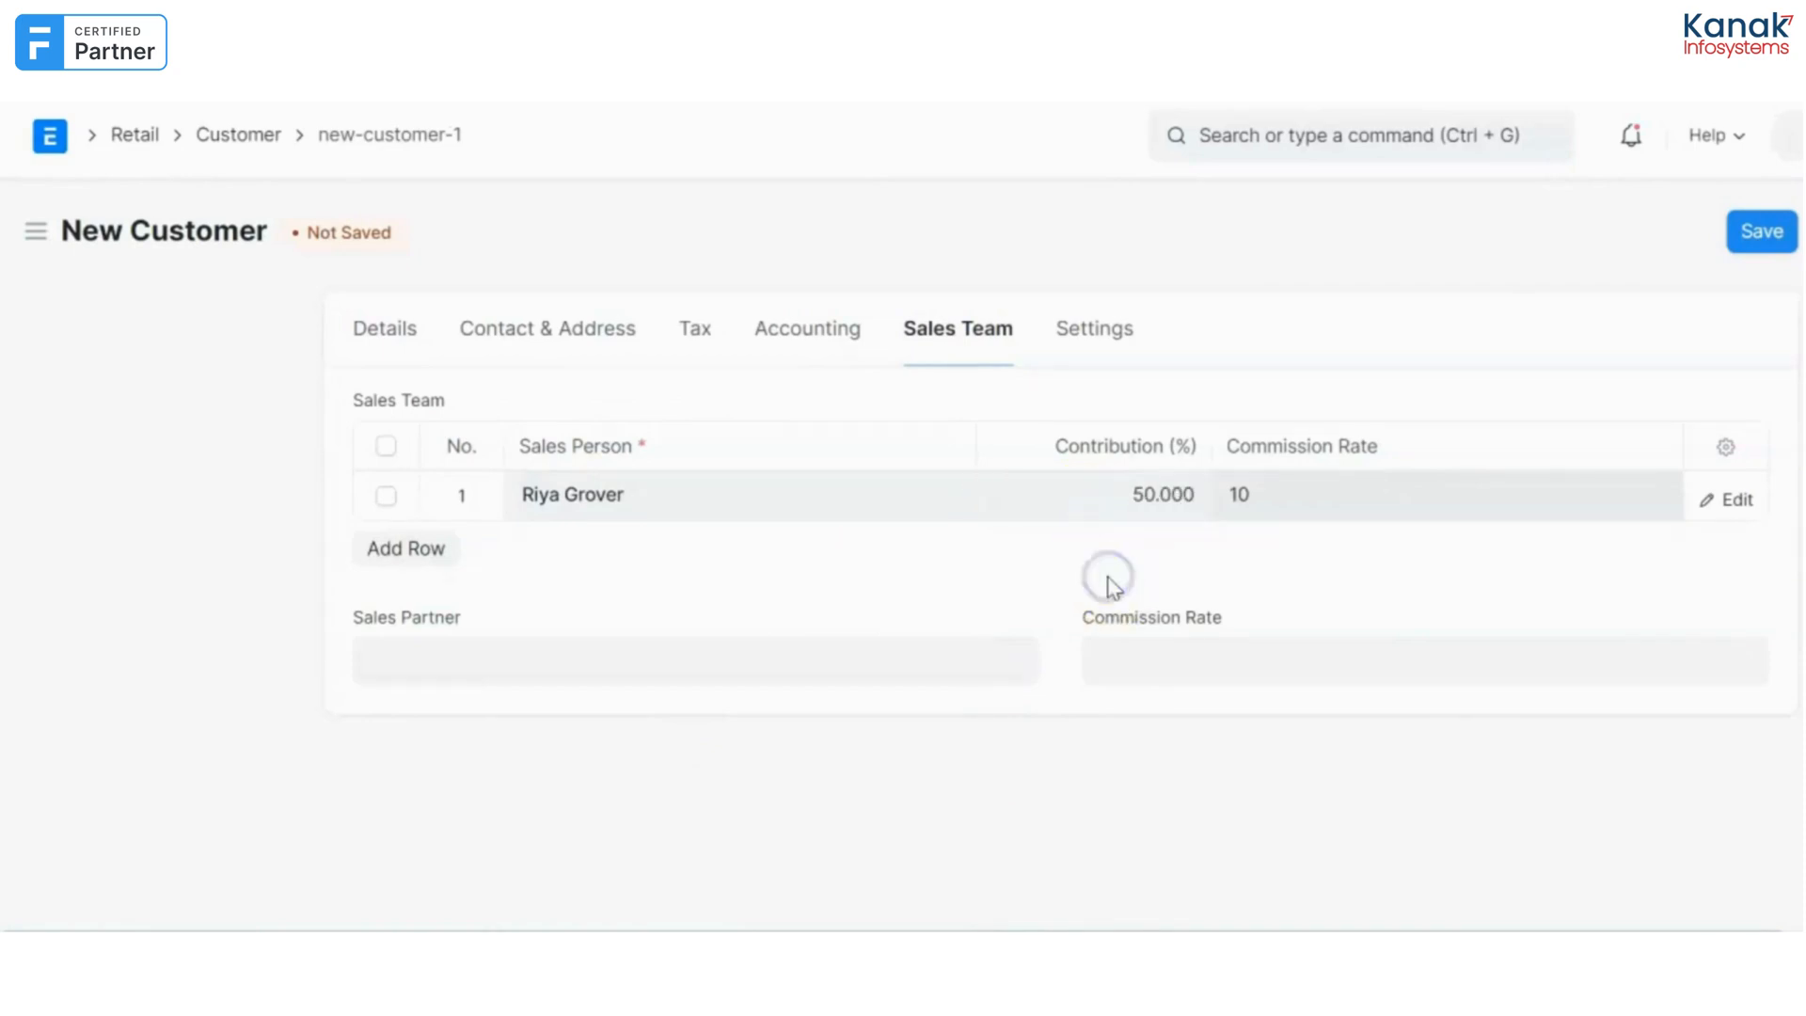
Add a second sales person row with a 50 percent contribution.
{"action": "left_click", "coordinate": [406, 549]}
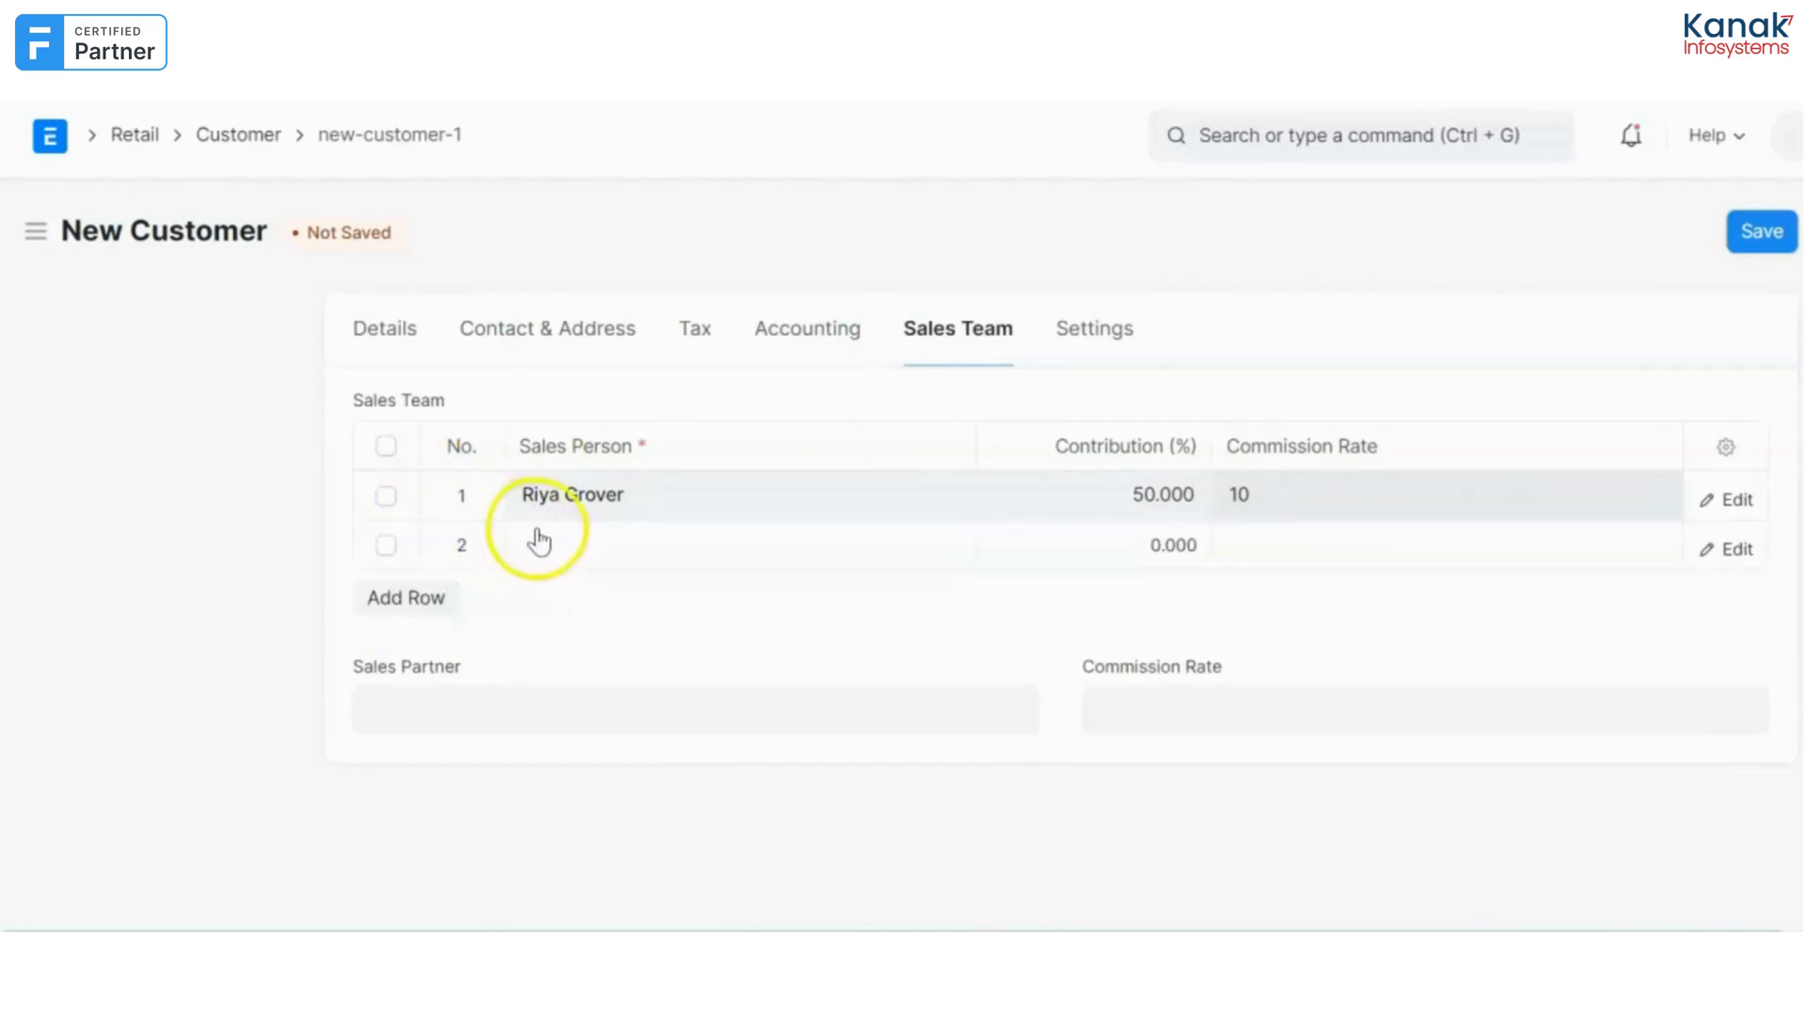
{"action": "left_click", "coordinate": [578, 546]}
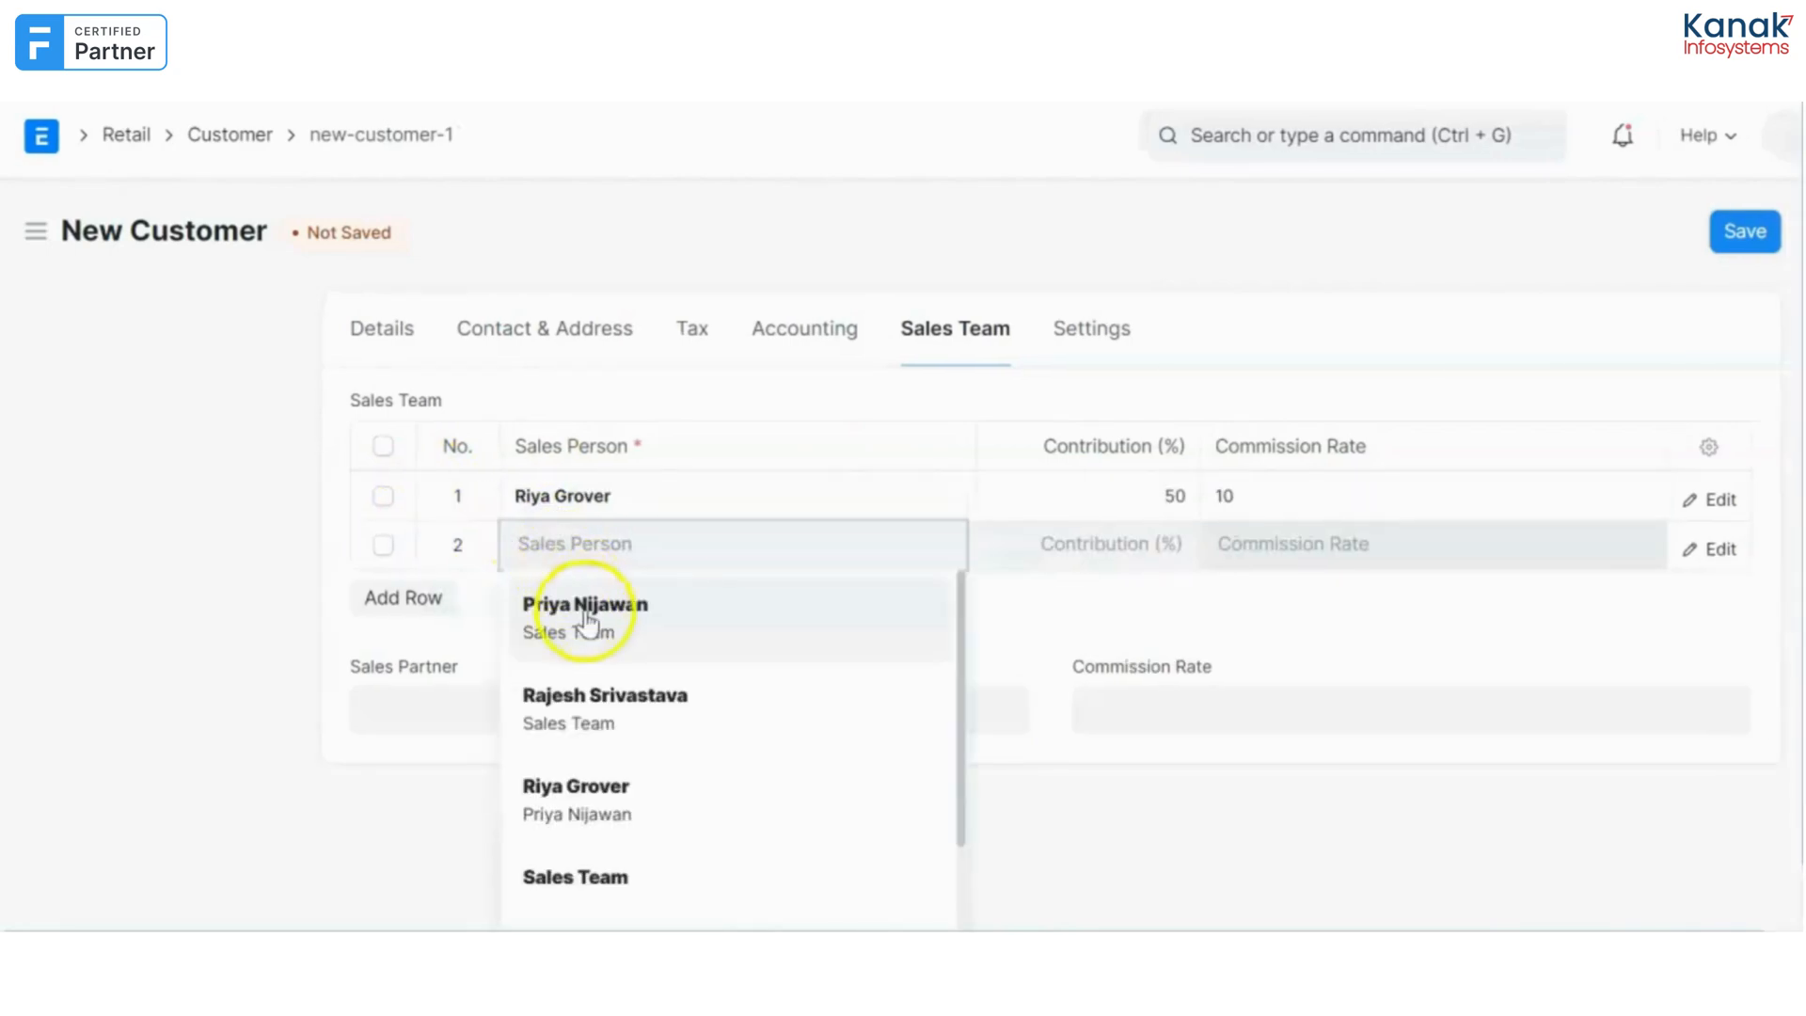
{"action": "left_click", "coordinate": [587, 604]}
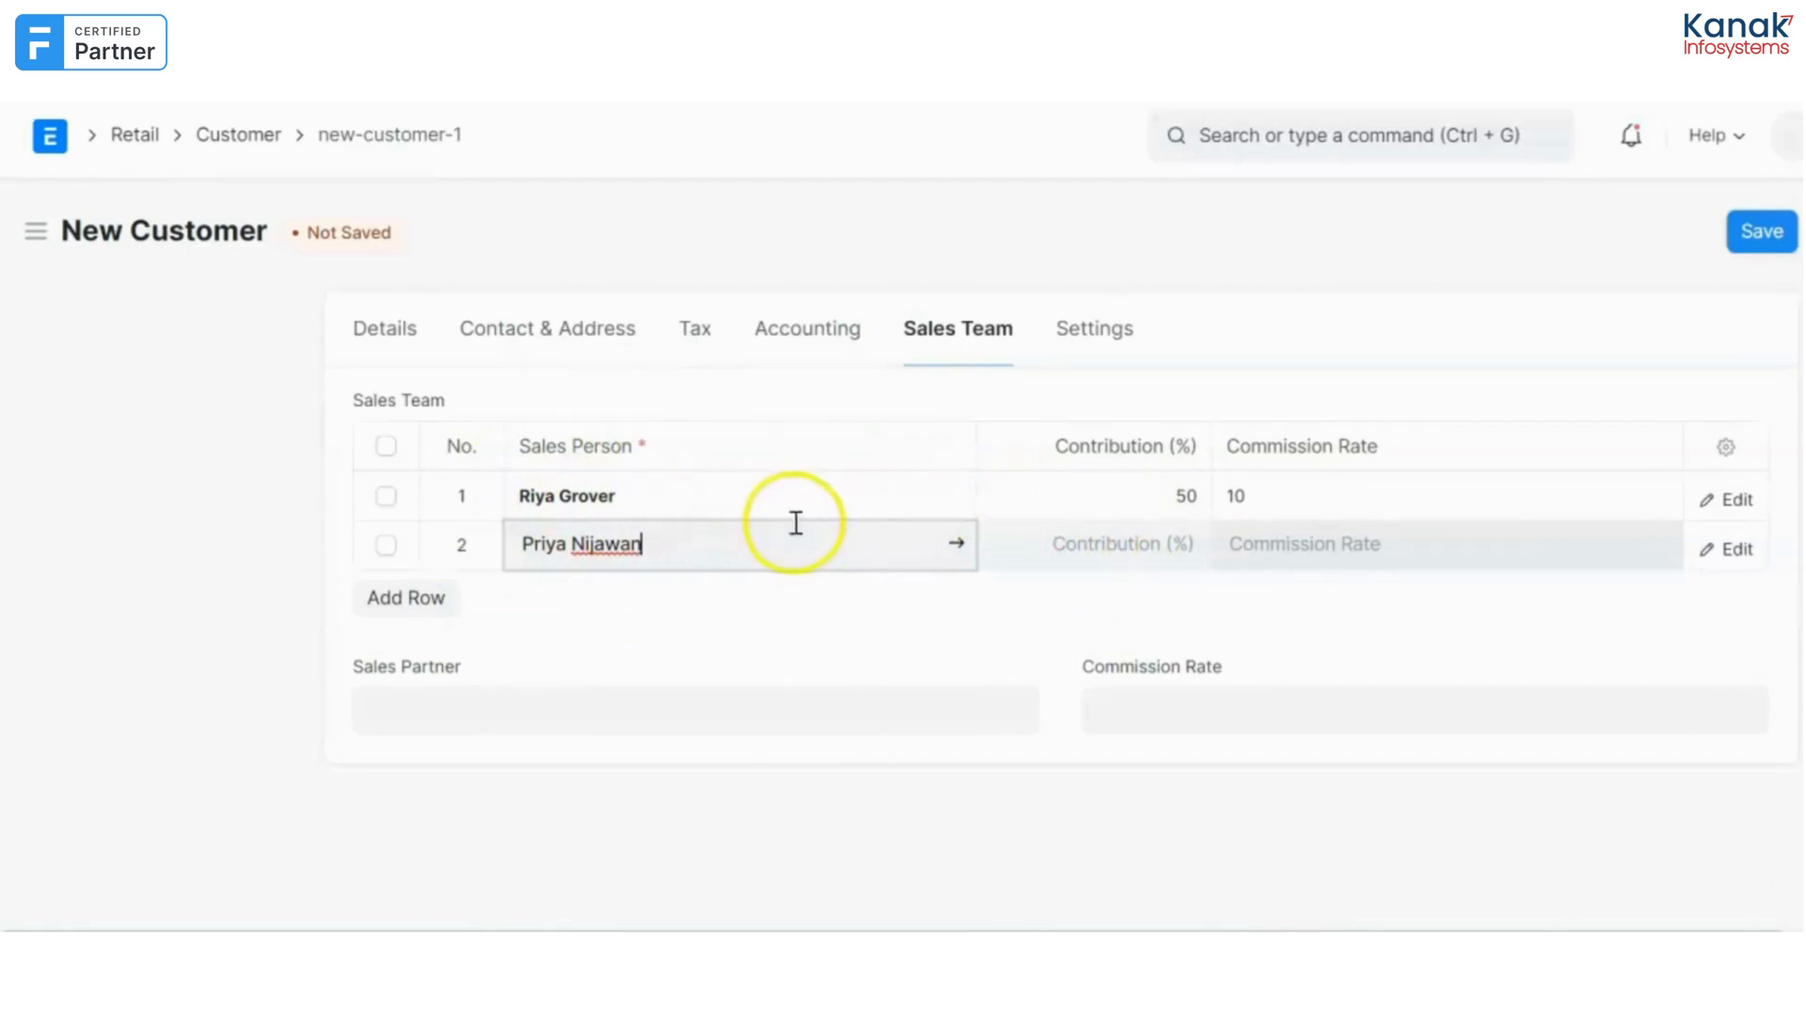
{"action": "left_click", "coordinate": [1108, 544]}
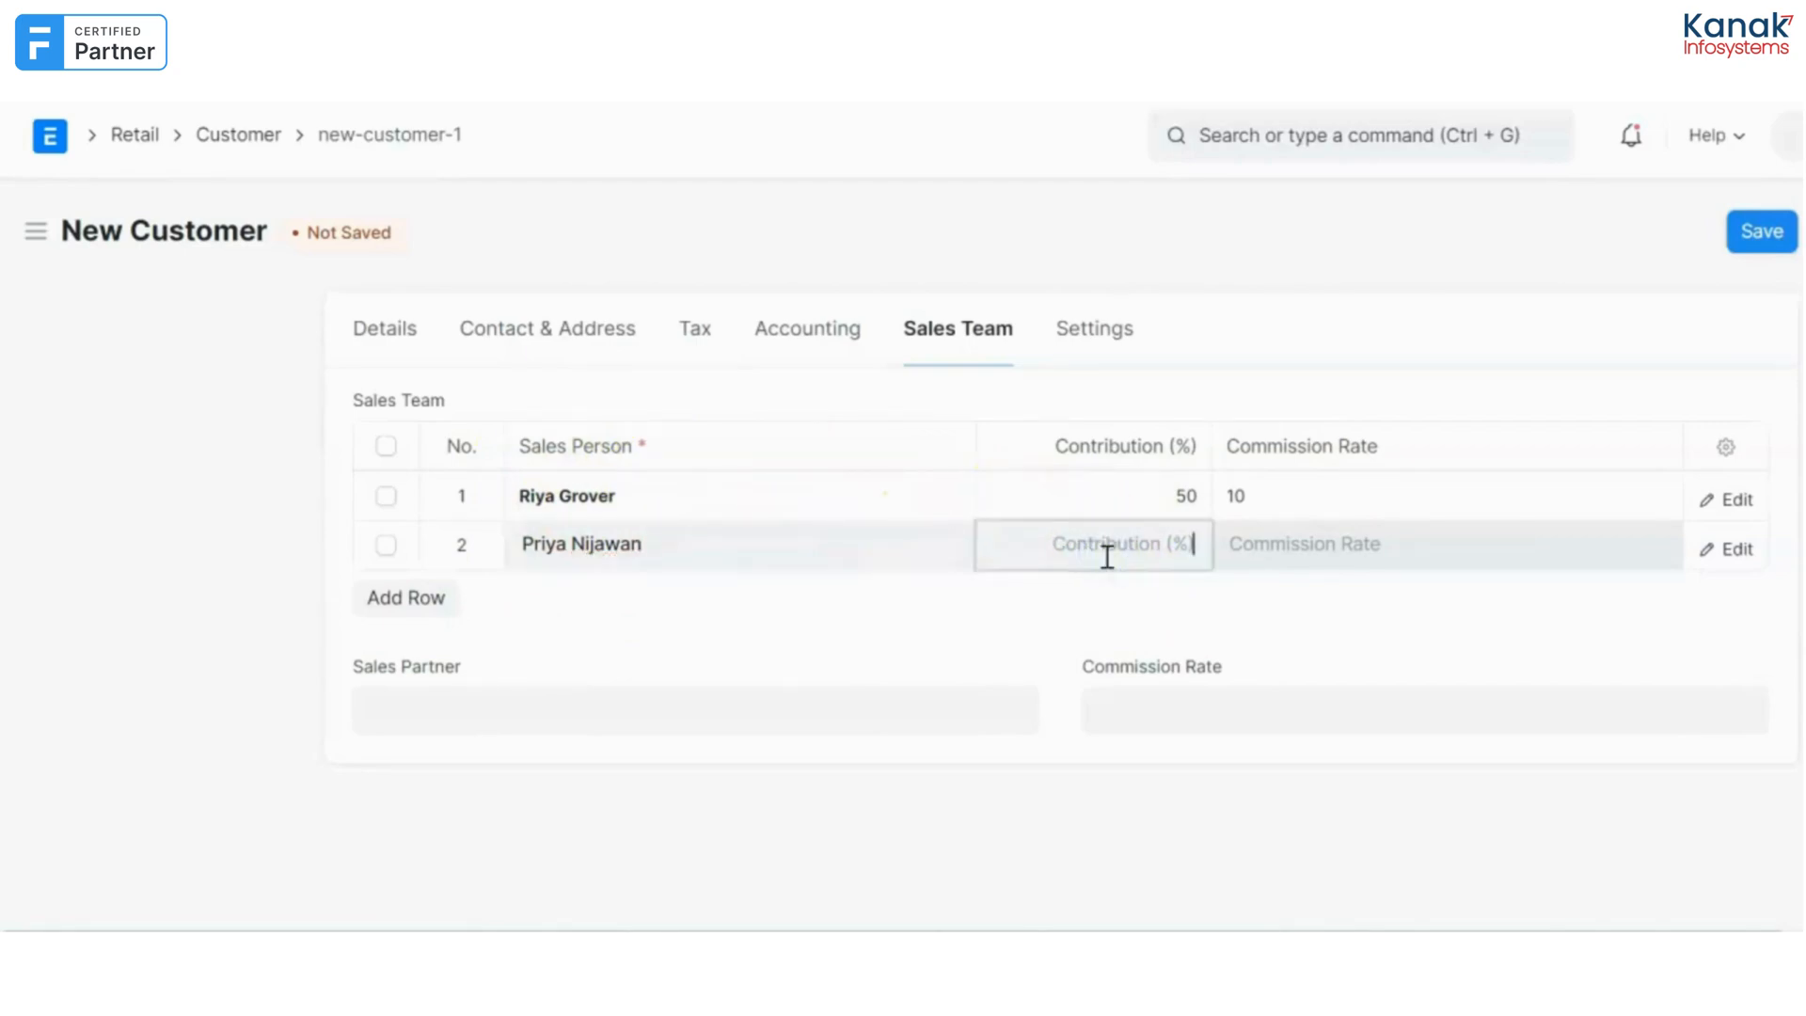
{"action": "type", "text": "50"}
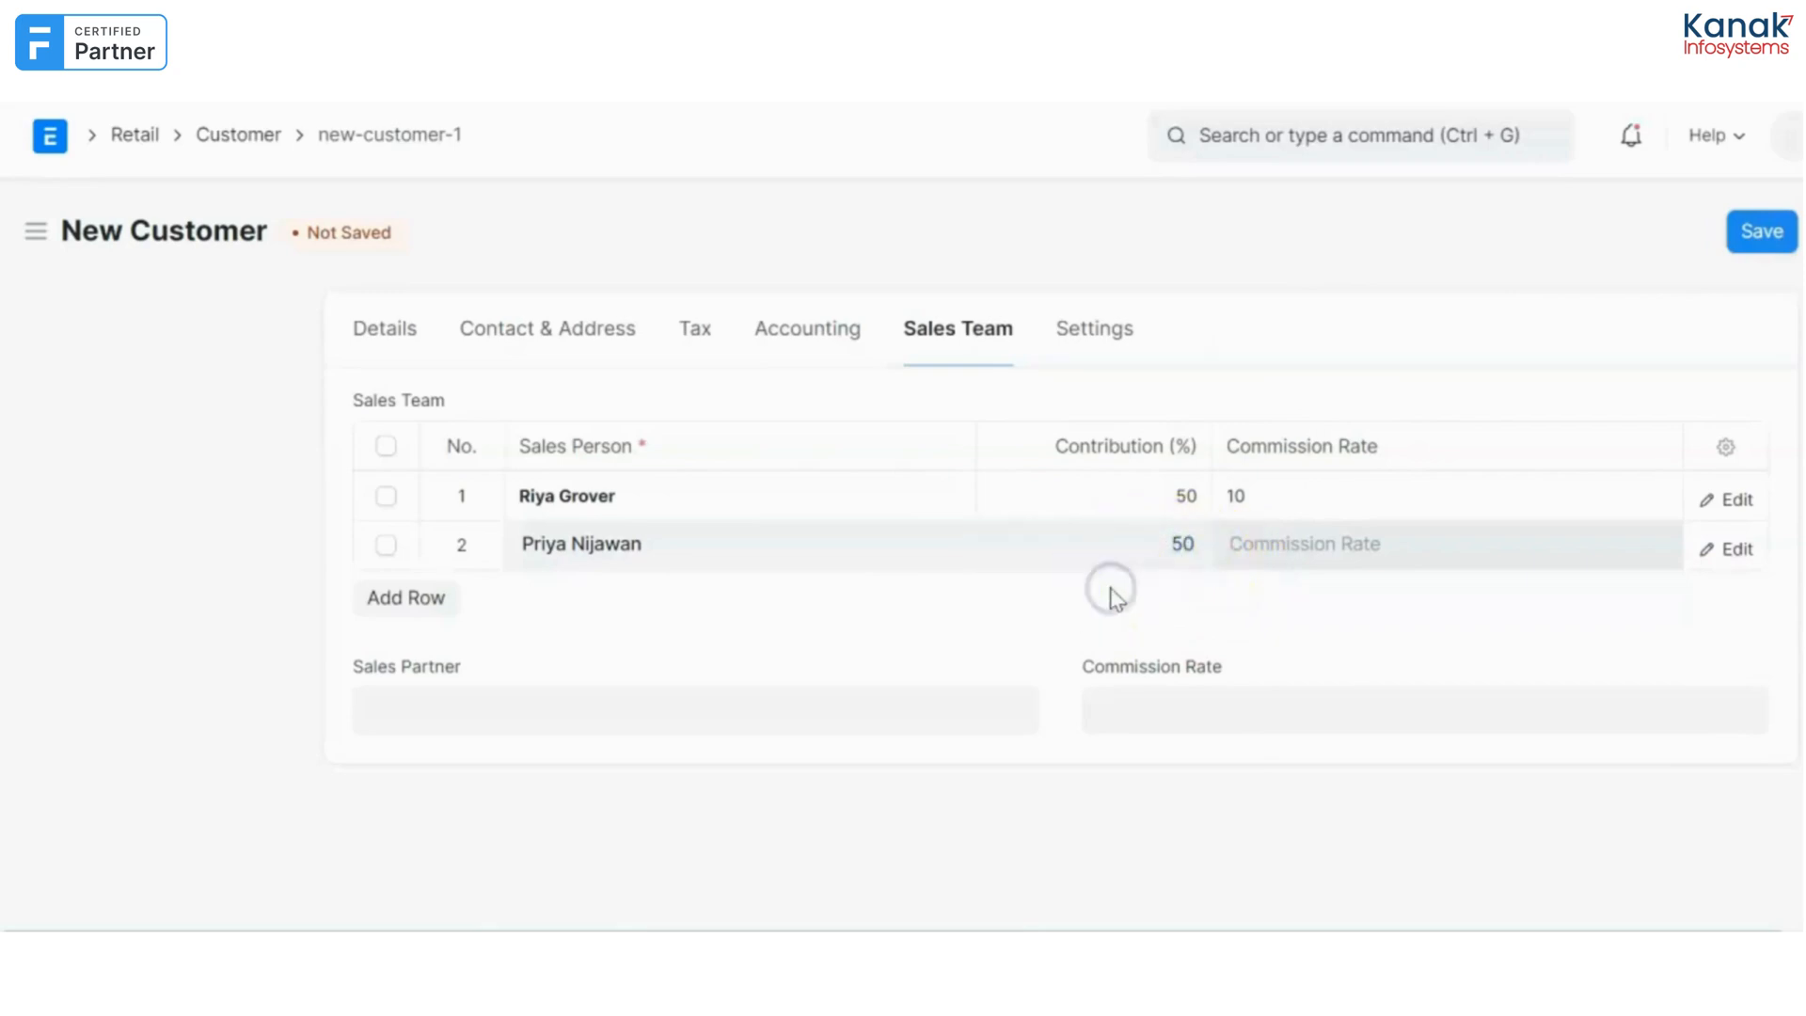
Set the customer's territory to India and save the record.
{"action": "left_click", "coordinate": [384, 327]}
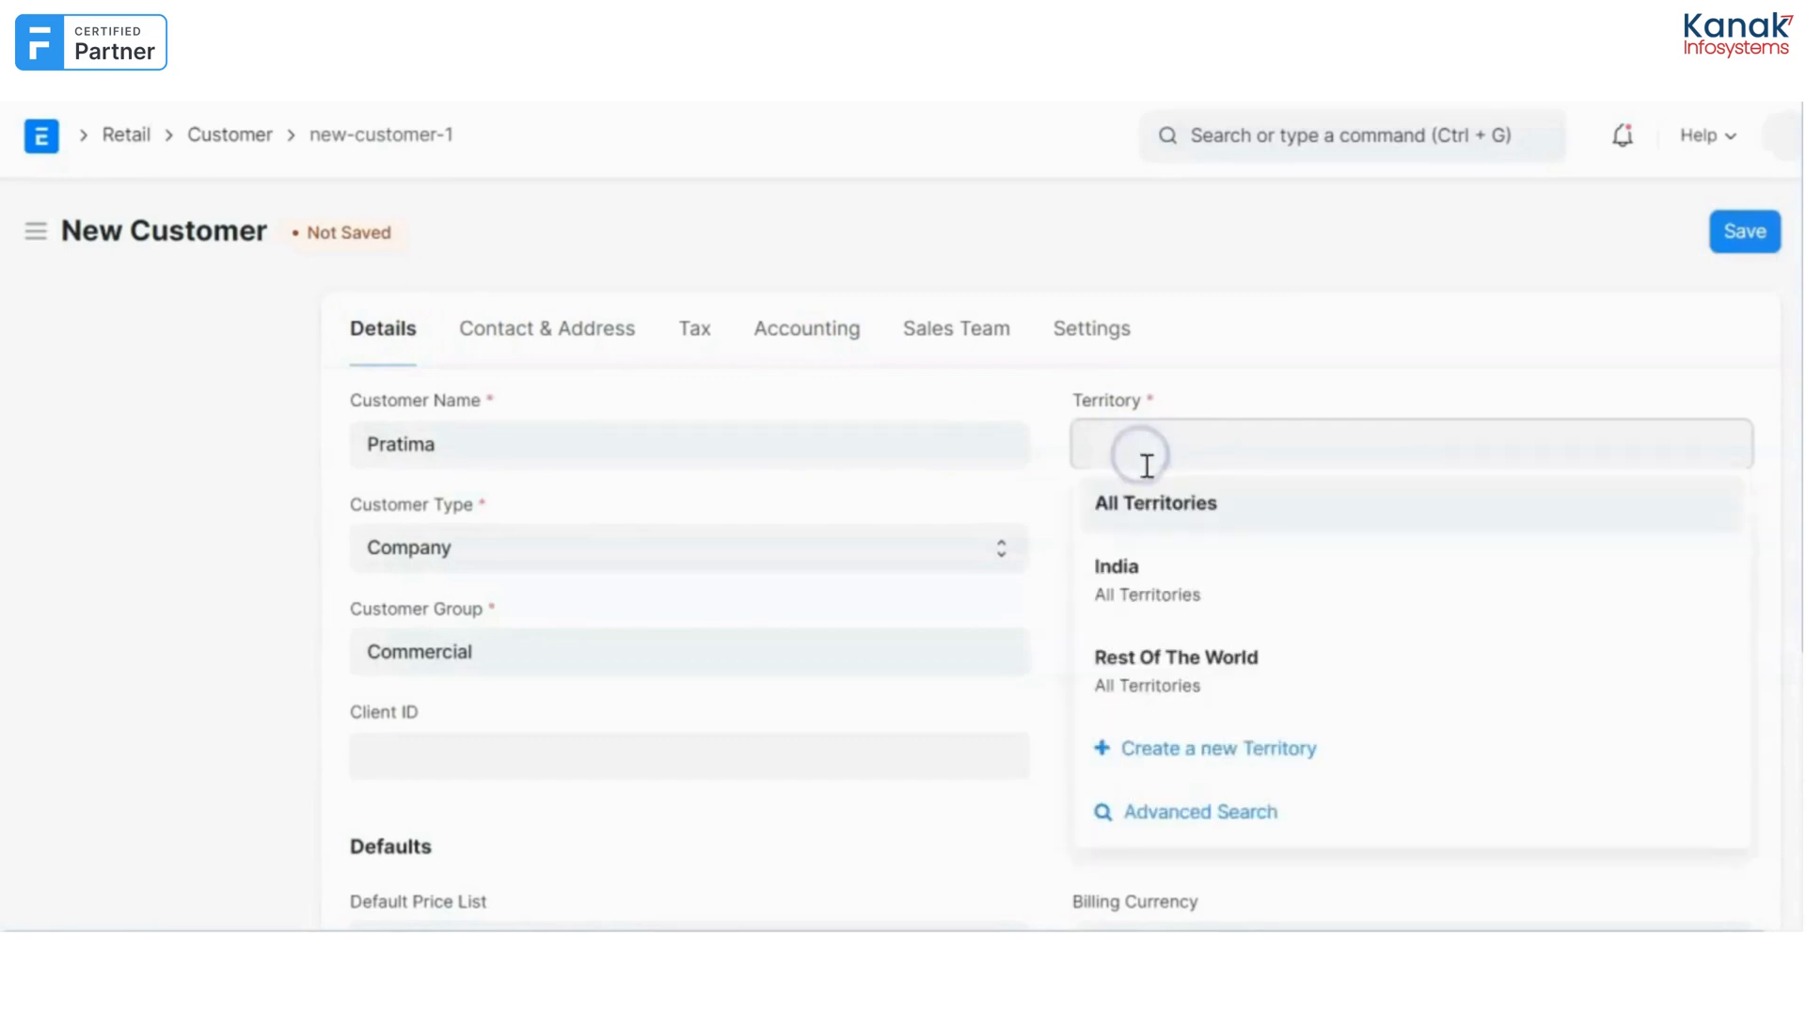
{"action": "left_click", "coordinate": [1115, 567]}
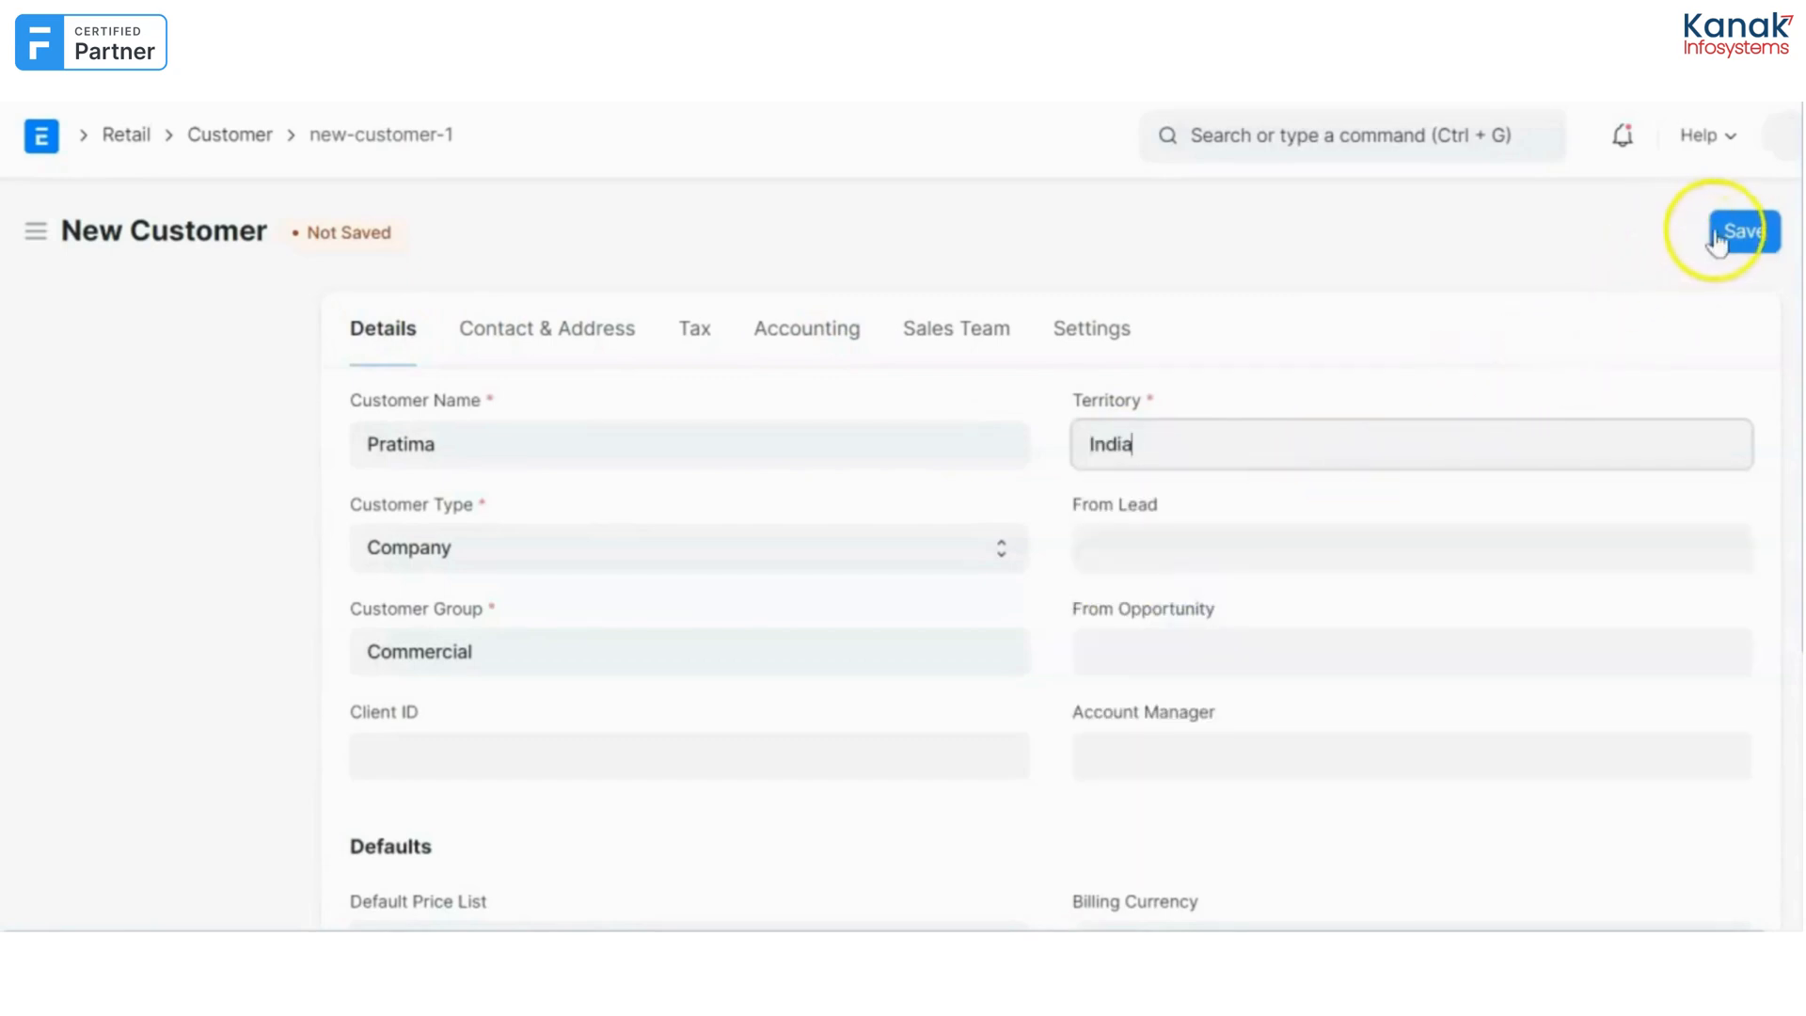
{"action": "left_click", "coordinate": [1744, 230]}
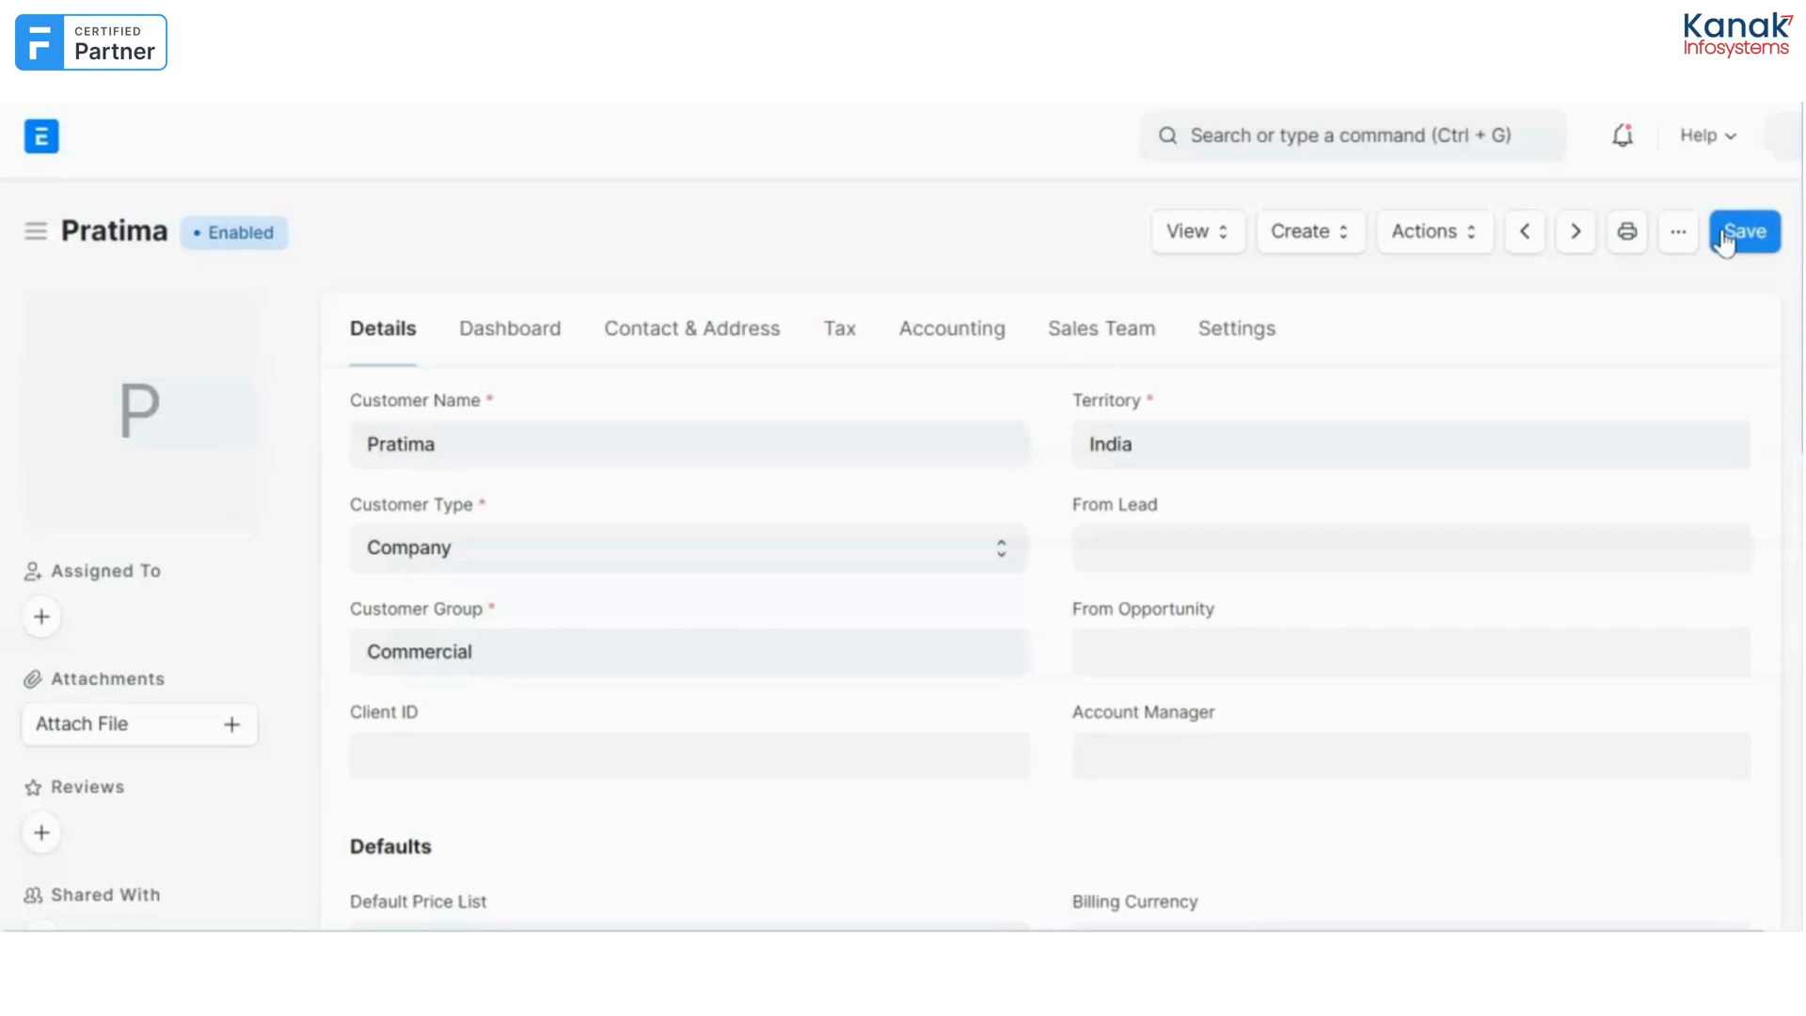
Start a new sales order for customer Pratima.
{"action": "left_click", "coordinate": [1348, 136]}
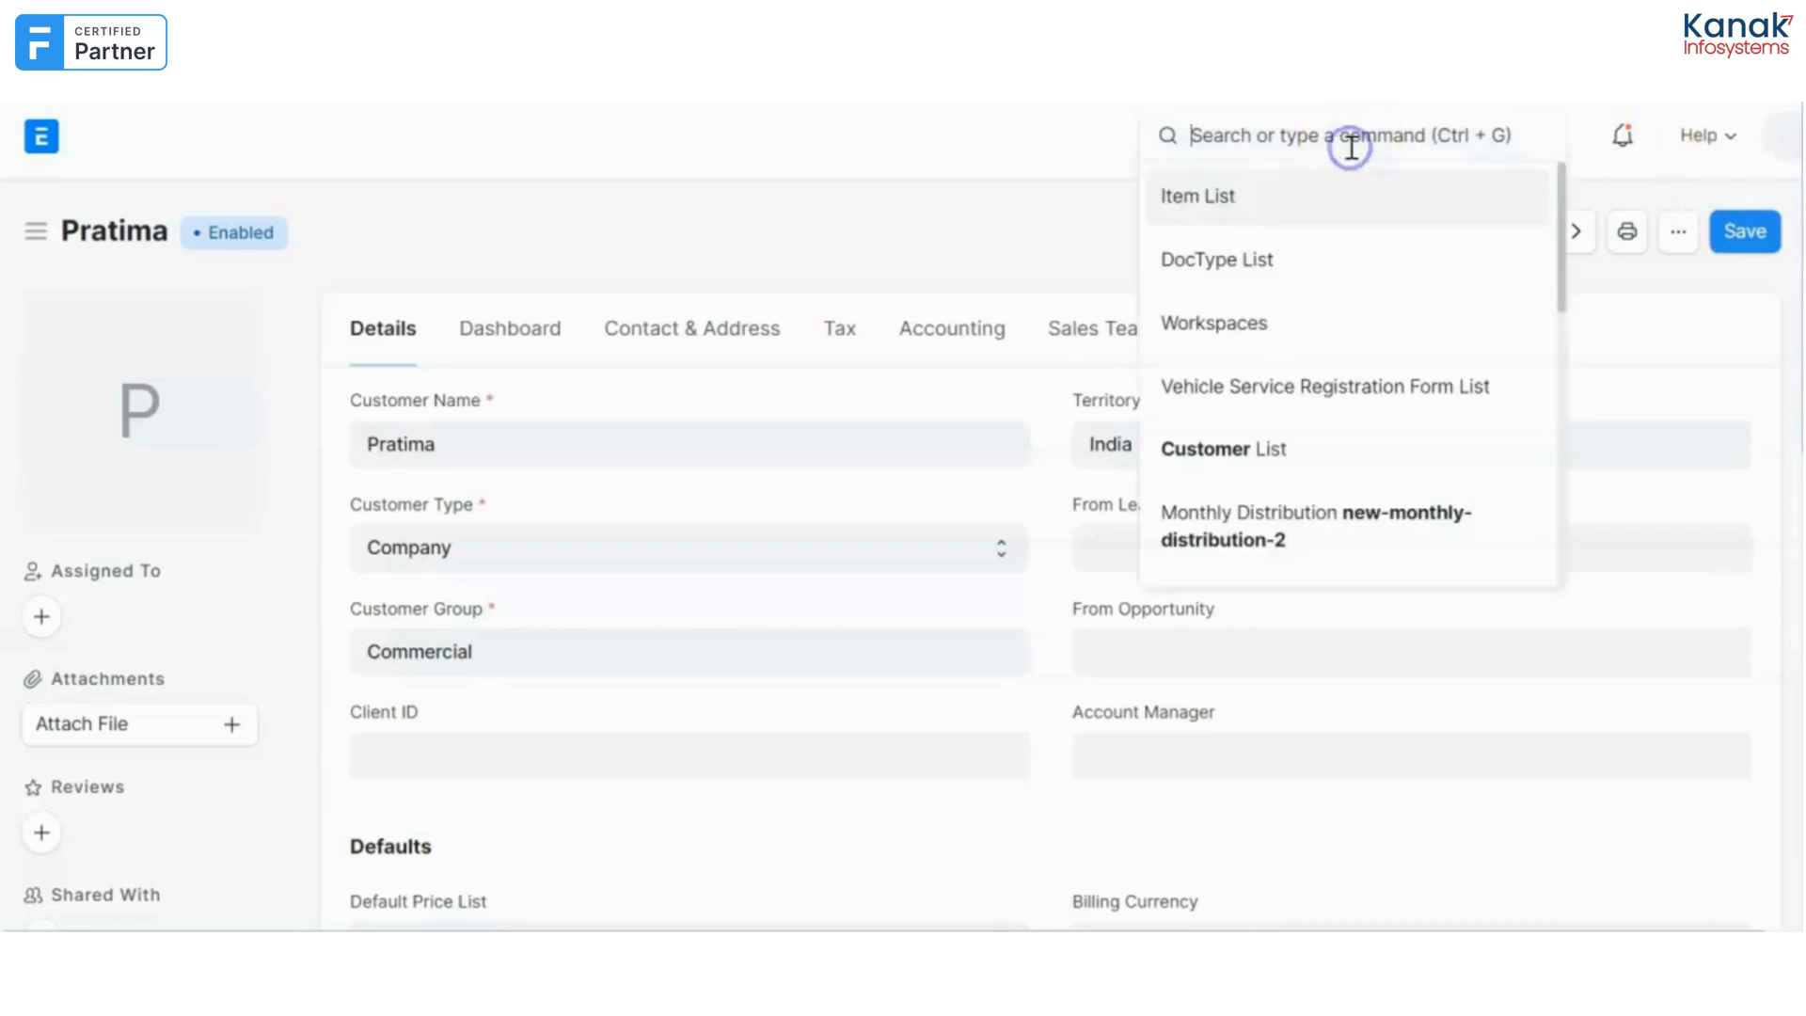
{"action": "type", "text": "sale"}
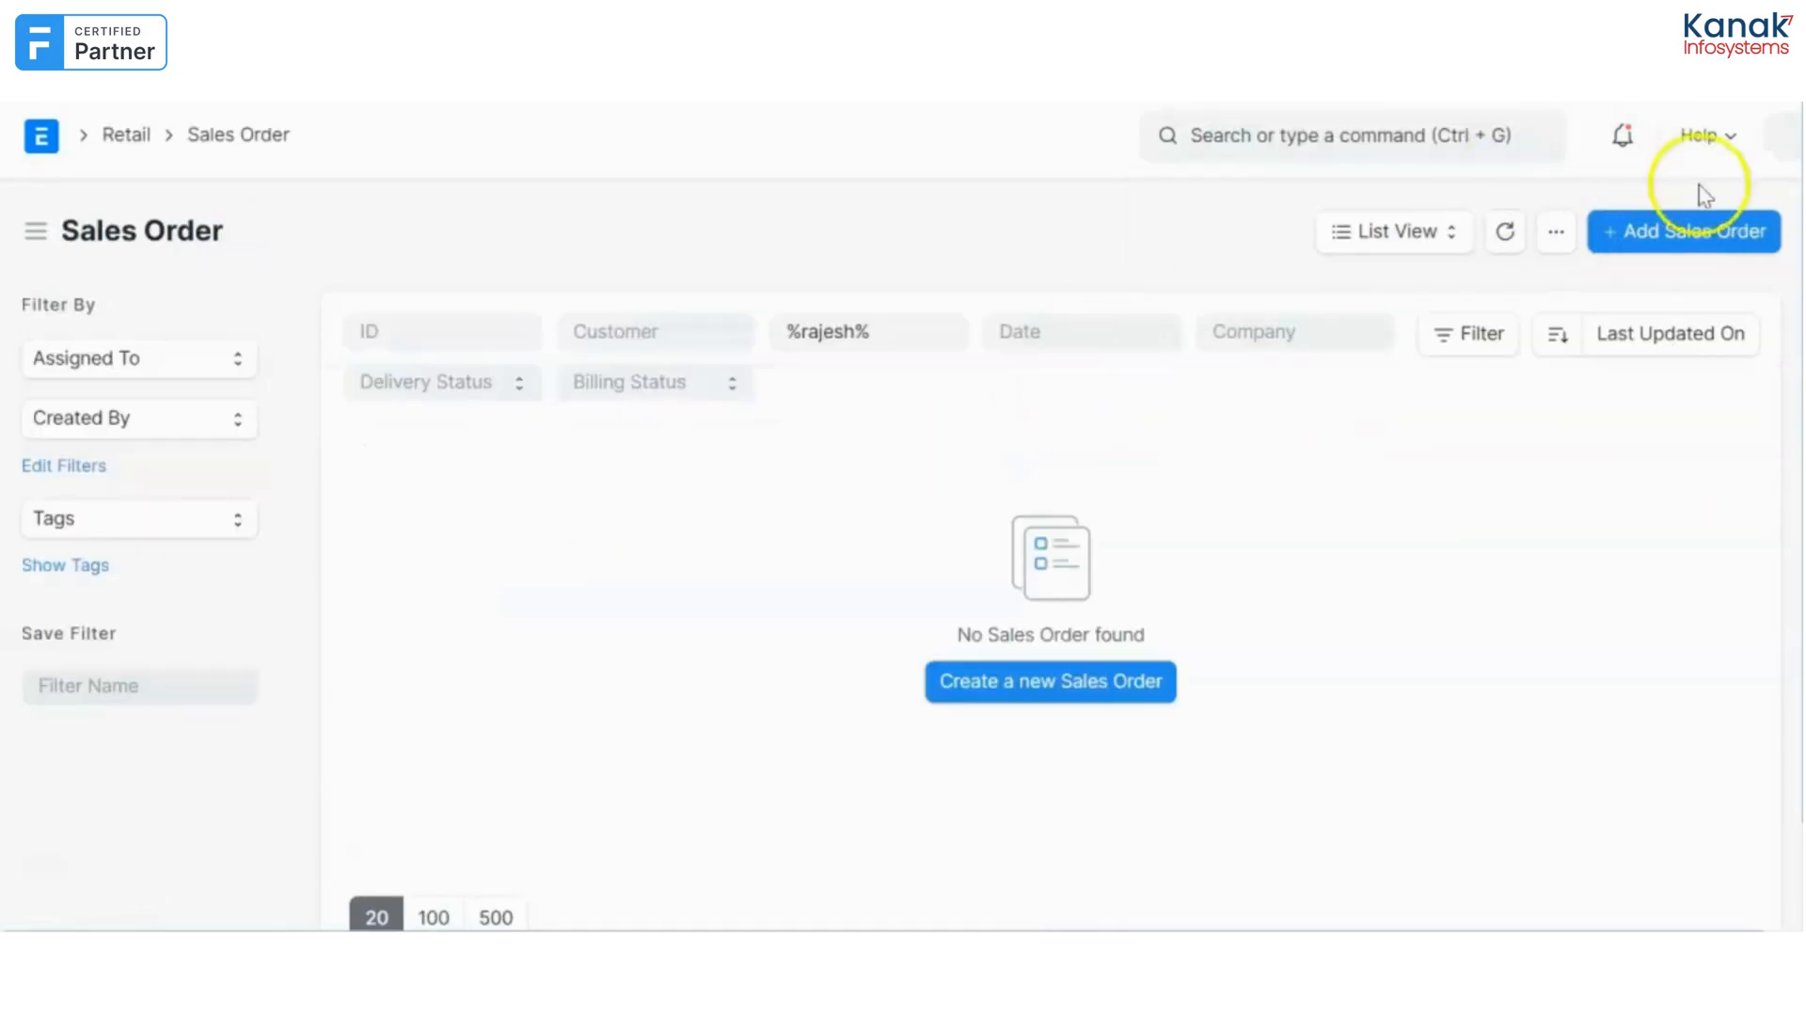
{"action": "left_click", "coordinate": [1684, 232]}
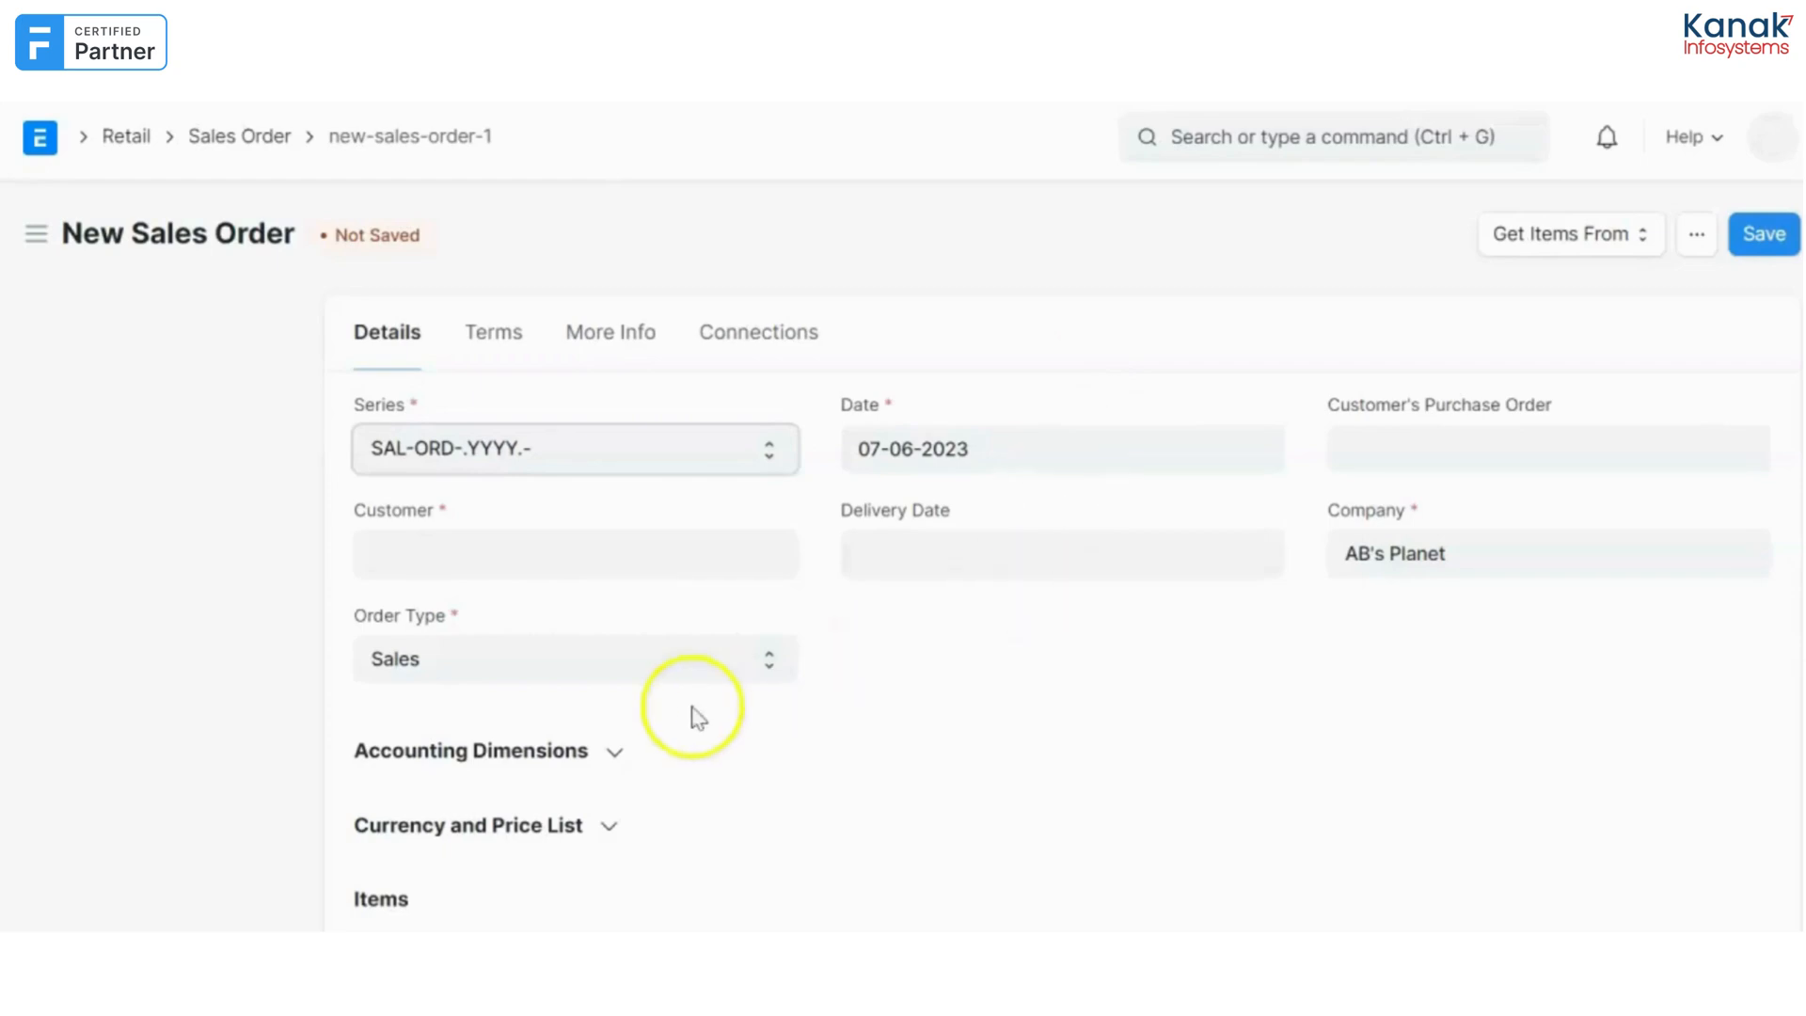
{"action": "type", "text": "p"}
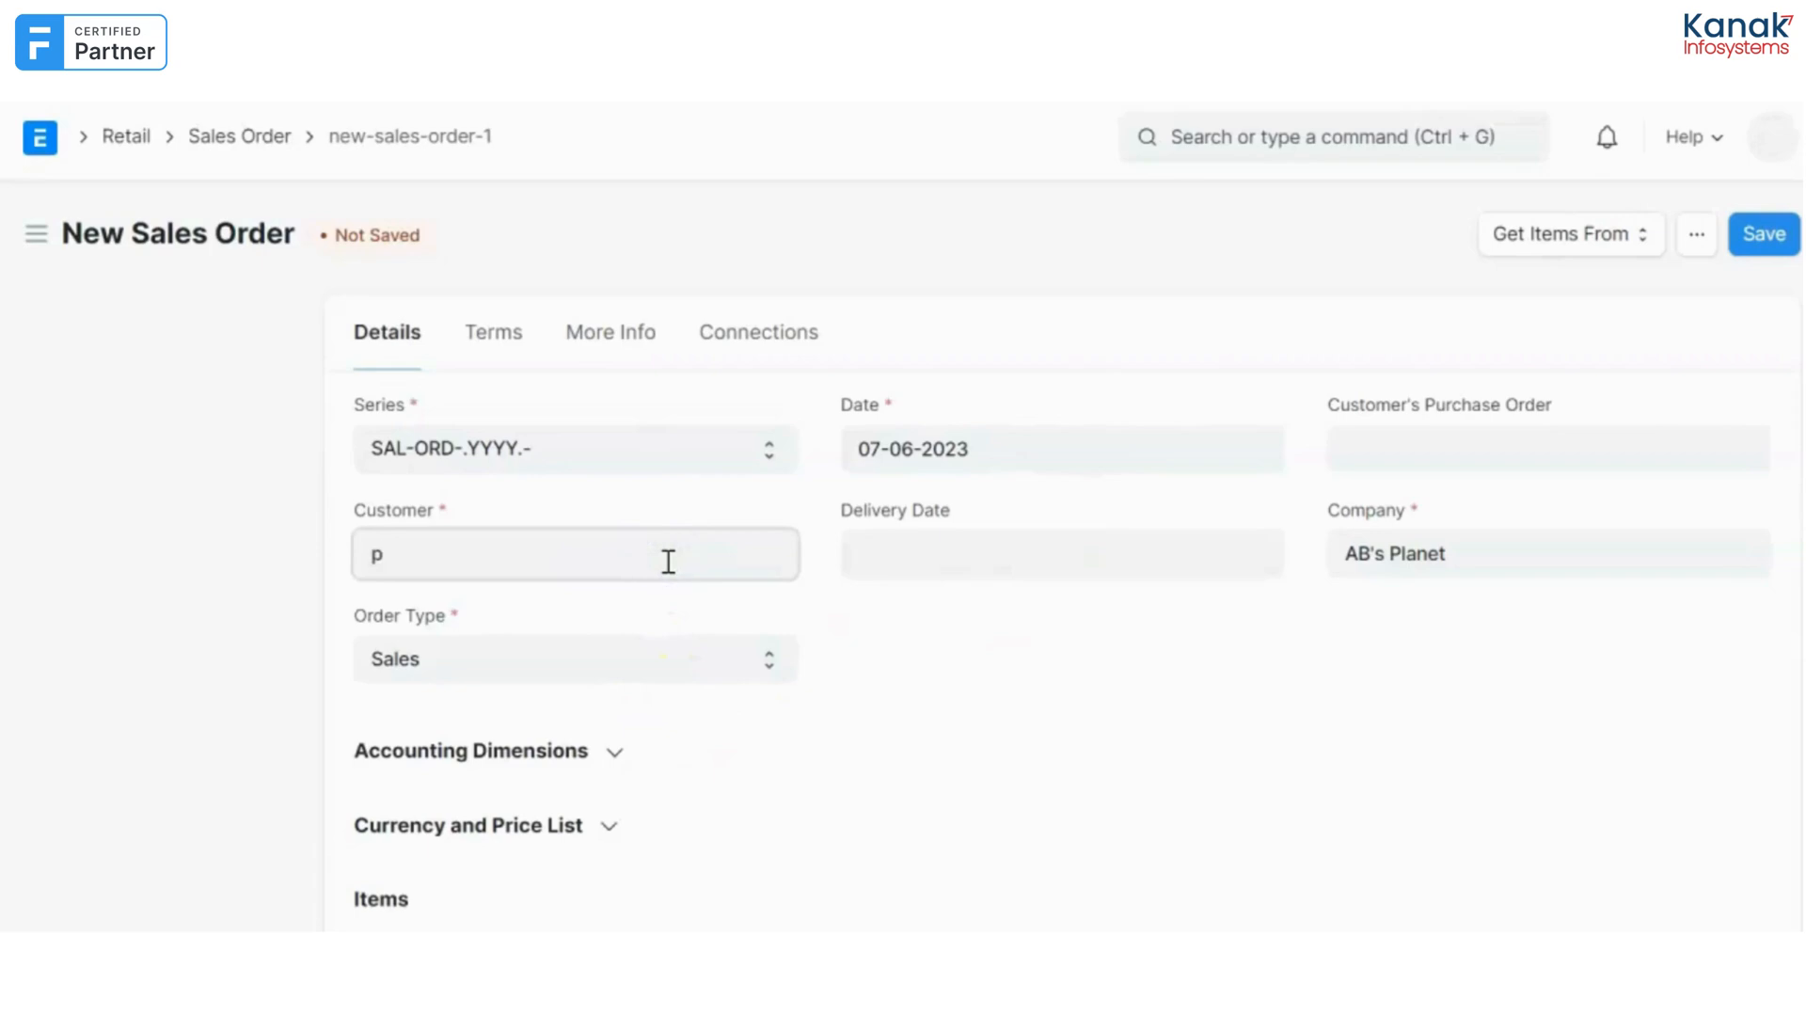
{"action": "type", "text": "ra"}
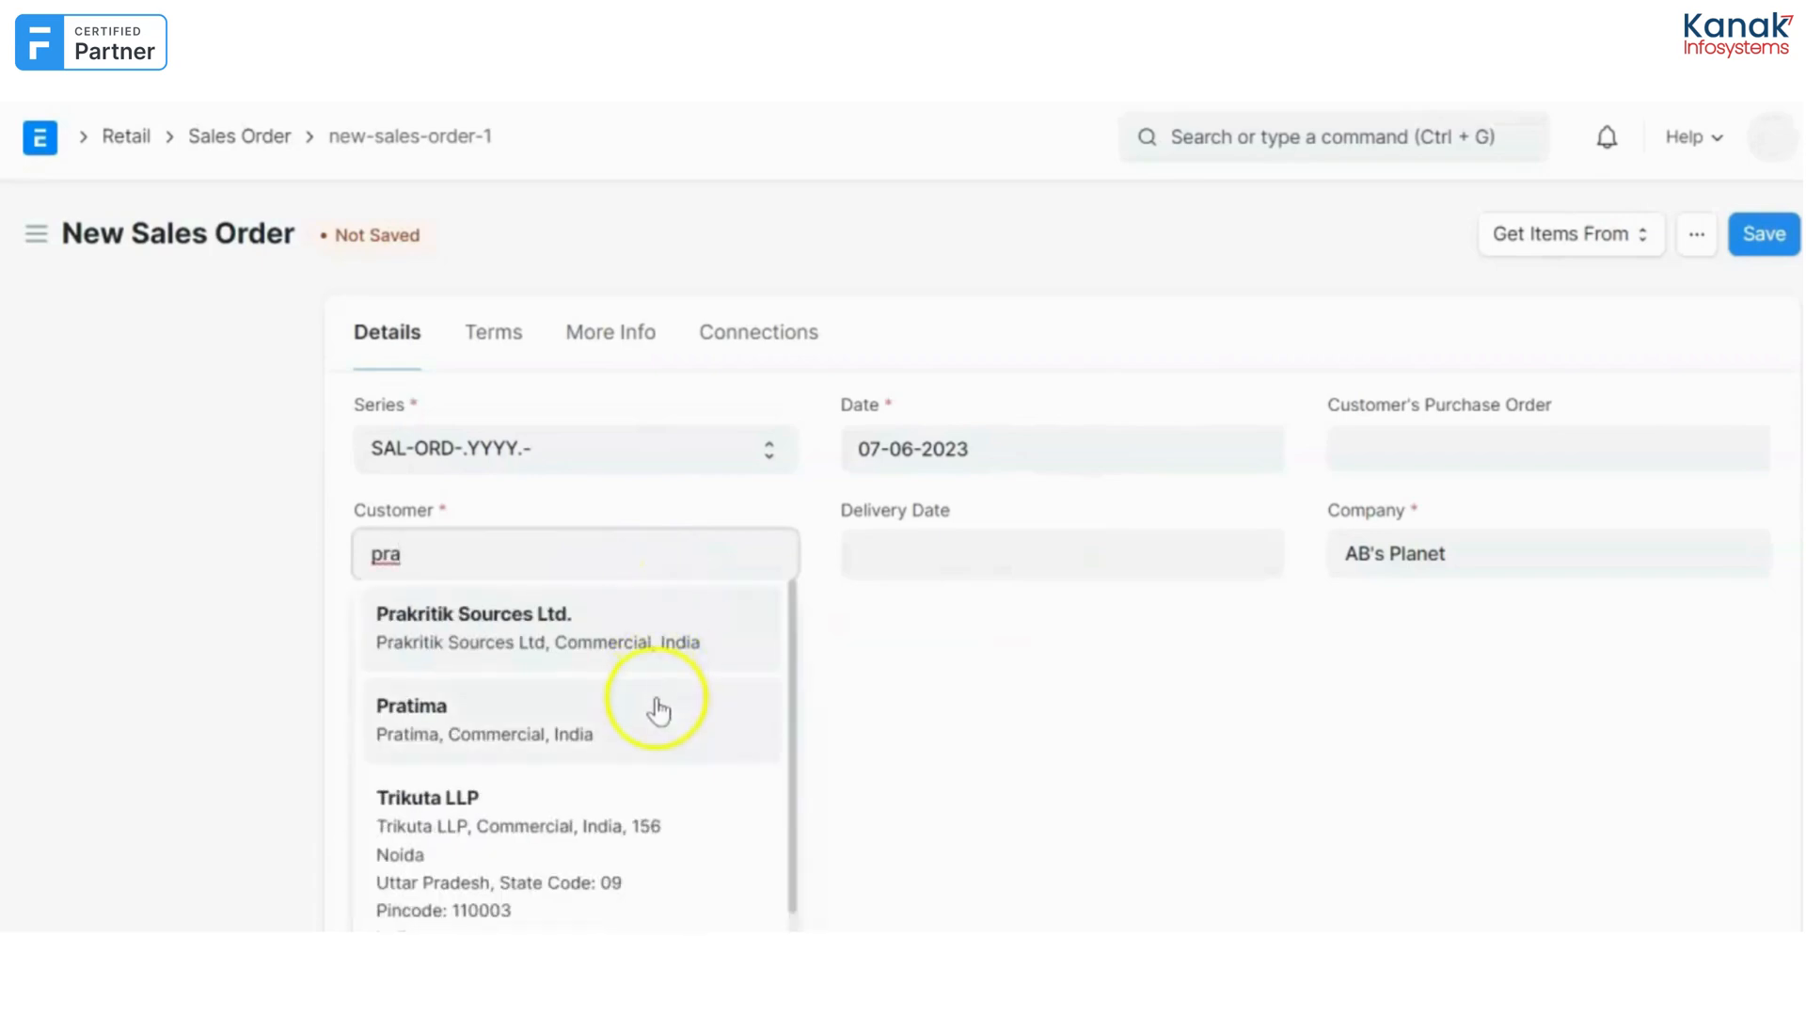
{"action": "left_click", "coordinate": [1061, 553]}
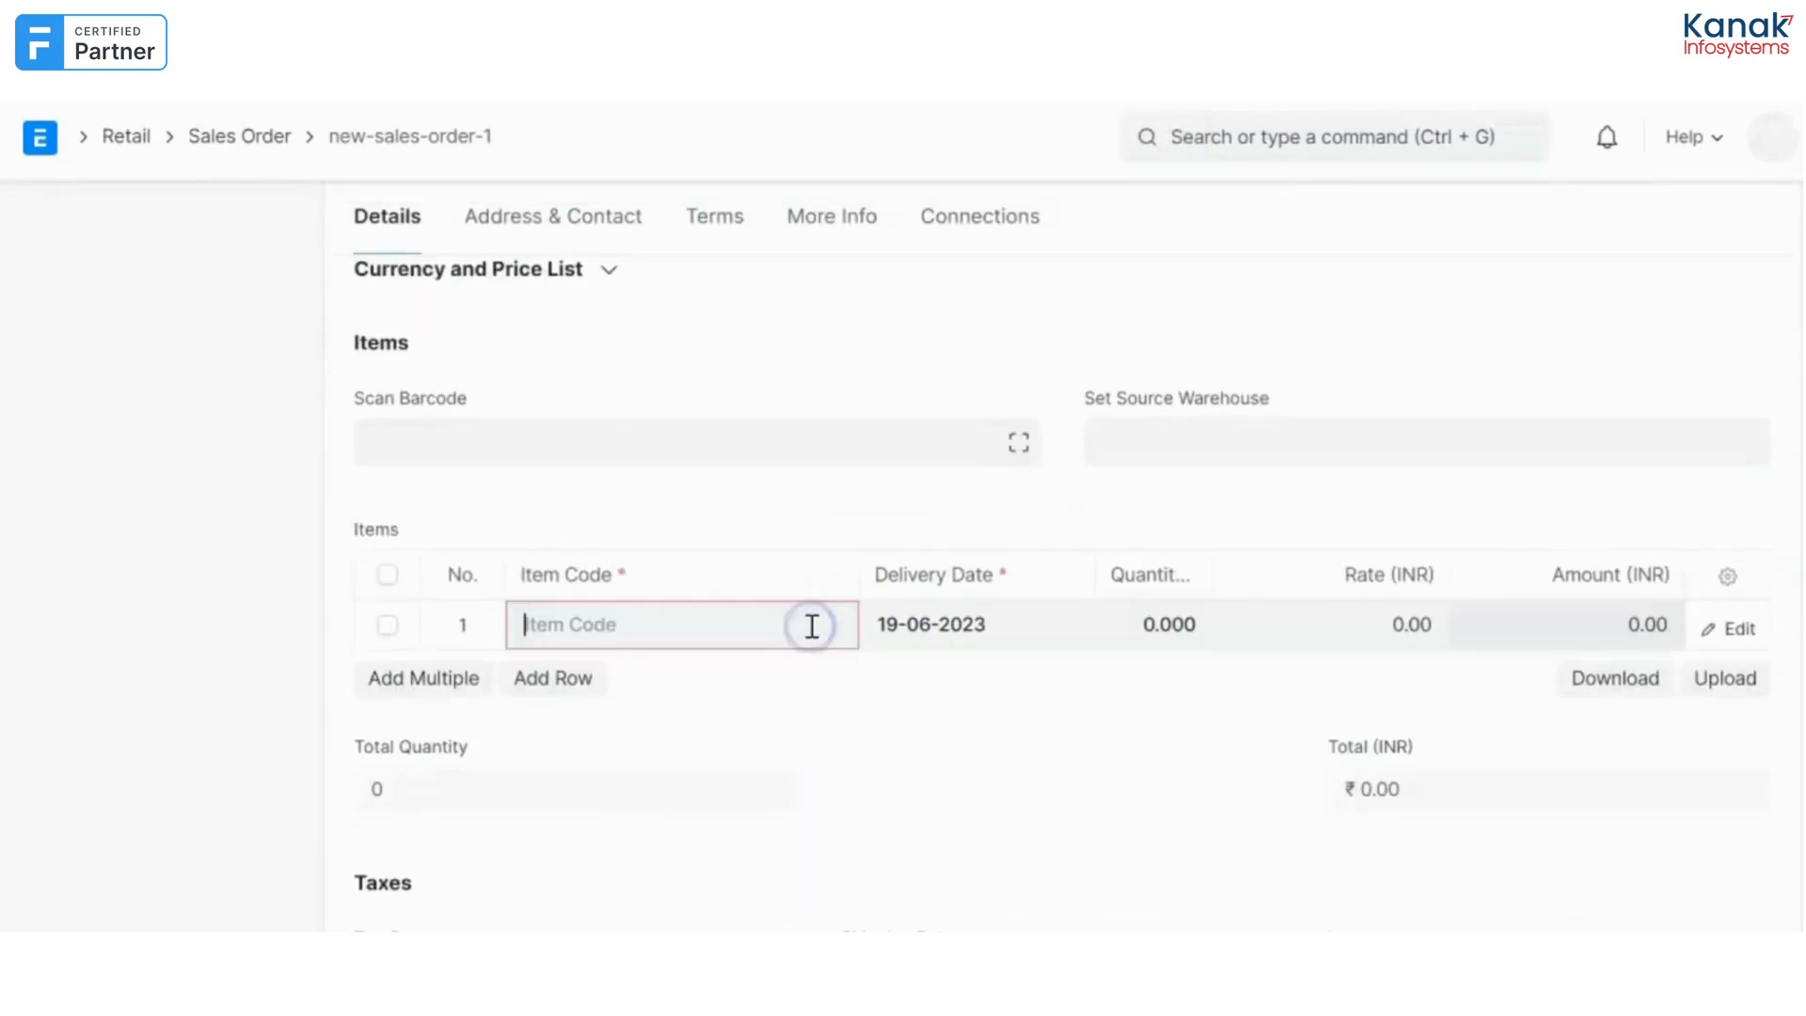
Put item A21 on the first order line and enter its quantity.
{"action": "left_click", "coordinate": [651, 626]}
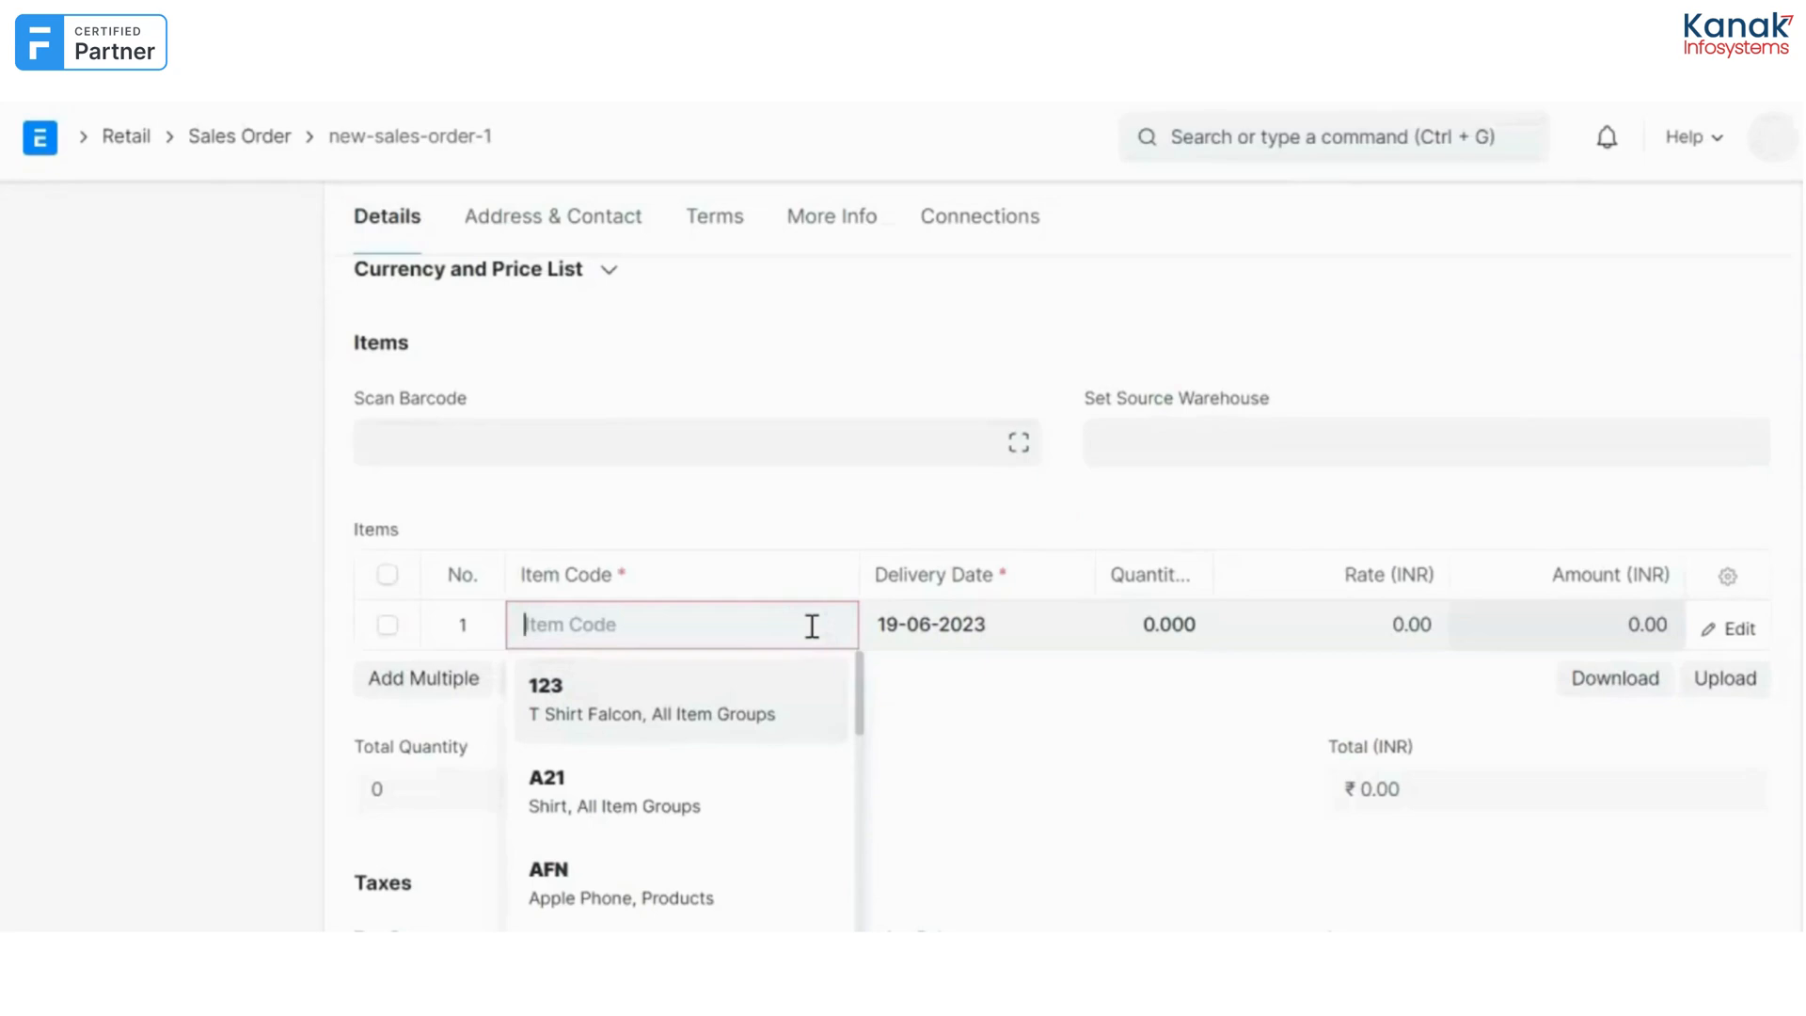
{"action": "left_click", "coordinate": [546, 790]}
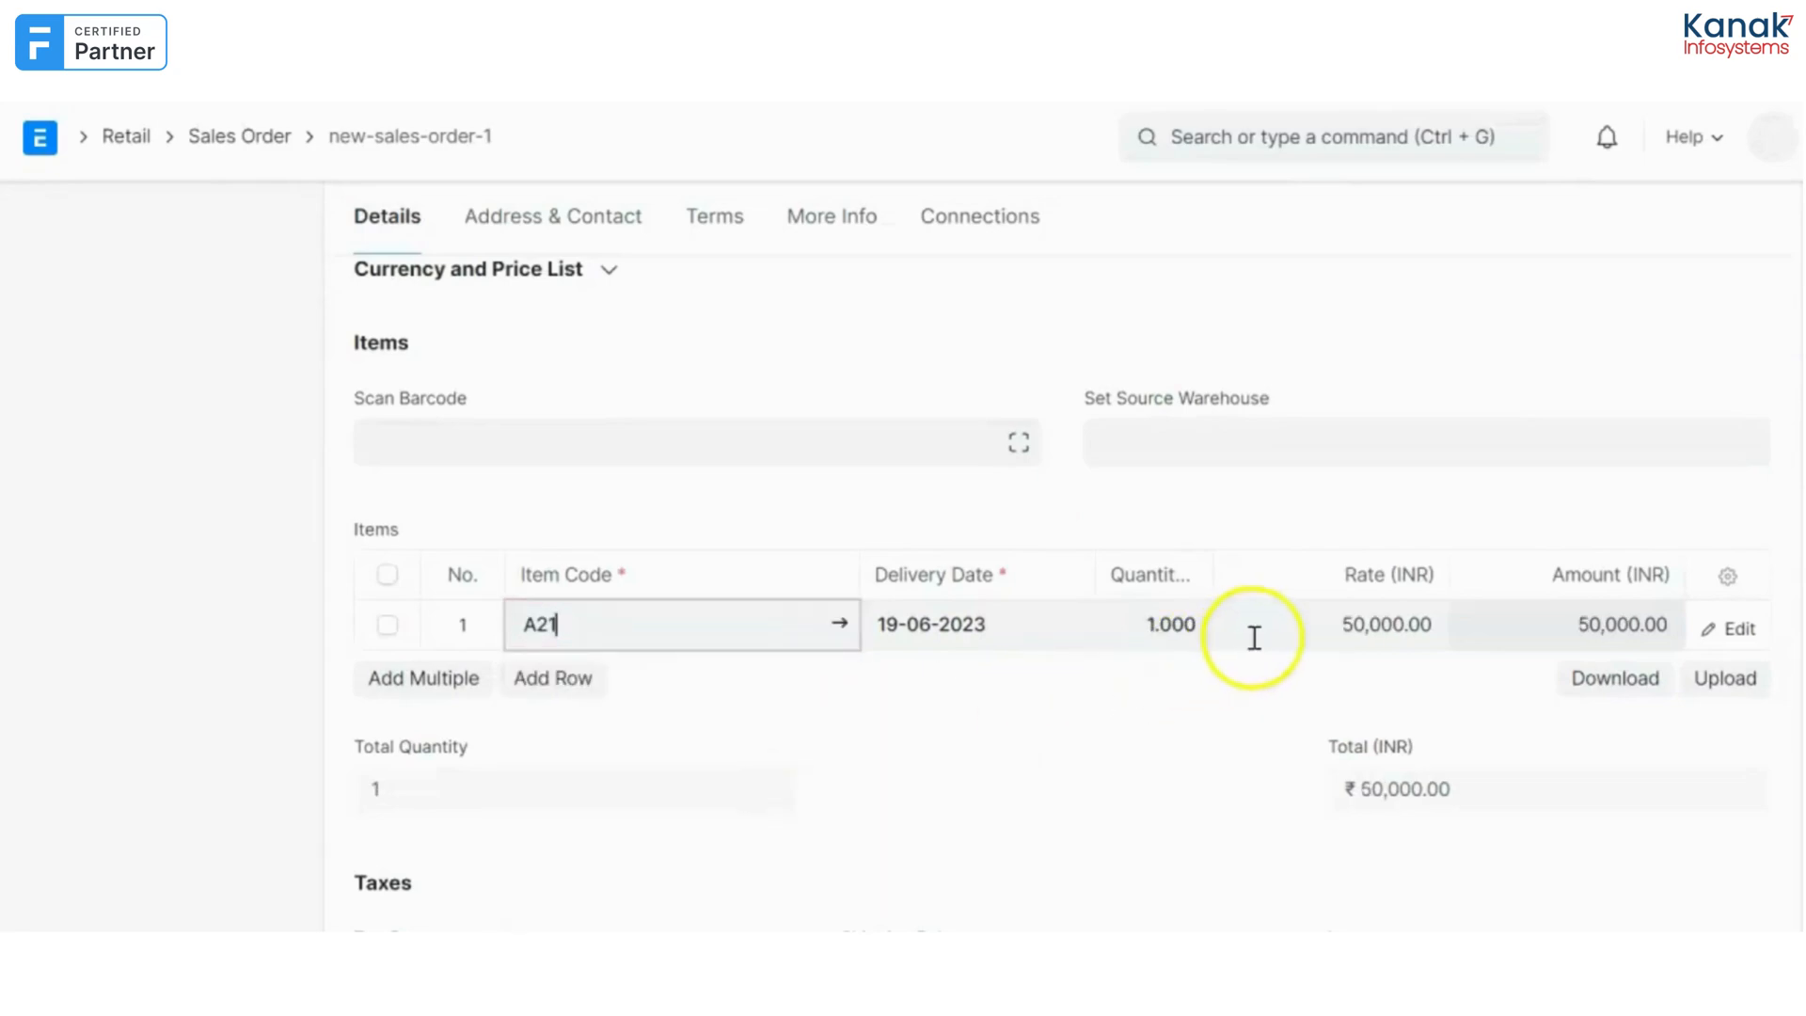
{"action": "left_click", "coordinate": [1168, 624]}
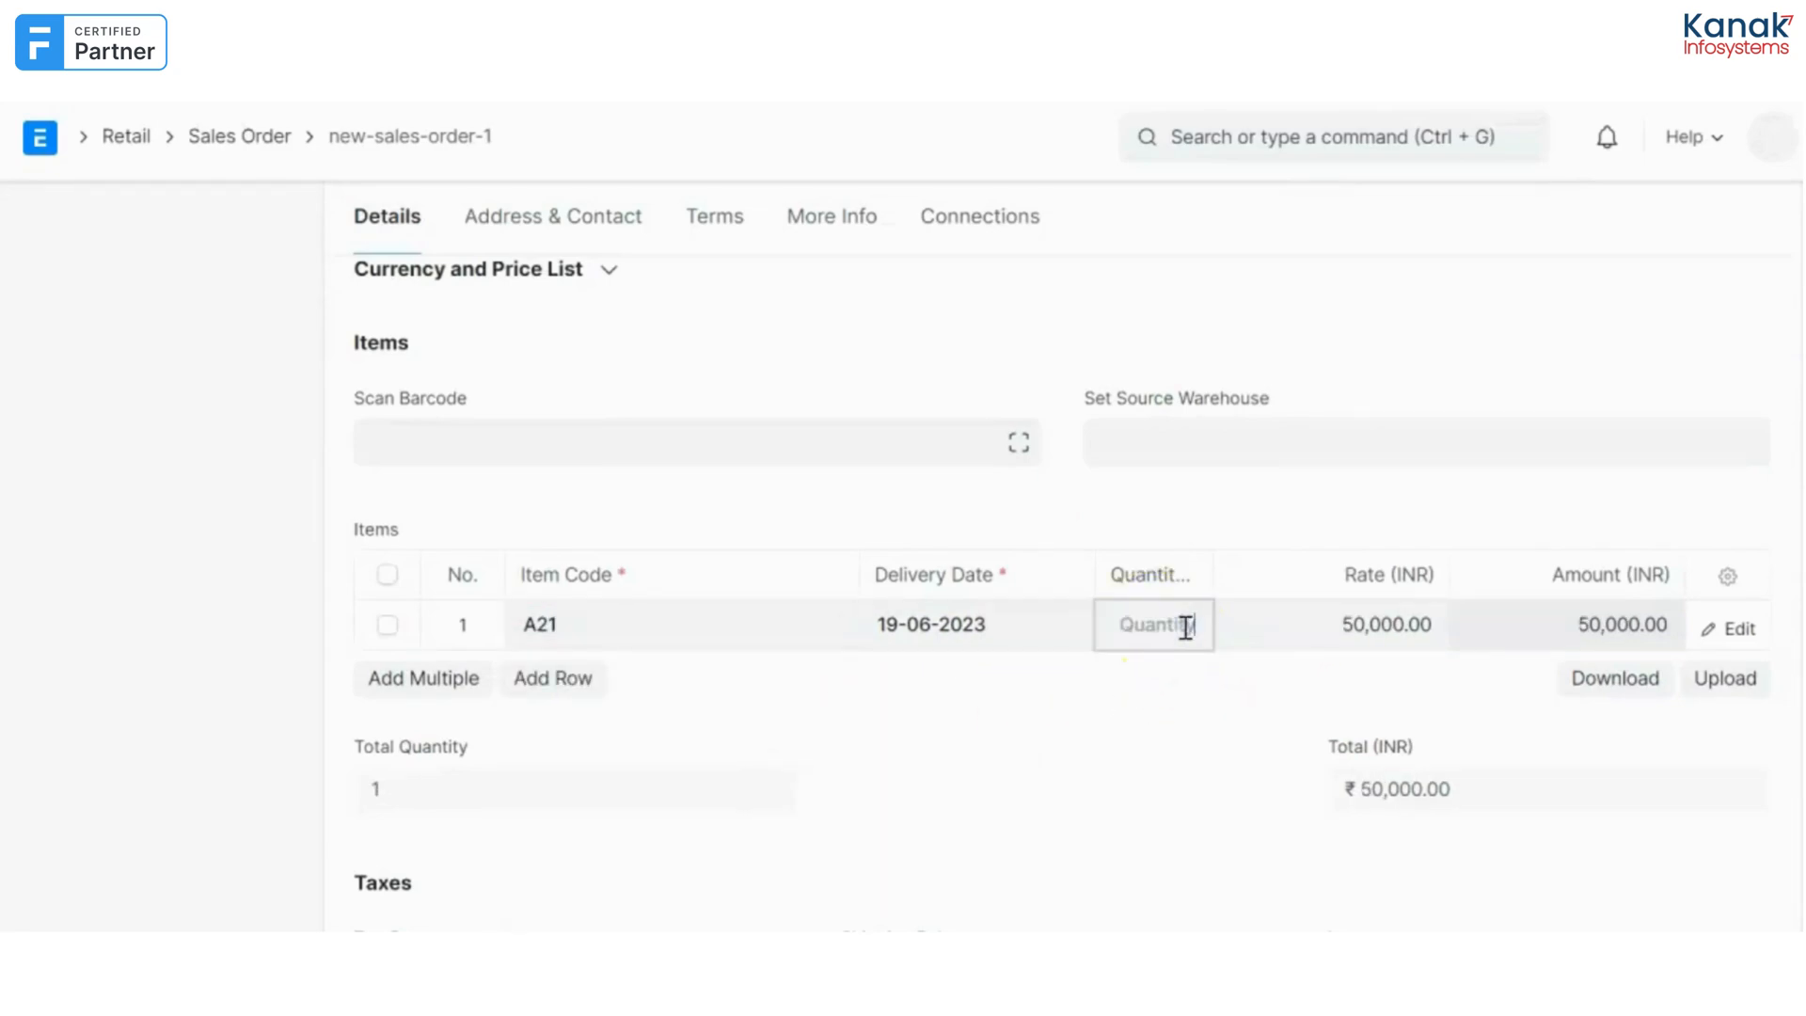
{"action": "type", "text": "5"}
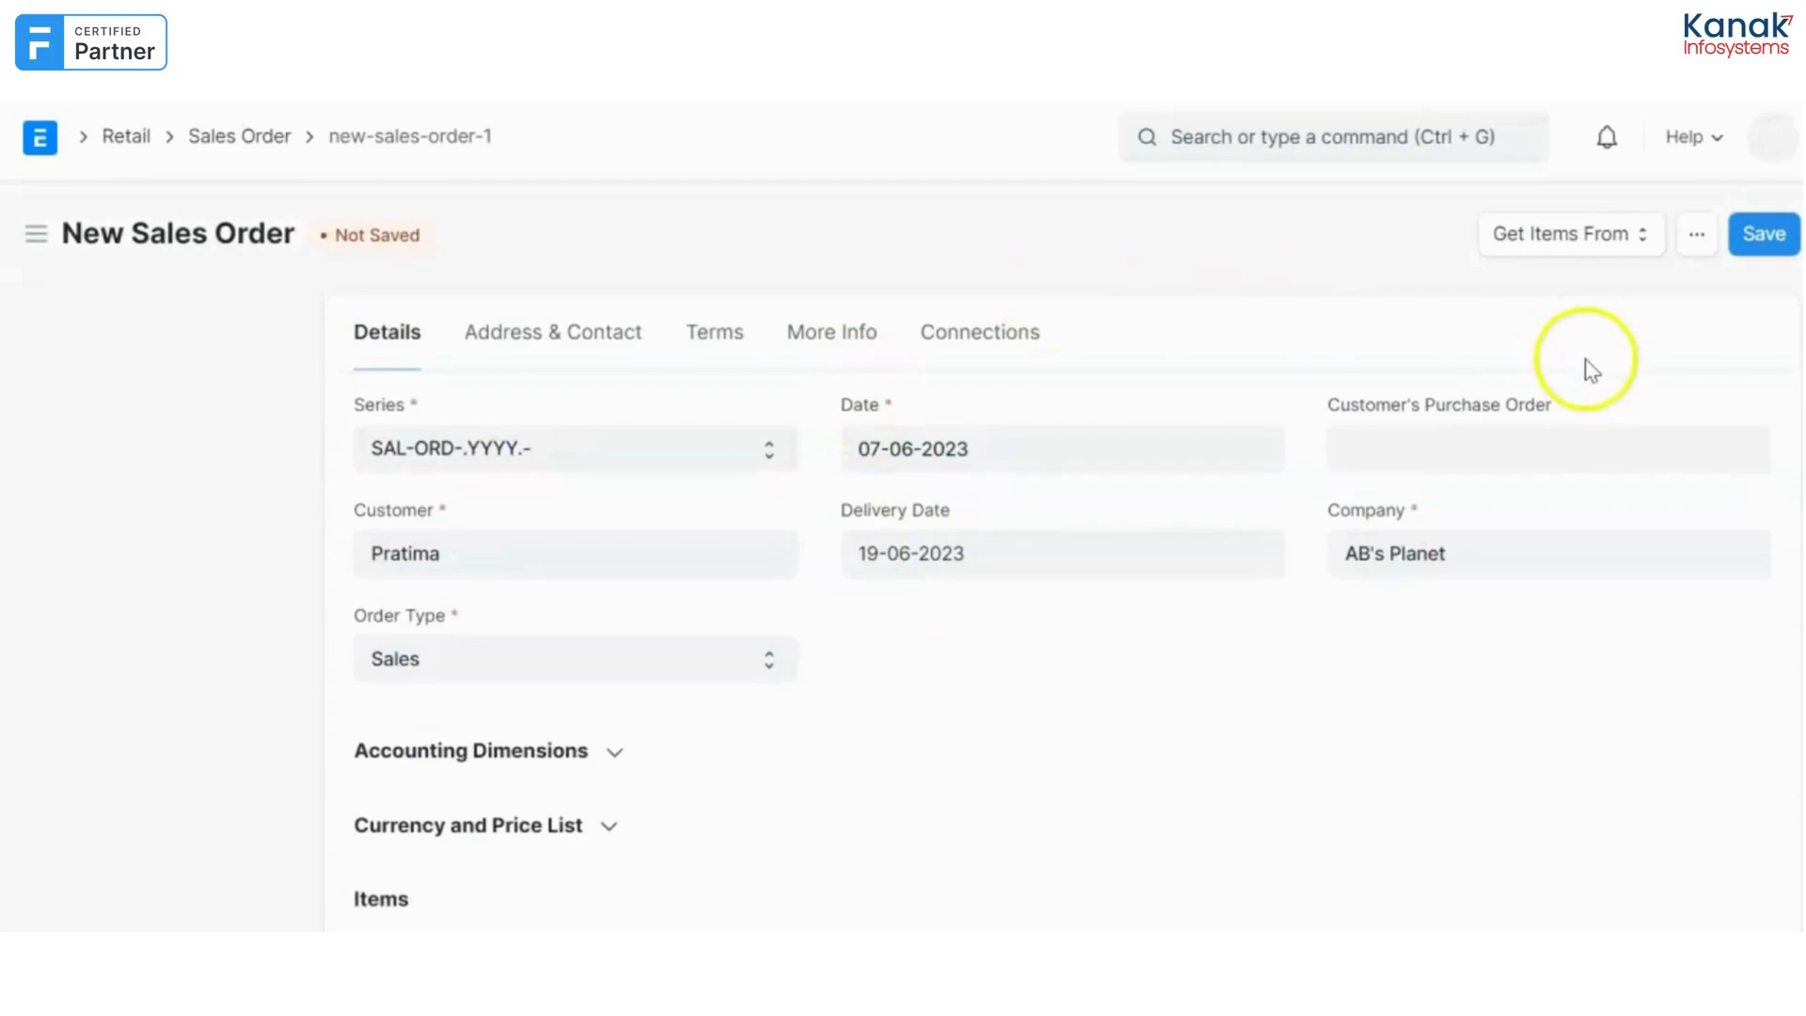
Save the sales order and review the auto-fetched sales team contributions under More Info.
{"action": "left_click", "coordinate": [1765, 234]}
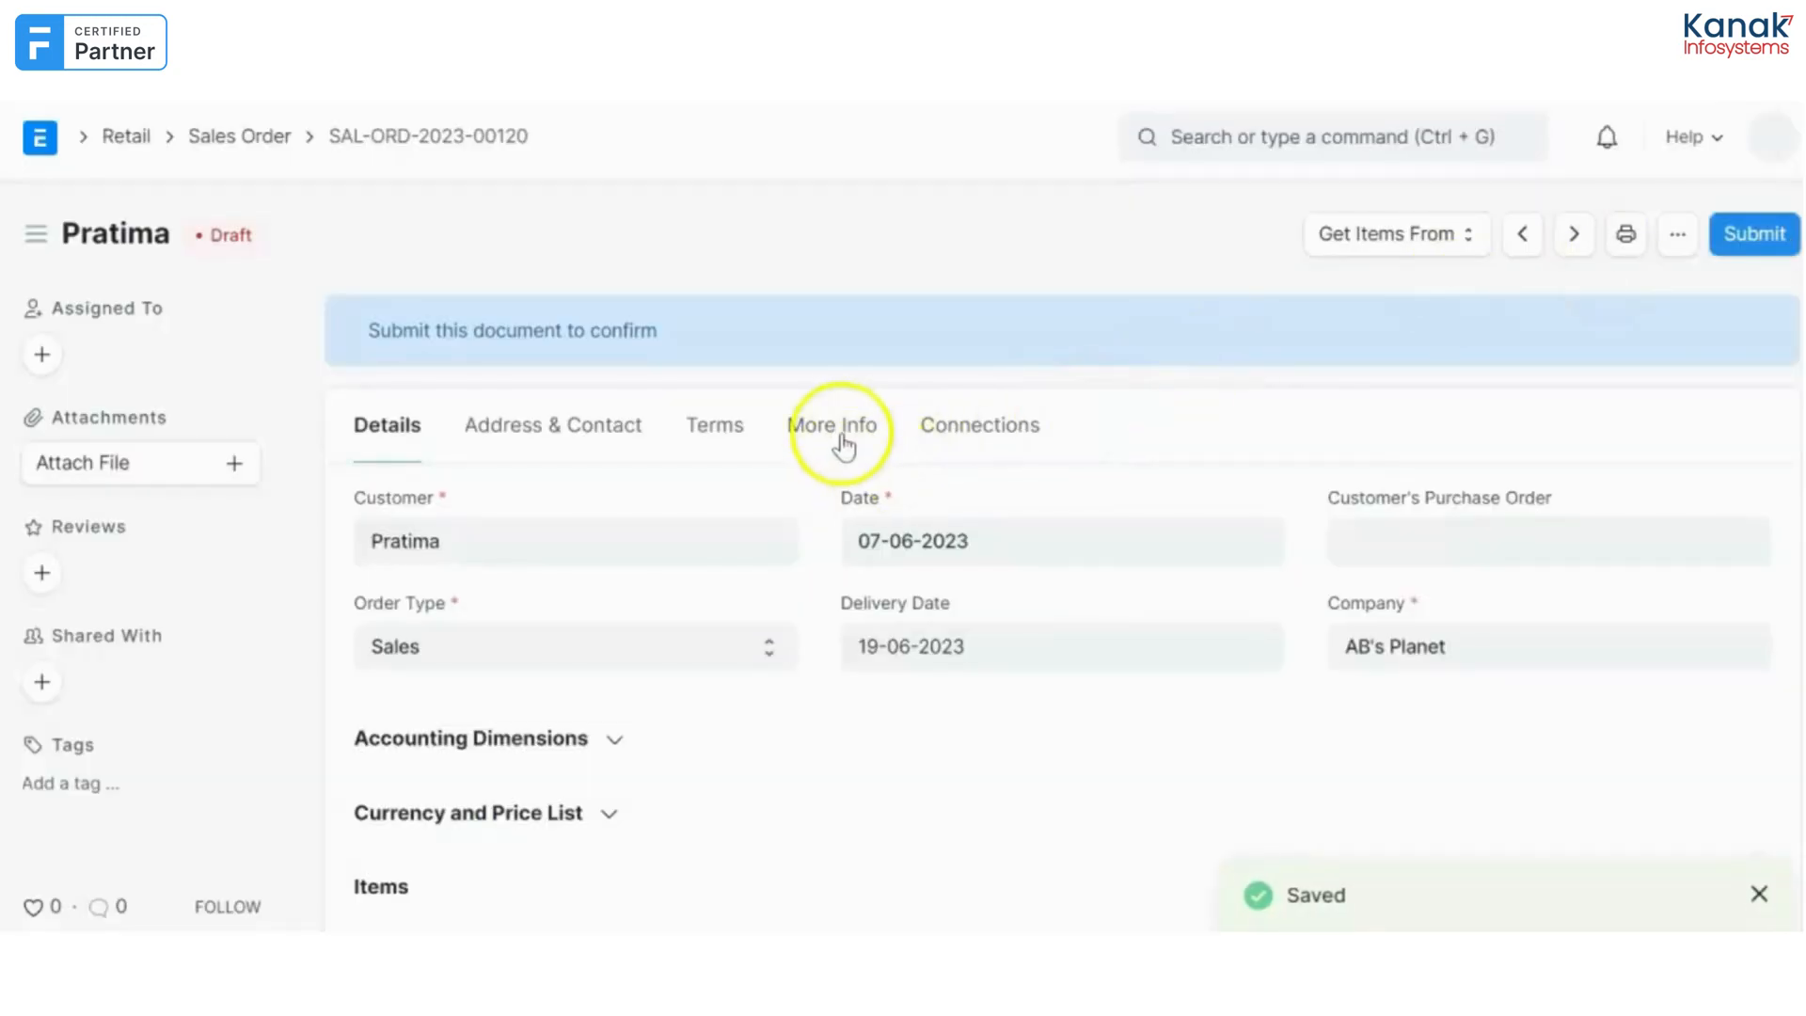
{"action": "left_click", "coordinate": [832, 425]}
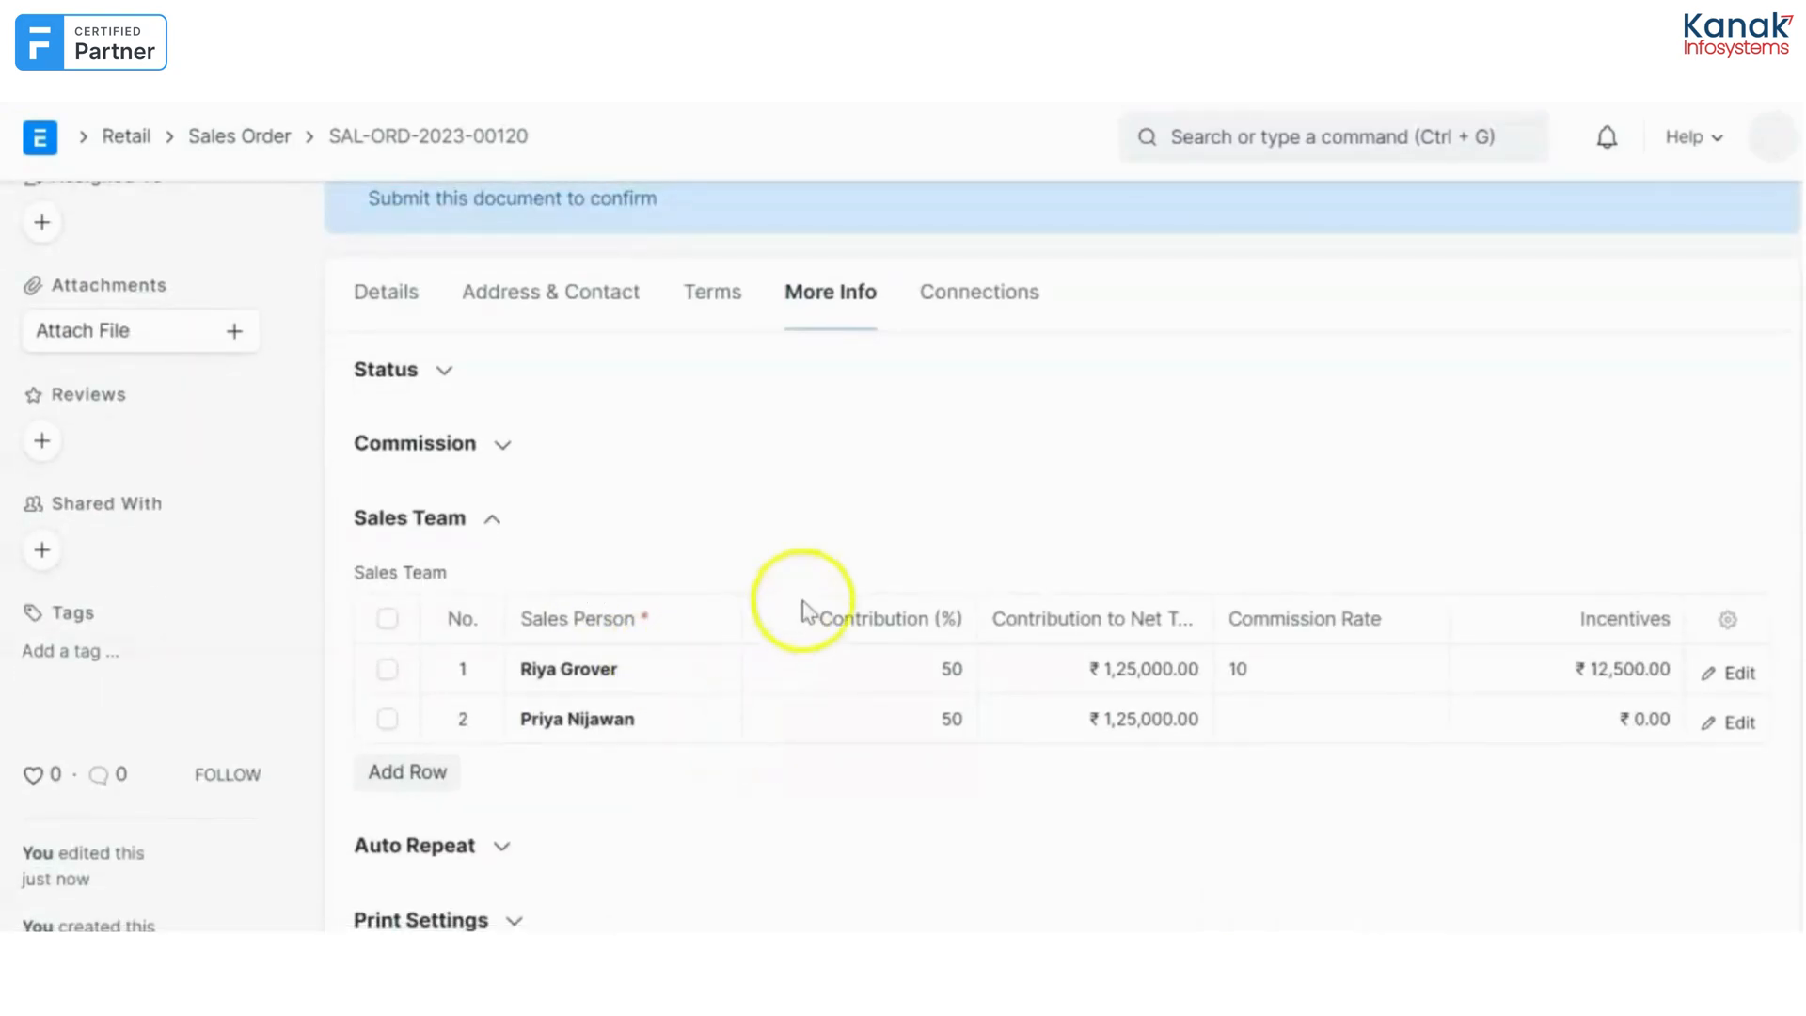
{"action": "left_click", "coordinate": [886, 670]}
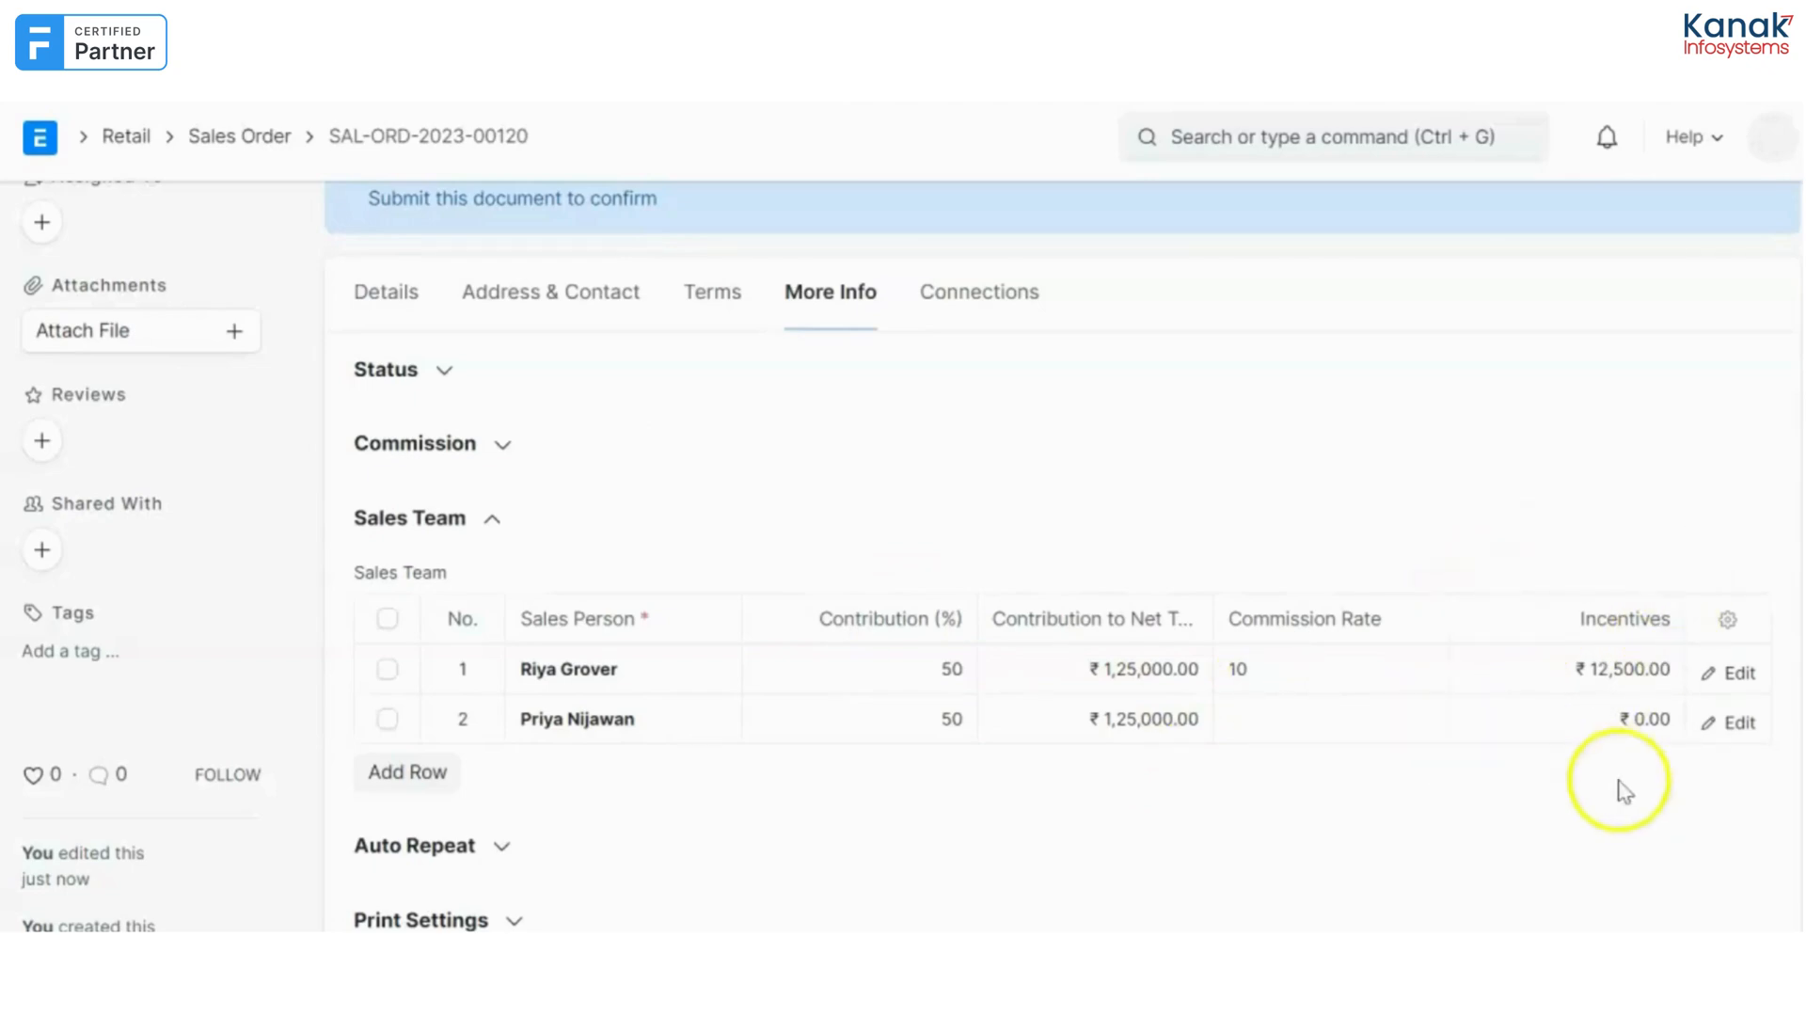
{"action": "mouse_move", "coordinate": [1264, 790]}
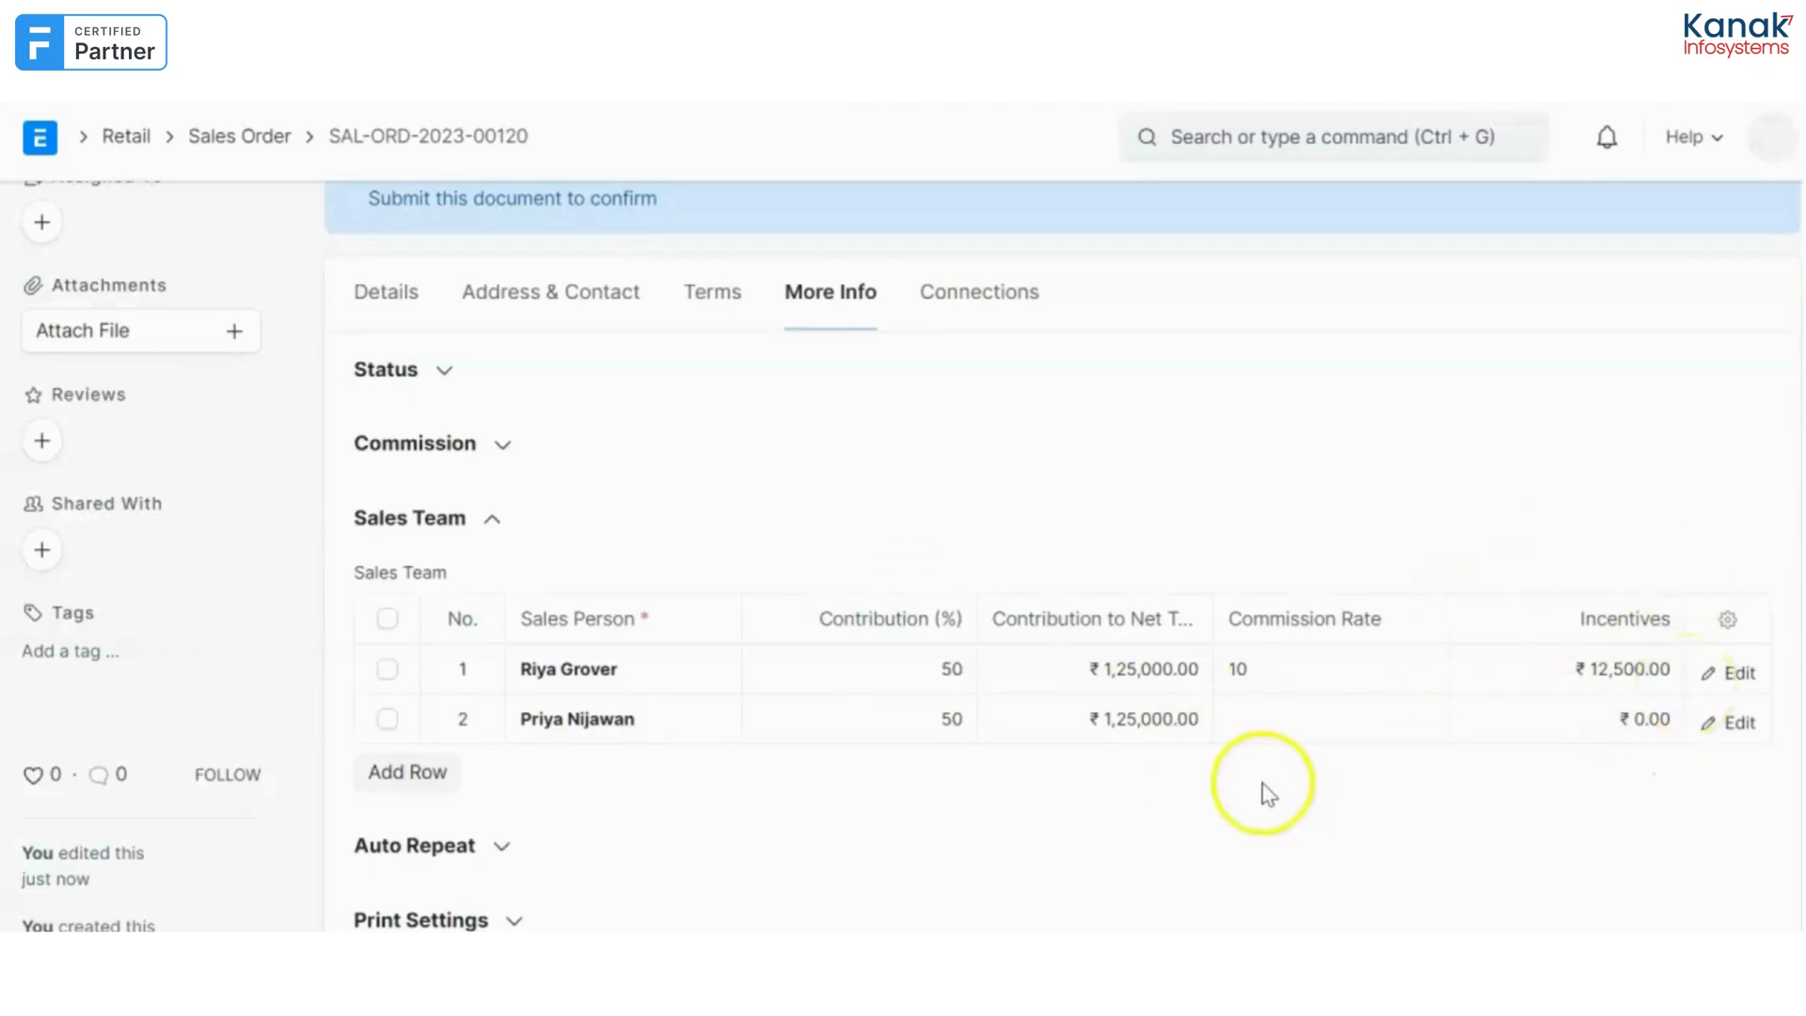
{"action": "mouse_move", "coordinate": [1399, 677]}
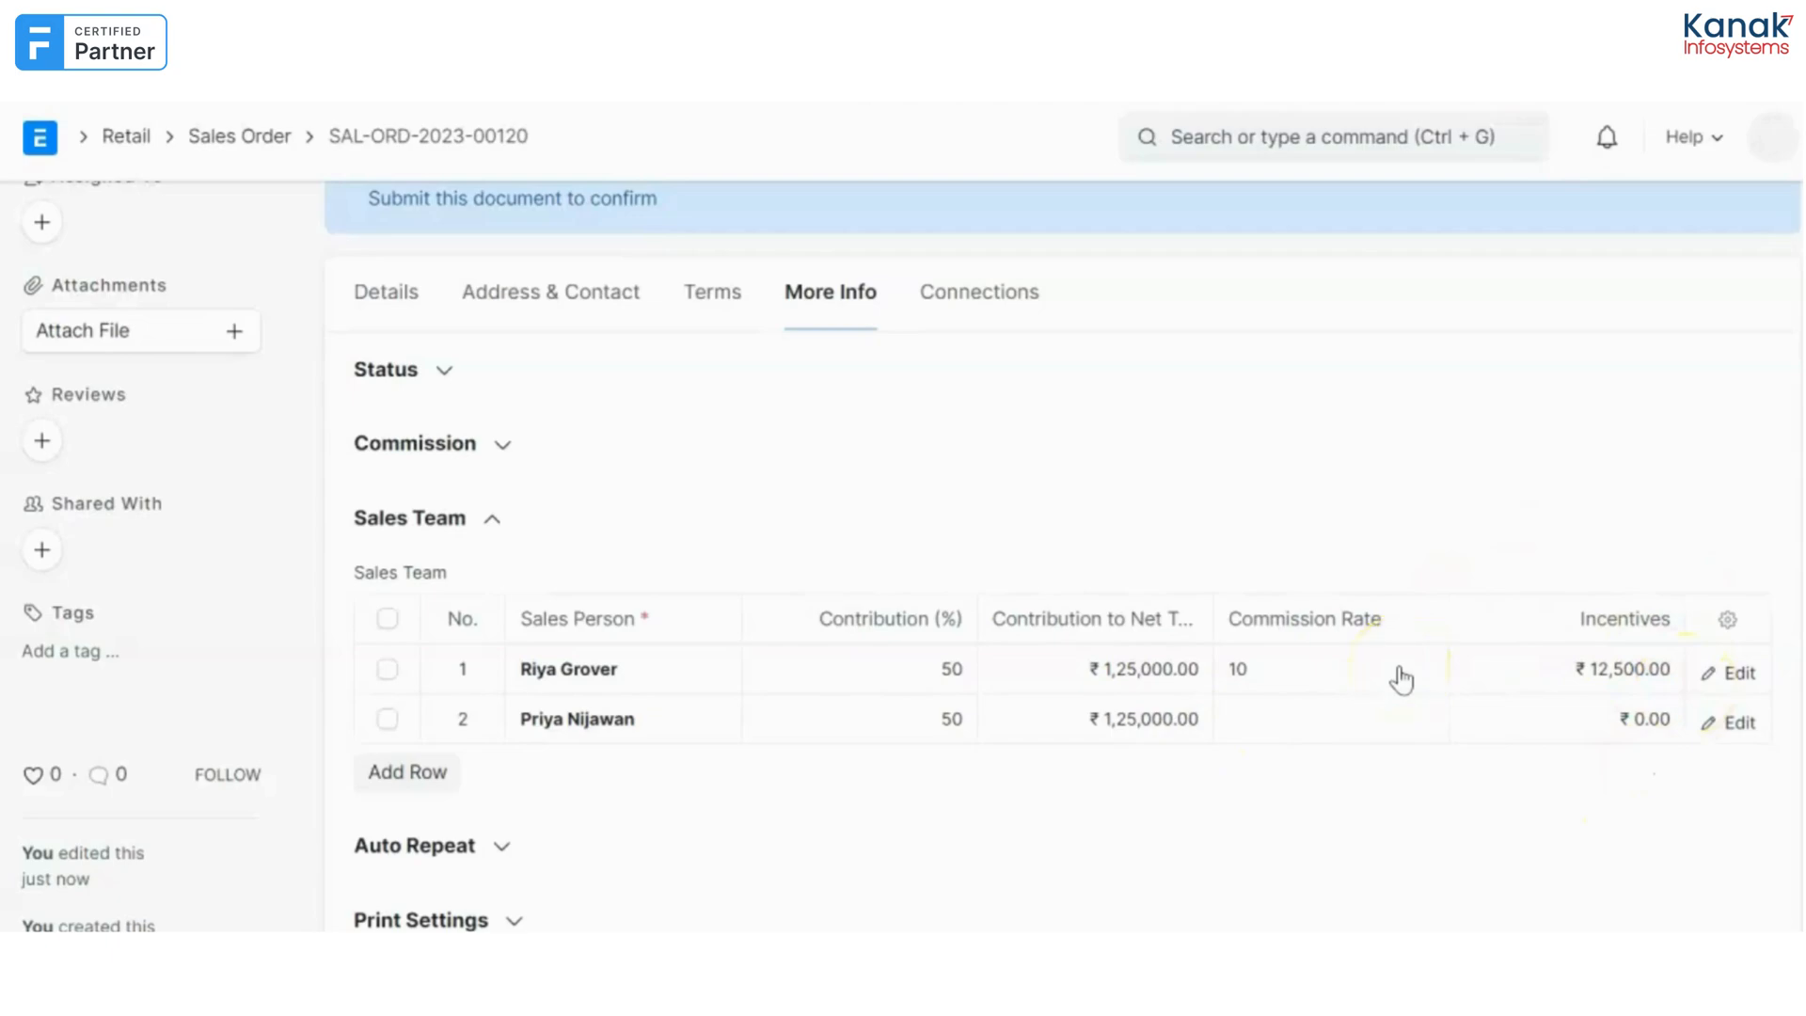
Submit the sales order, confirming with Yes, so it reads To Deliver and Bill.
{"action": "left_click", "coordinate": [1757, 233]}
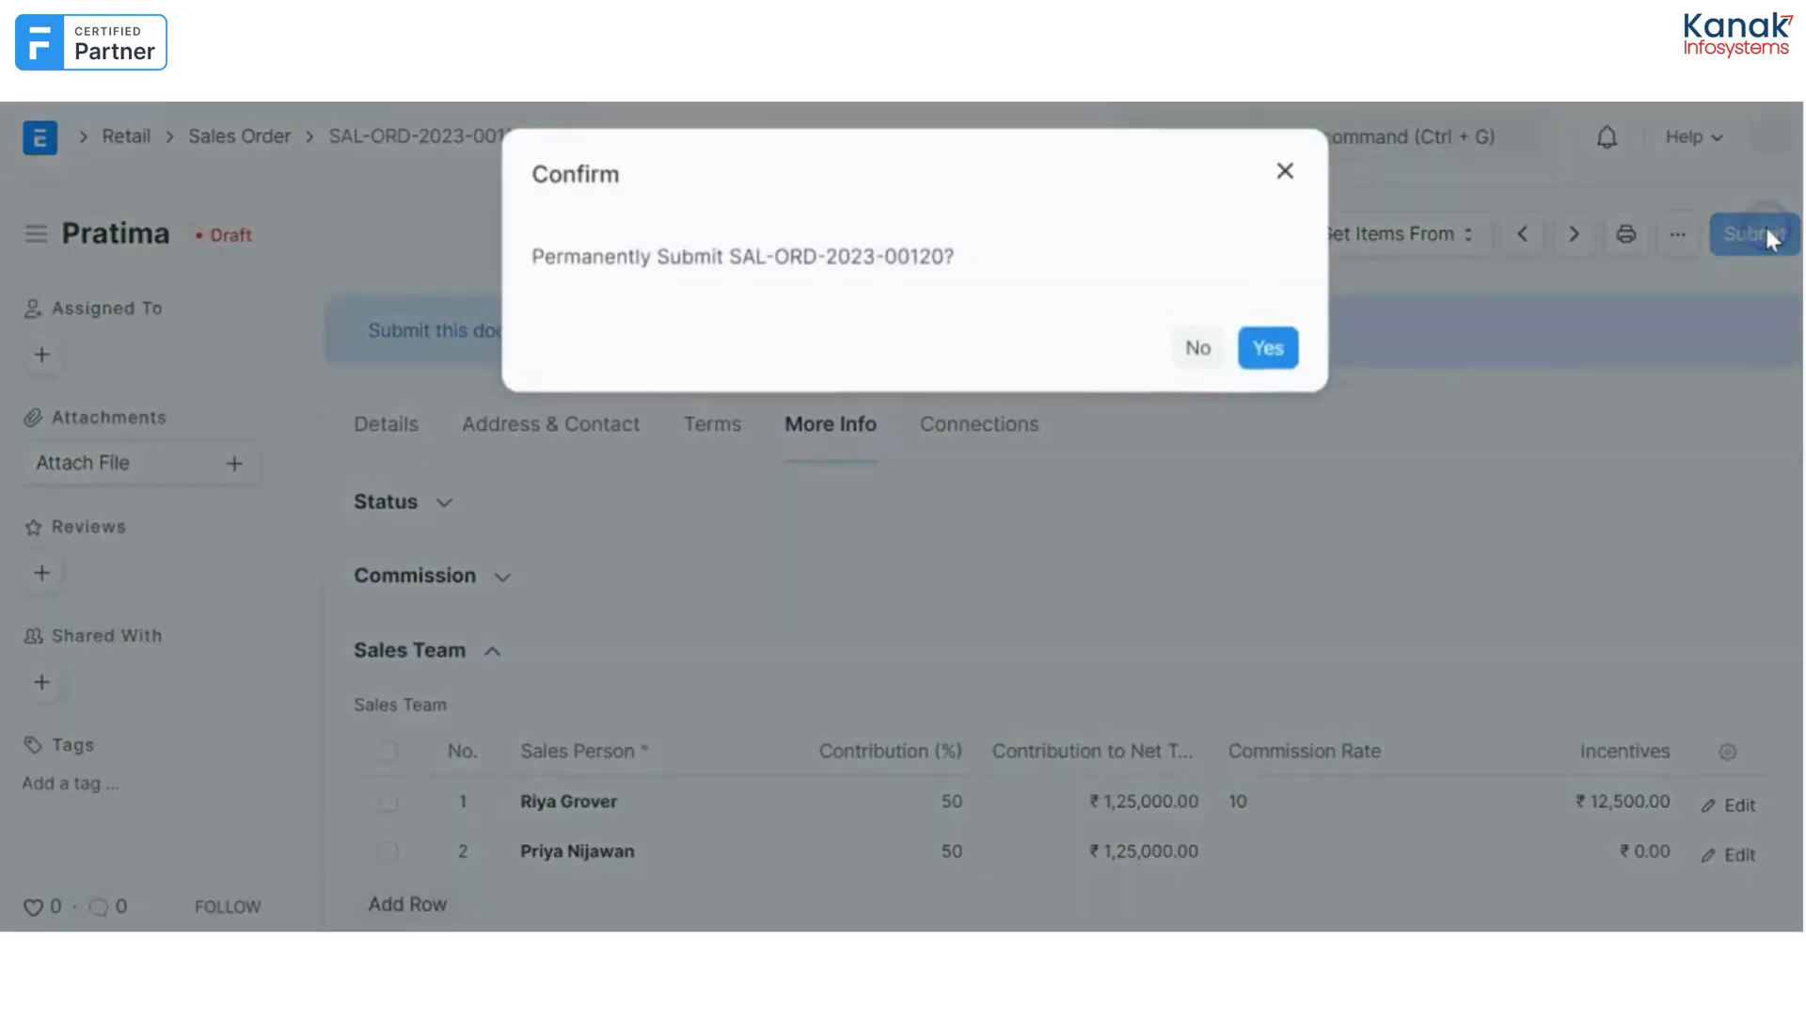
{"action": "left_click", "coordinate": [1268, 346]}
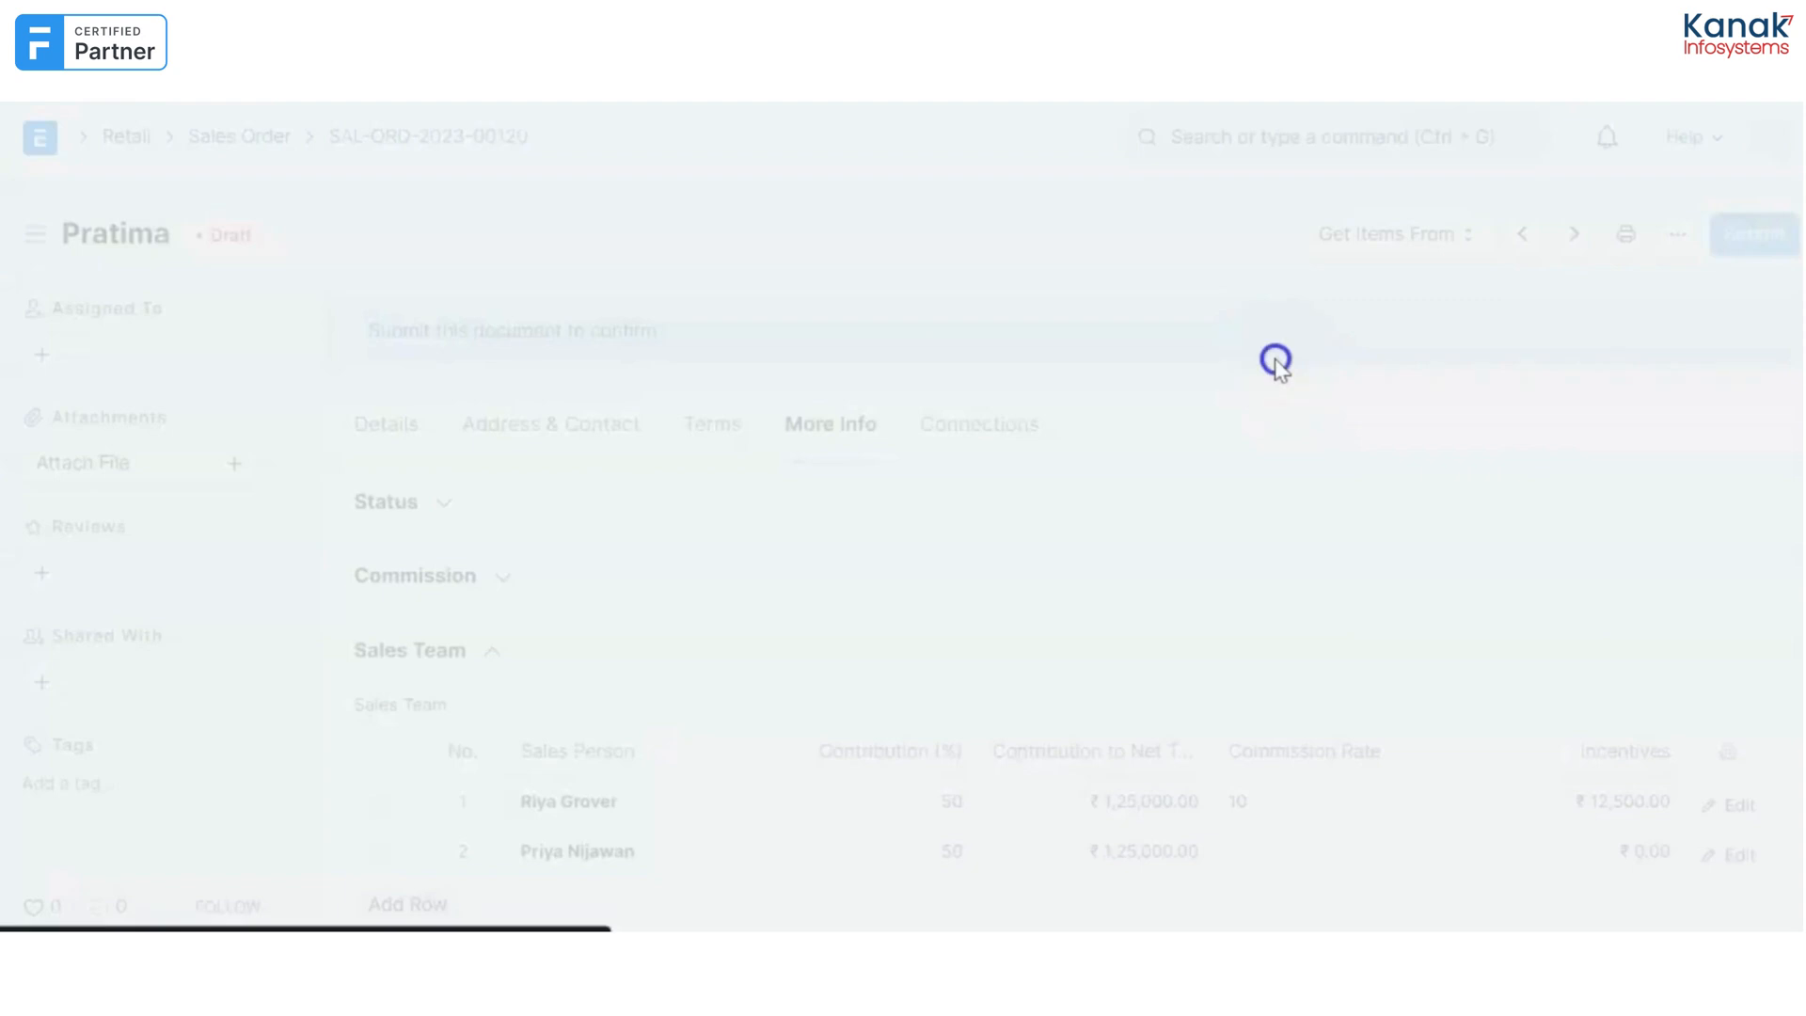
{"action": "left_click", "coordinate": [1747, 233]}
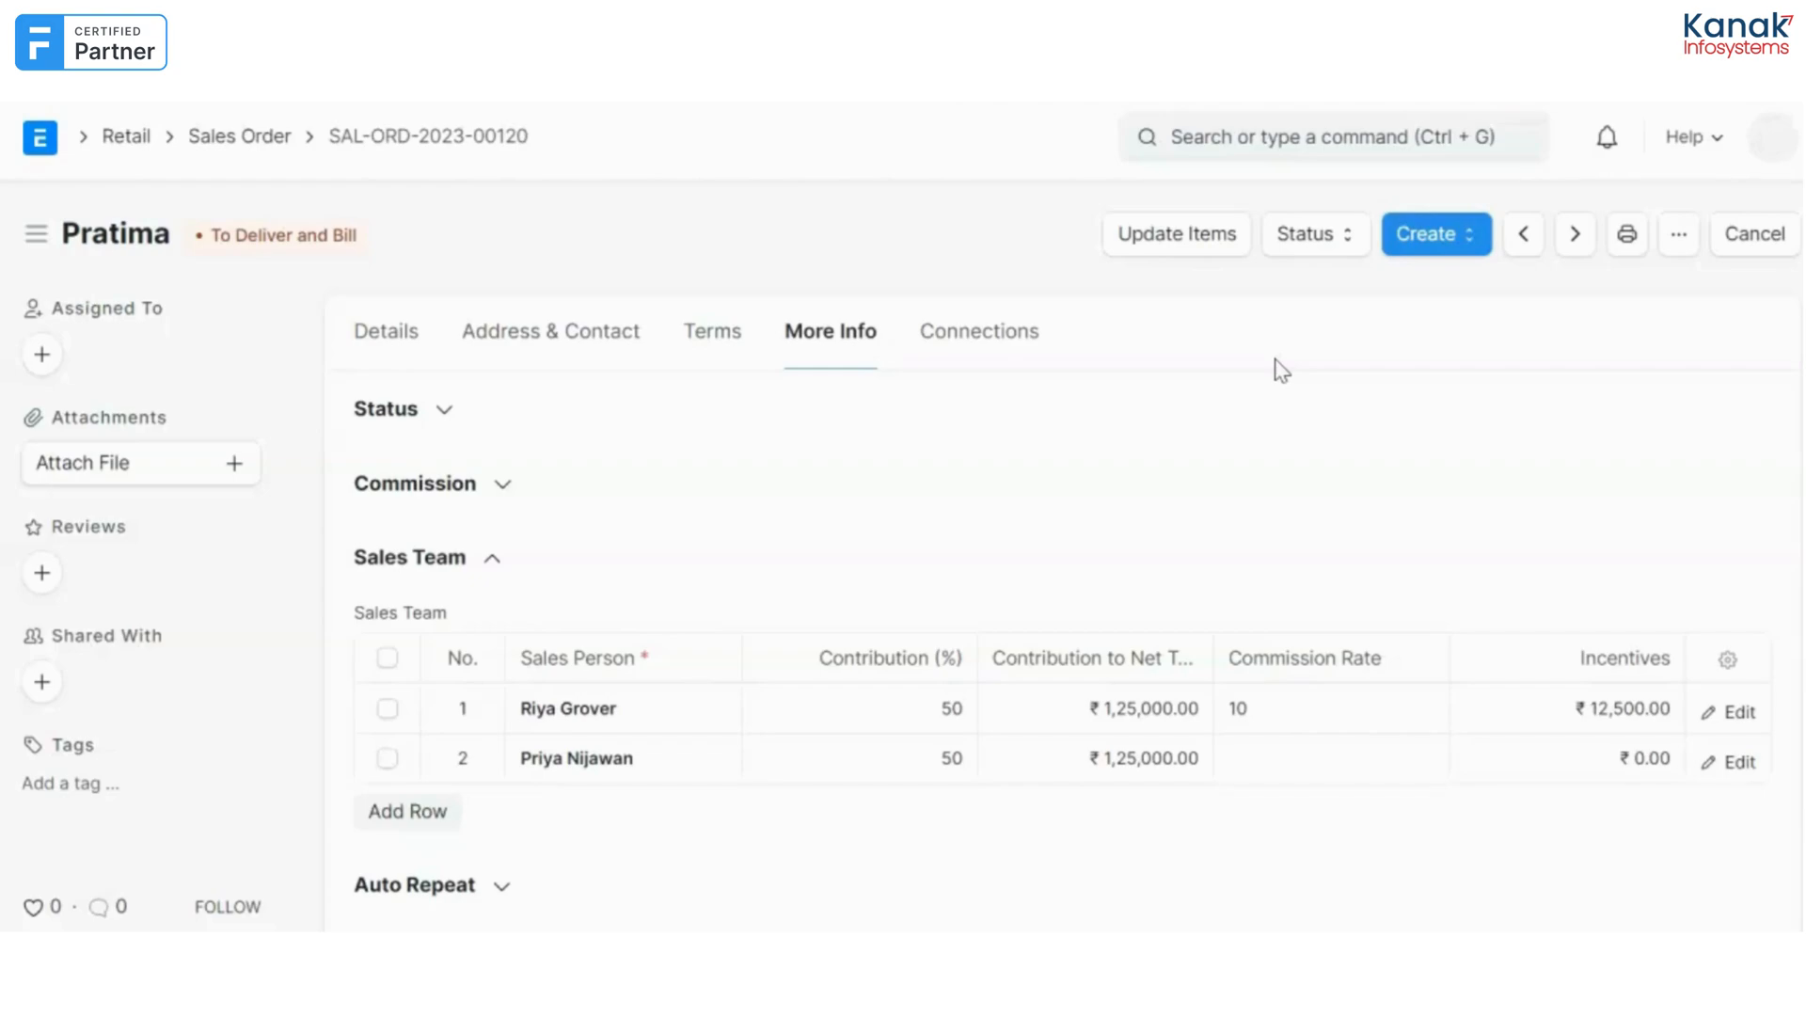
{"action": "left_click", "coordinate": [1332, 136]}
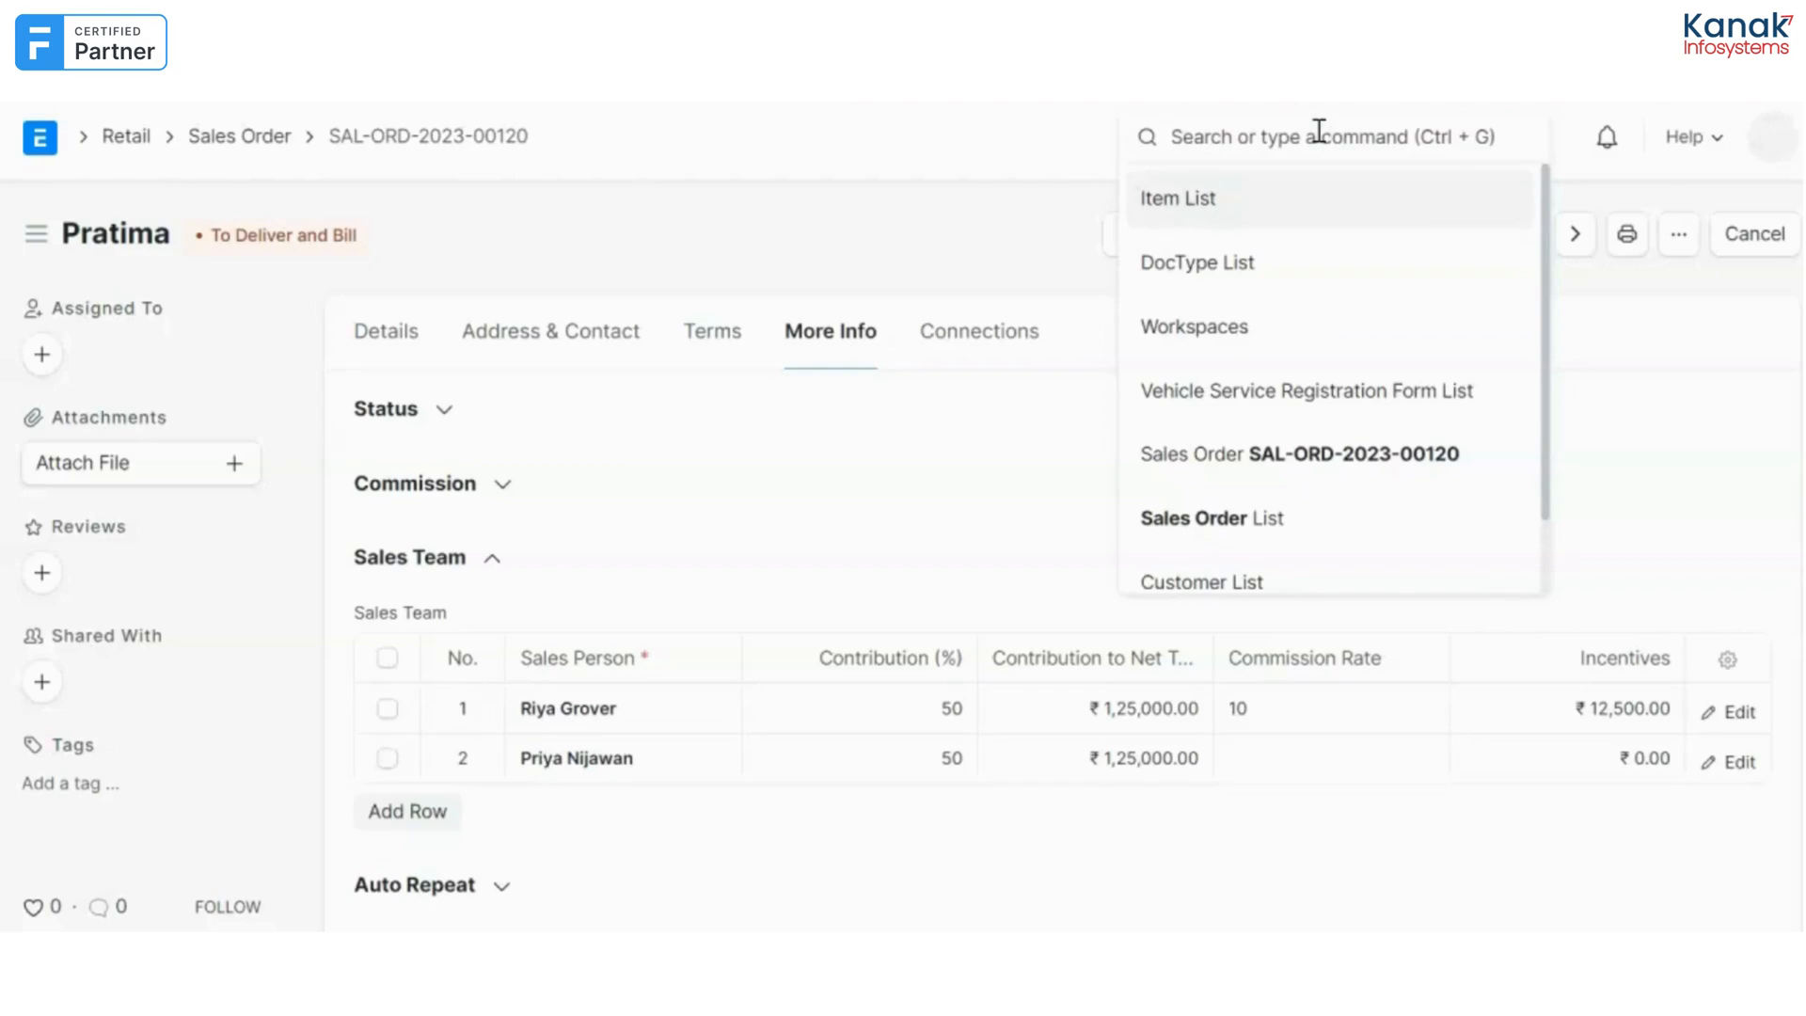
Search 'sa' to reach the Sales Person Target Variance report and filter it to fiscal year 2023-24.
{"action": "type", "text": "sales varia"}
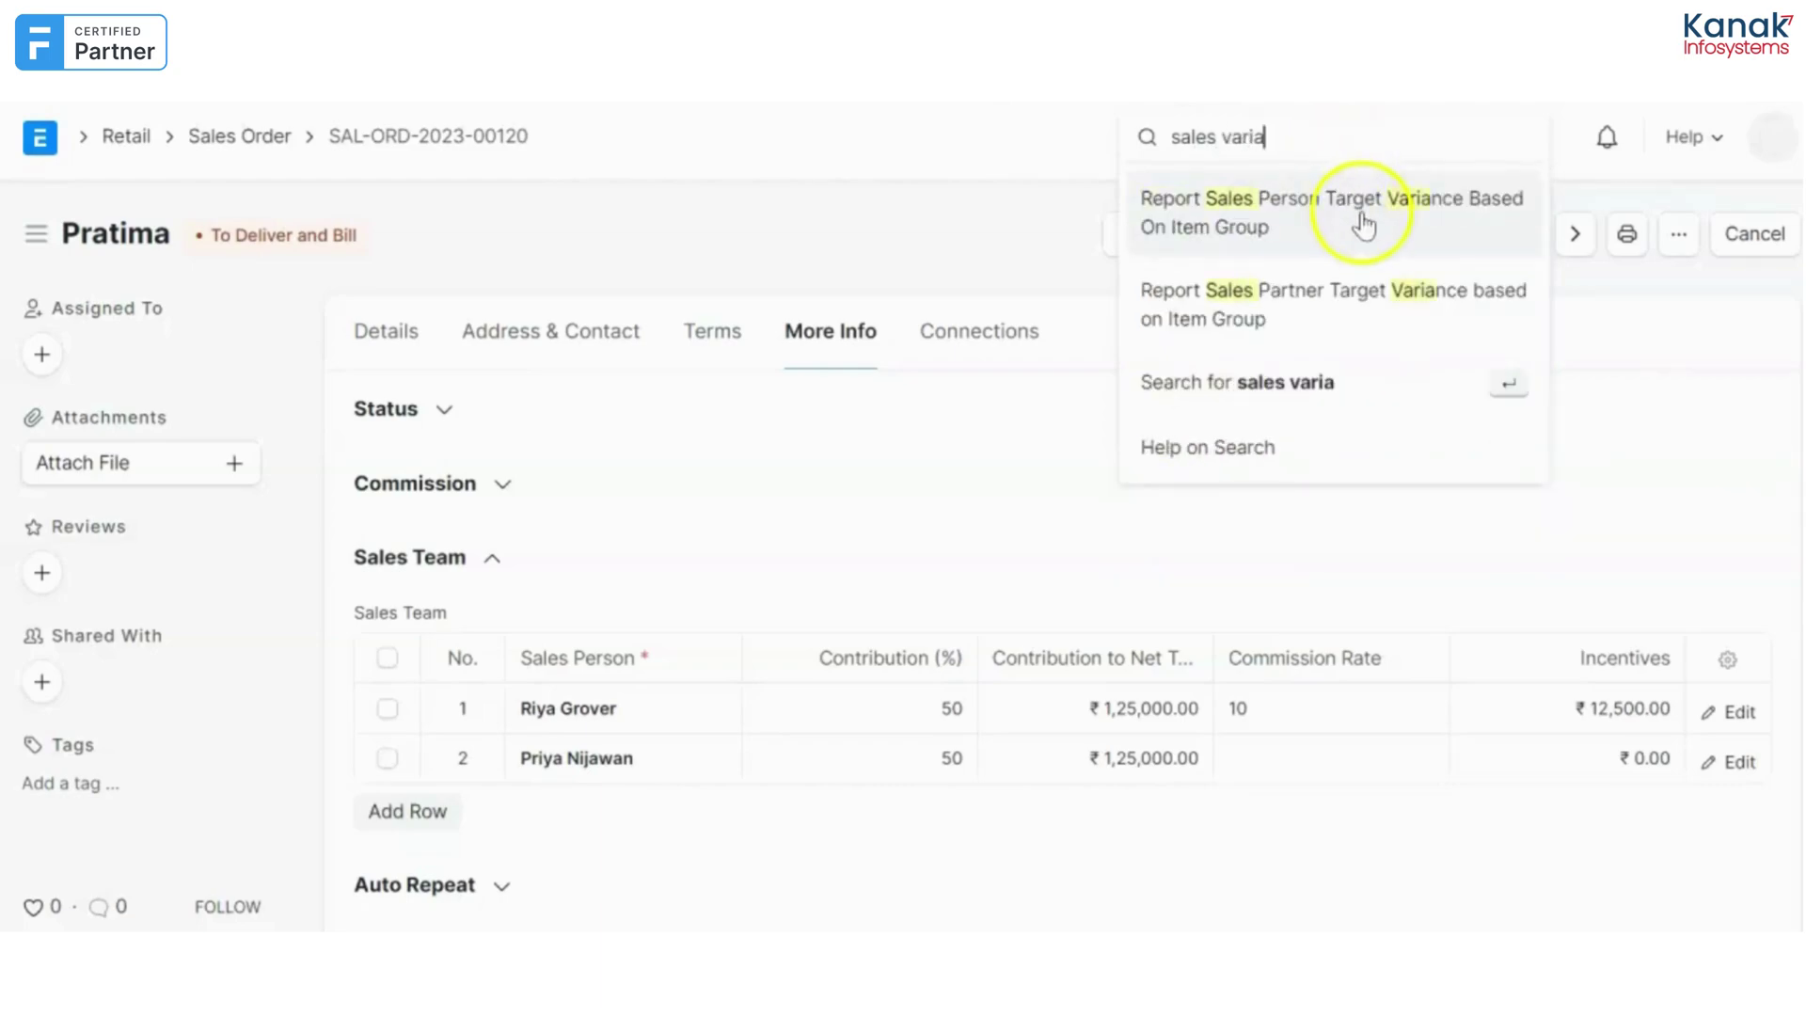
{"action": "left_click", "coordinate": [1358, 211]}
{"action": "type", "text": "2"}
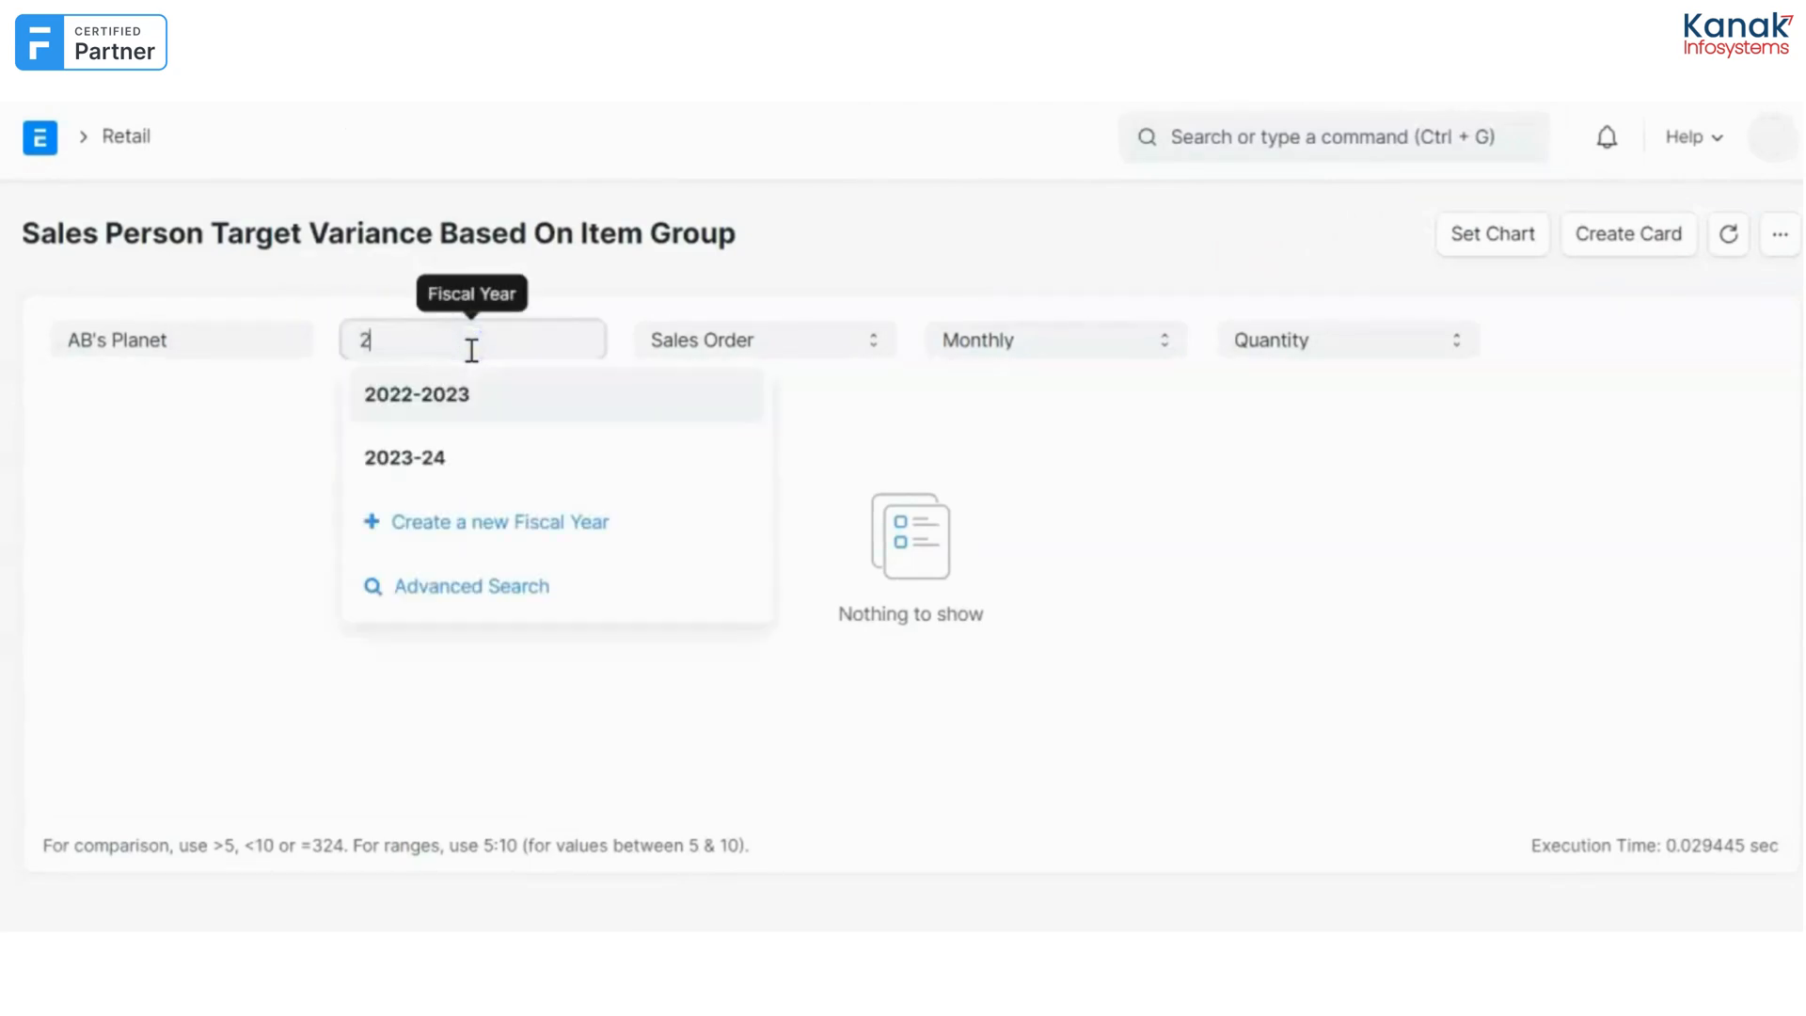
{"action": "left_click", "coordinate": [404, 457]}
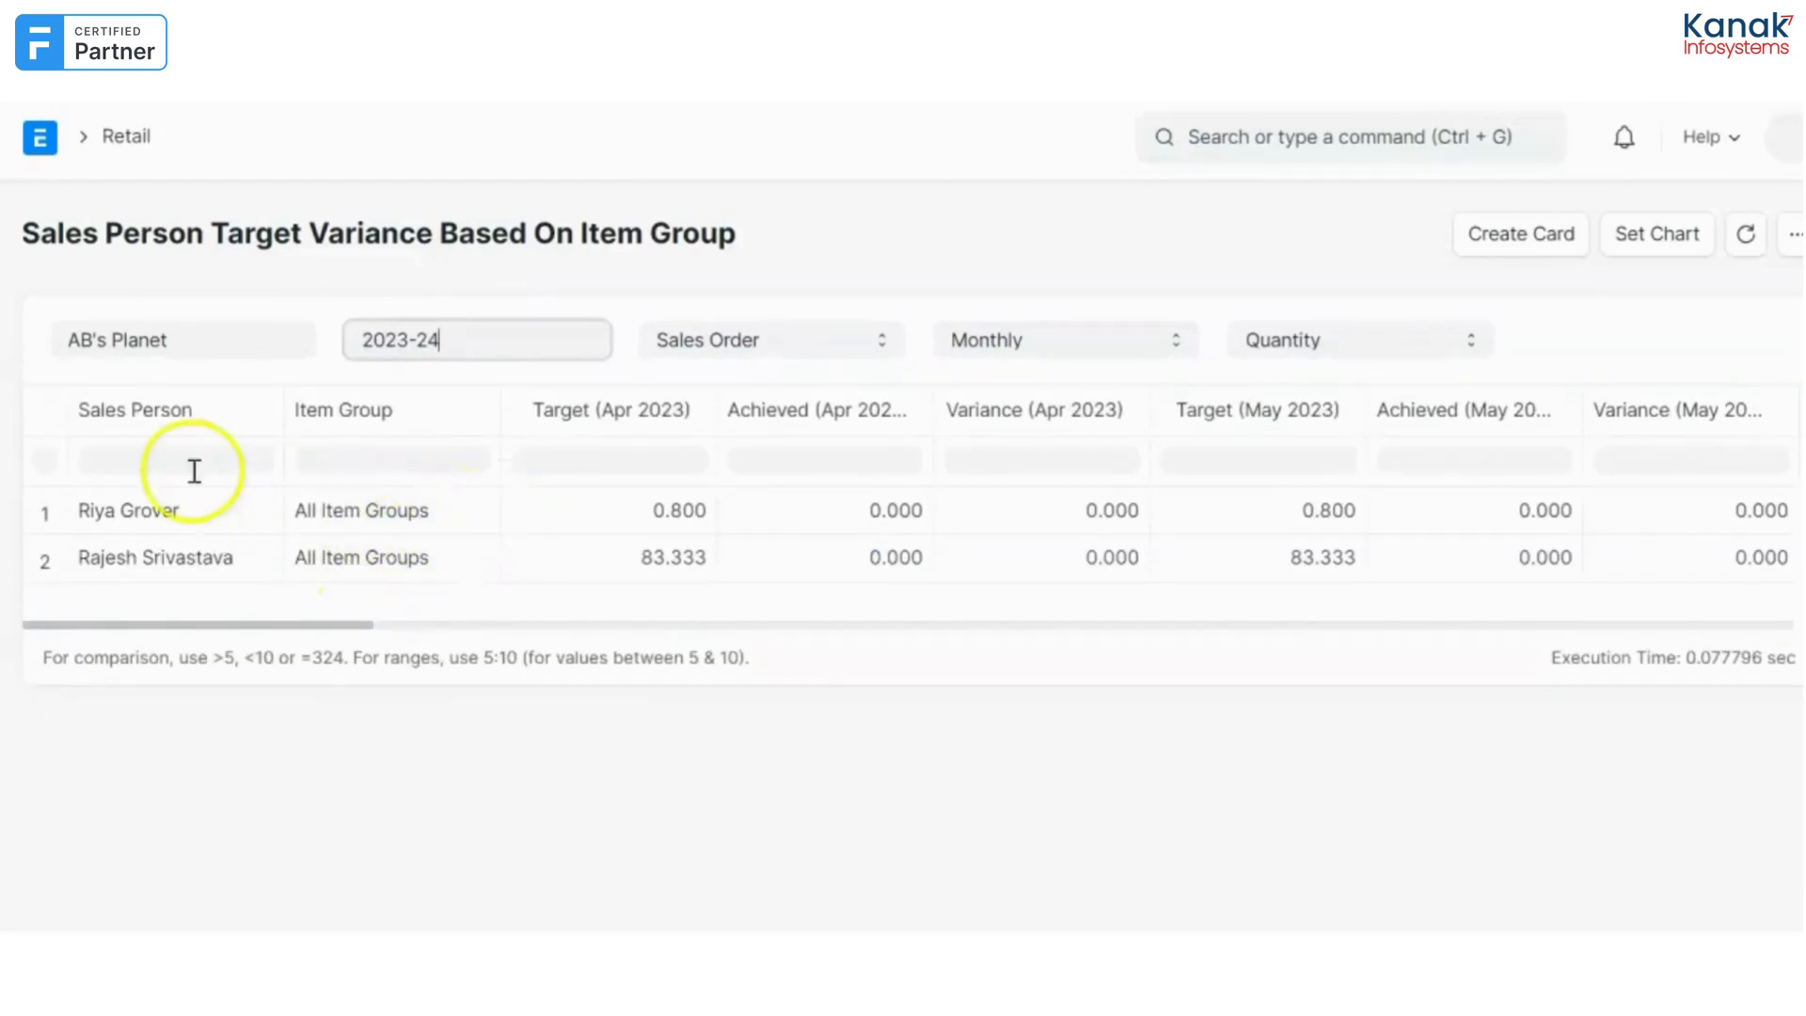
{"action": "mouse_move", "coordinate": [519, 632]}
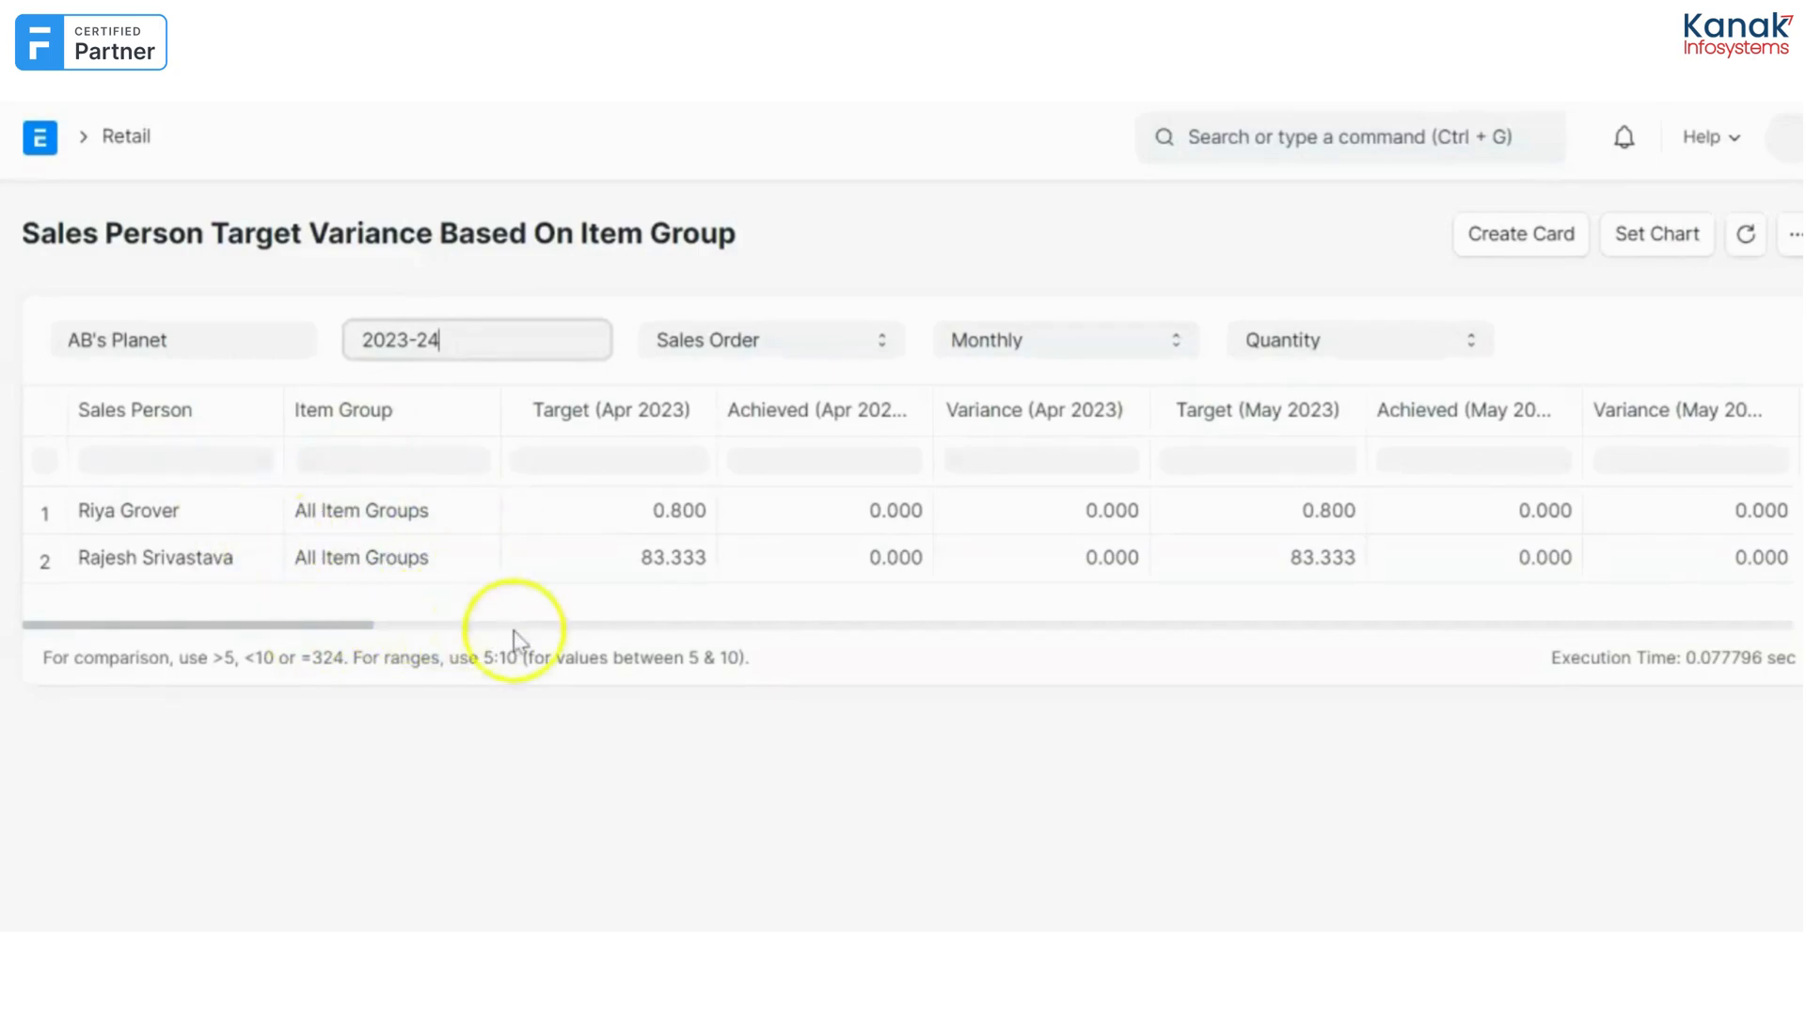
Step the Period filter through Quarterly and Half-Yearly to Yearly, showing 55/10 and 0/1,000 totals.
{"action": "scroll", "scroll_direction": "right", "scroll_amount": 3}
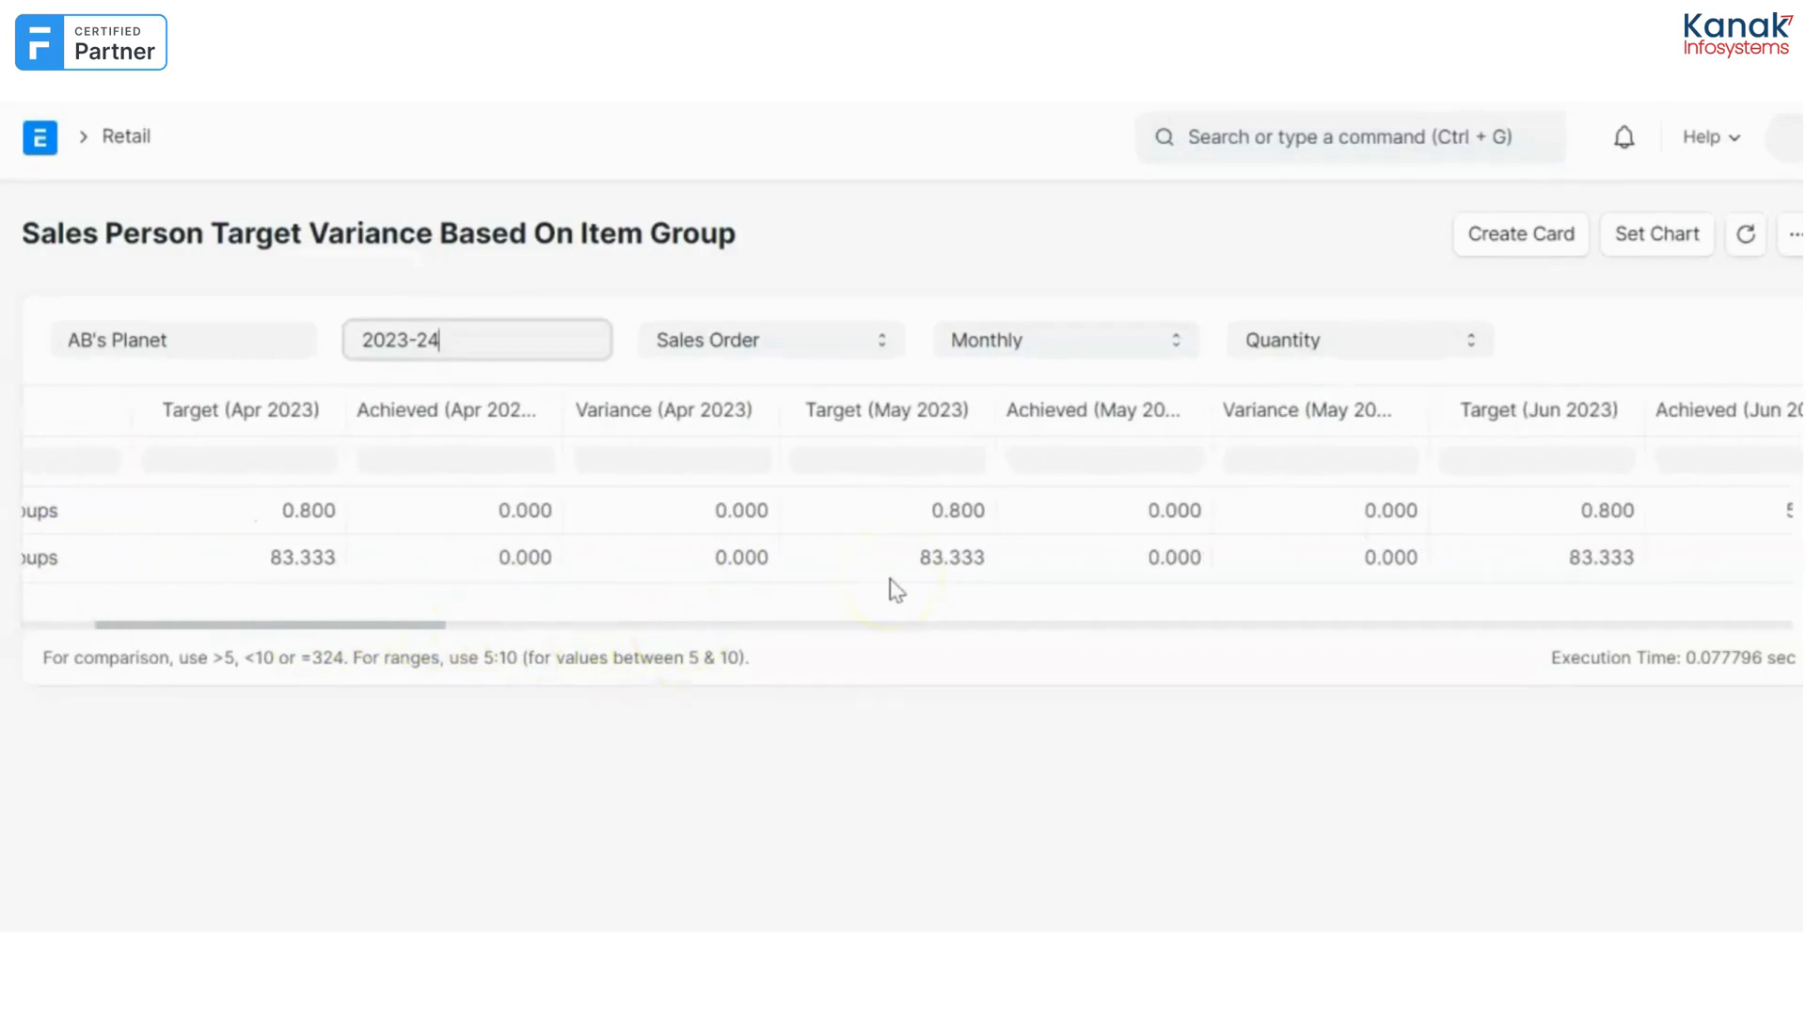
{"action": "scroll", "scroll_direction": "right", "scroll_amount": 3}
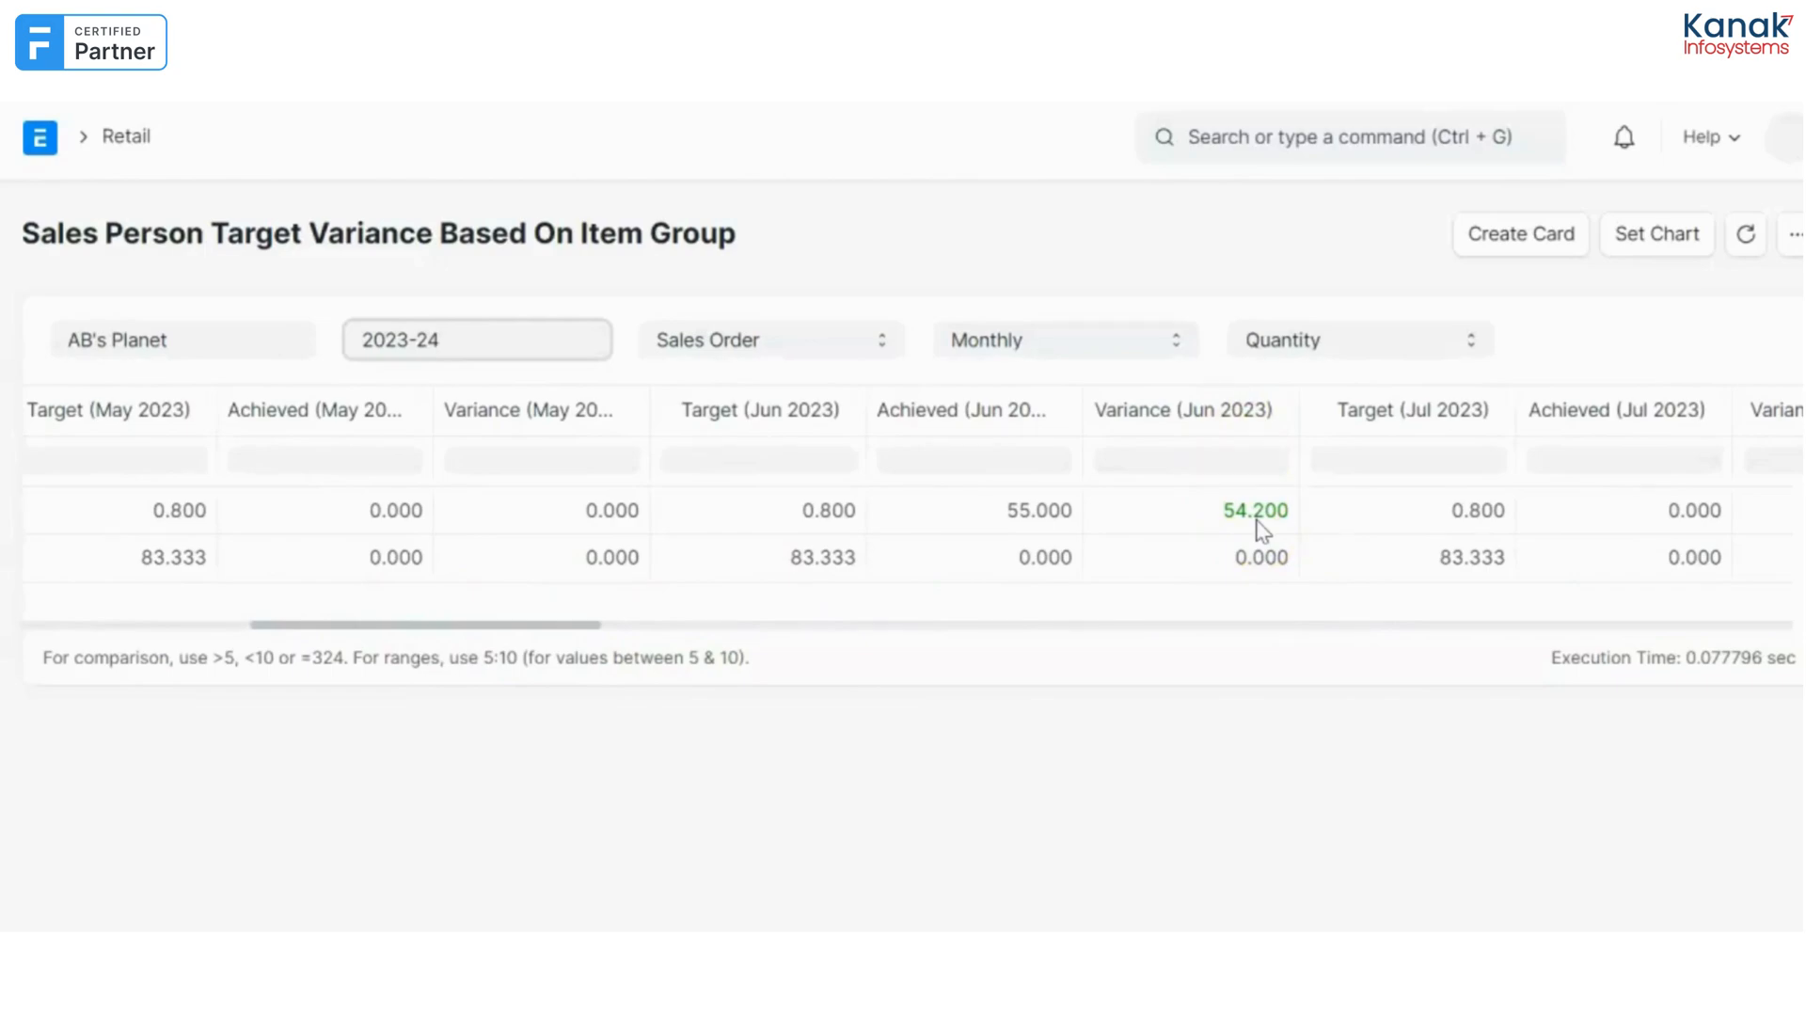
{"action": "scroll", "scroll_direction": "right", "scroll_amount": 3}
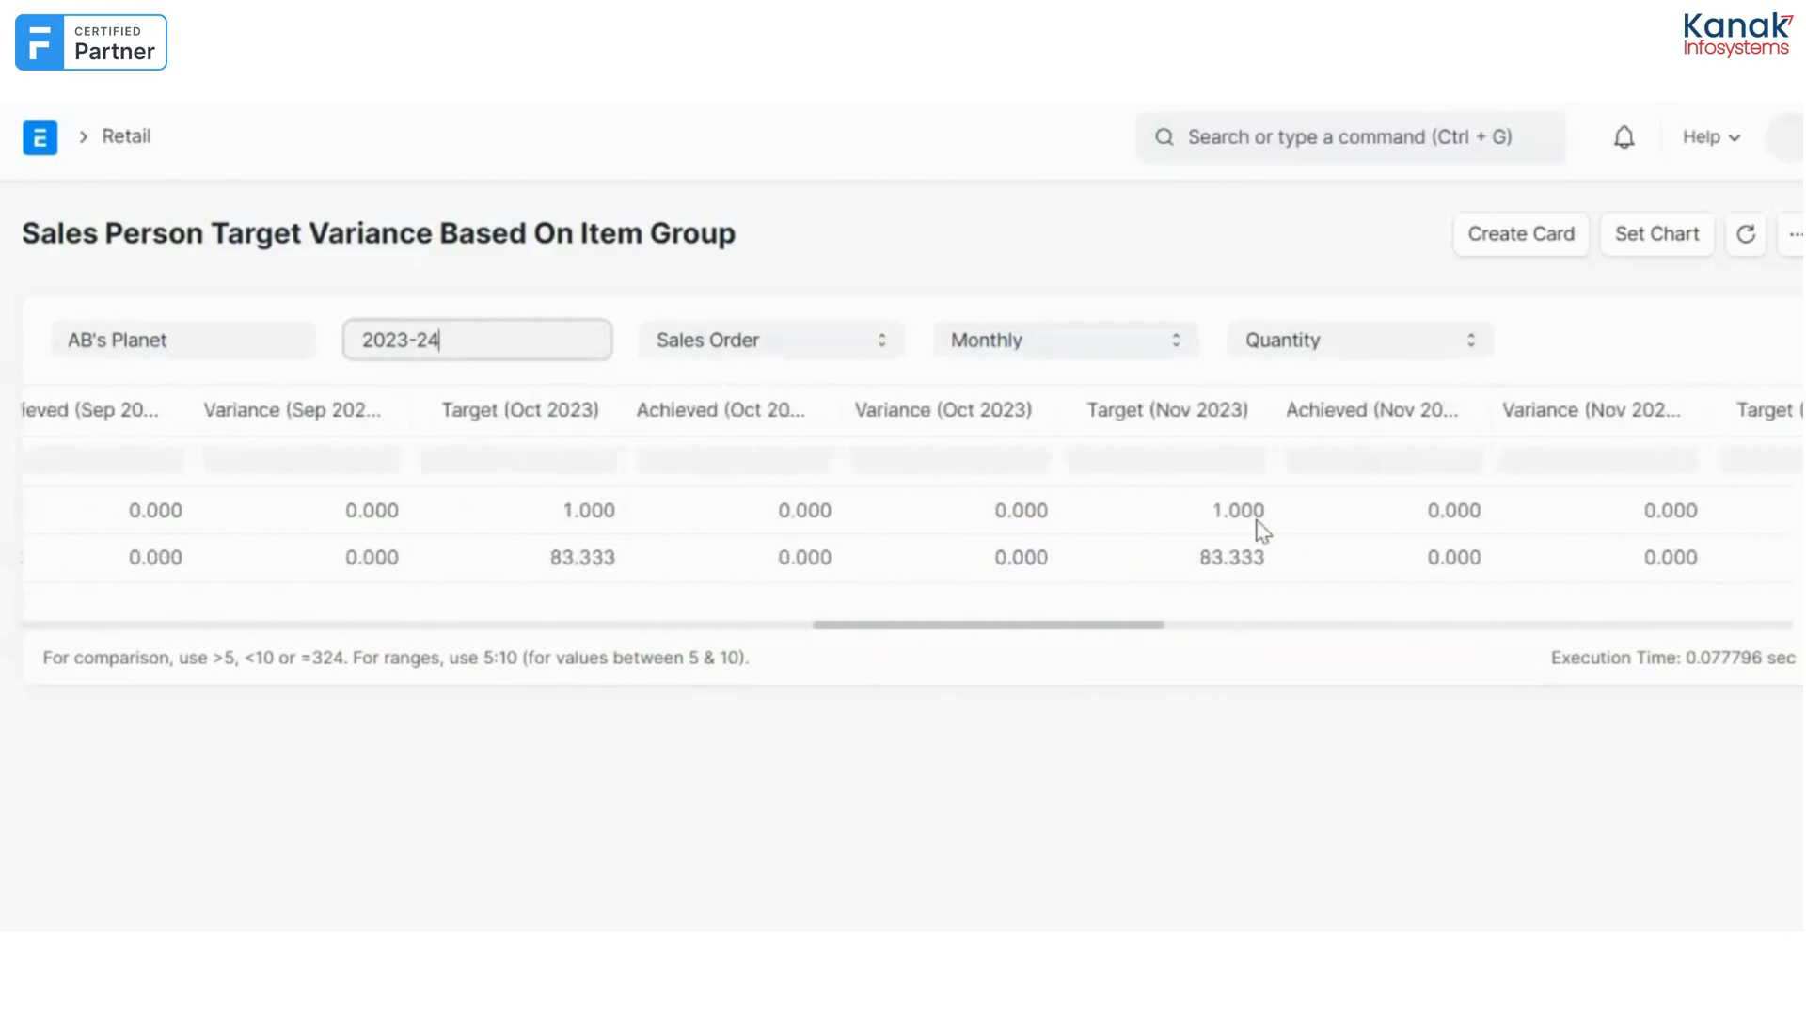
{"action": "scroll", "scroll_direction": "right", "scroll_amount": 3}
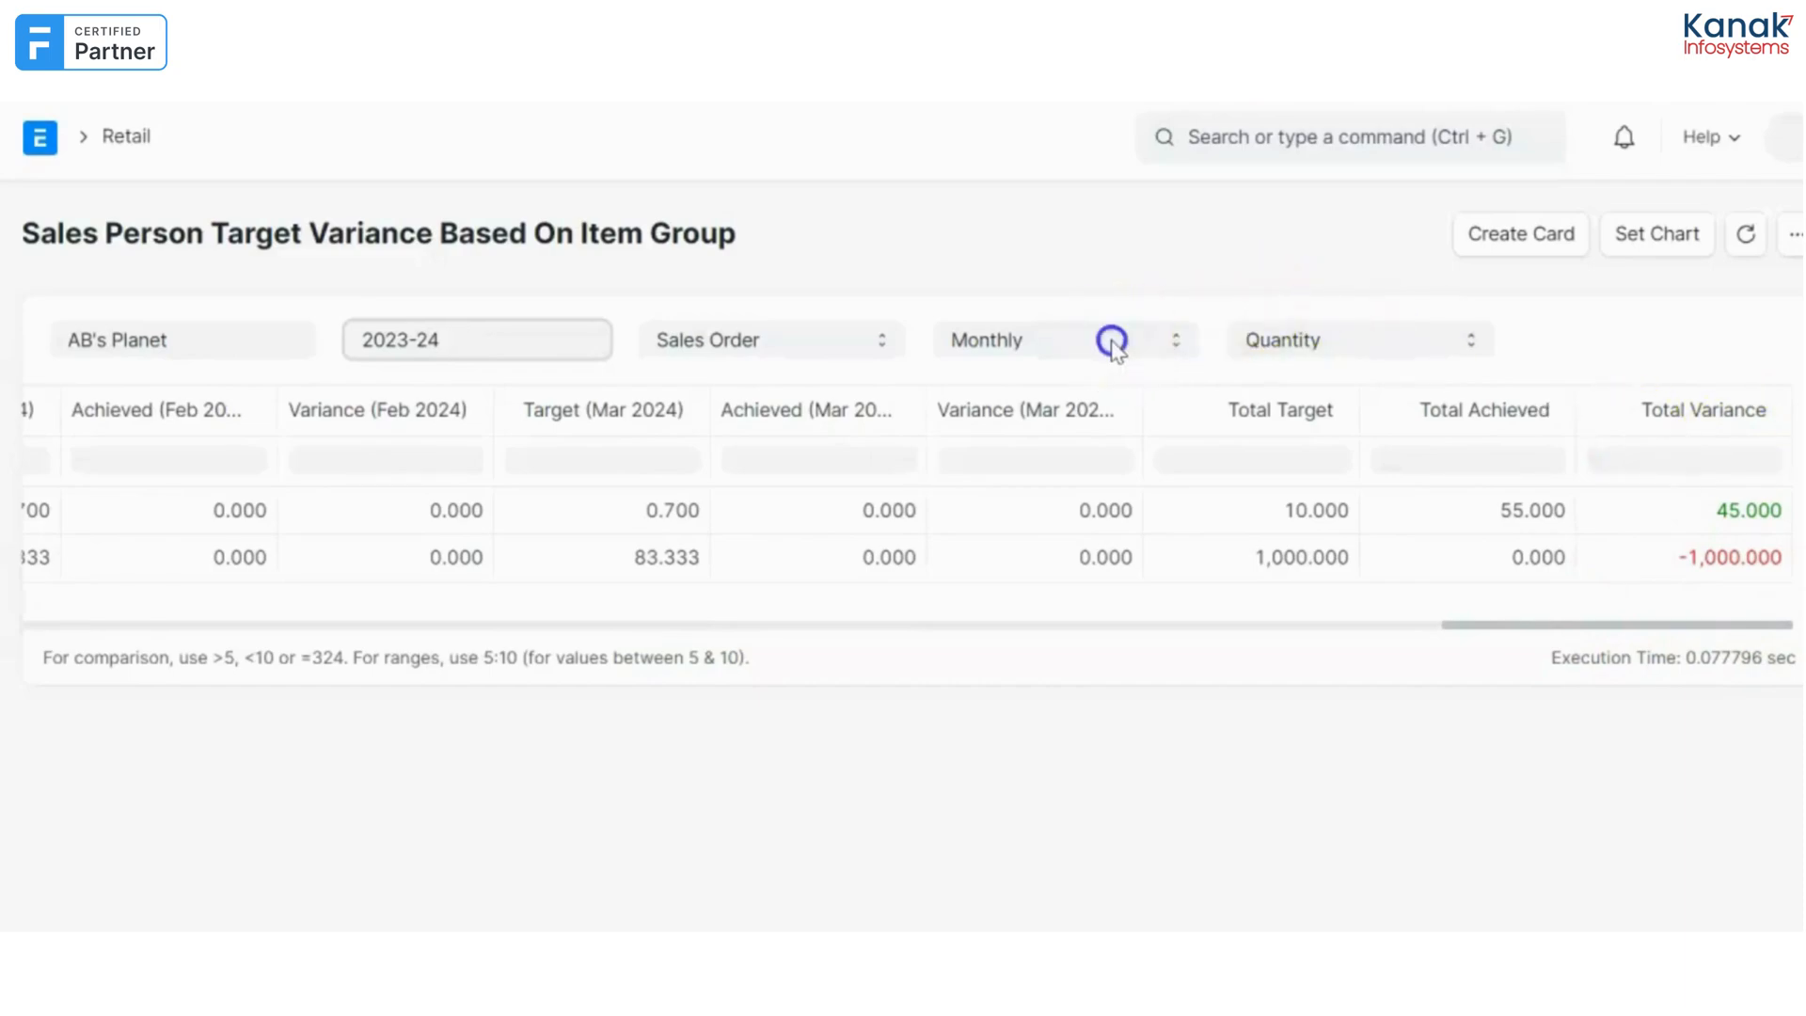
{"action": "left_click", "coordinate": [1109, 341]}
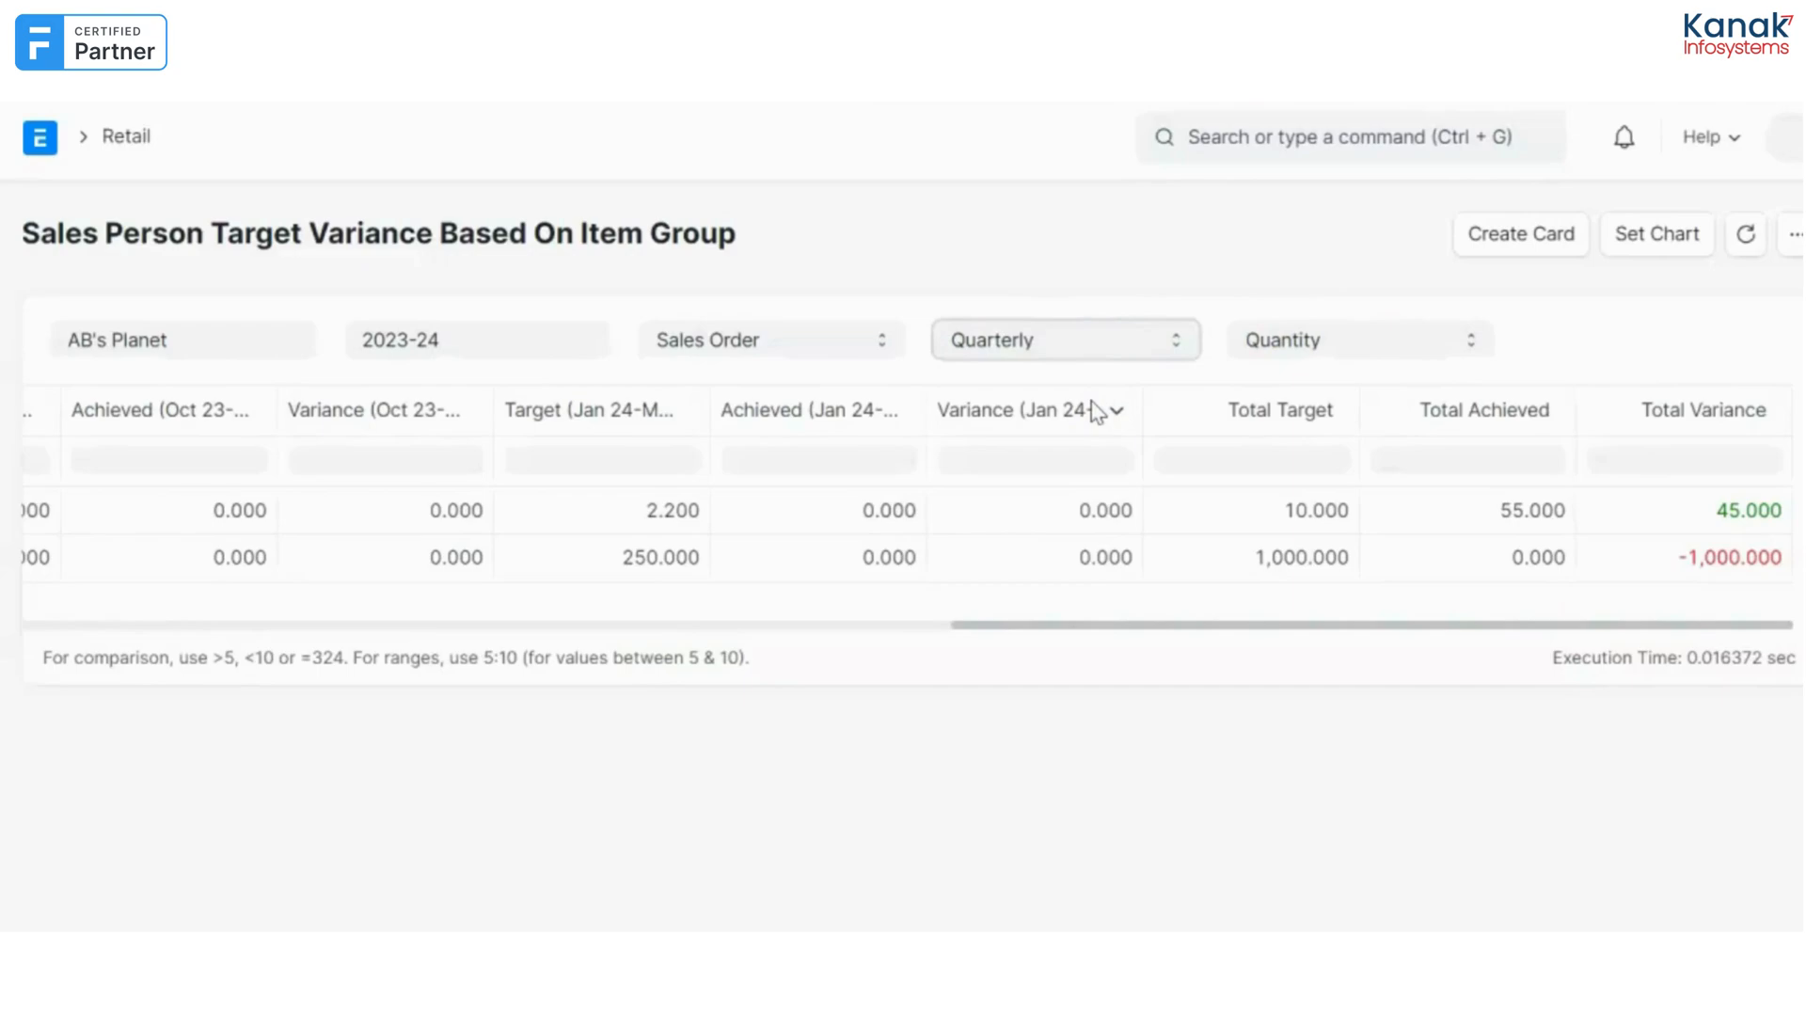
{"action": "left_click", "coordinate": [1065, 338]}
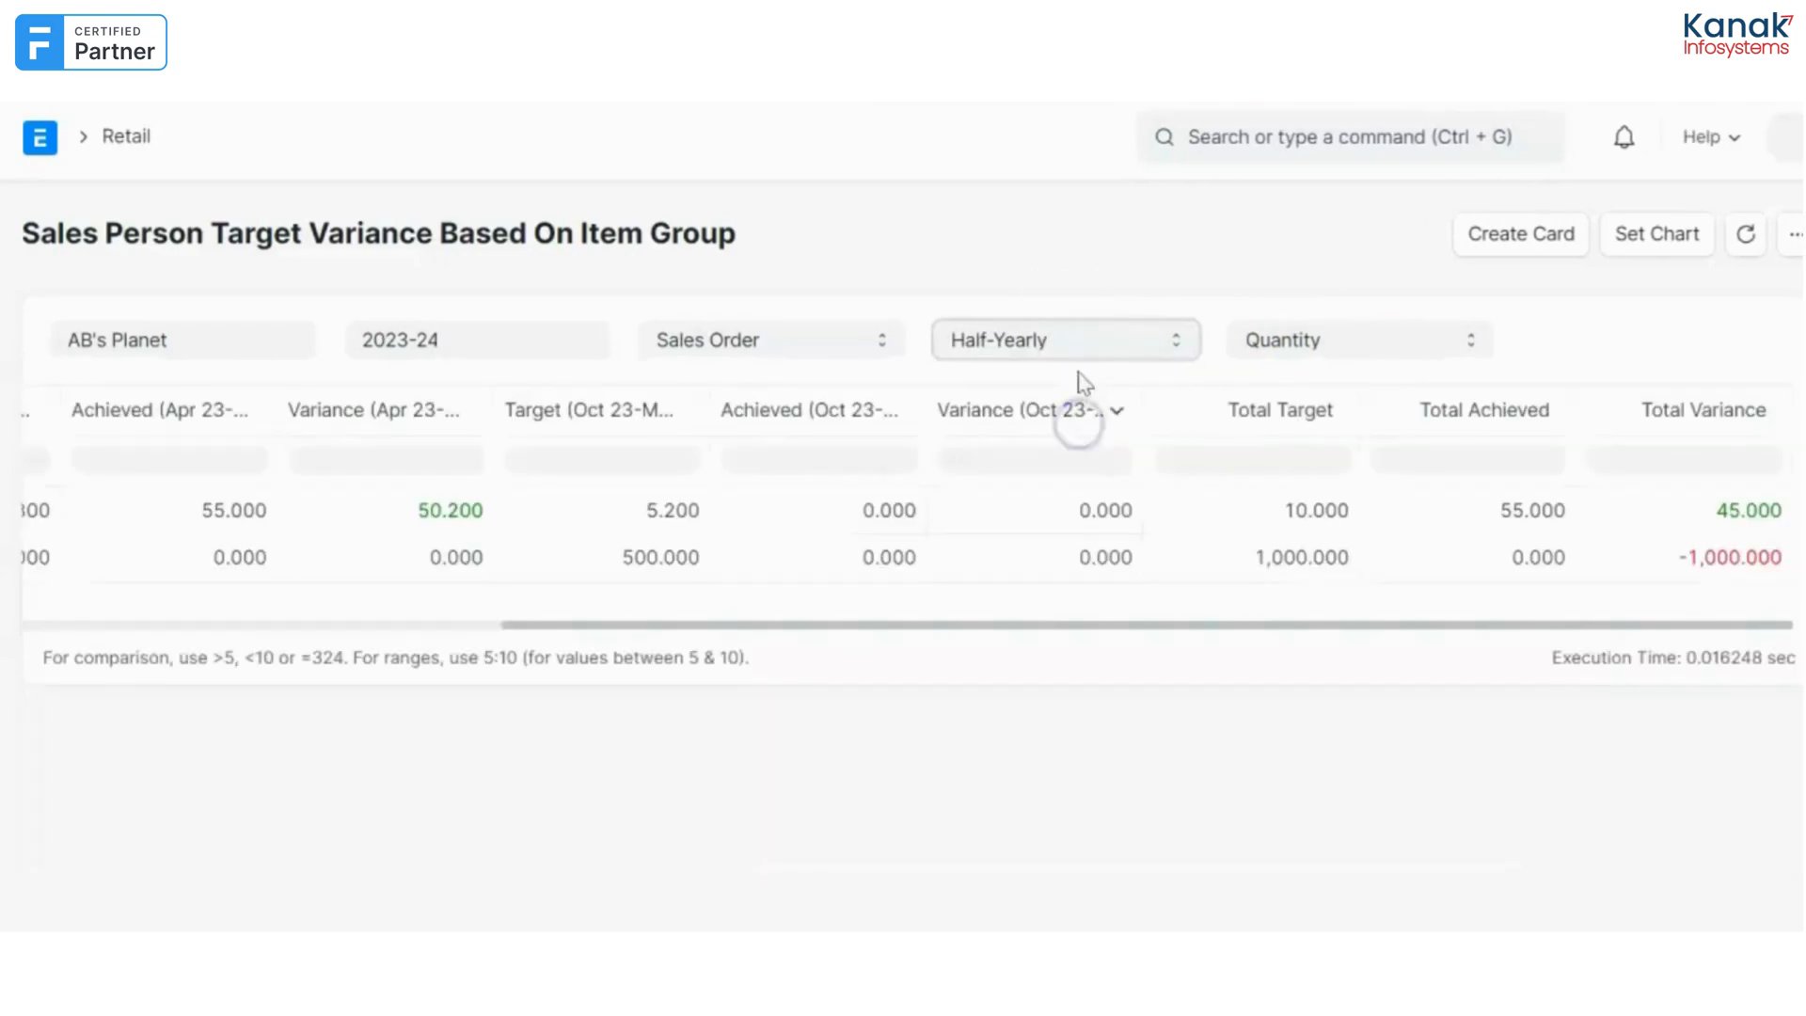
{"action": "left_click", "coordinate": [1064, 338]}
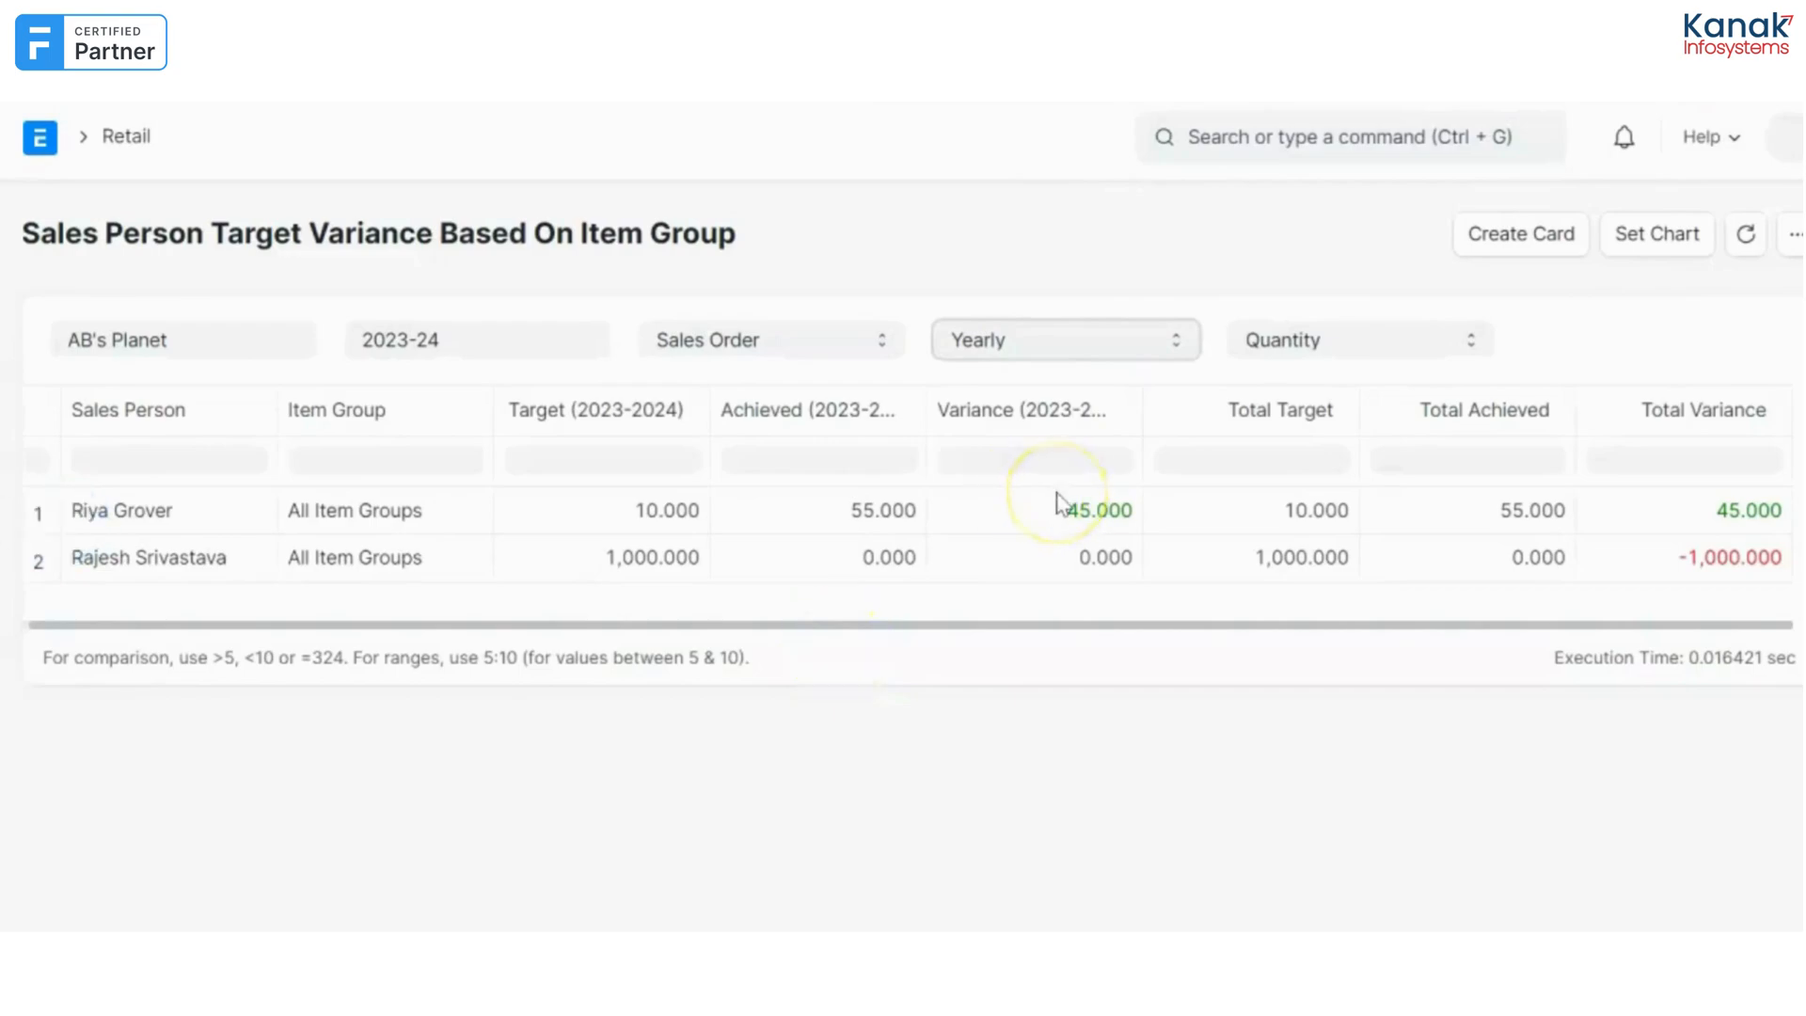
{"action": "mouse_move", "coordinate": [1764, 527]}
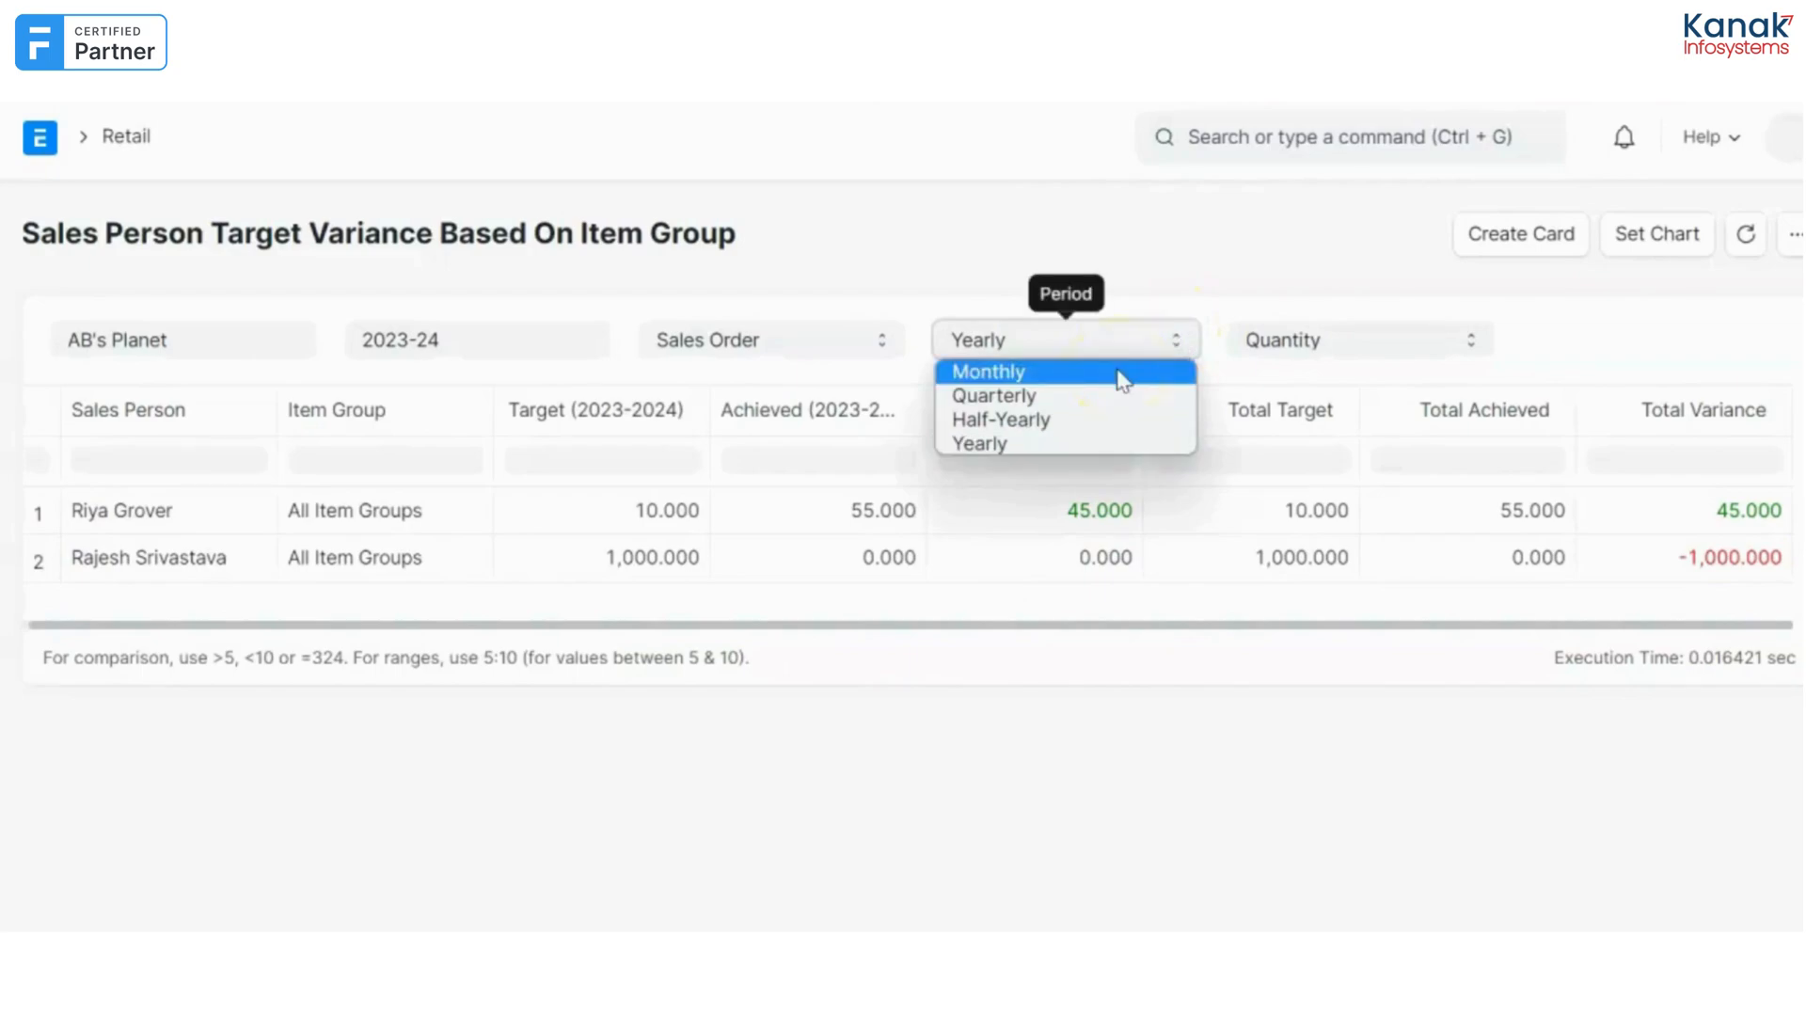
Set Period to Monthly, Target On to Amount, and base the report on Delivery Notes.
{"action": "left_click", "coordinate": [986, 371]}
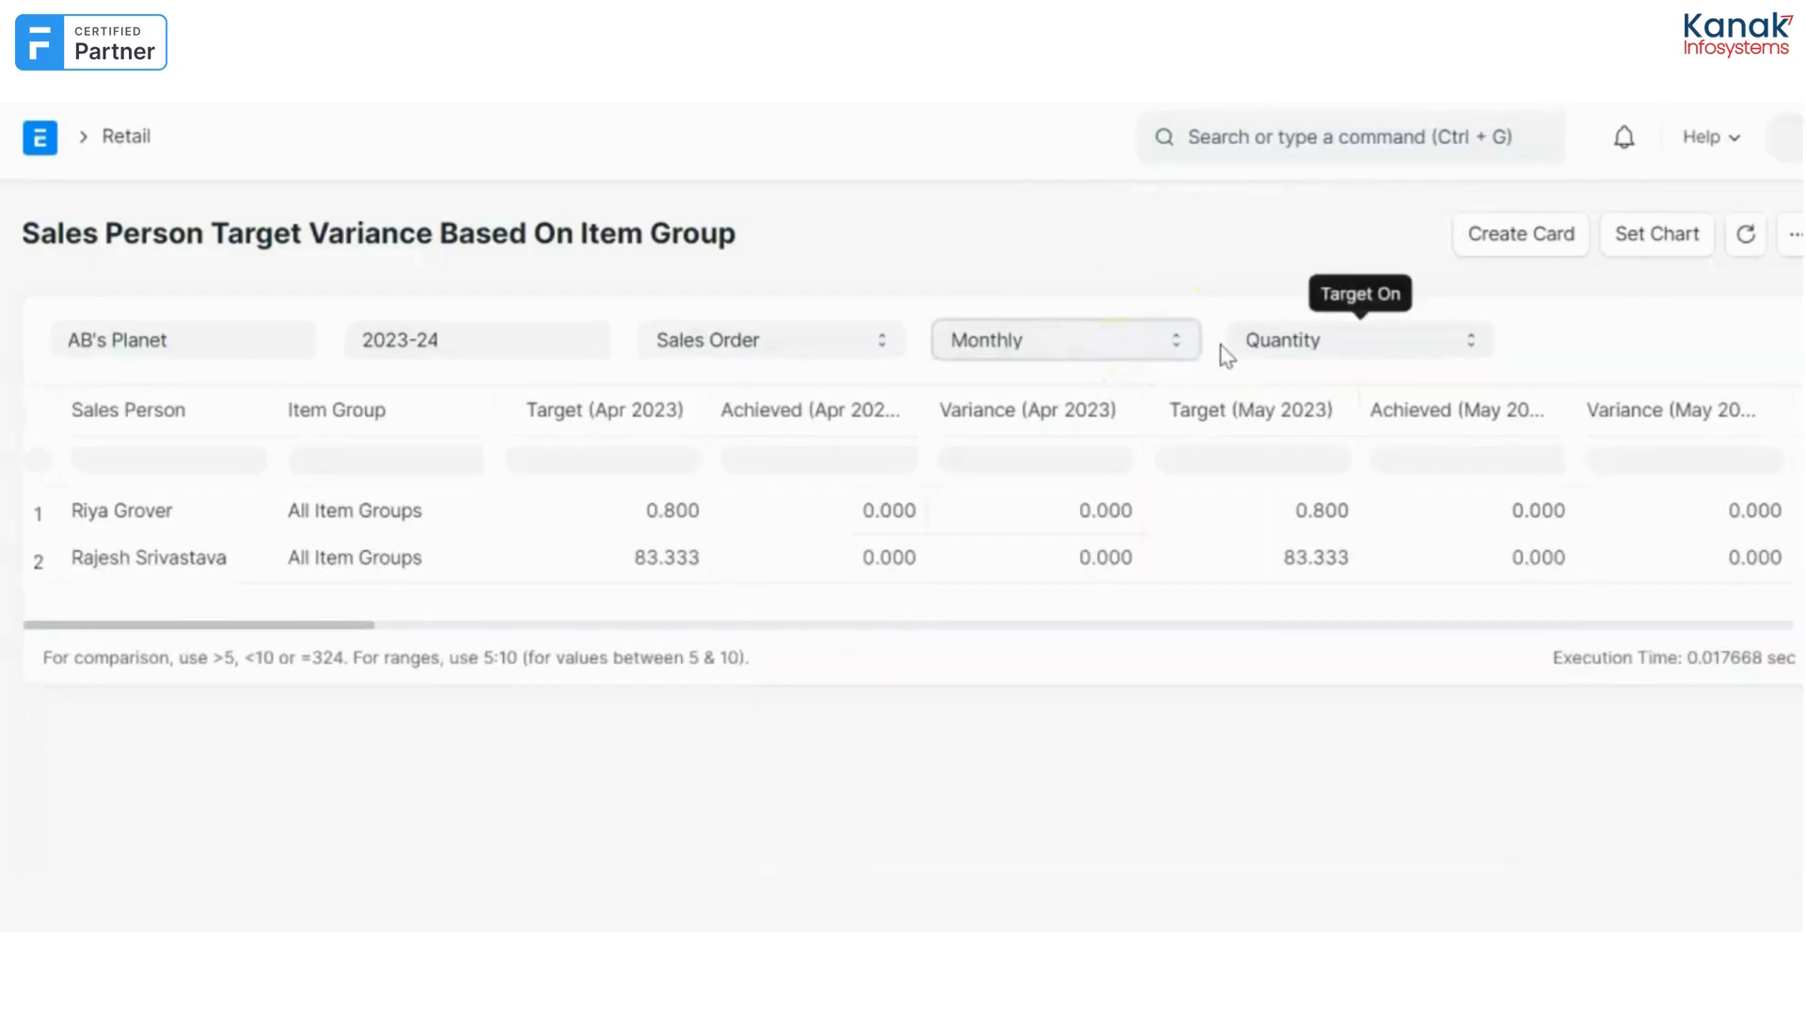
{"action": "left_click", "coordinate": [1361, 338]}
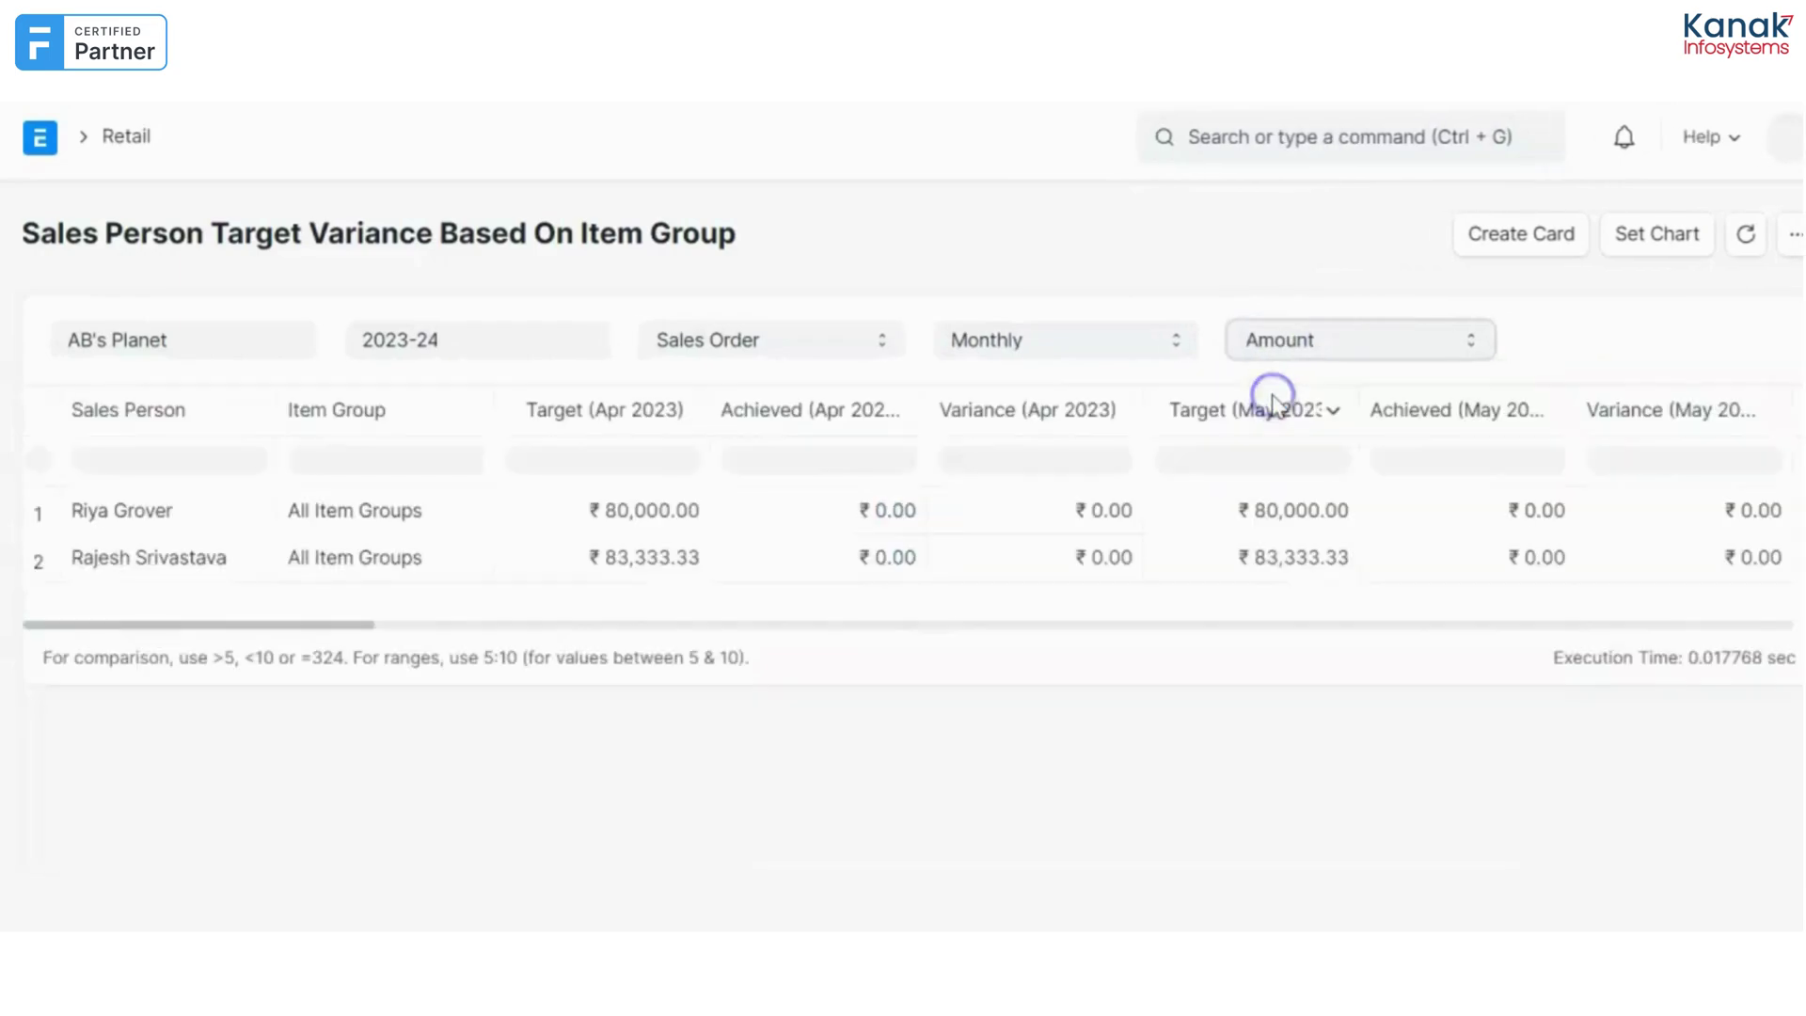
{"action": "scroll", "scroll_direction": "right", "scroll_amount": 3}
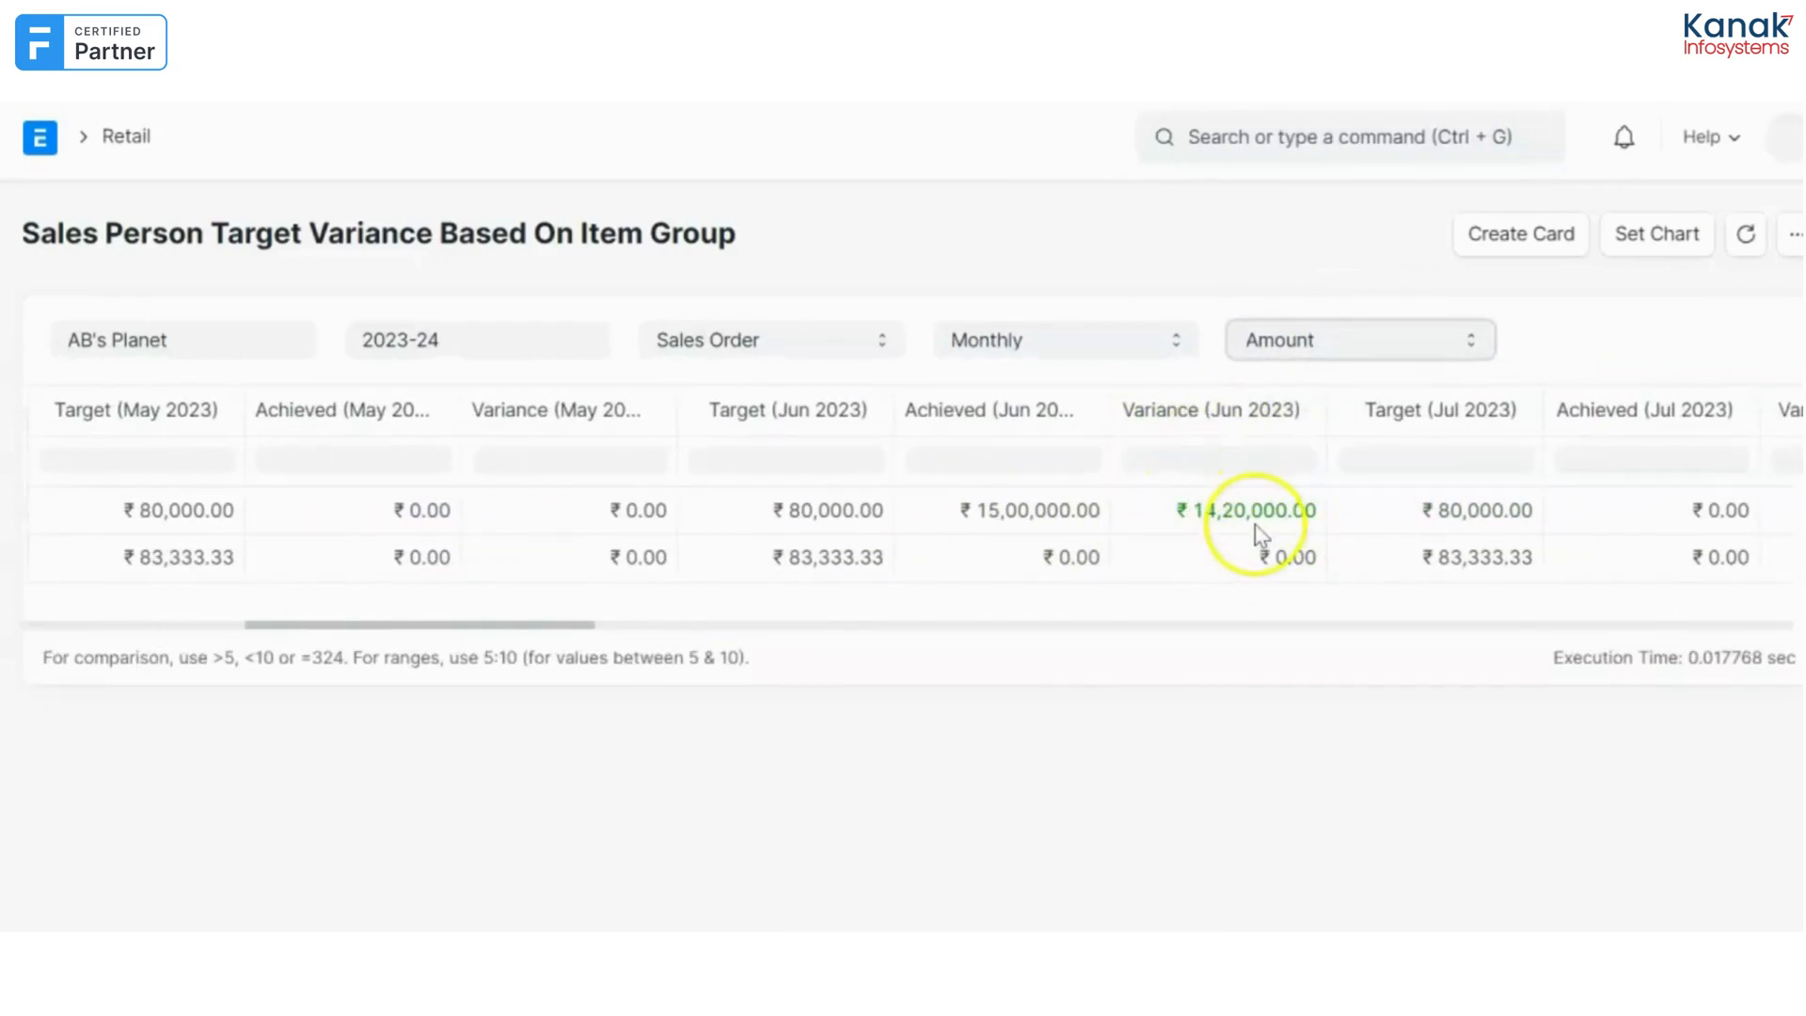
{"action": "scroll", "scroll_direction": "right", "scroll_amount": 3}
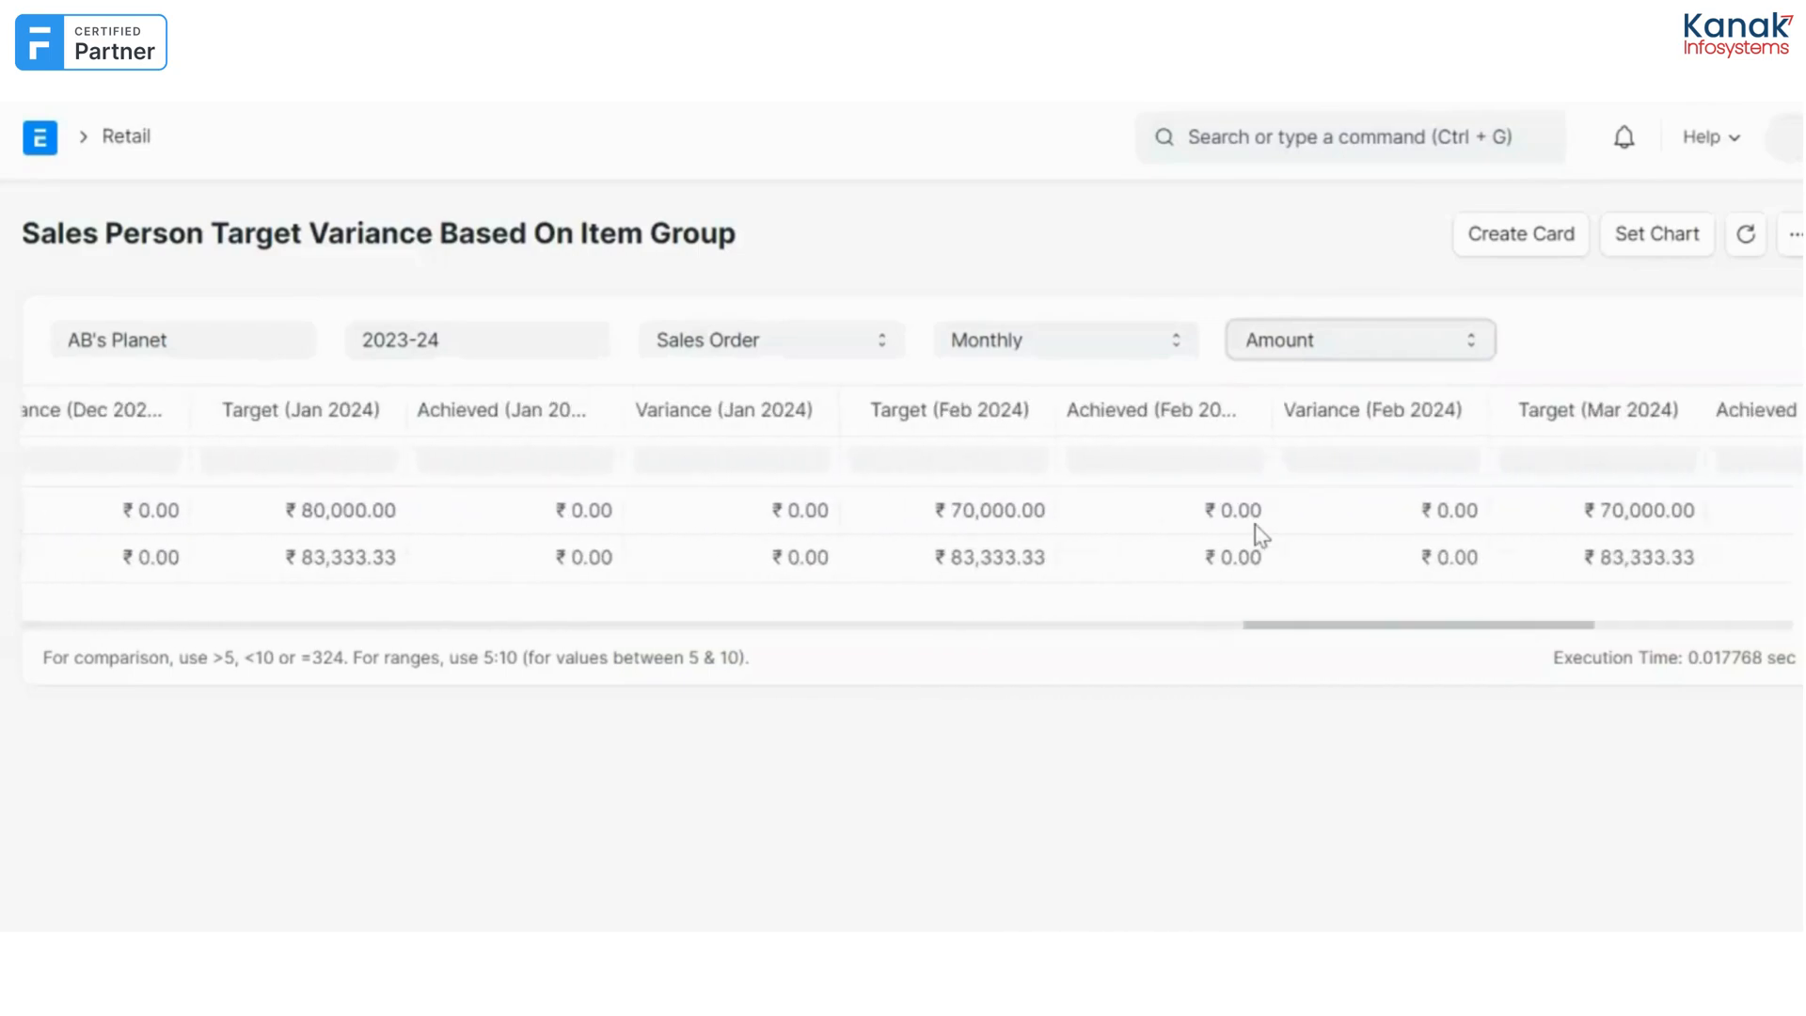
{"action": "scroll", "scroll_direction": "right", "scroll_amount": 3}
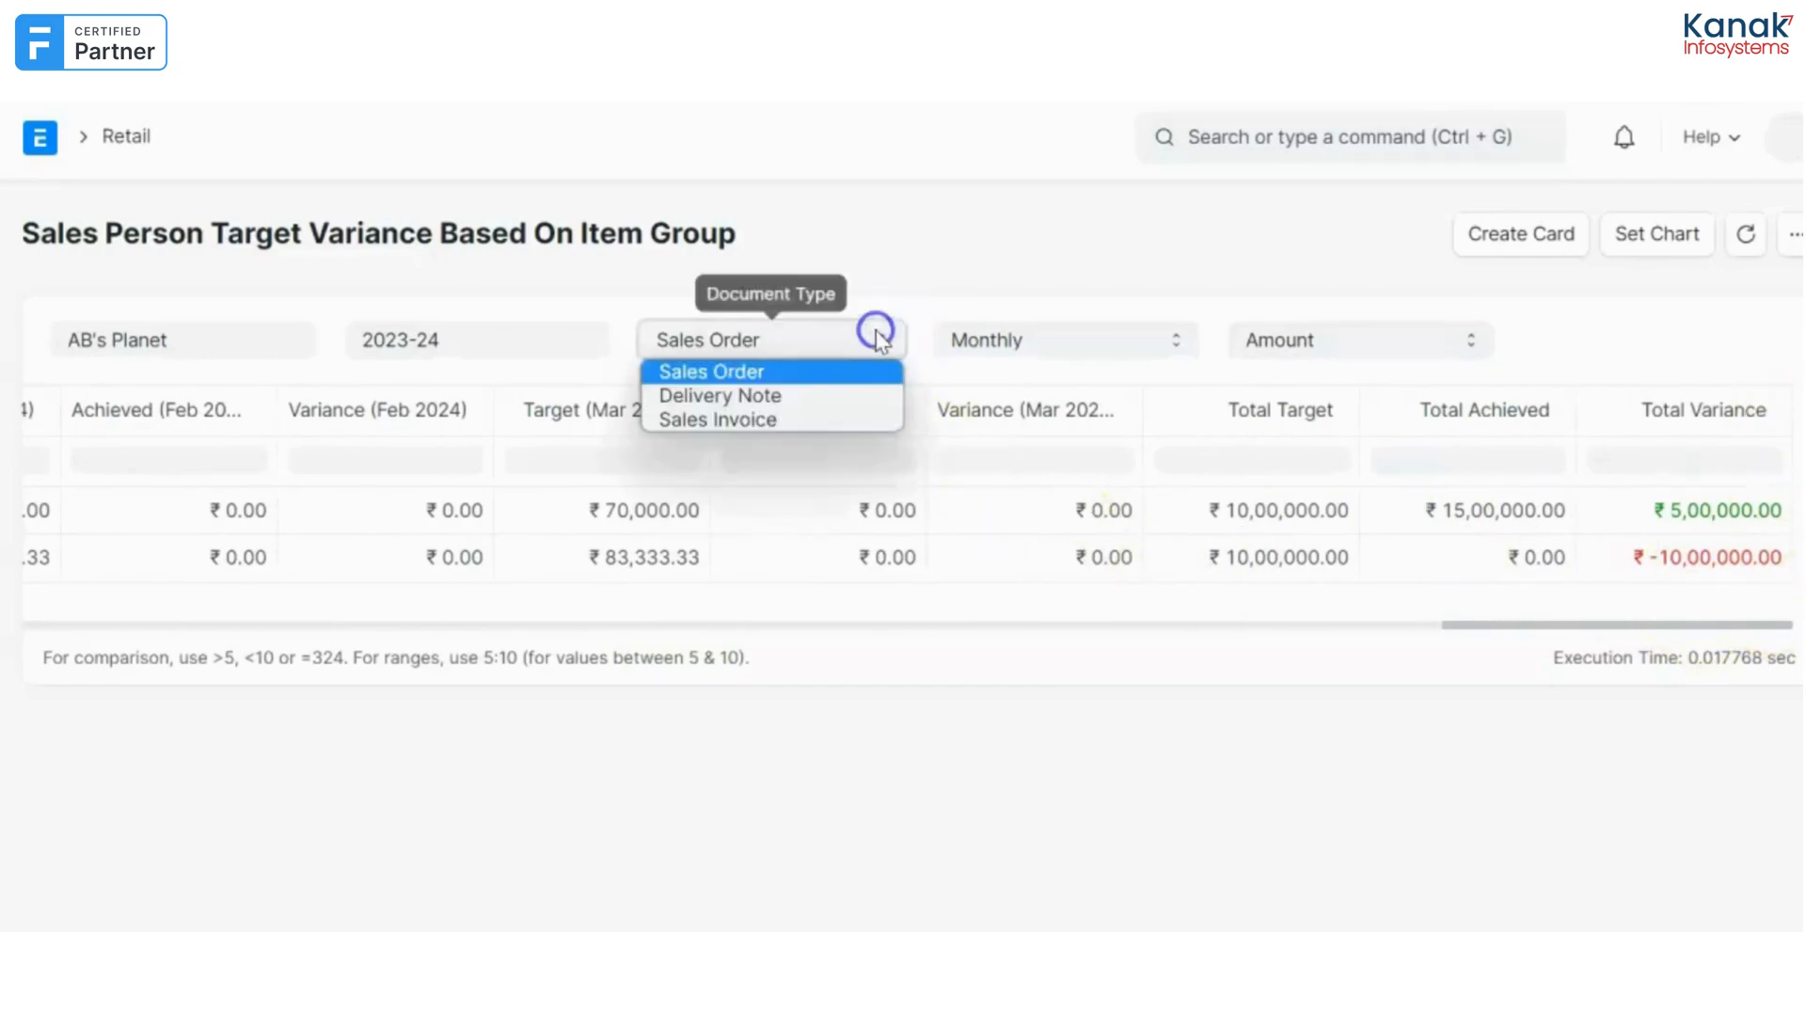
{"action": "left_click", "coordinate": [718, 395]}
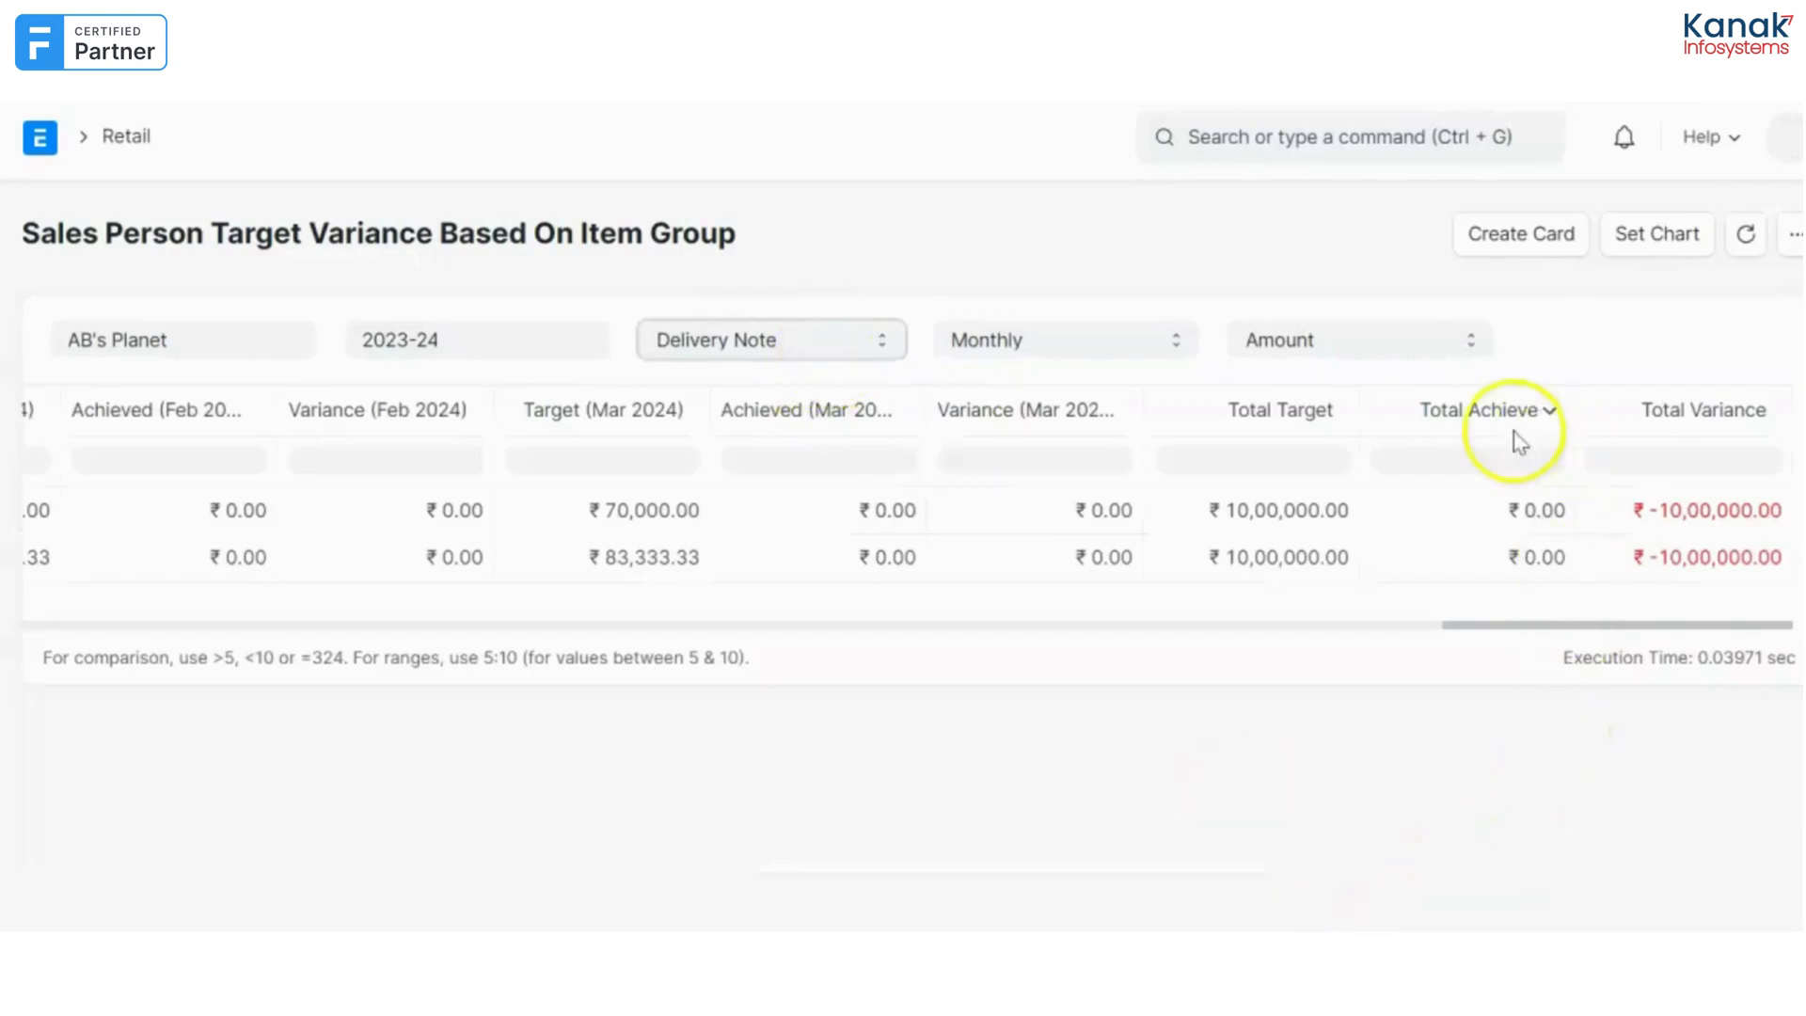
{"action": "mouse_move", "coordinate": [1666, 515]}
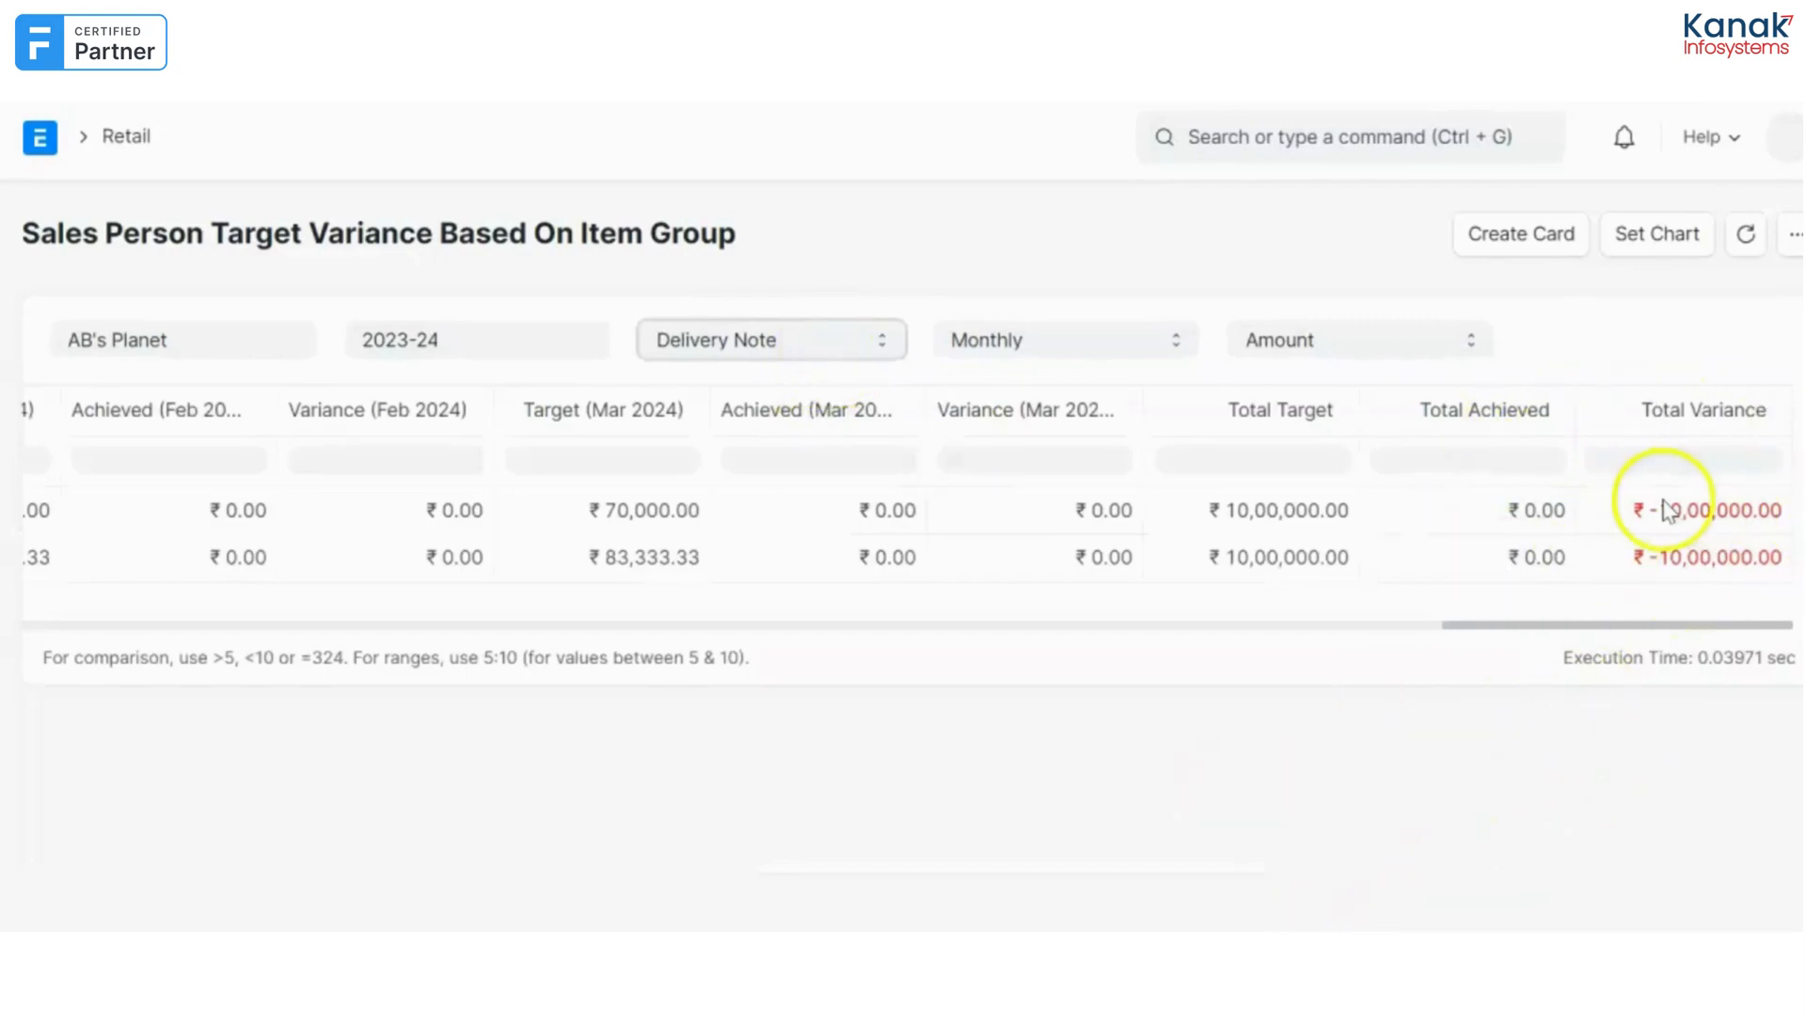
Switch the Document Type to Sales Invoice, showing zero achieved against 10,00,000 monthly targets.
{"action": "left_click", "coordinate": [771, 339]}
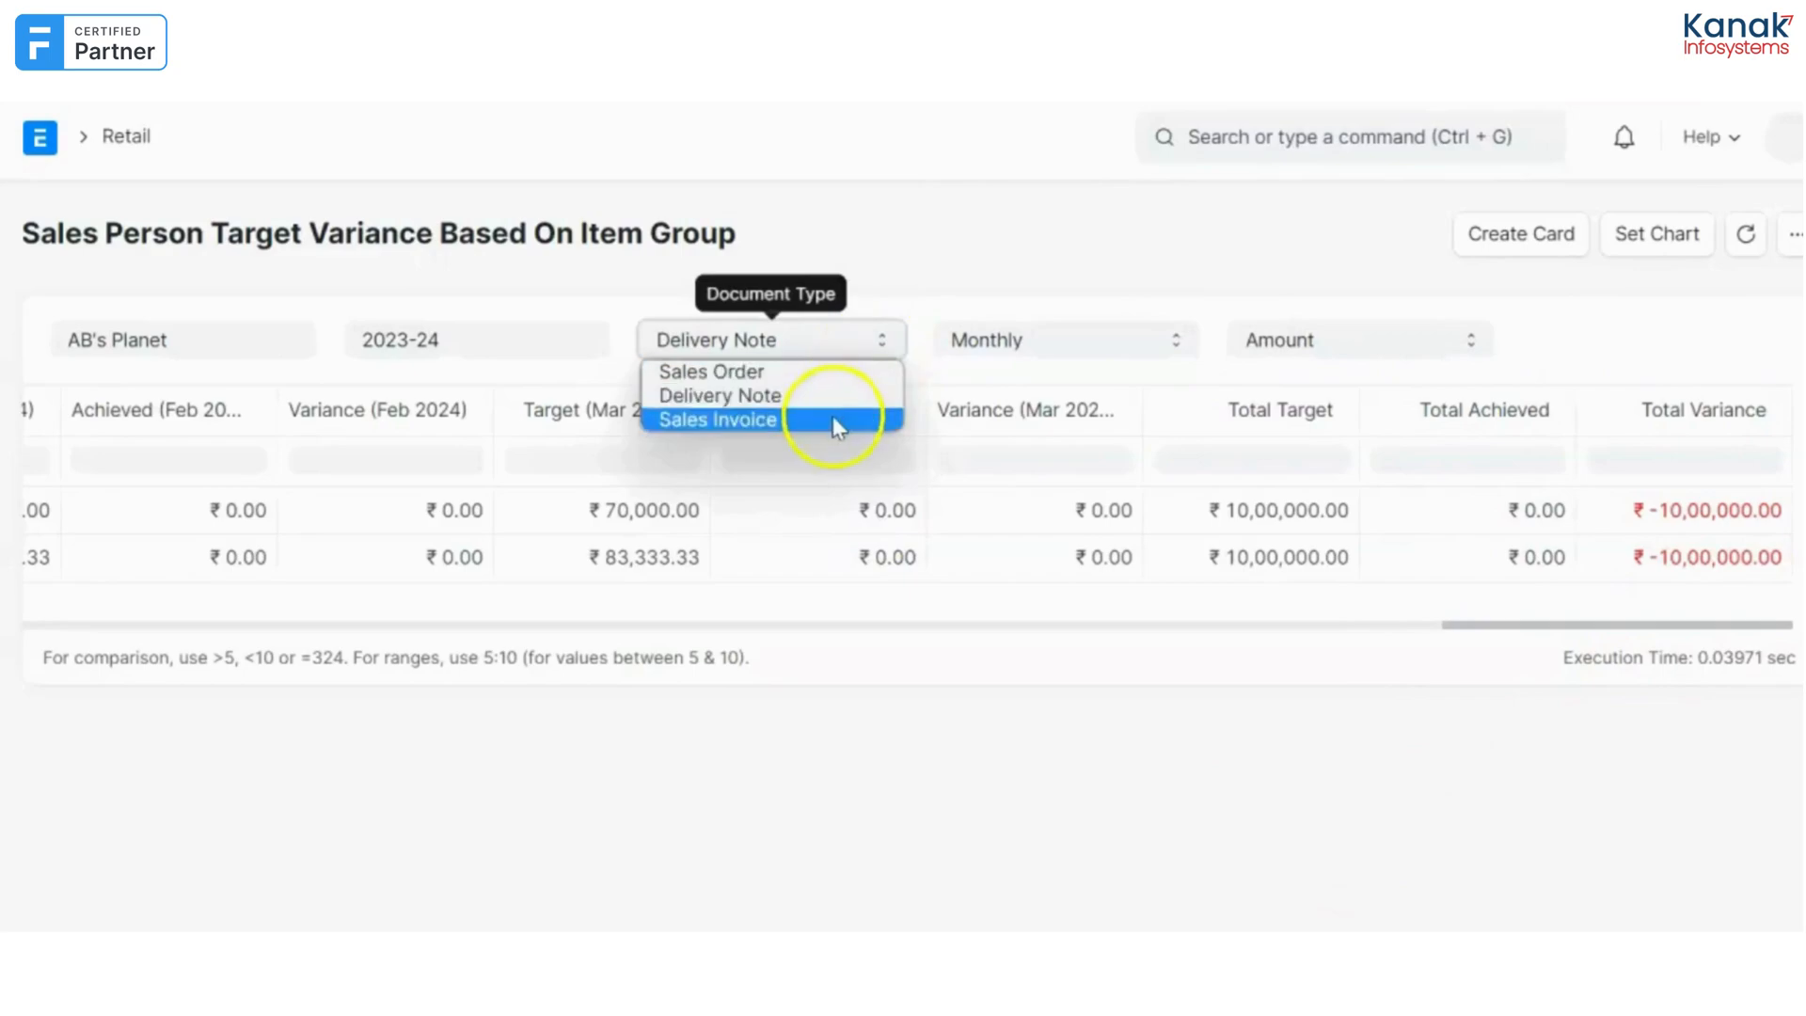
{"action": "left_click", "coordinate": [714, 422]}
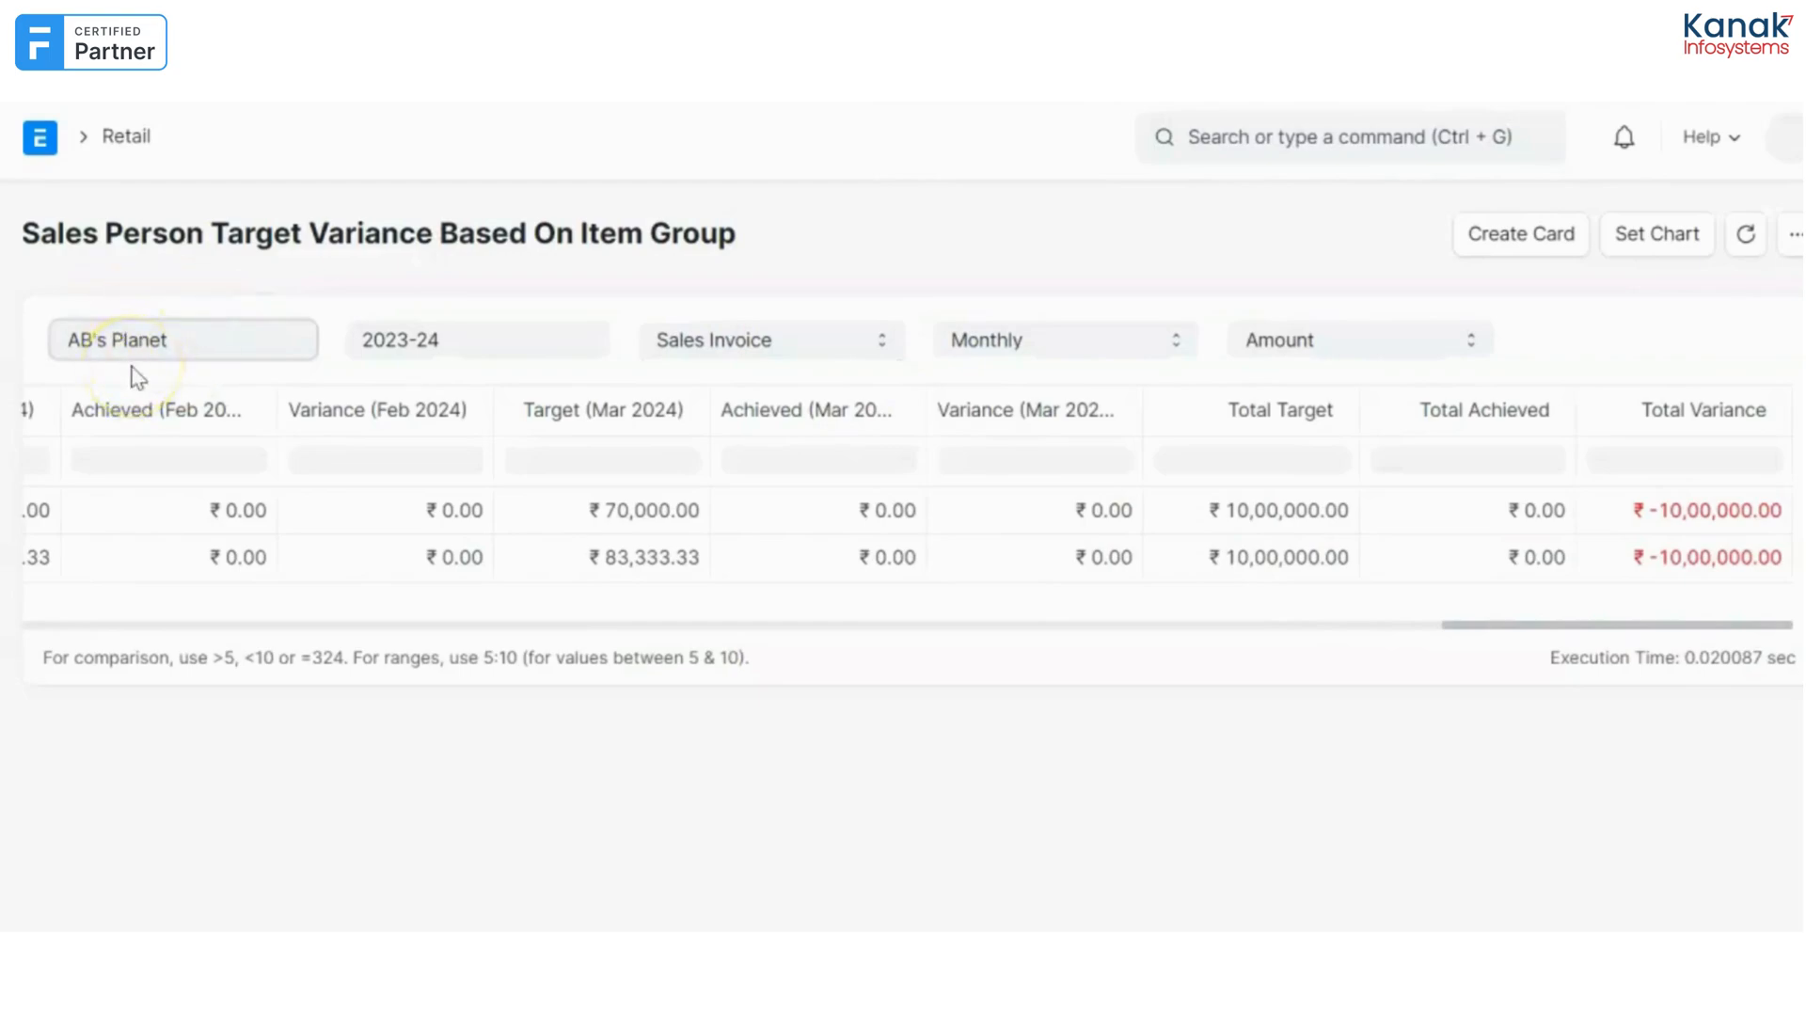
{"action": "left_click", "coordinate": [184, 339]}
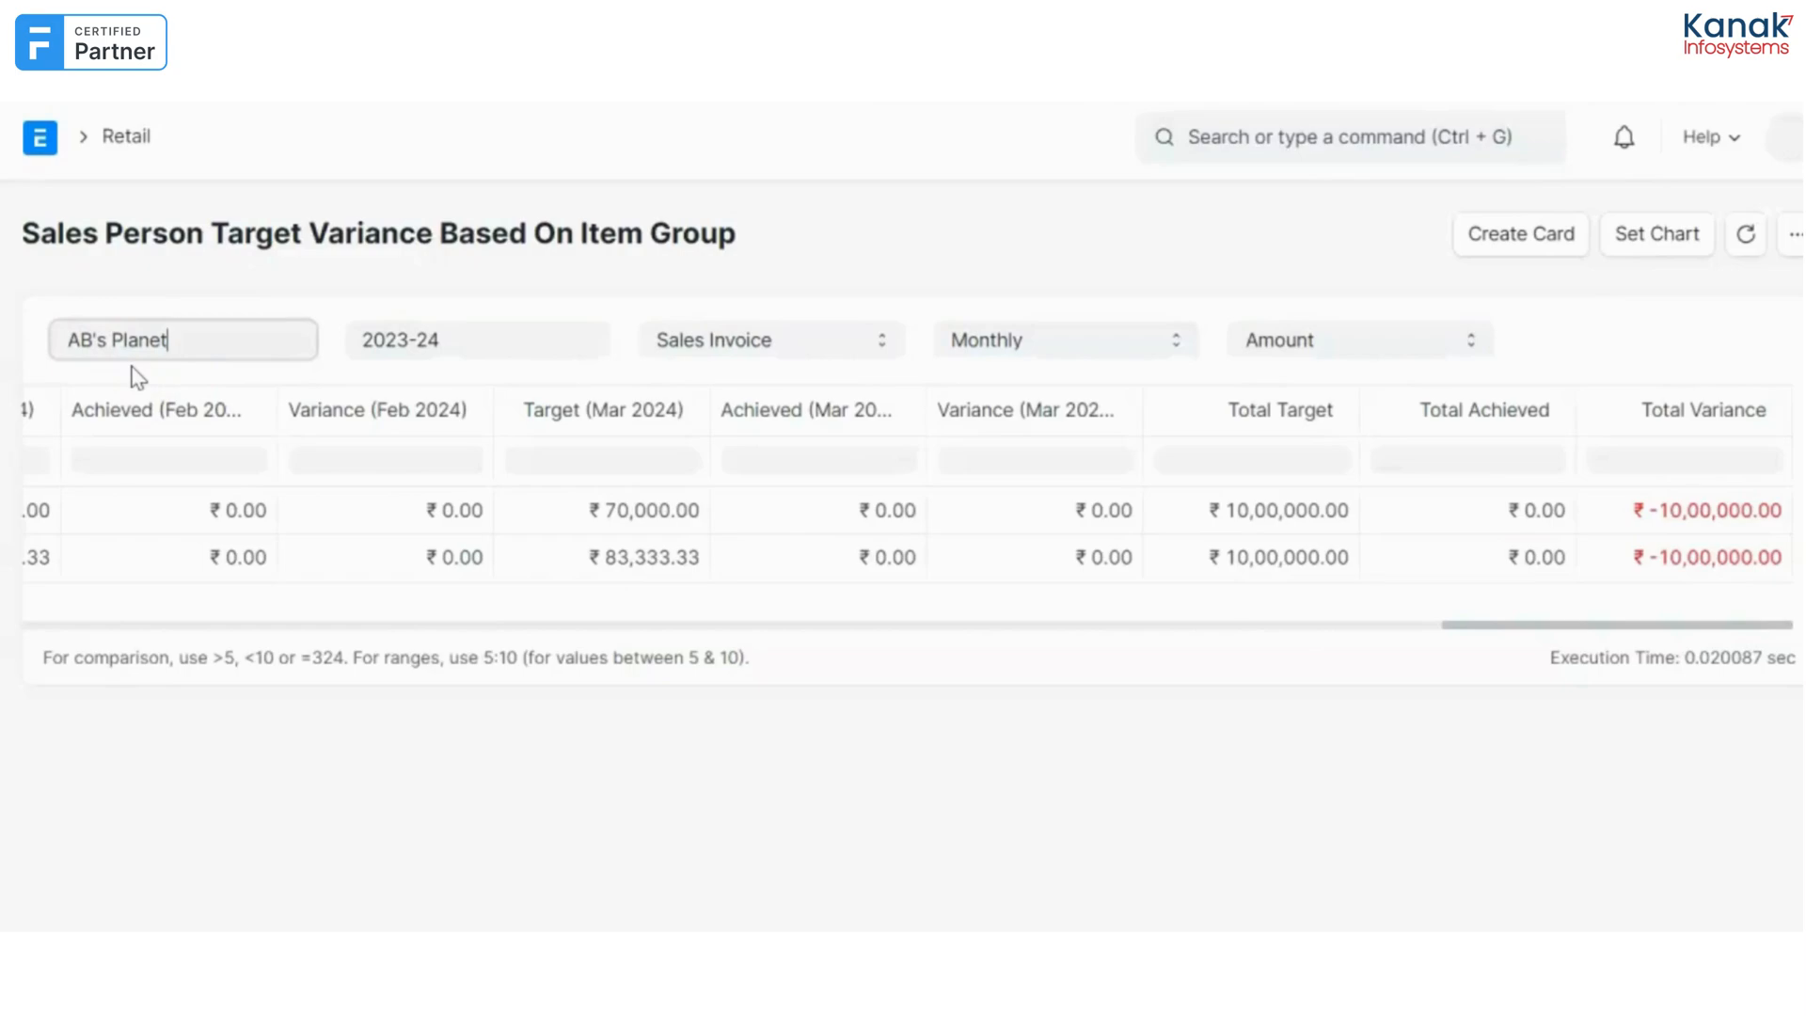
{"action": "left_click", "coordinate": [512, 339]}
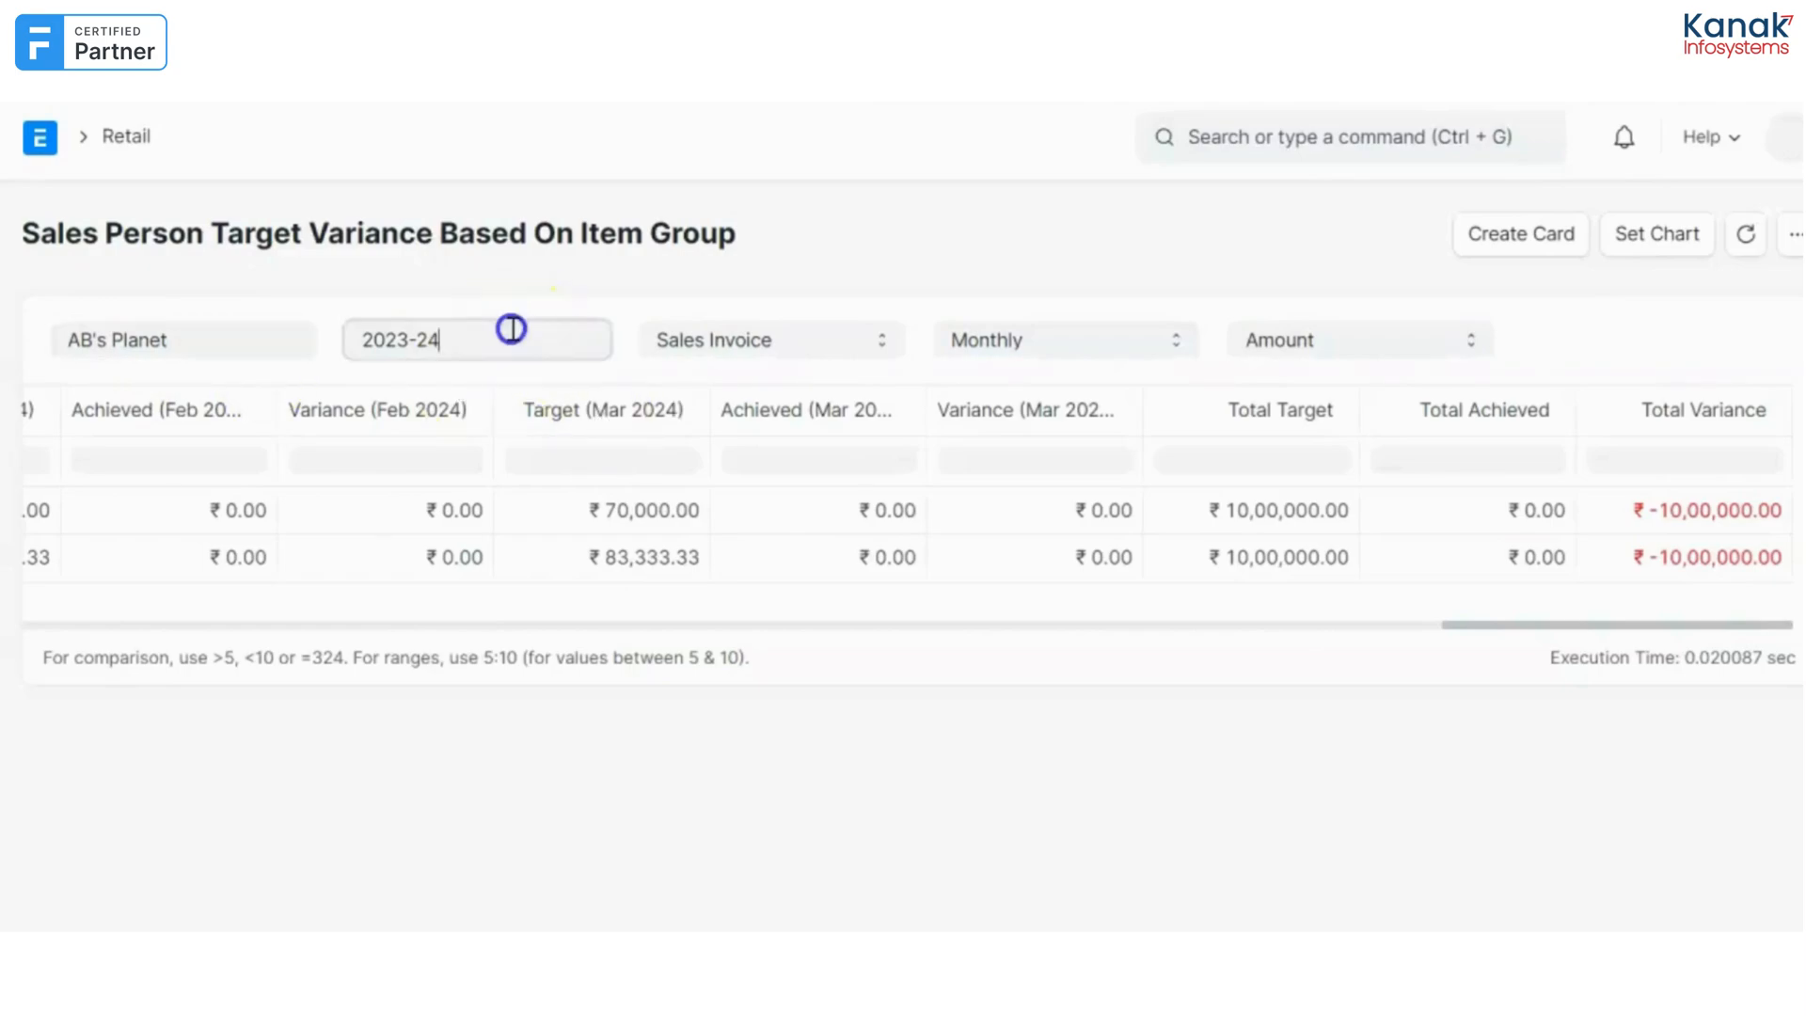
{"action": "mouse_move", "coordinate": [1136, 387]}
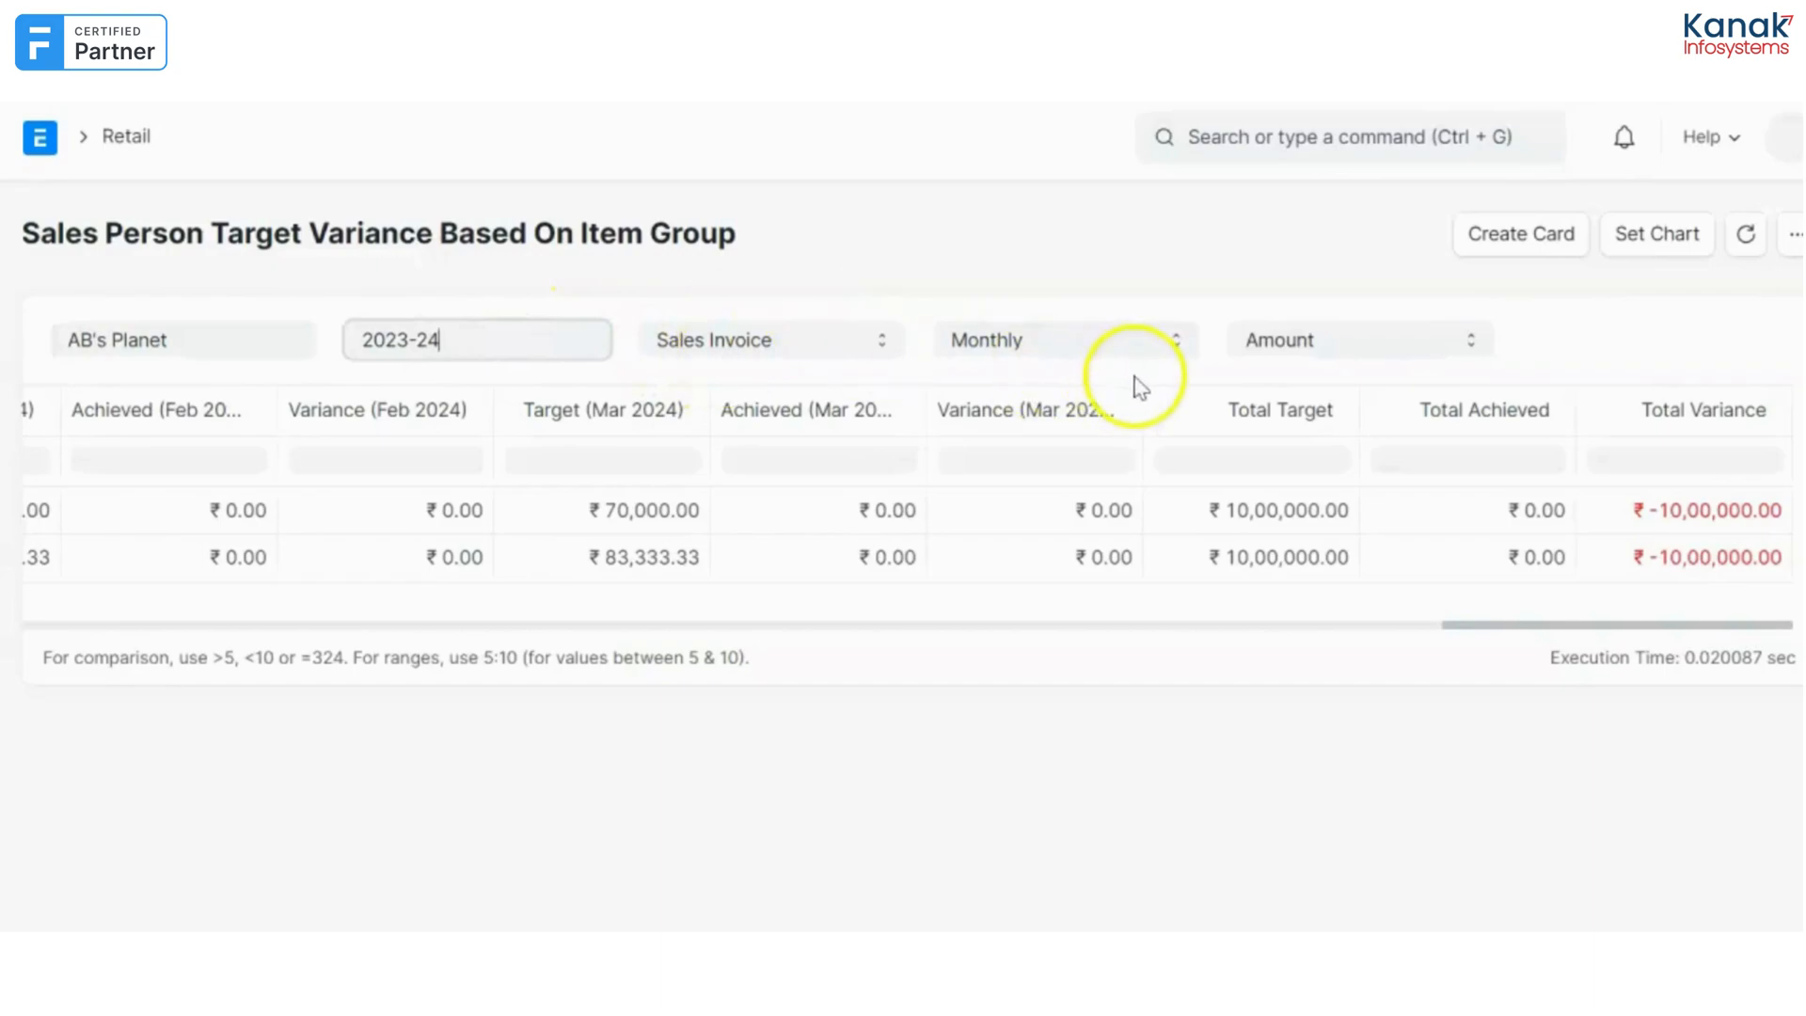
{"action": "scroll", "scroll_direction": "left", "scroll_amount": 3}
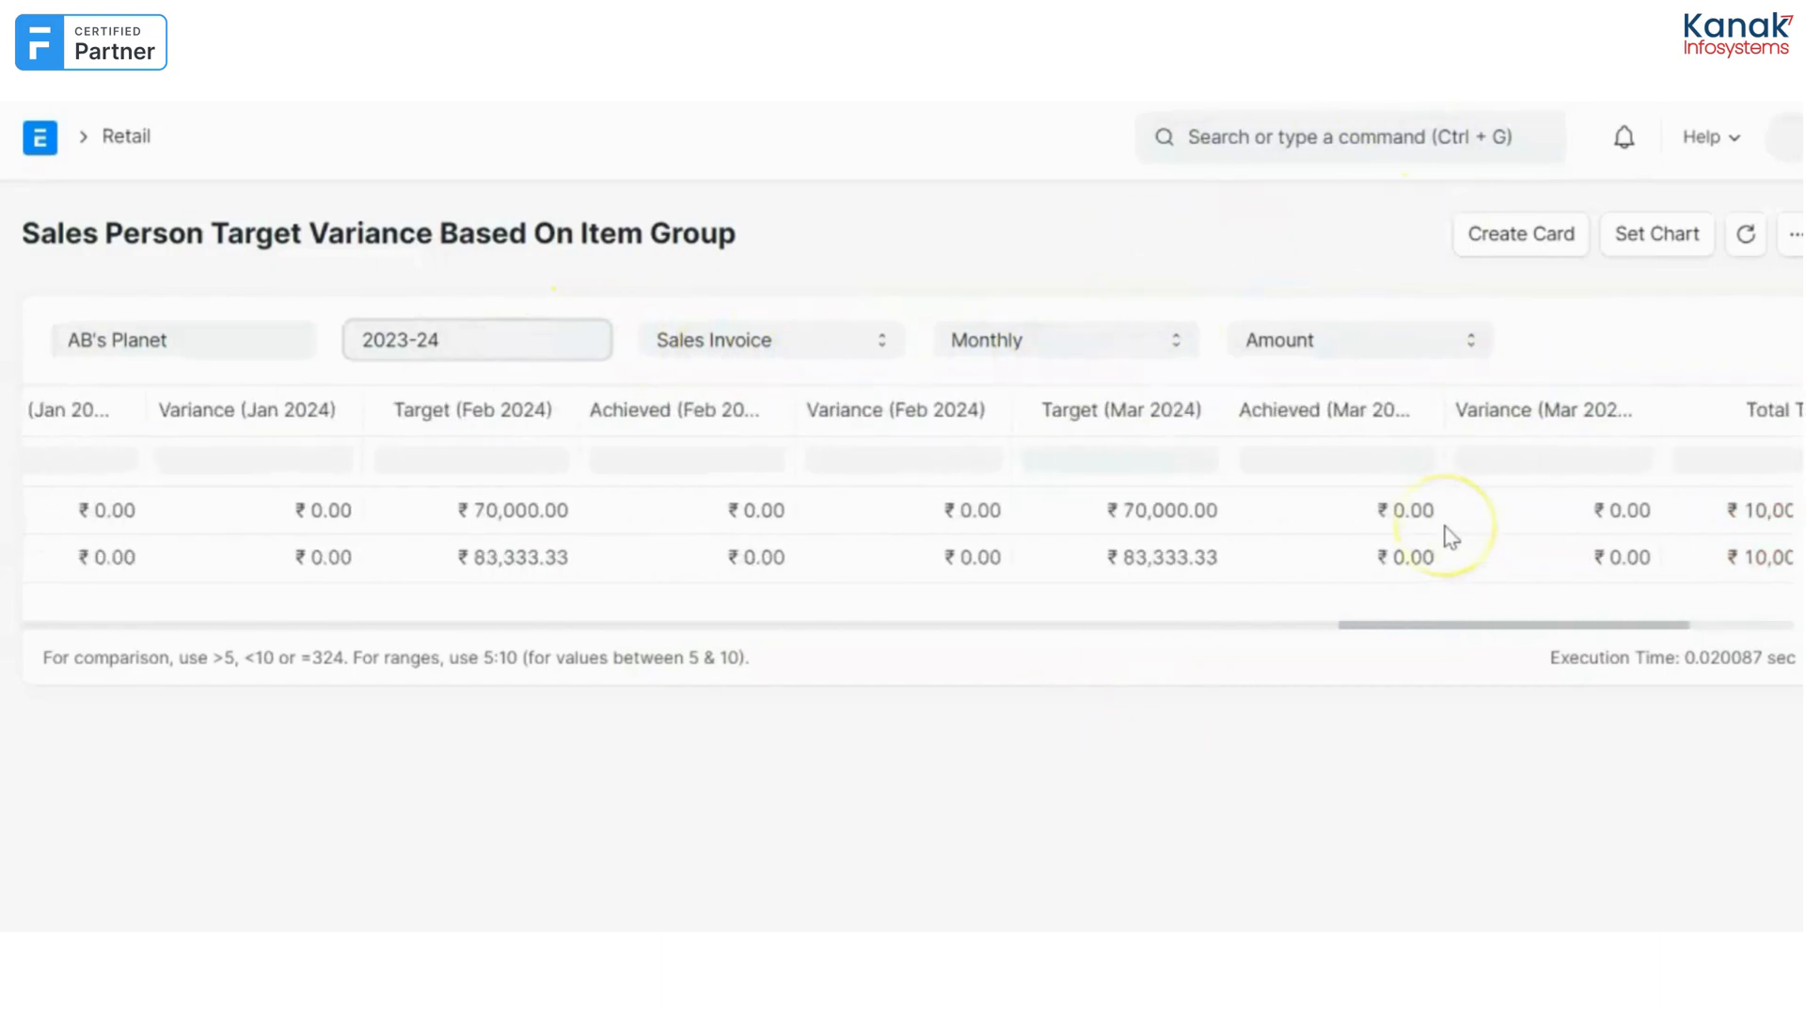
Start the report Export from the ··· menu with Excel and CSV formats offered.
{"action": "left_click", "coordinate": [1795, 235]}
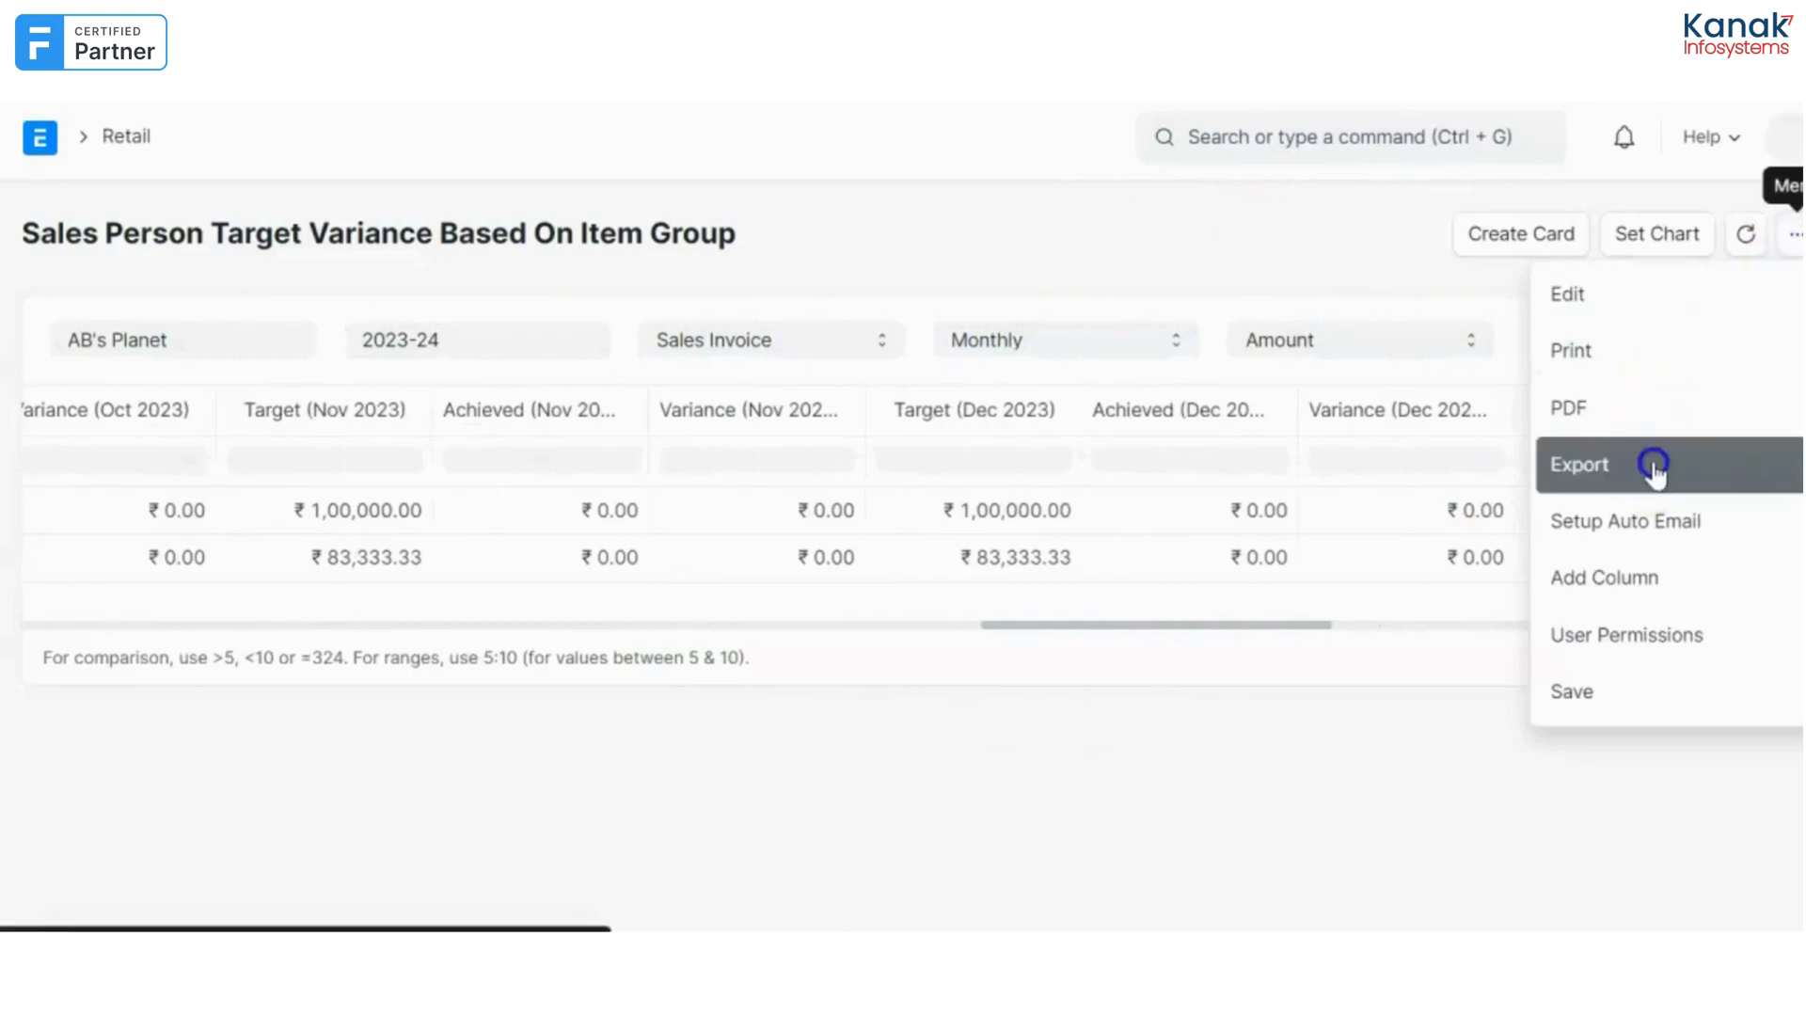
{"action": "left_click", "coordinate": [1578, 463]}
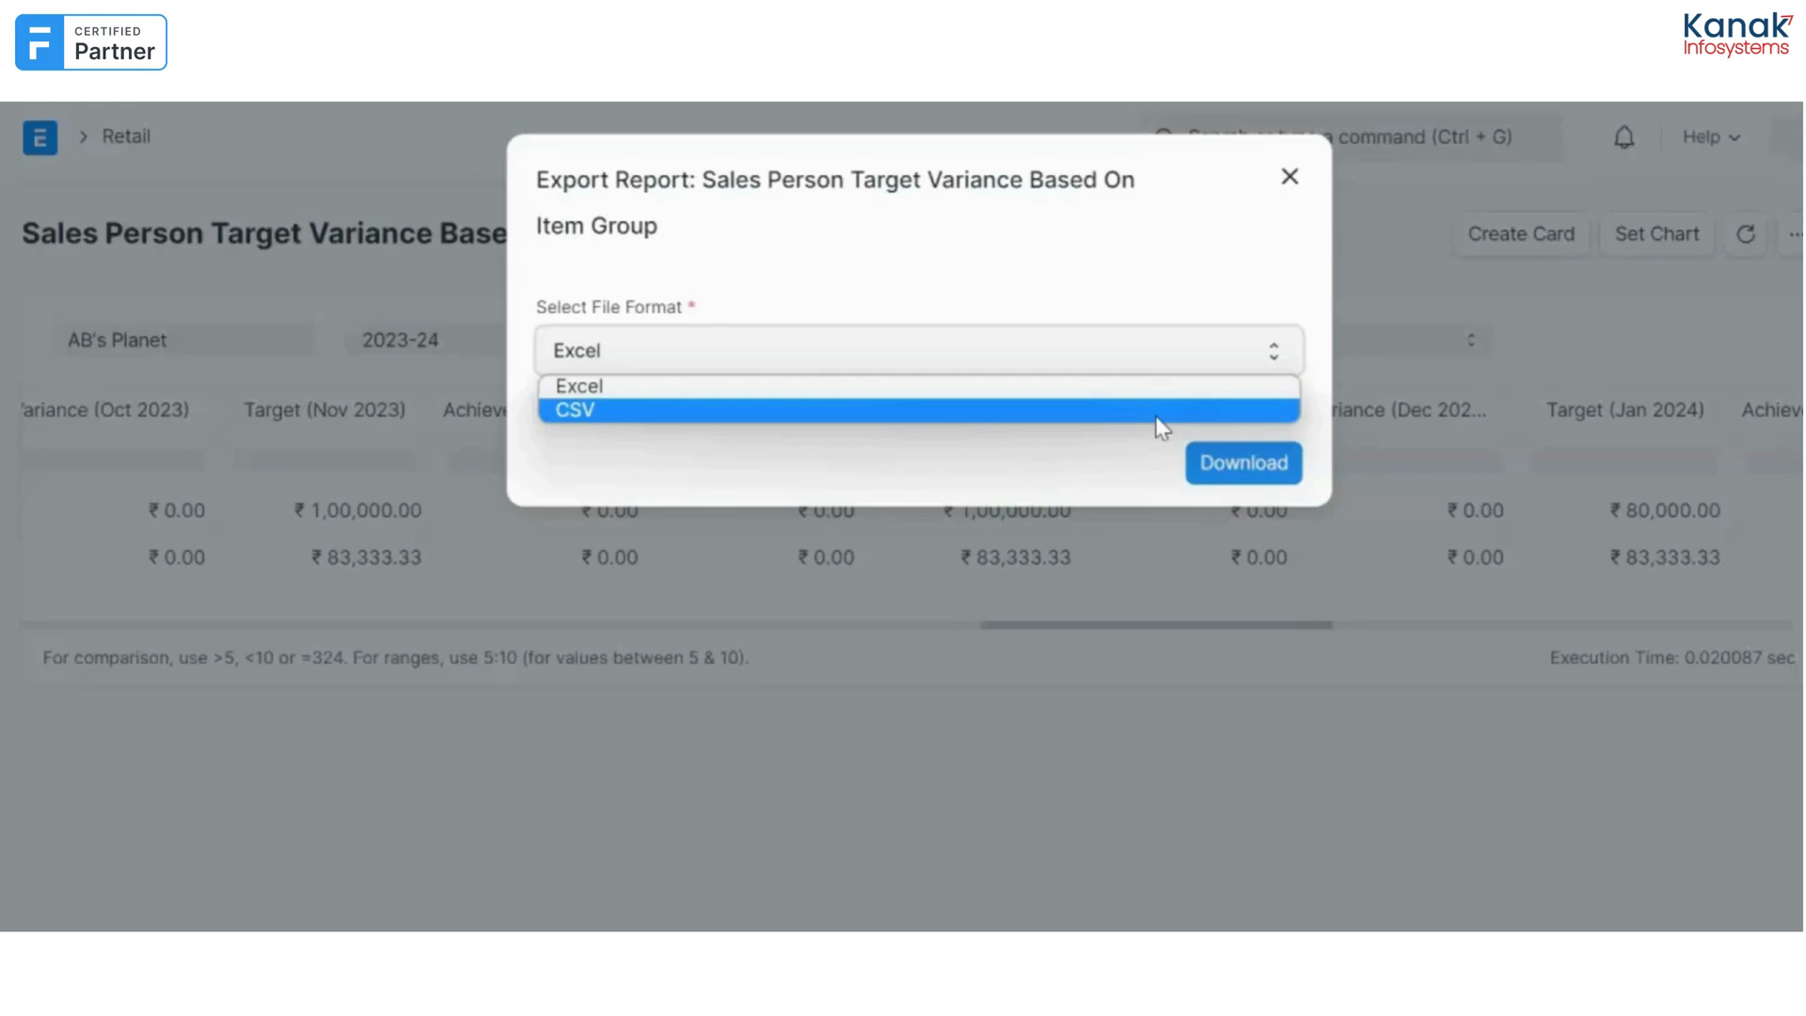
{"action": "mouse_move", "coordinate": [1163, 431]}
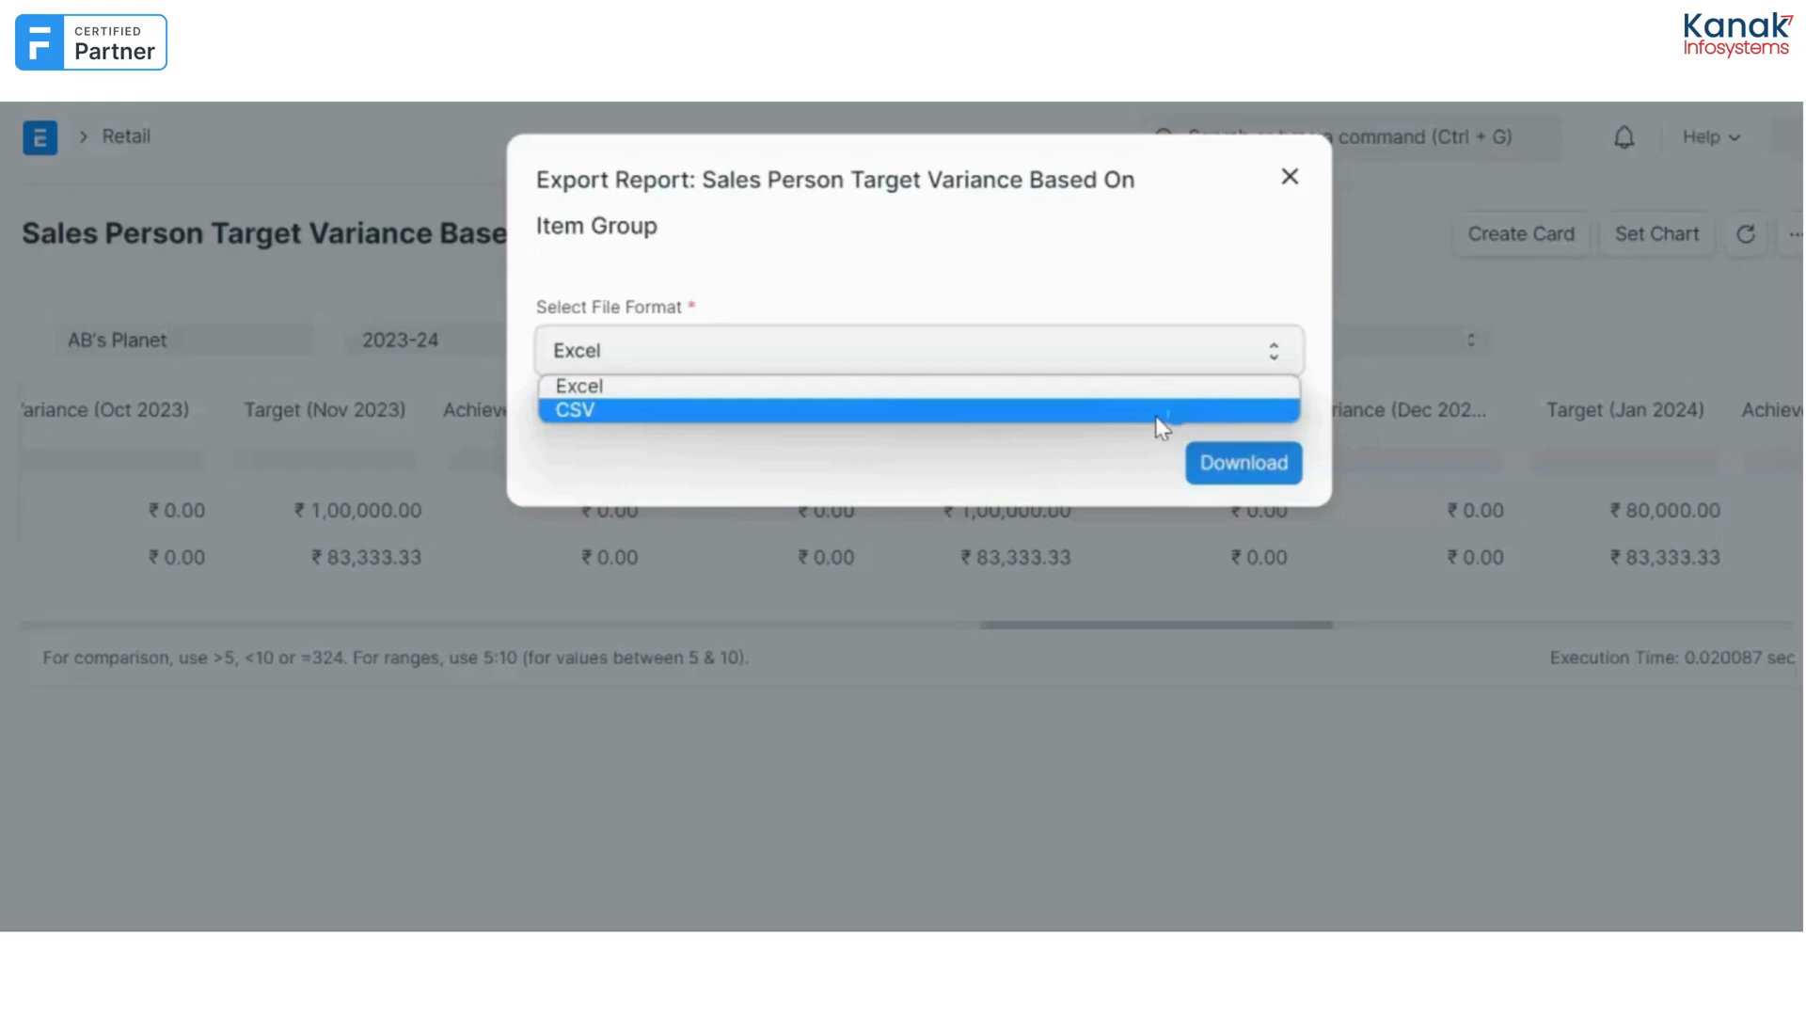